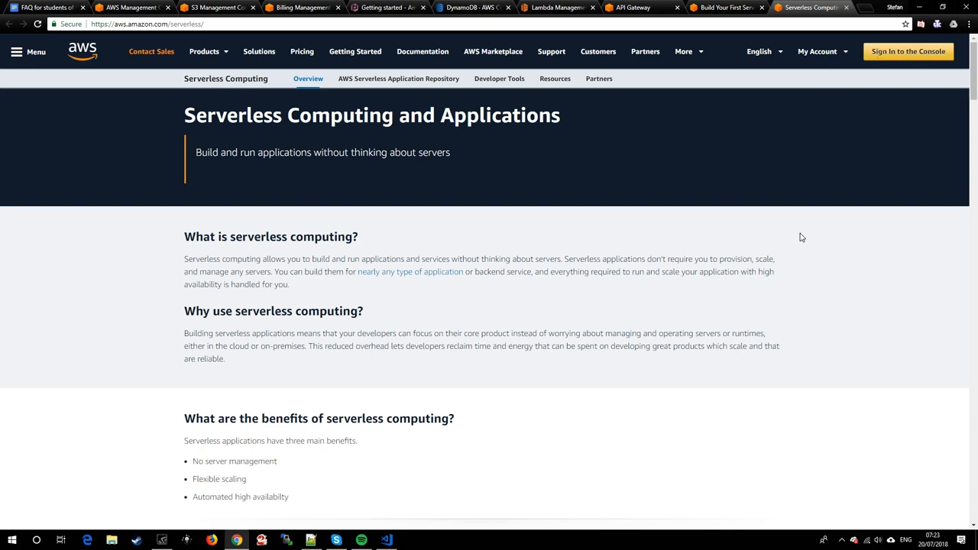
mouse_move(743, 270)
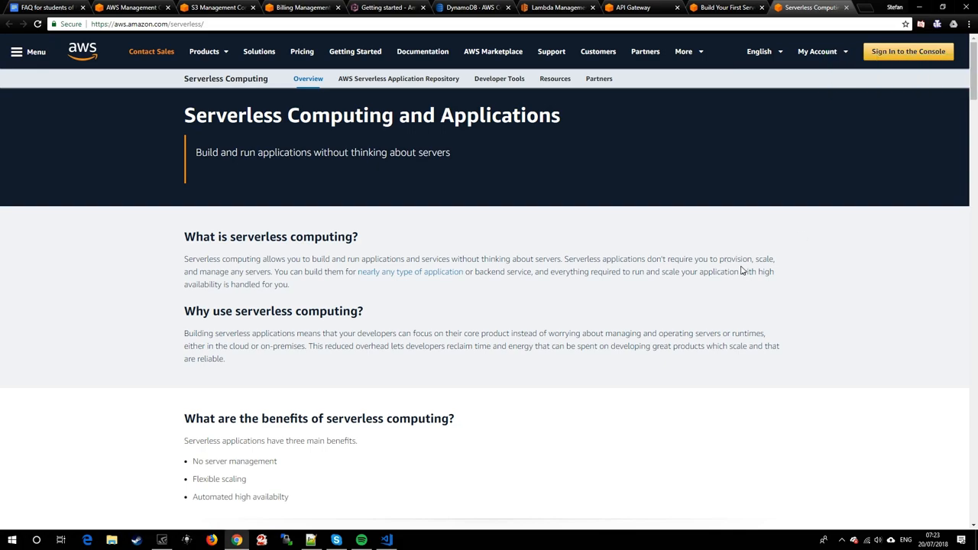
mouse_move(272, 202)
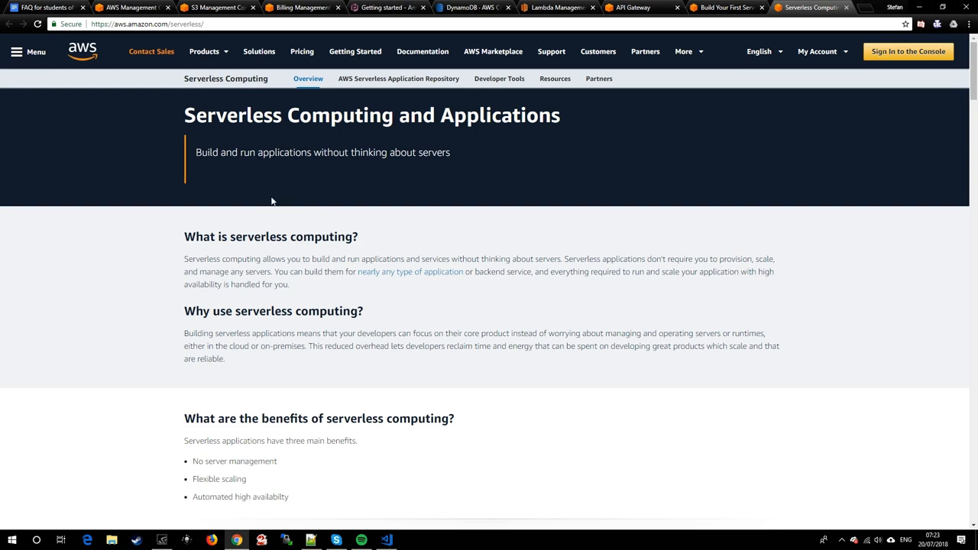
mouse_move(163, 196)
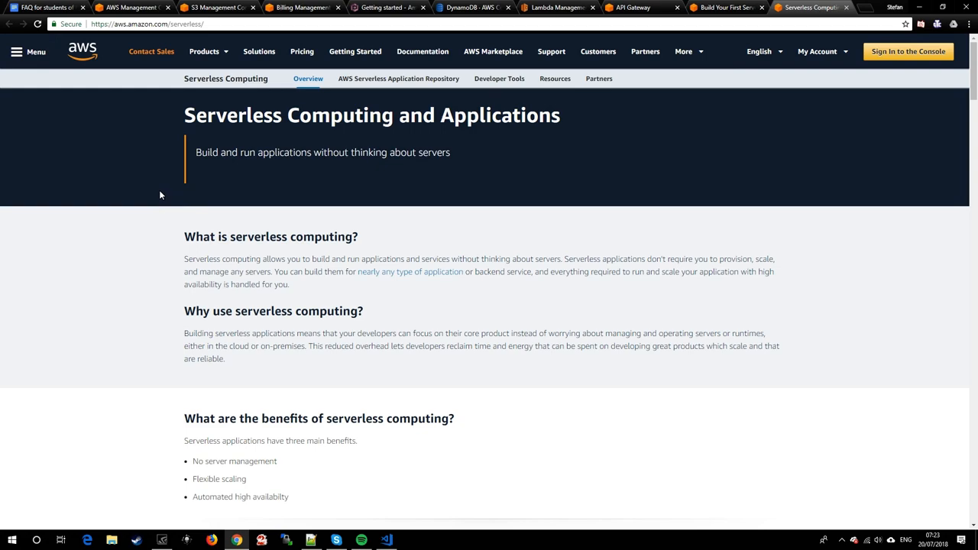
mouse_move(177, 199)
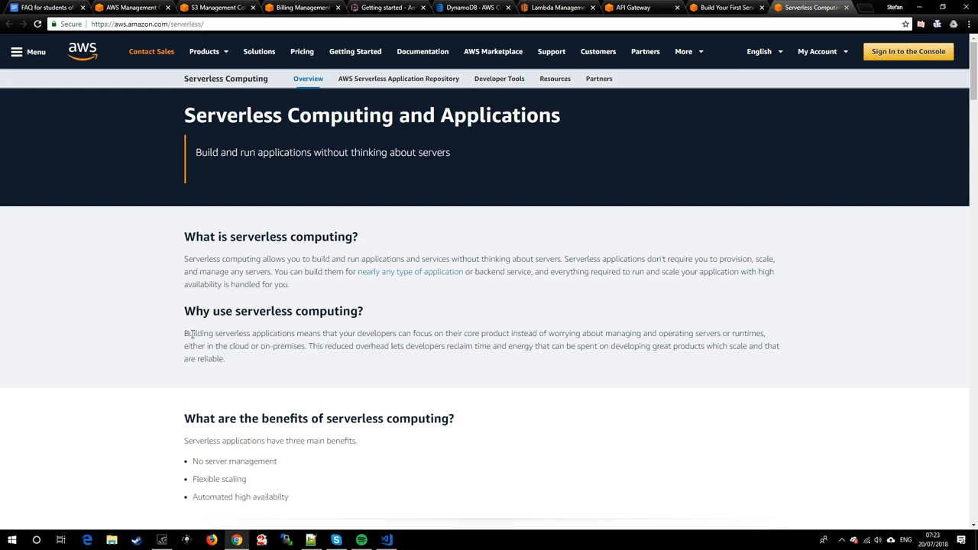
Scroll through the 'Build a serverless web app' page to read the example architecture diagram
scroll(down, 3)
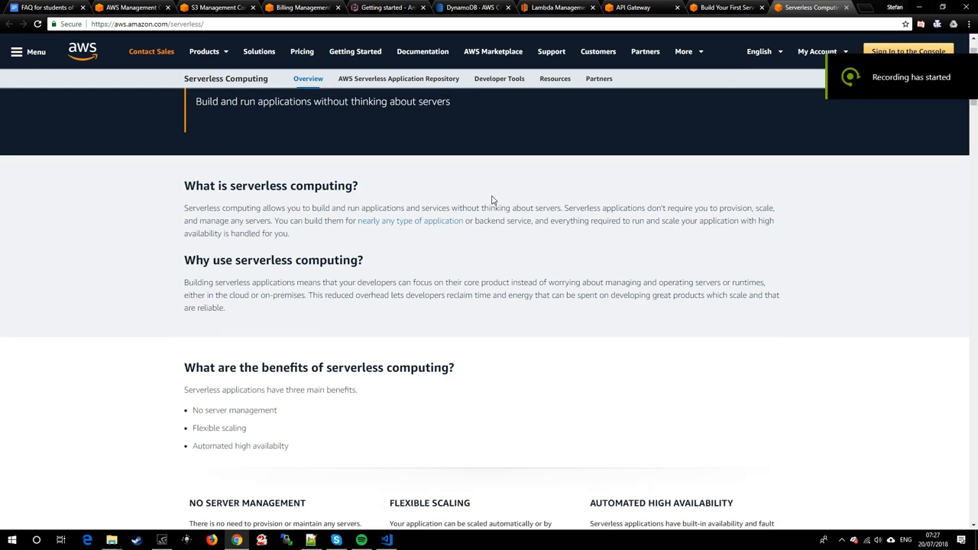
mouse_move(475, 207)
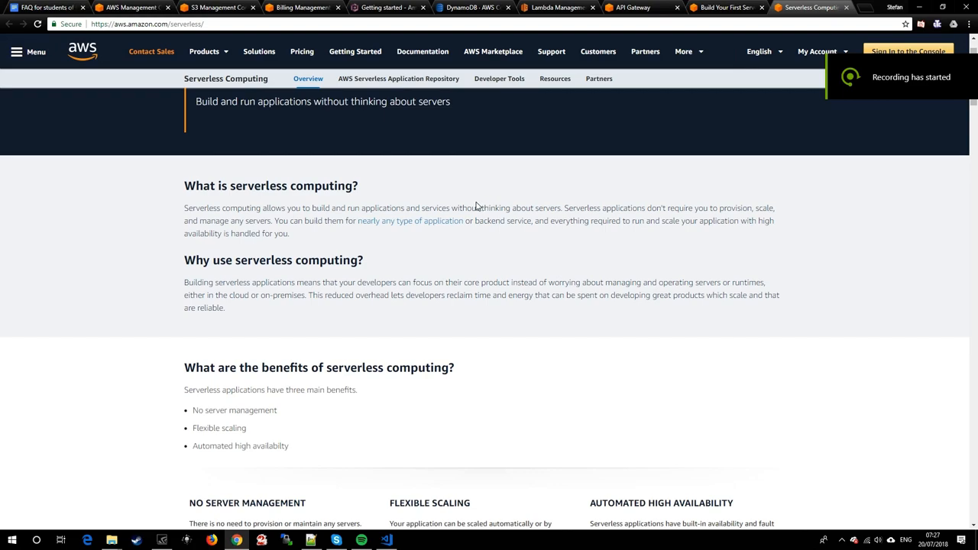
mouse_move(184, 352)
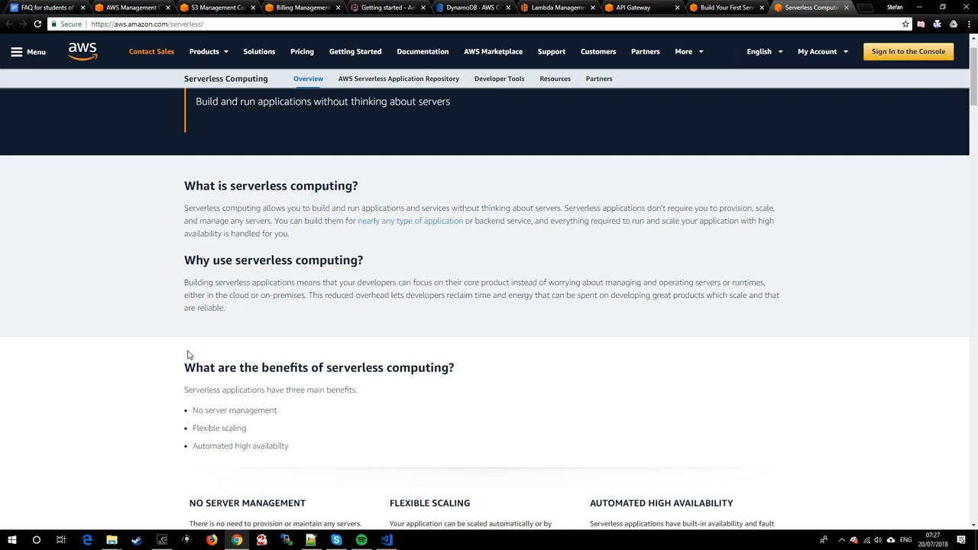
scroll(down, 3)
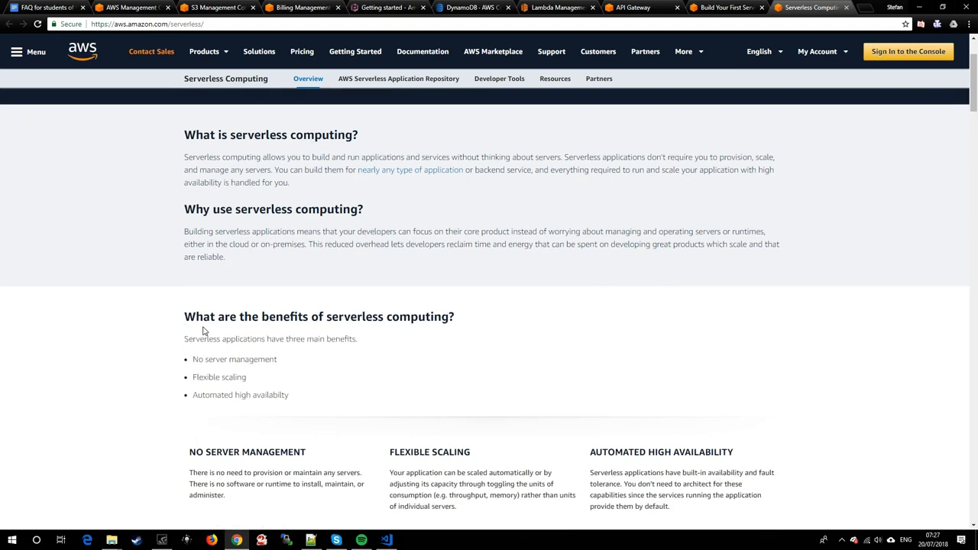
scroll(down, 3)
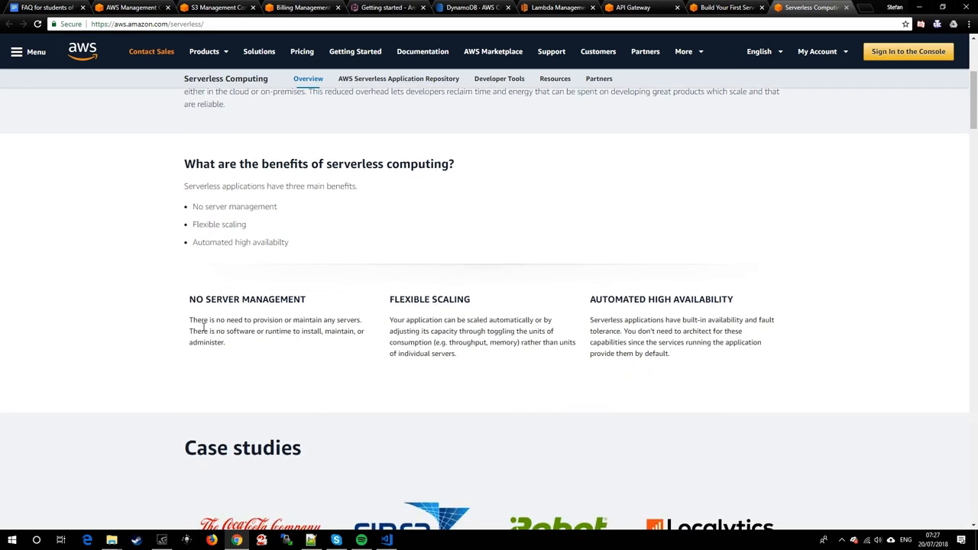
scroll(down, 3)
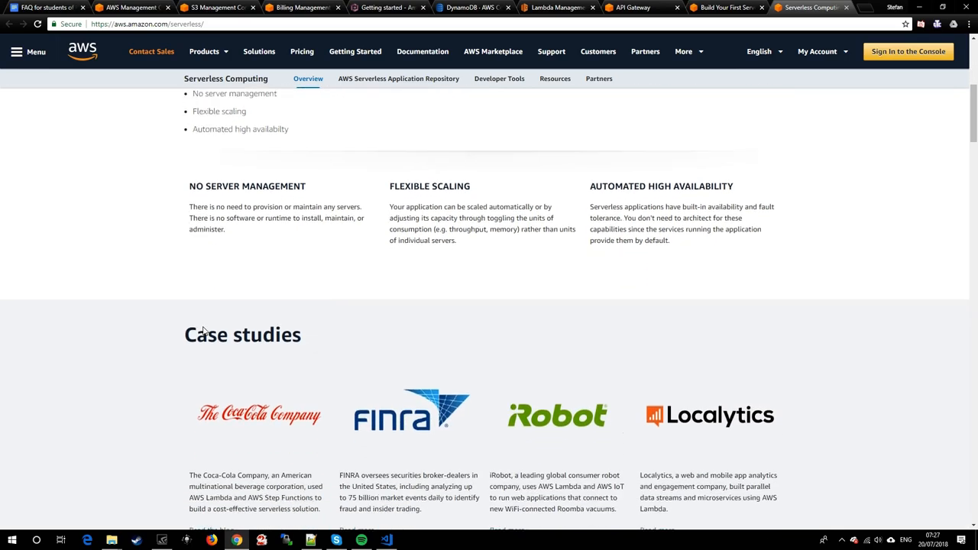
scroll(down, 3)
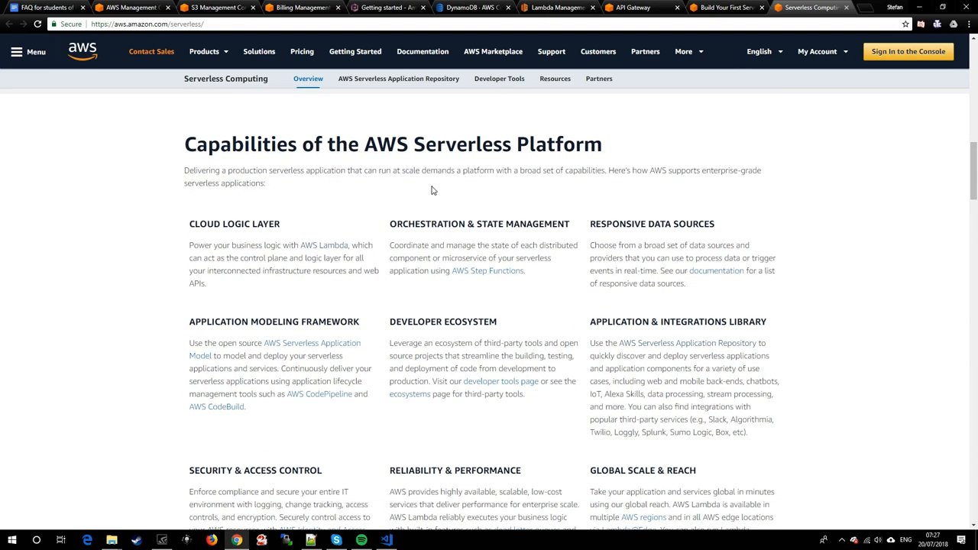
mouse_move(249, 298)
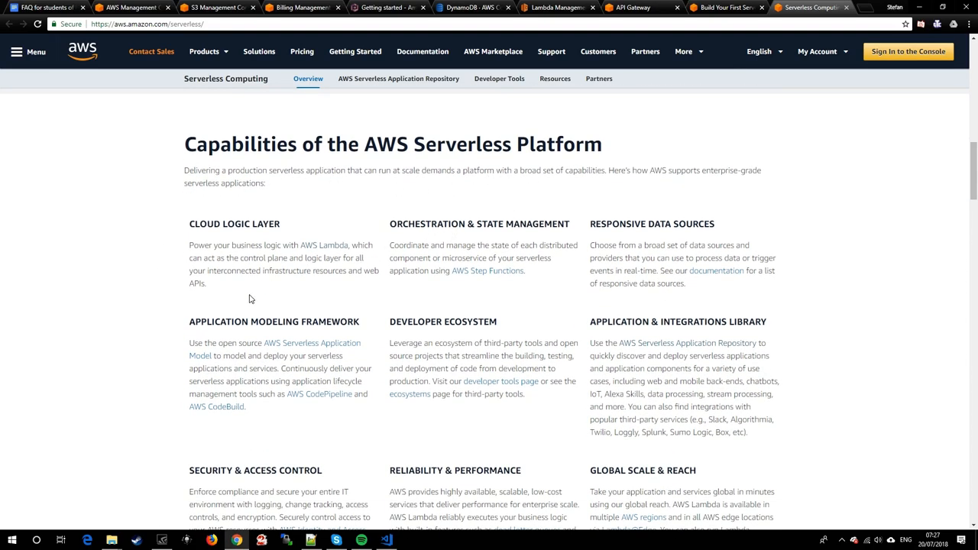
mouse_move(266, 269)
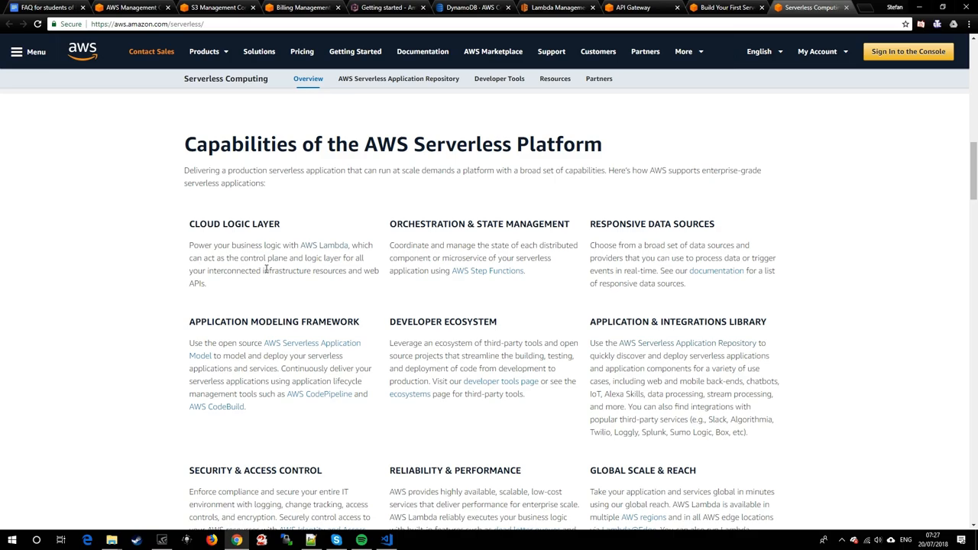
mouse_move(575, 125)
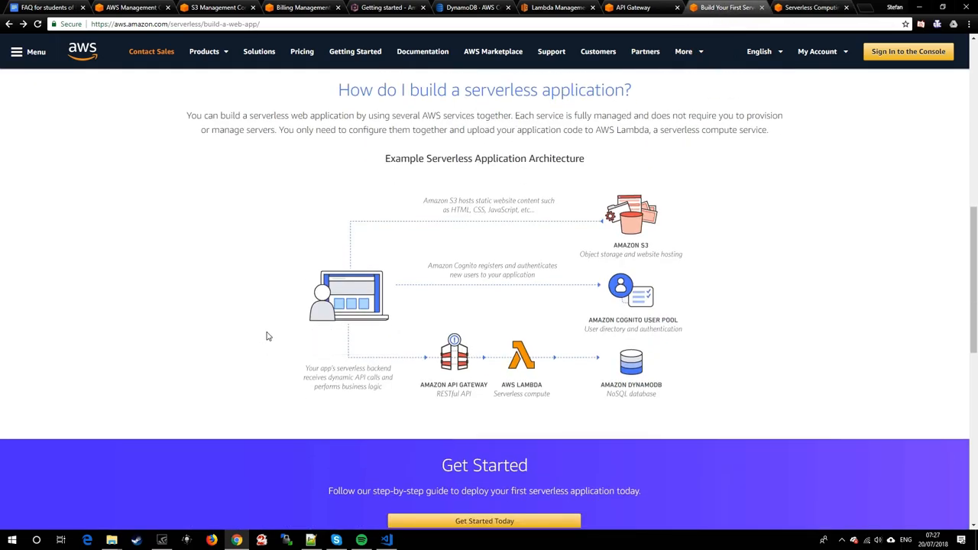
scroll(down, 3)
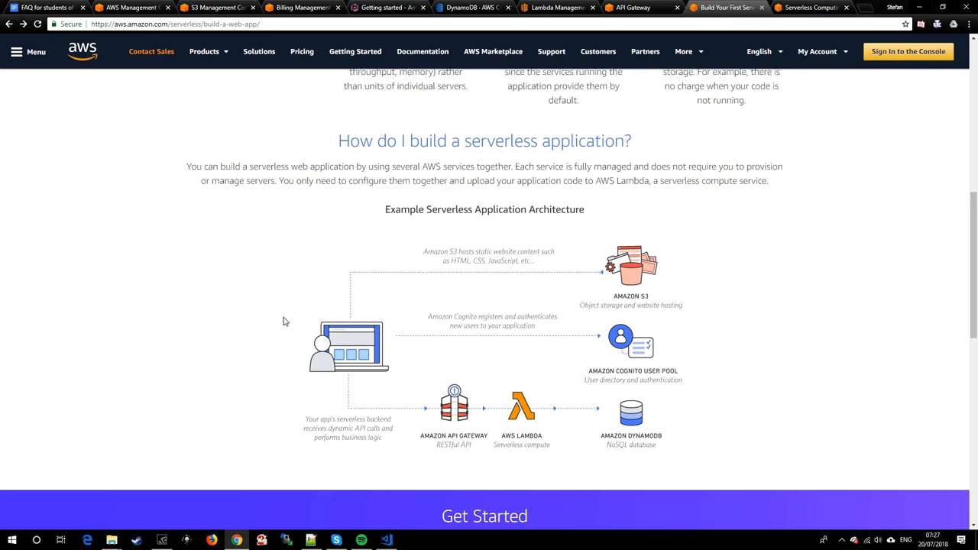
mouse_move(456, 390)
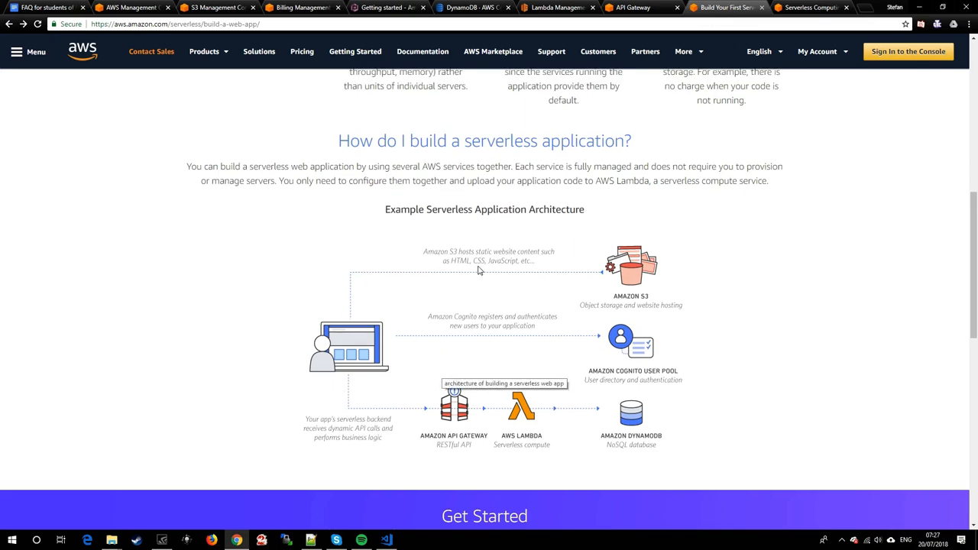
mouse_move(414, 452)
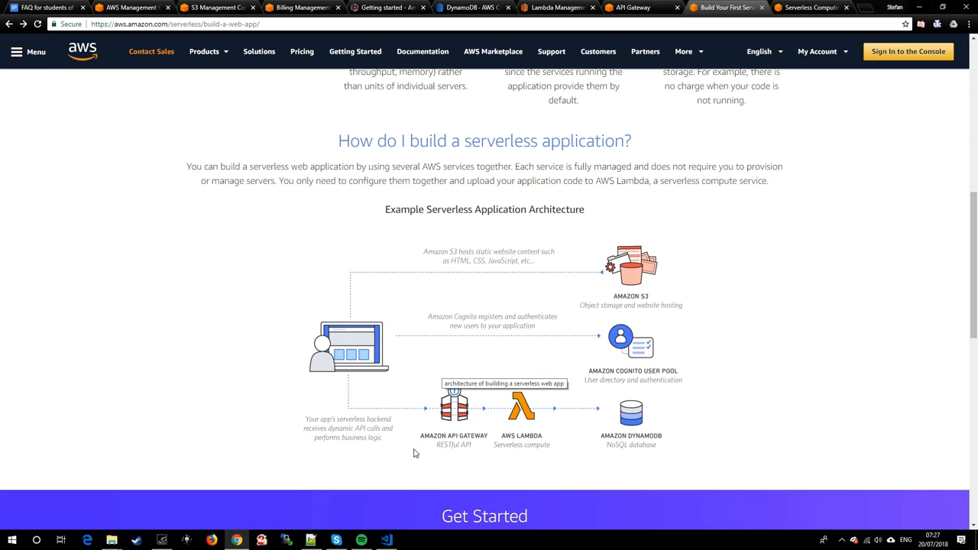
mouse_move(642, 332)
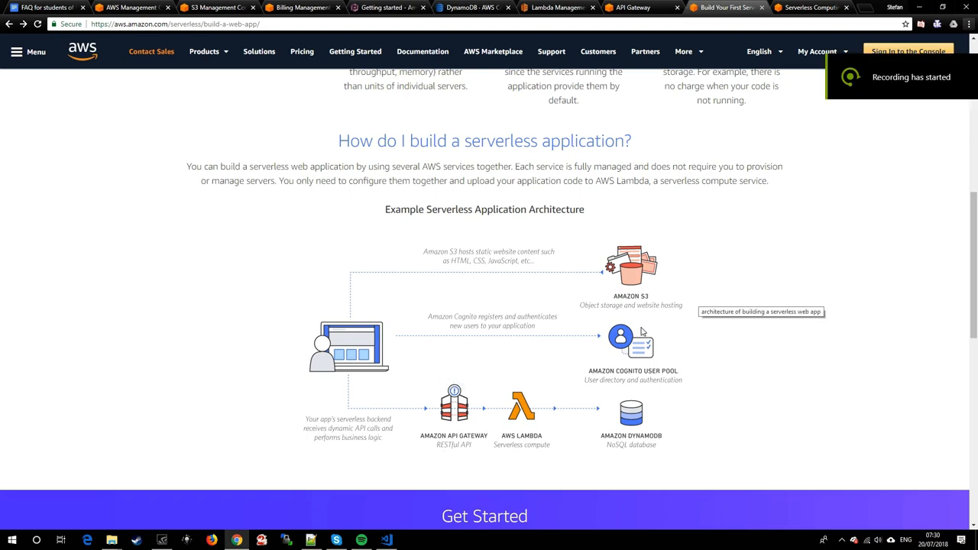
mouse_move(632, 330)
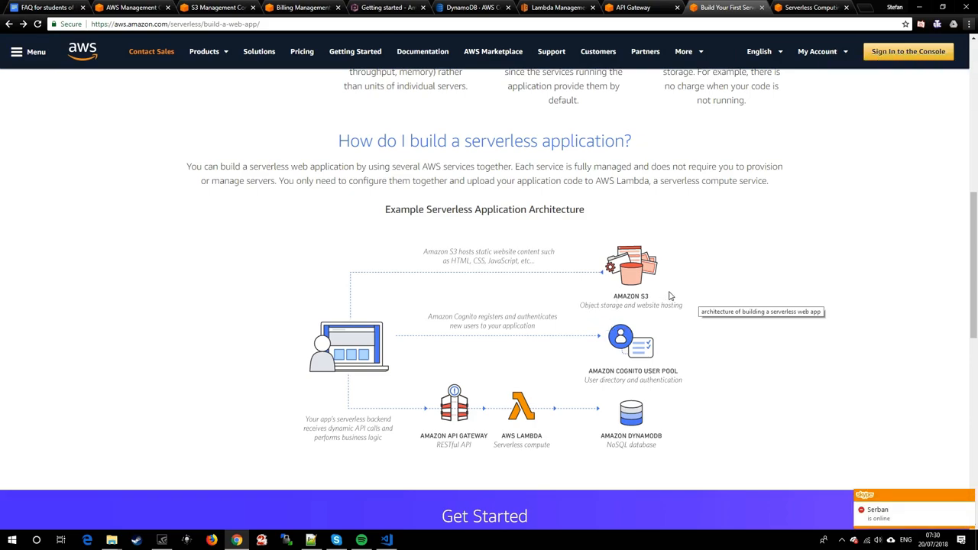
mouse_move(433, 260)
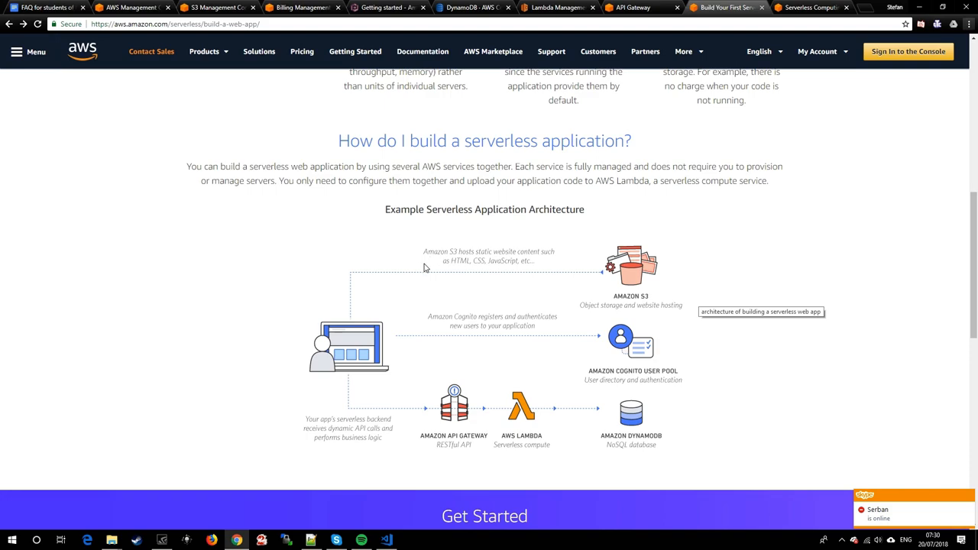
mouse_move(195, 83)
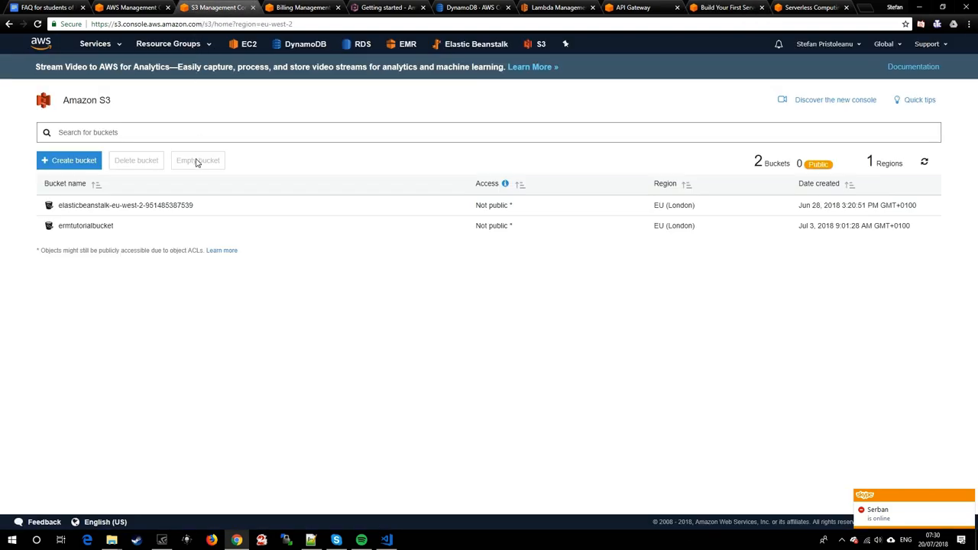
Create a new S3 bucket named uom-serverless-app in EU (London) and view its empty overview
click(69, 161)
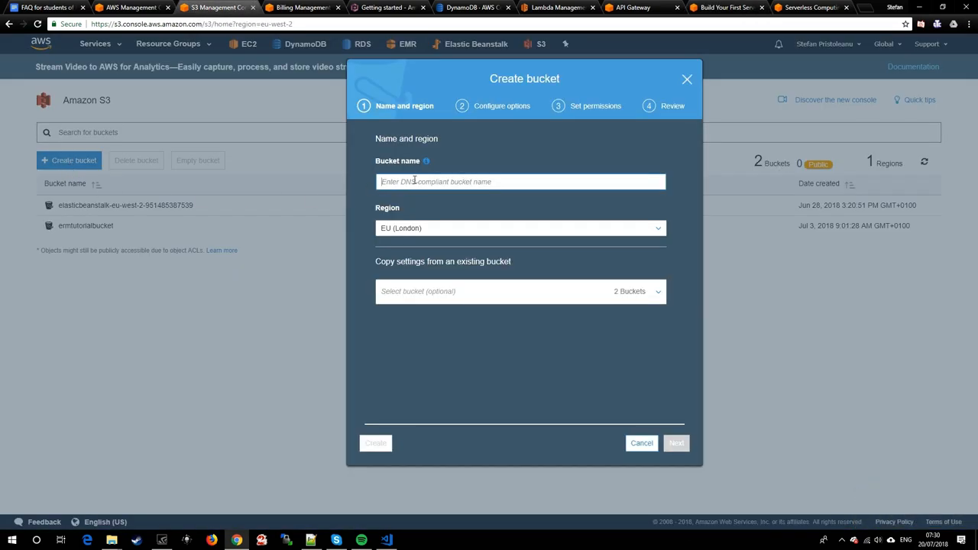
text(uom-serverless-app)
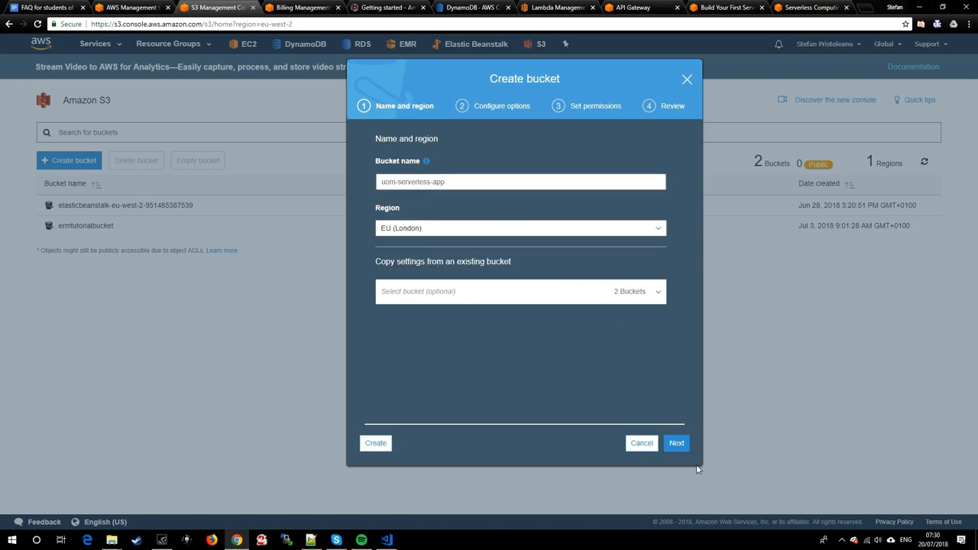
click(376, 444)
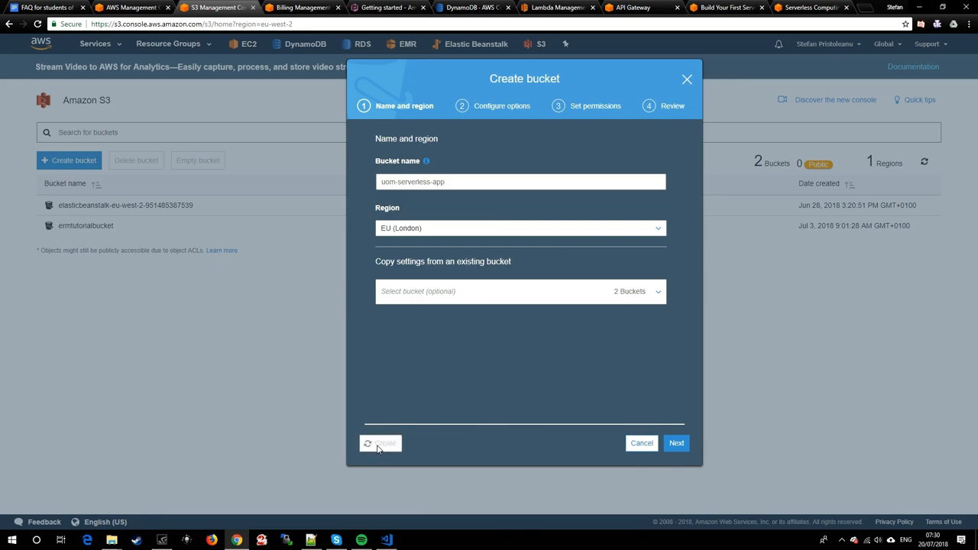
click(381, 443)
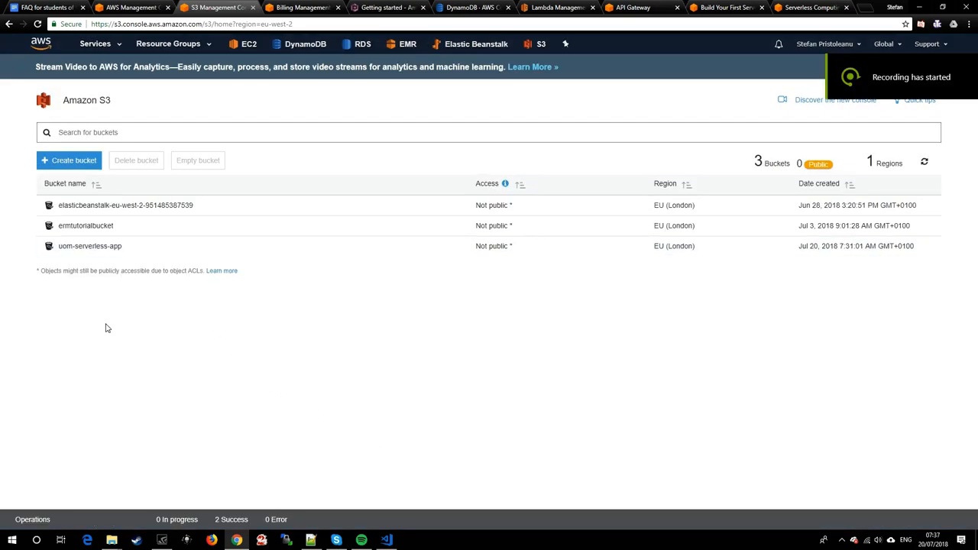
mouse_move(150, 308)
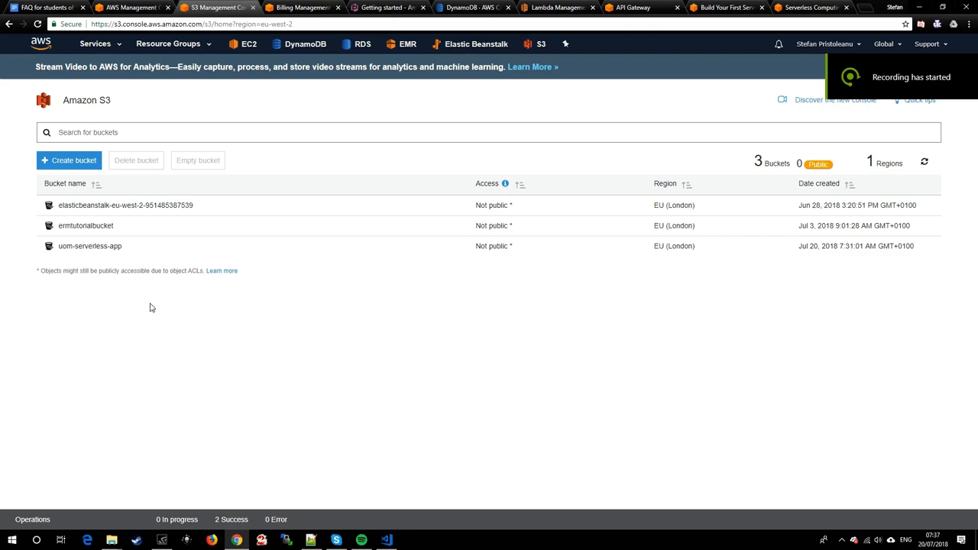
click(88, 244)
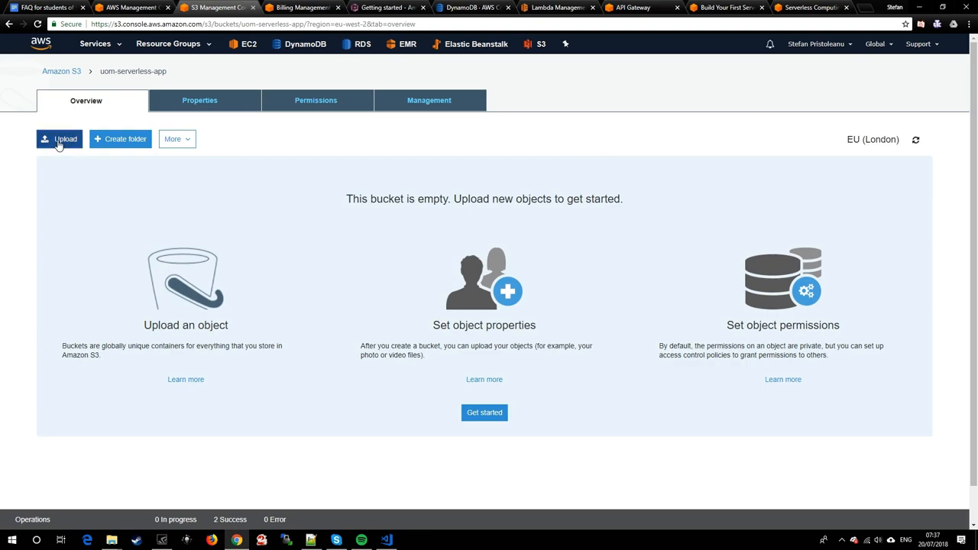
Upload the React build files and folders into the uom-serverless-app bucket
click(60, 137)
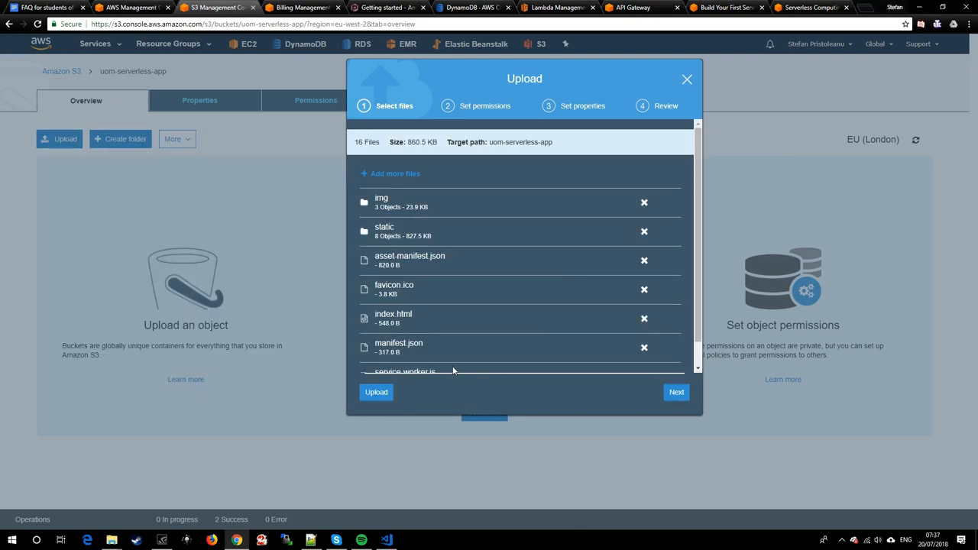
click(376, 391)
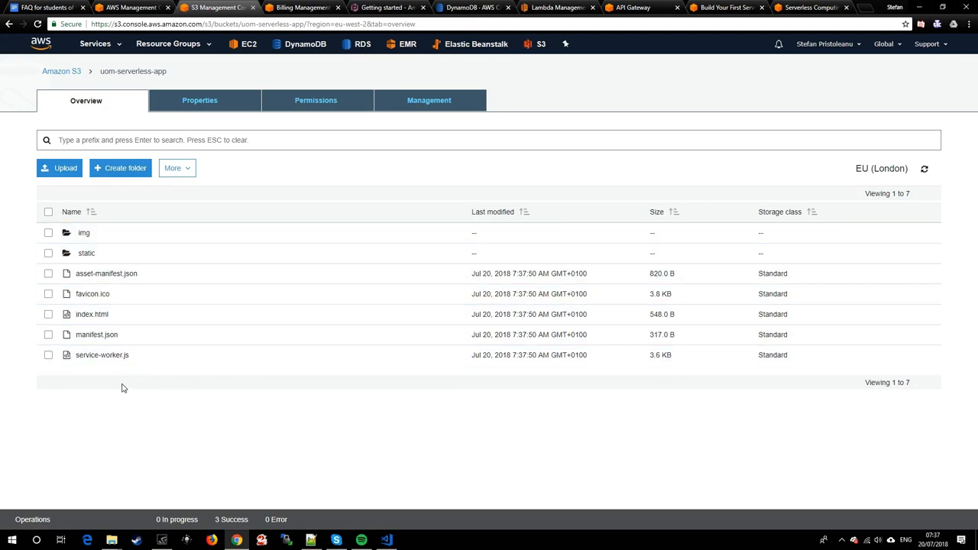
mouse_move(120, 391)
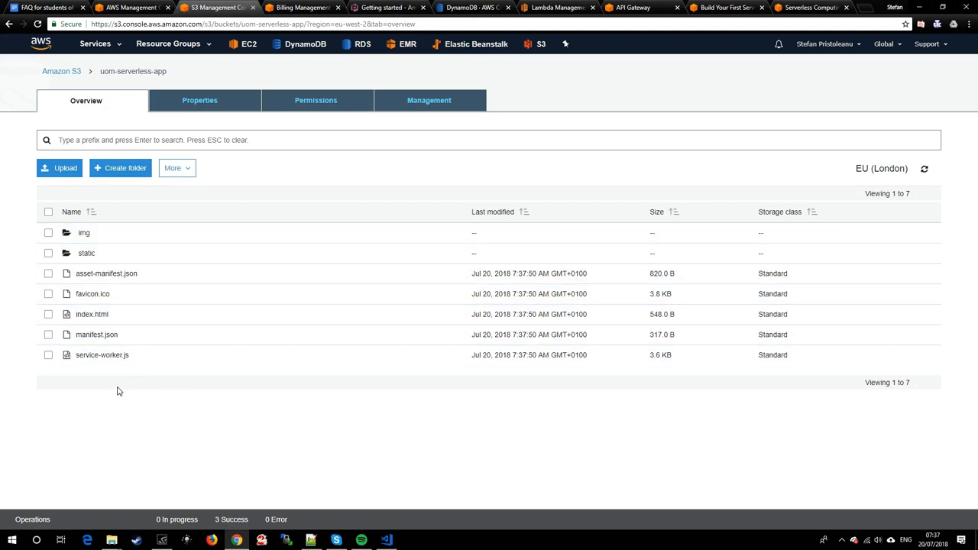
mouse_move(130, 397)
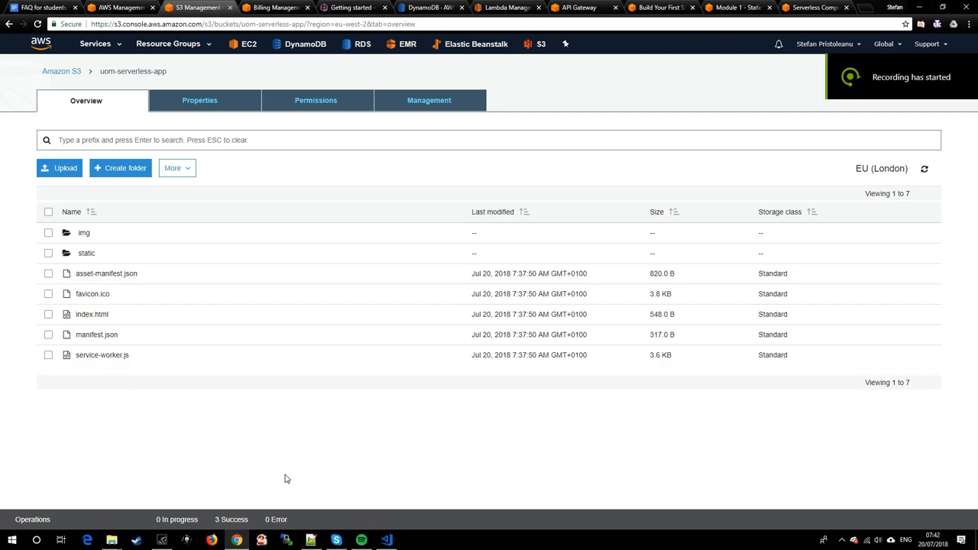
mouse_move(100, 354)
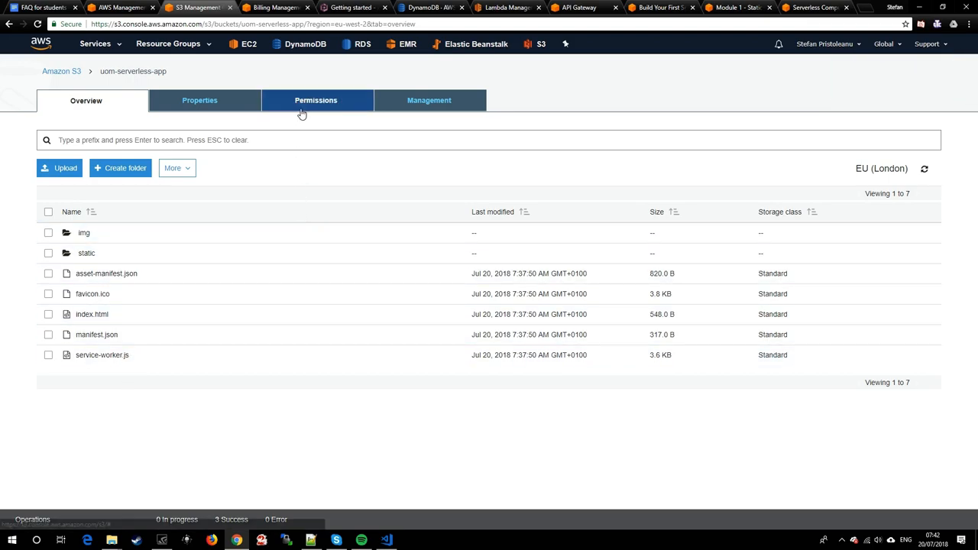
Save a bucket policy allowing public GetObject on uom-serverless-app/*, making the bucket public
click(315, 100)
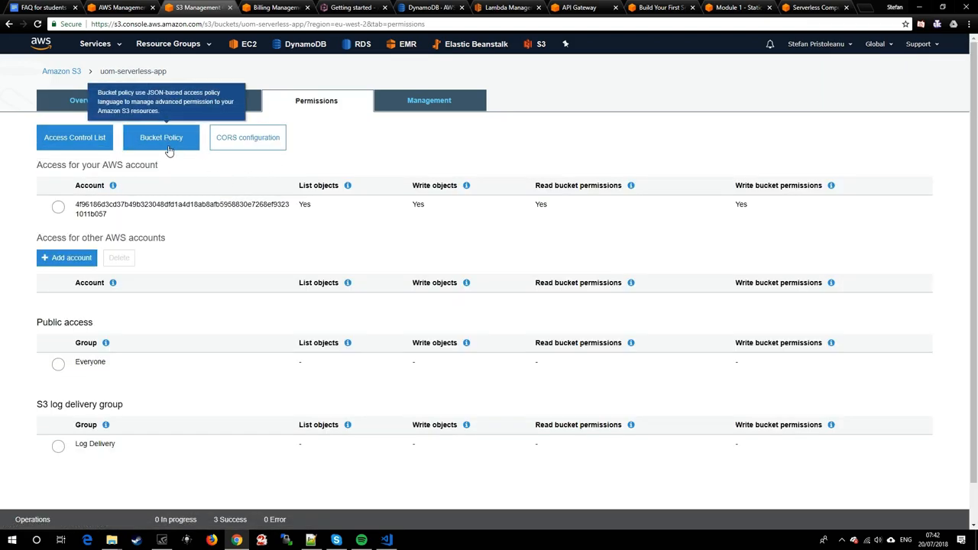
click(162, 138)
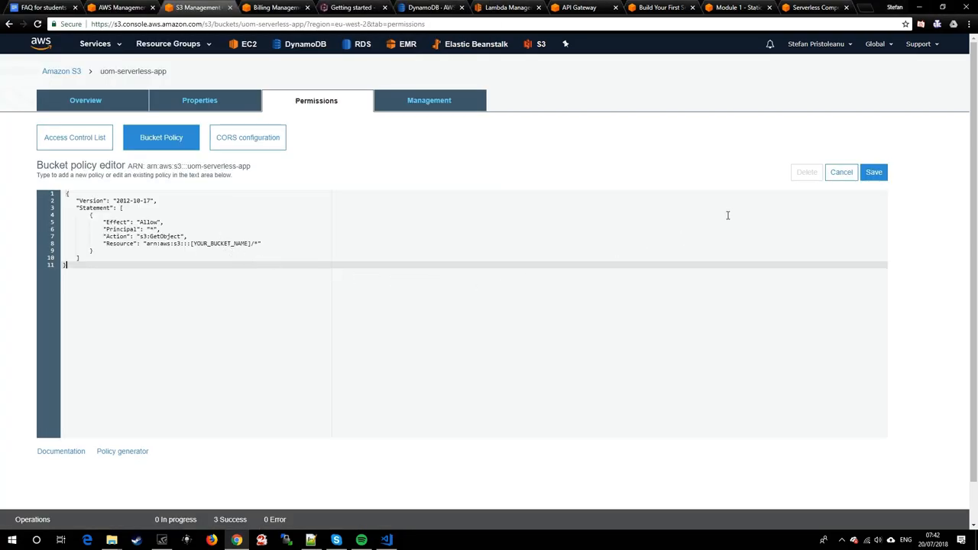
click(874, 172)
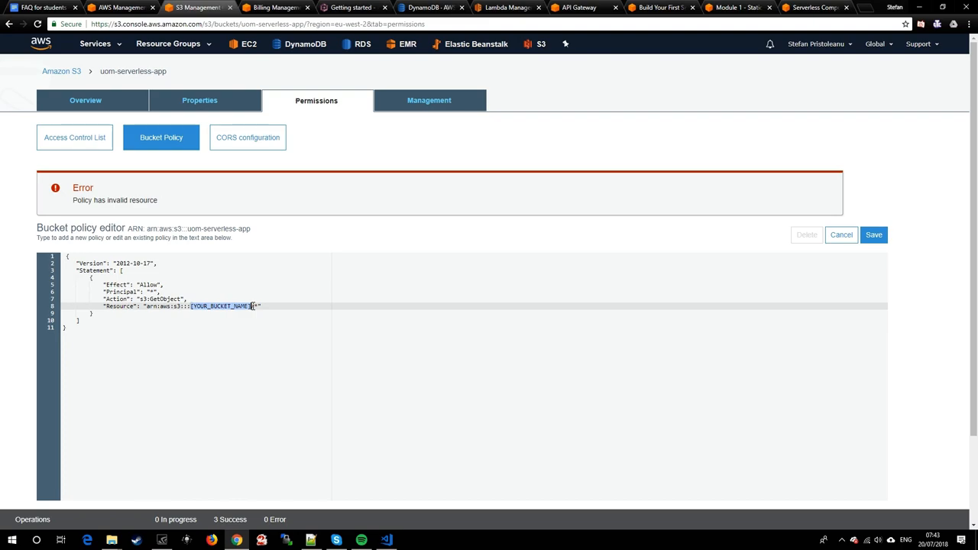
text(uom-)
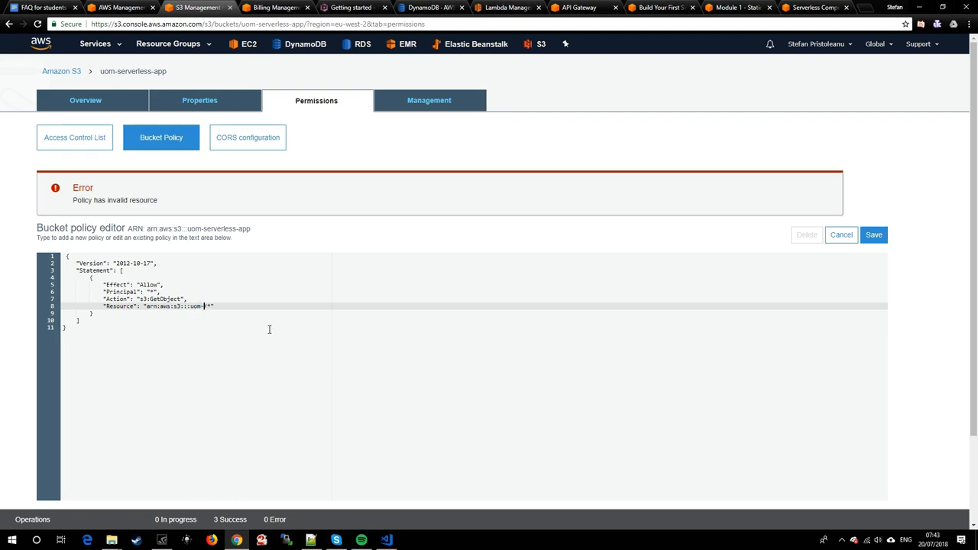
text(serverless)
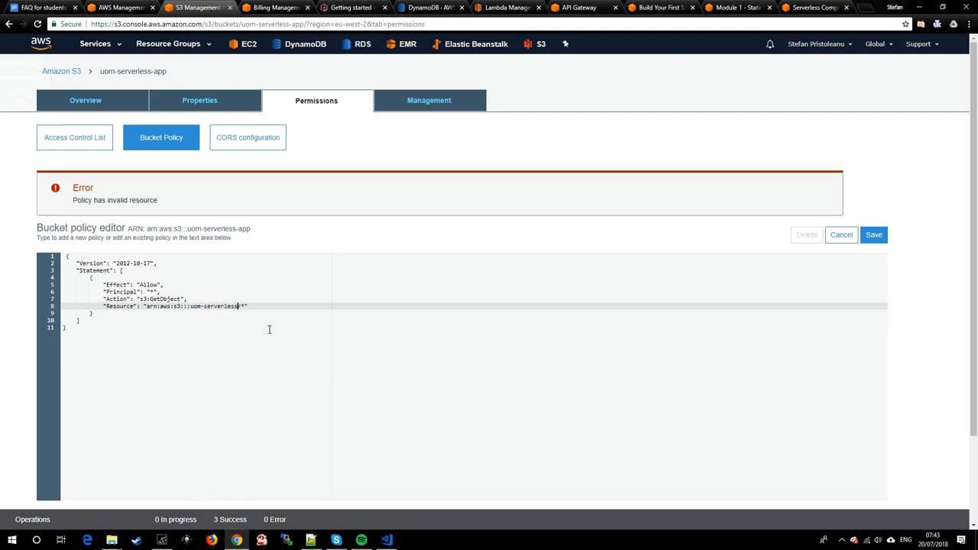
text(-app)
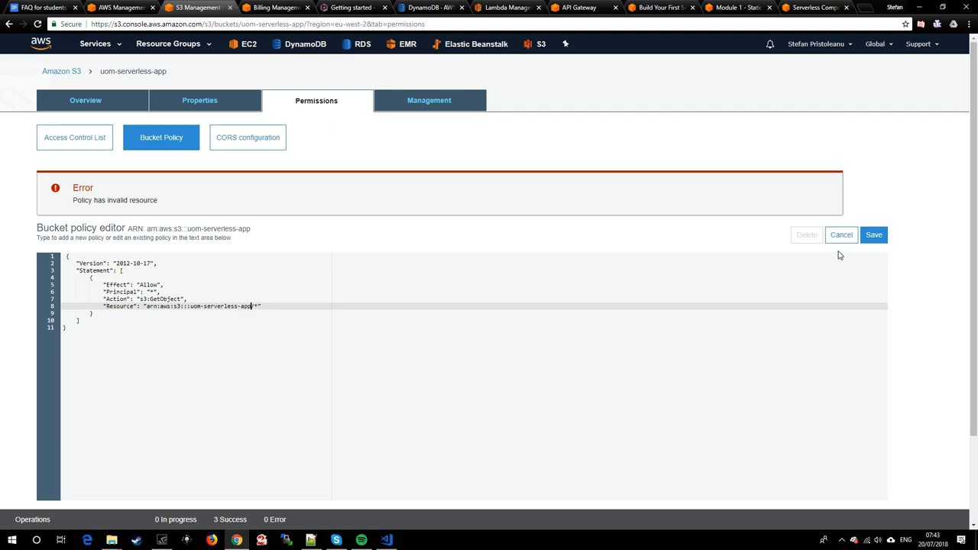
click(874, 235)
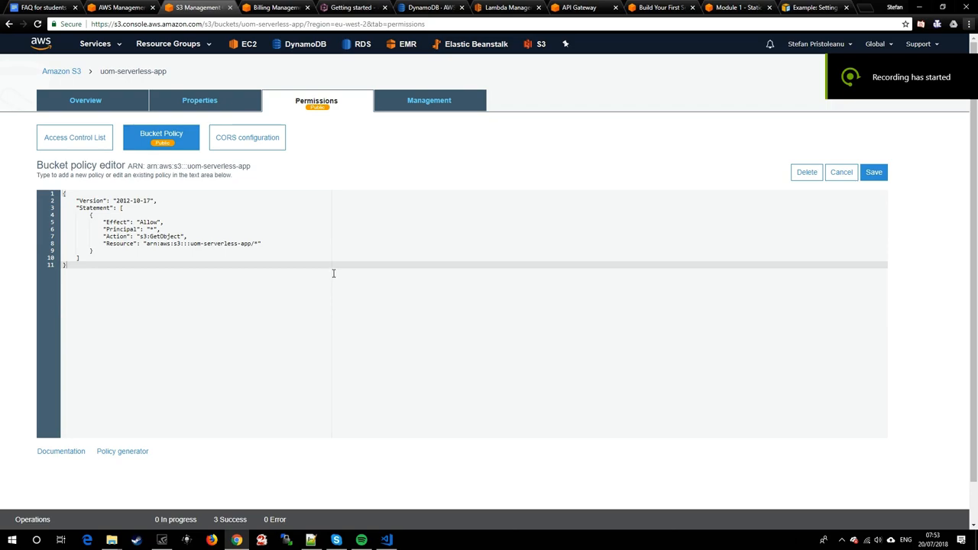
mouse_move(191, 268)
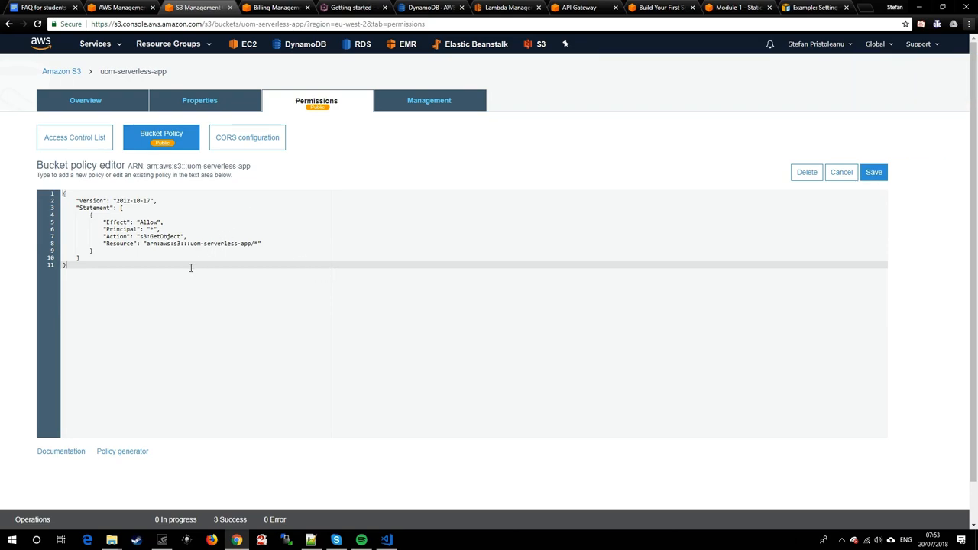
mouse_move(199, 101)
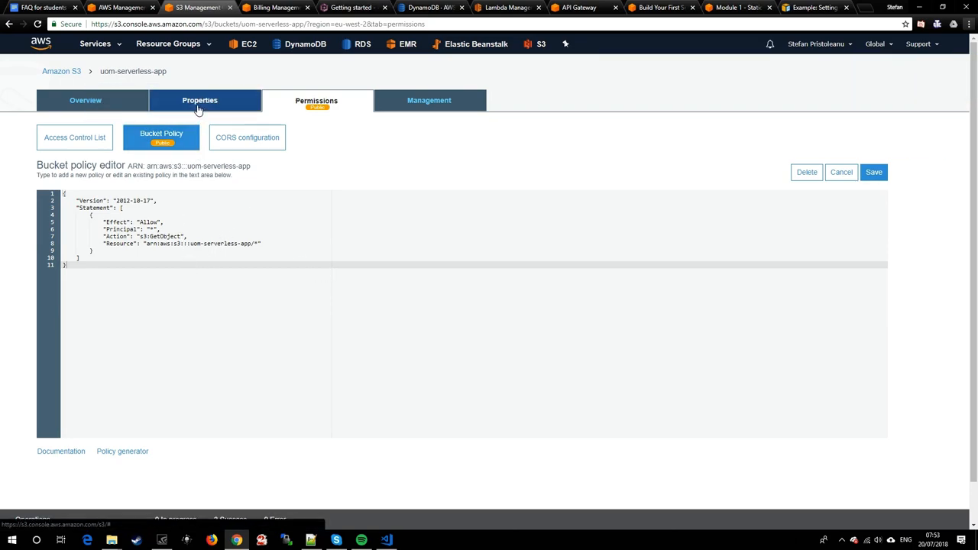
Enable static website hosting on the bucket with index.html as the index document
click(199, 101)
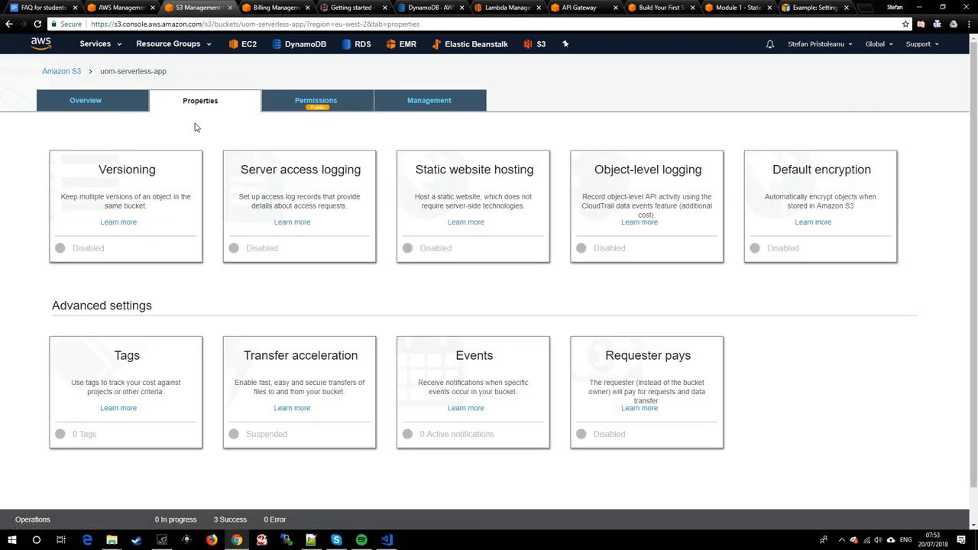
mouse_move(232, 187)
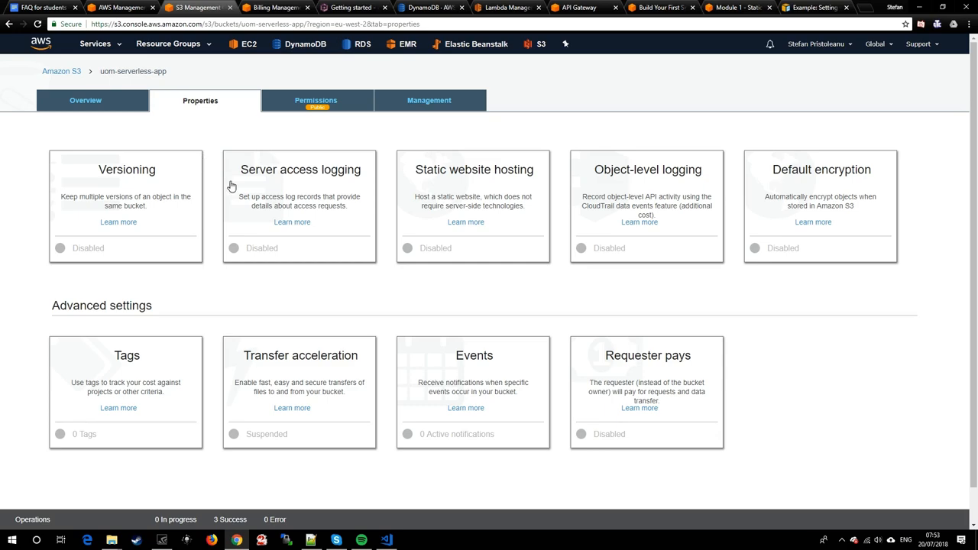
mouse_move(382, 274)
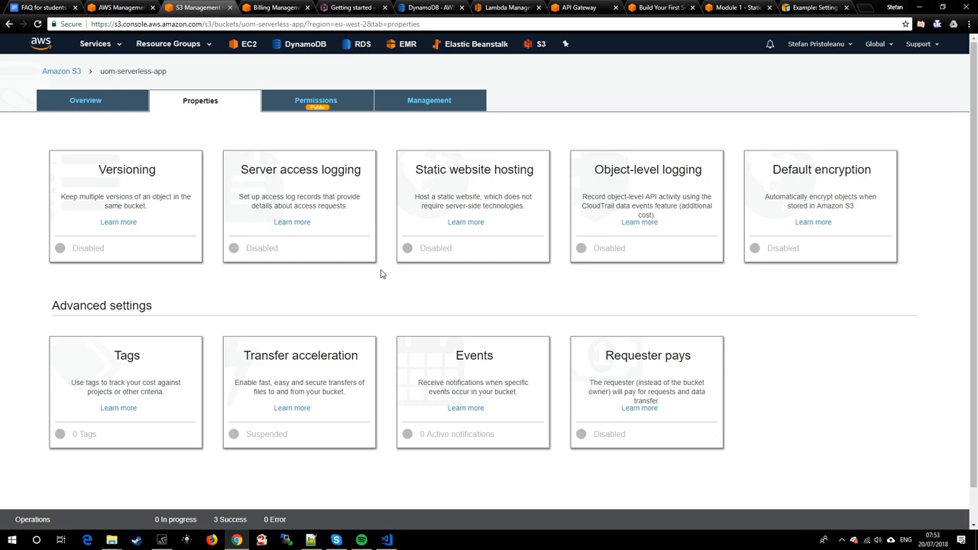
mouse_move(435, 177)
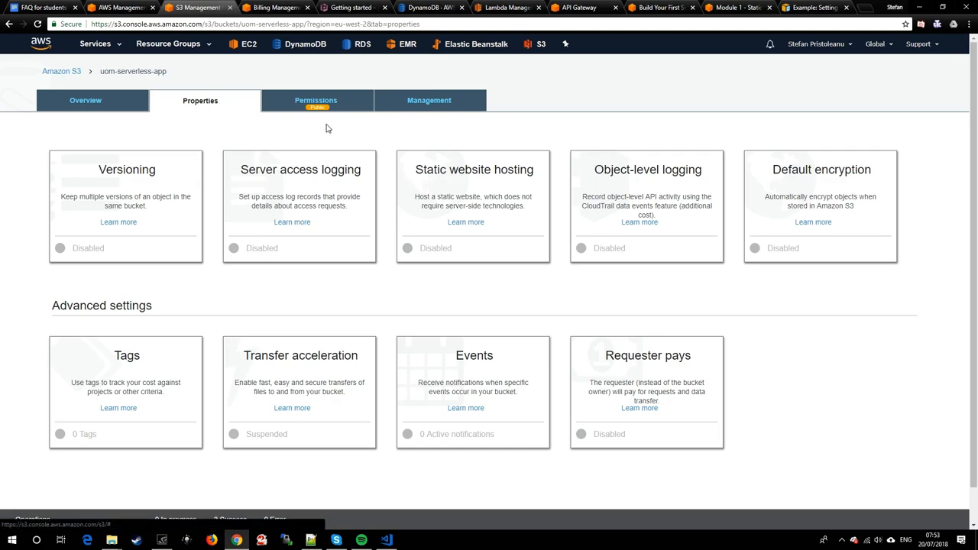
click(473, 168)
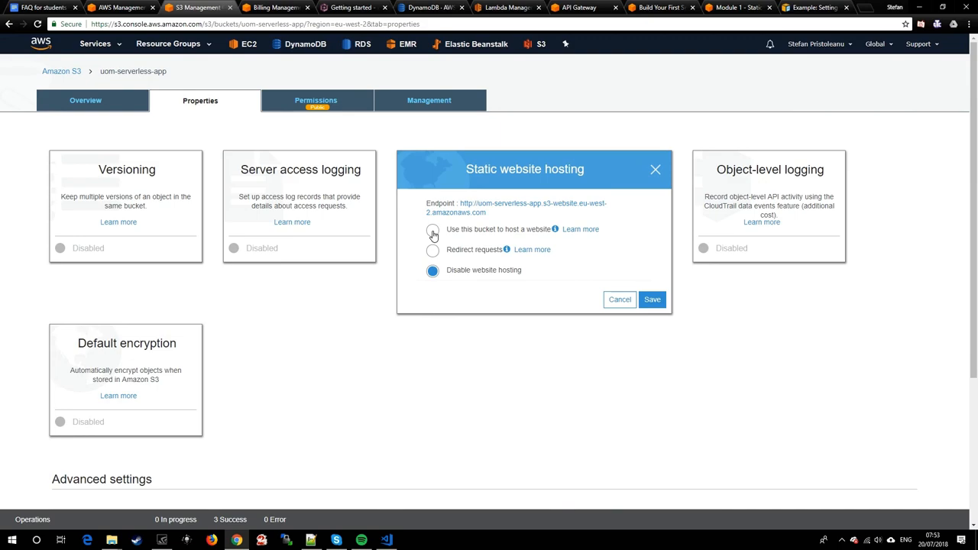
click(432, 229)
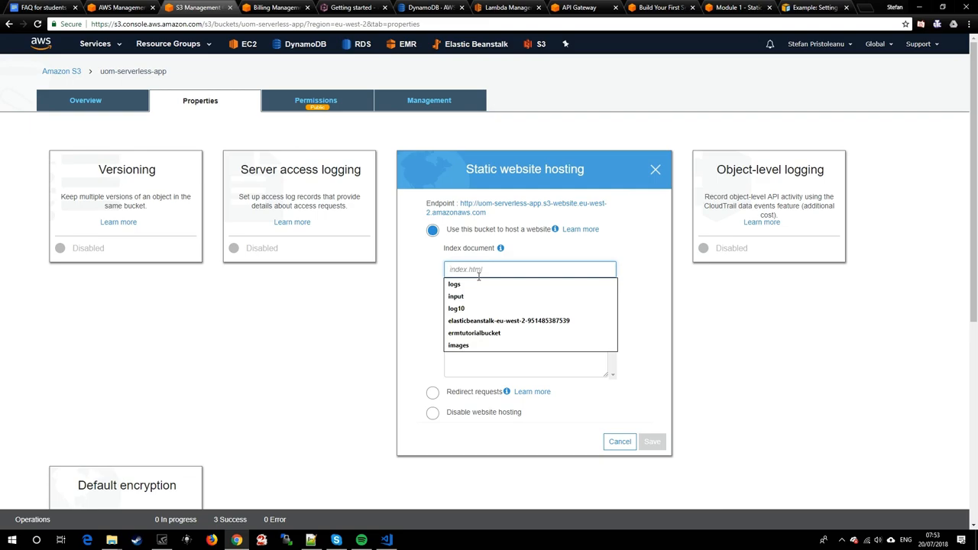
text(index.html)
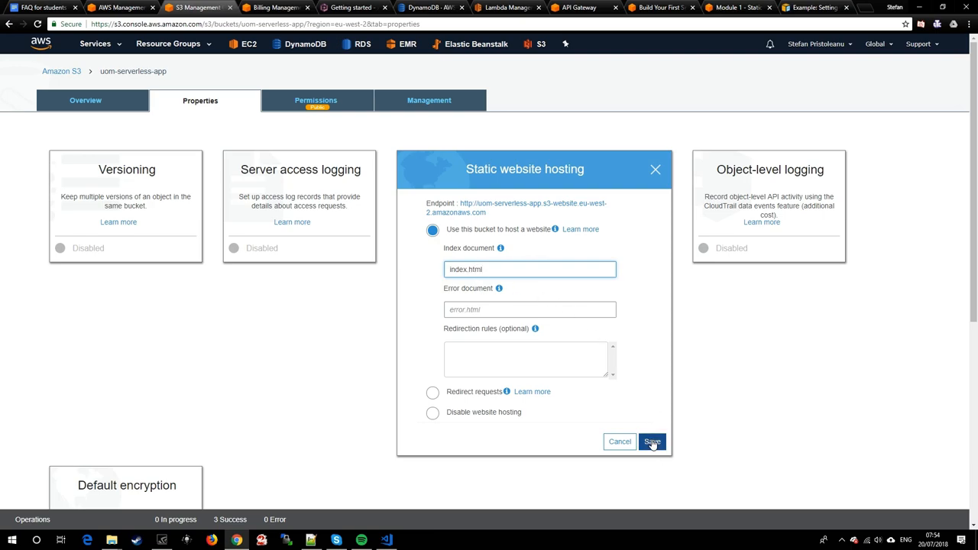
click(651, 442)
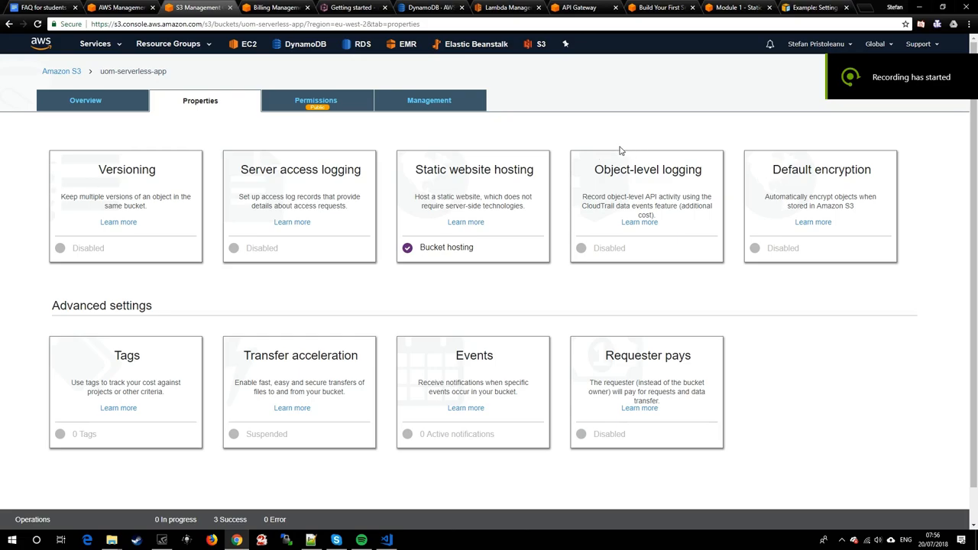
mouse_move(636, 147)
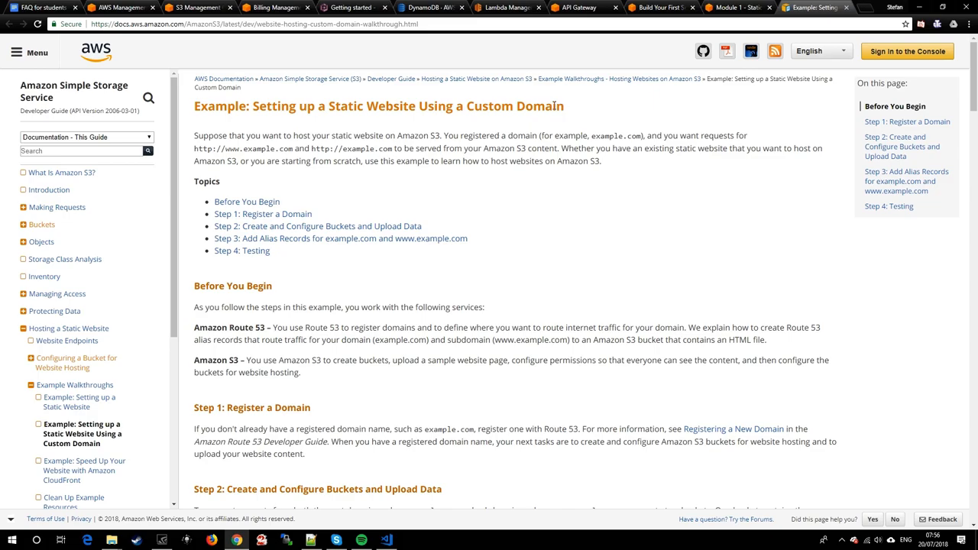
scroll(down, 3)
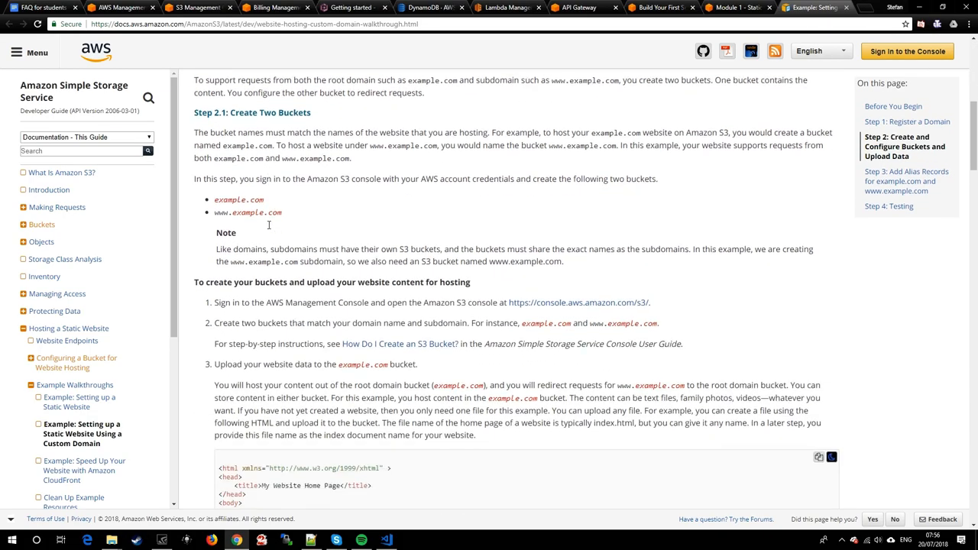
scroll(down, 3)
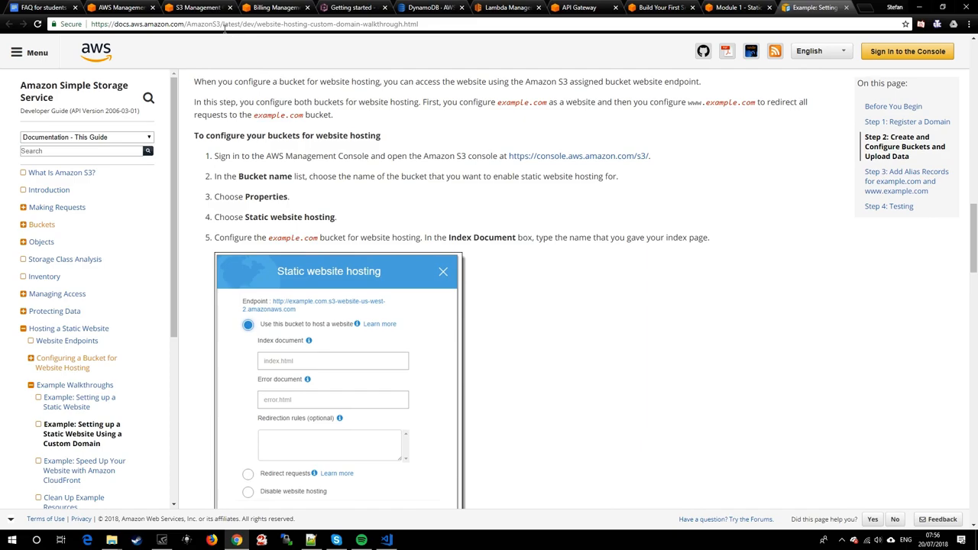
click(197, 7)
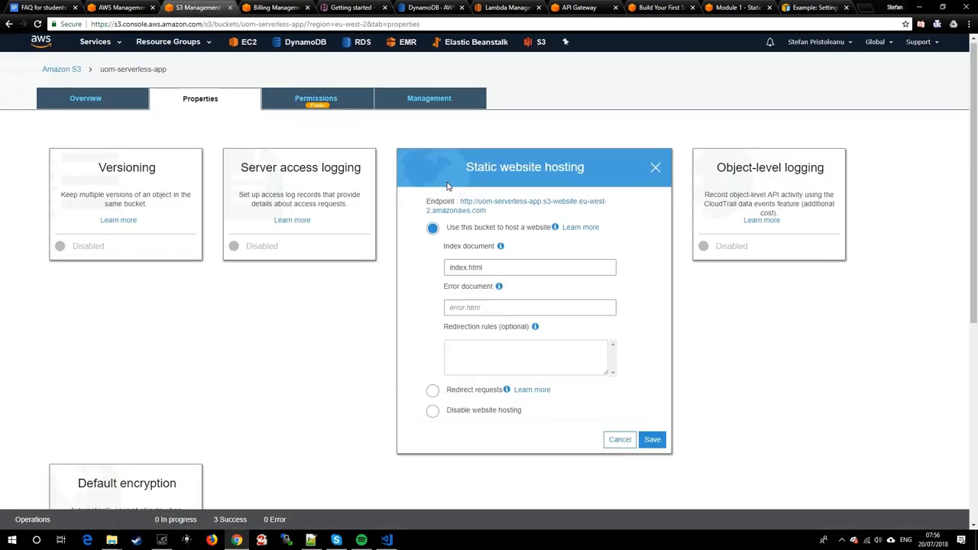
Load the bucket's website endpoint to see the deployed React app home page
double_click(440, 203)
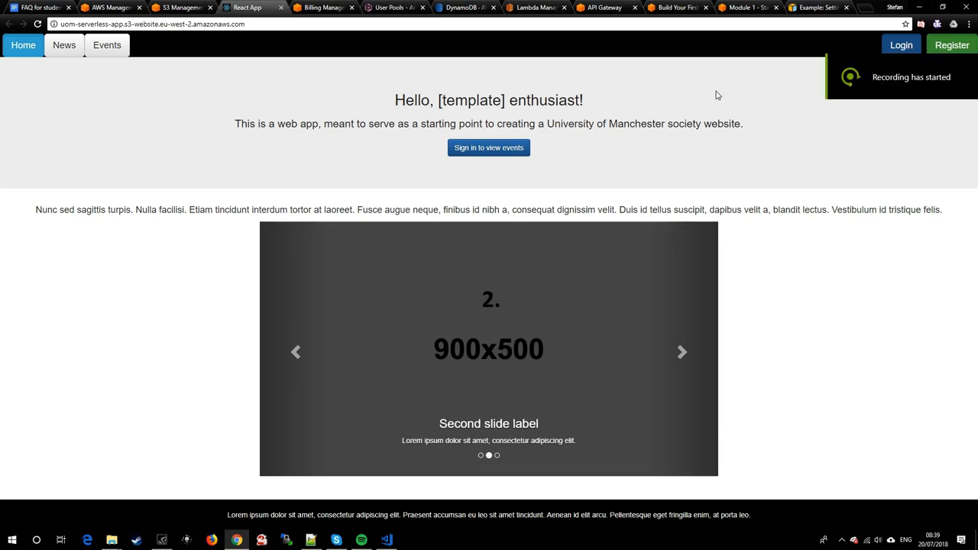
click(676, 6)
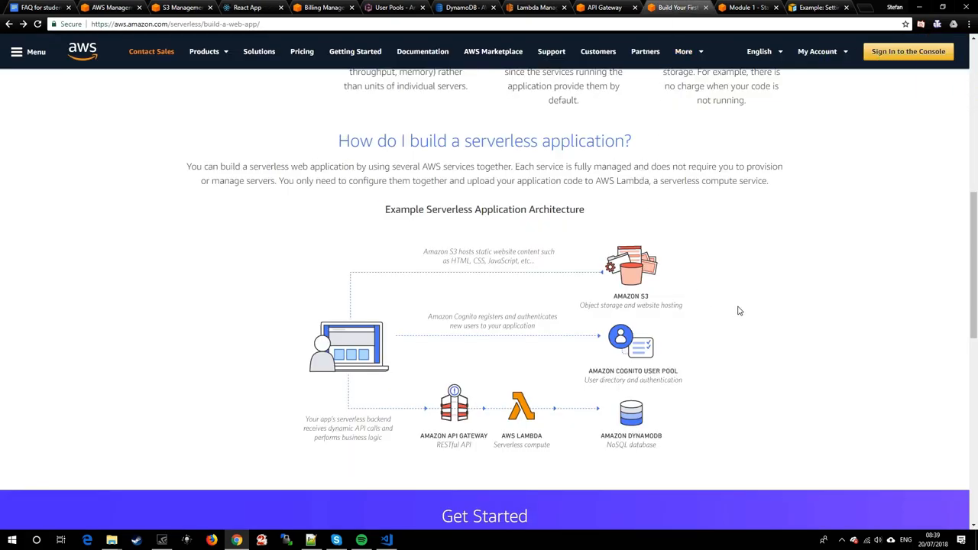
mouse_move(706, 391)
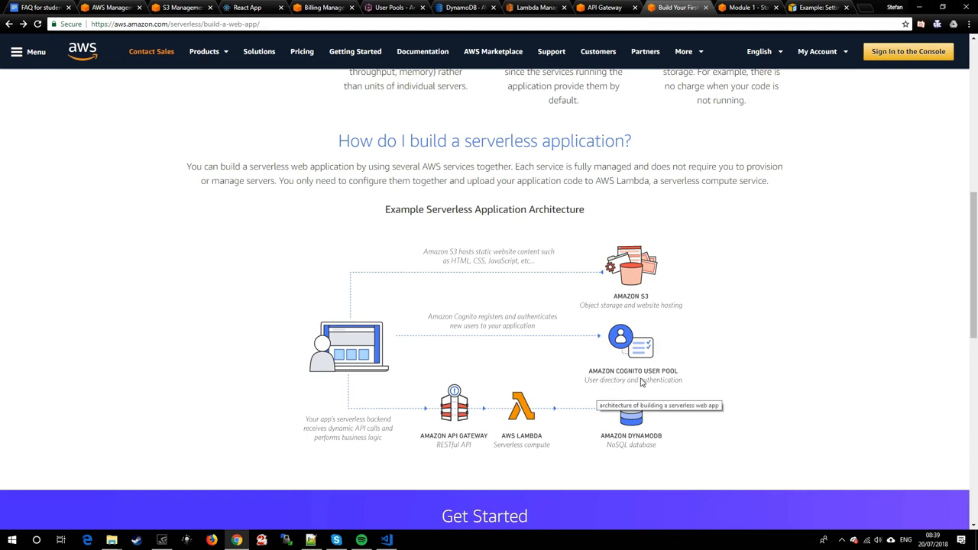
mouse_move(724, 380)
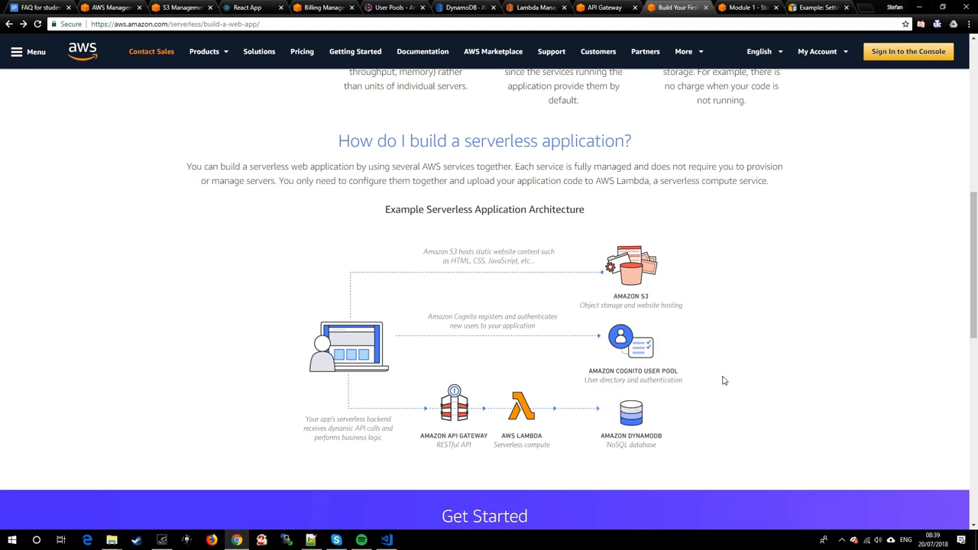
mouse_move(718, 382)
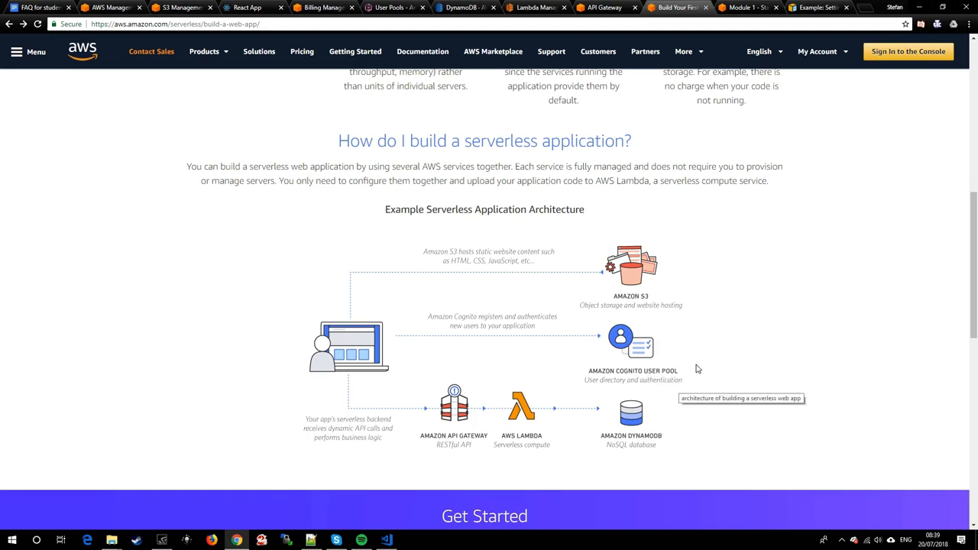
mouse_move(706, 367)
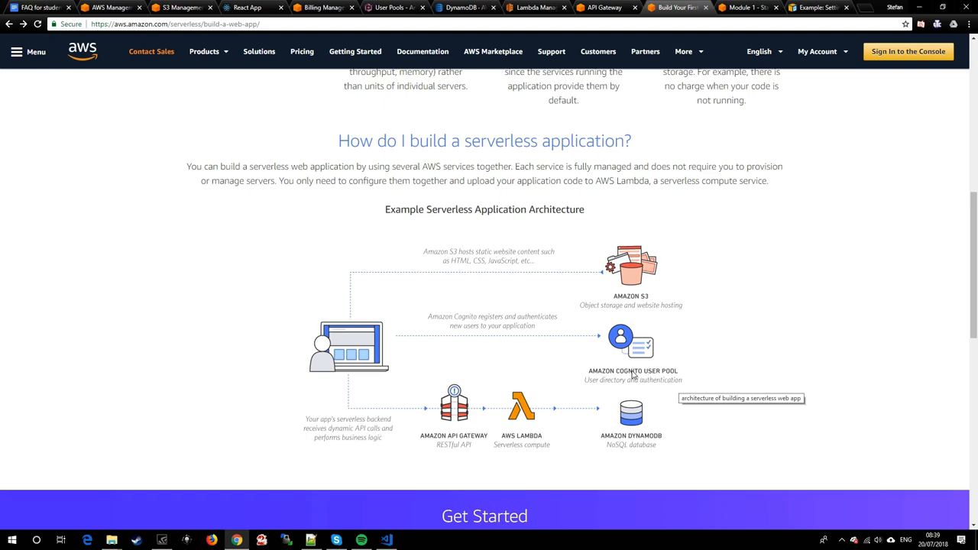
mouse_move(526, 480)
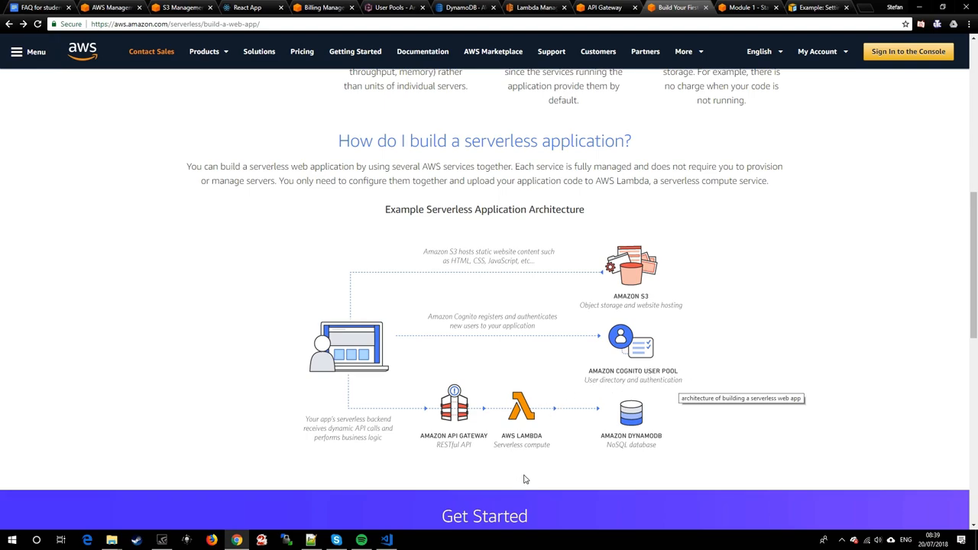
mouse_move(503, 449)
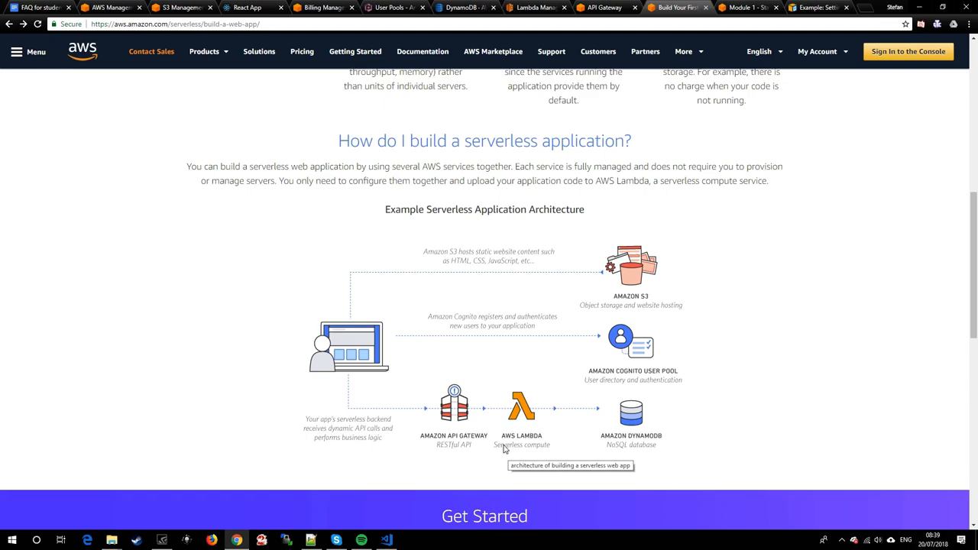
mouse_move(502, 476)
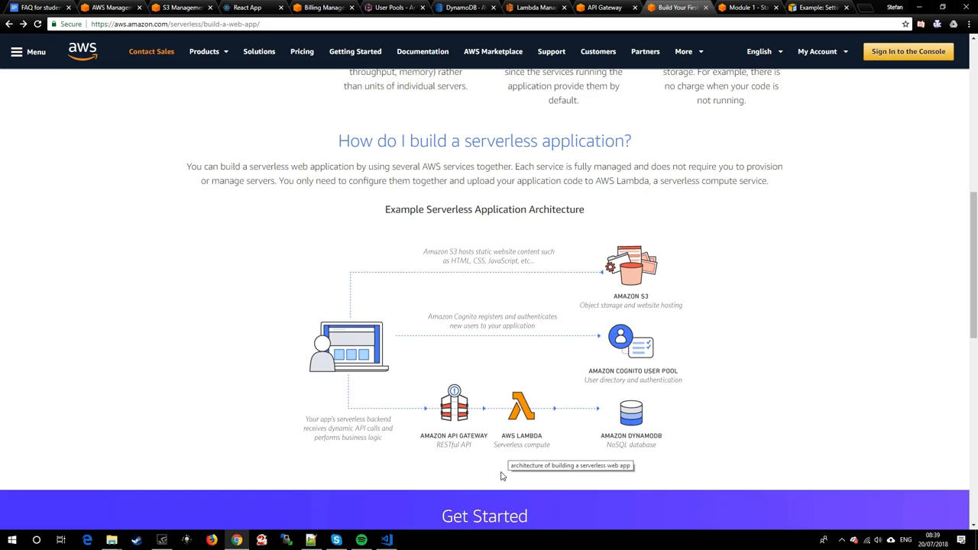
mouse_move(513, 437)
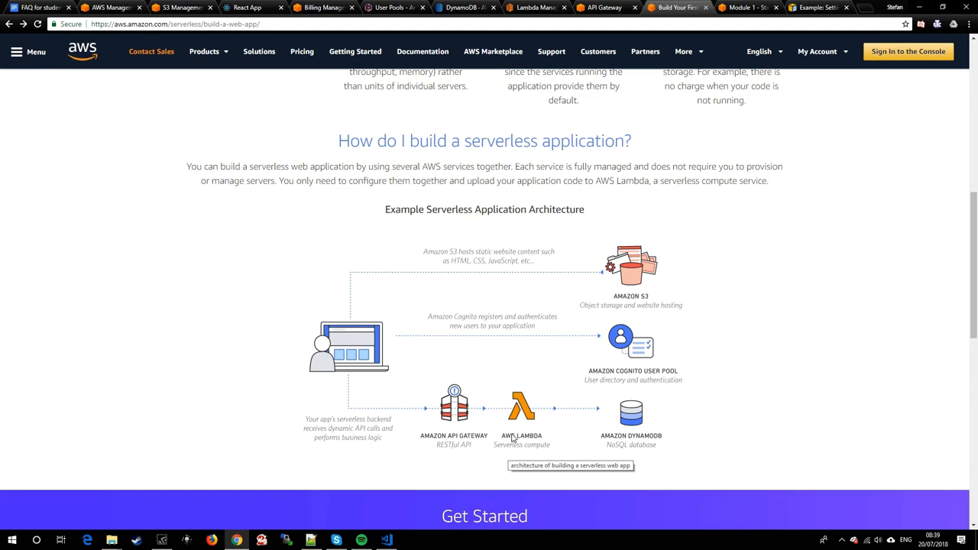
mouse_move(523, 435)
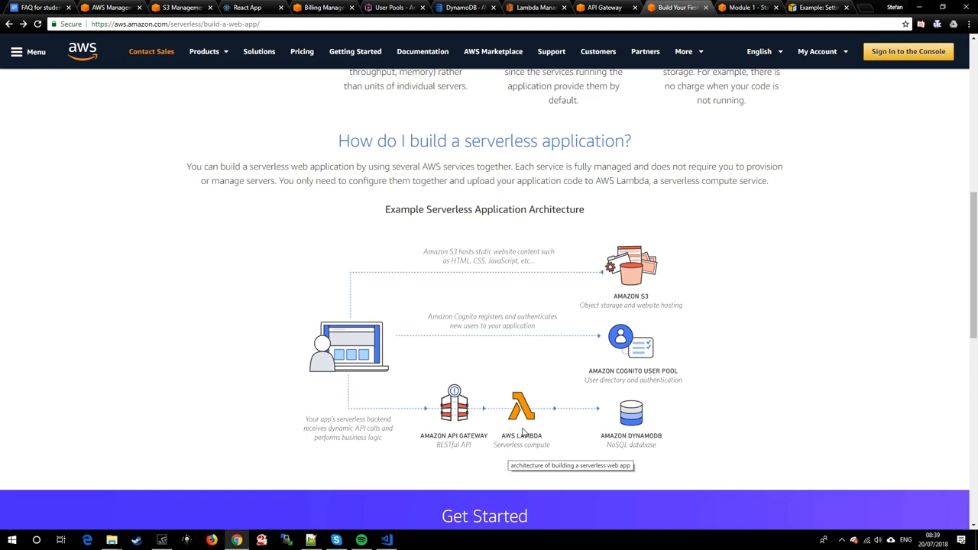
mouse_move(619, 446)
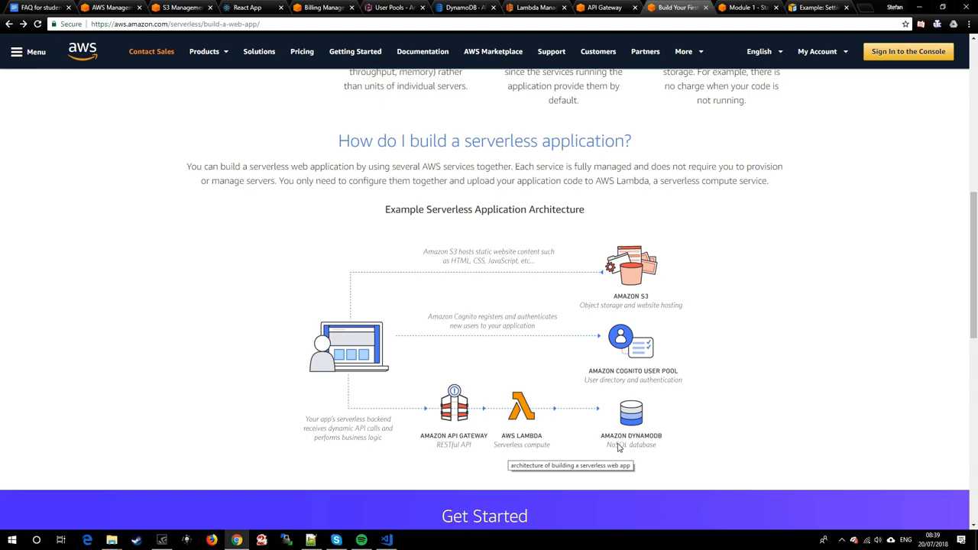
mouse_move(617, 449)
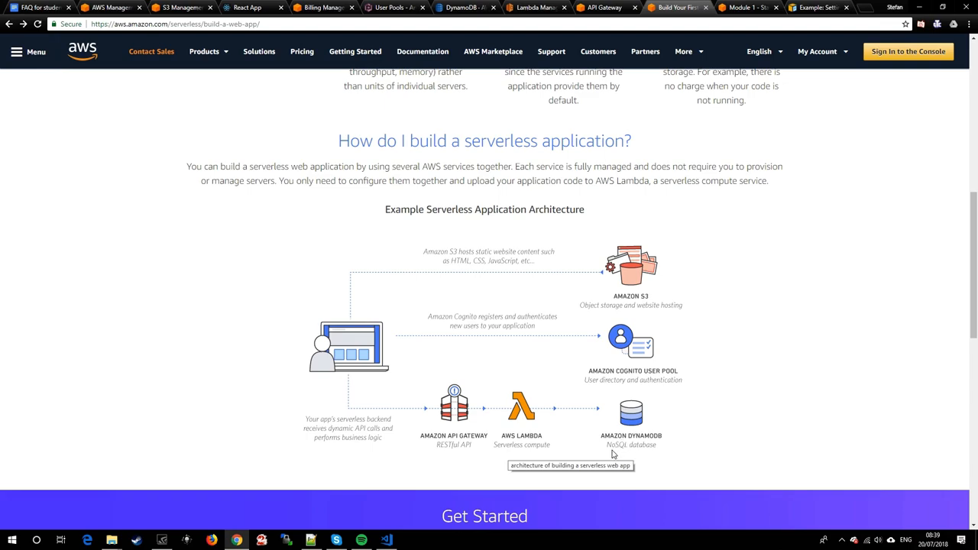
mouse_move(456, 451)
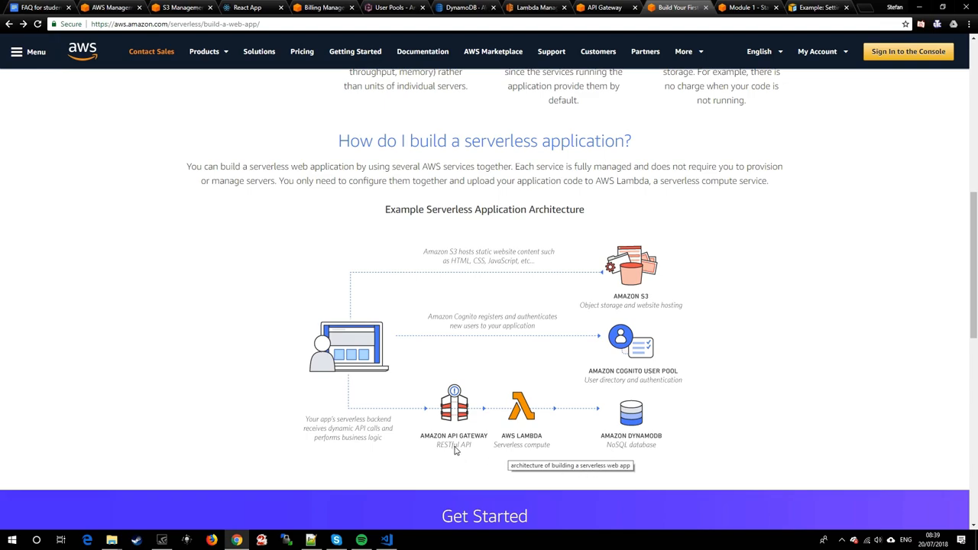
mouse_move(458, 446)
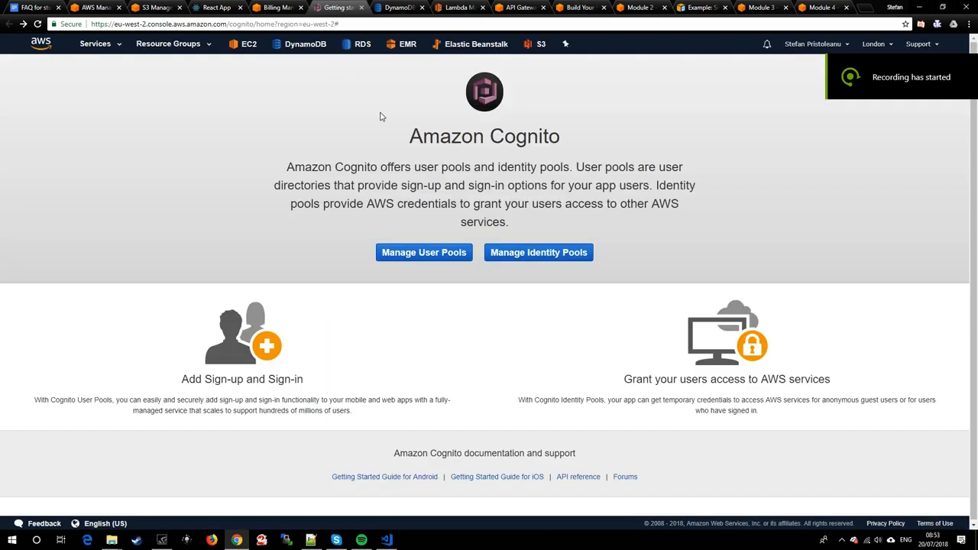
mouse_move(406, 217)
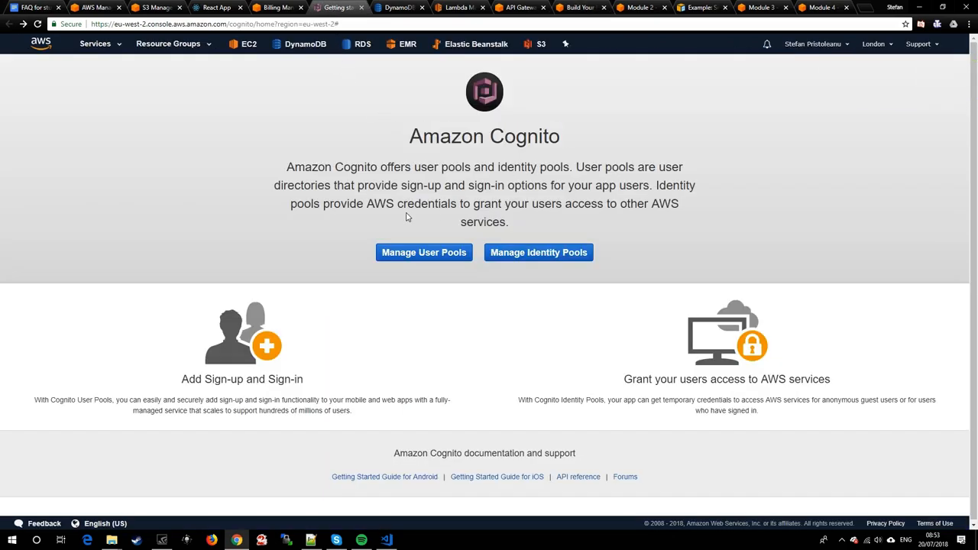
Show the Cognito user pools list with Swimming-Society-Users and UoM-serverless-app
click(424, 253)
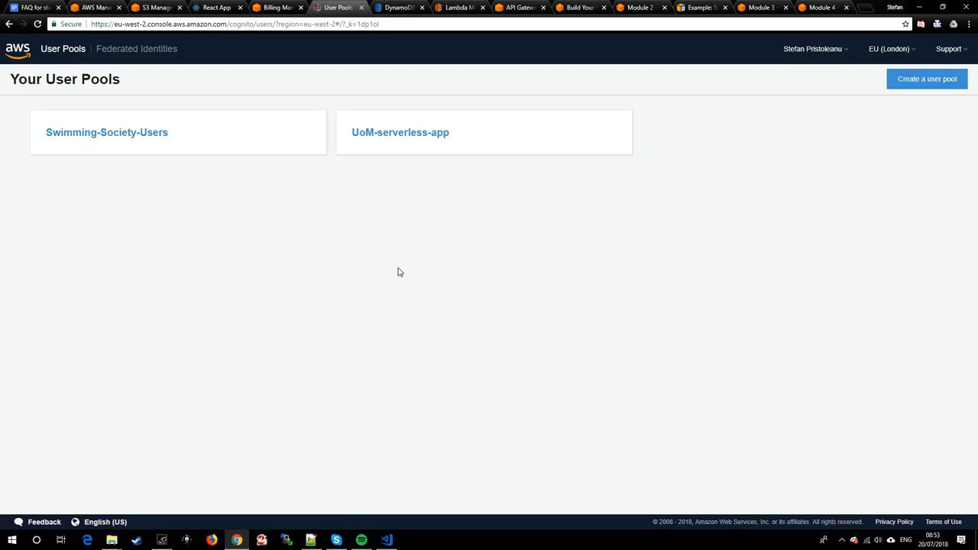
mouse_move(288, 245)
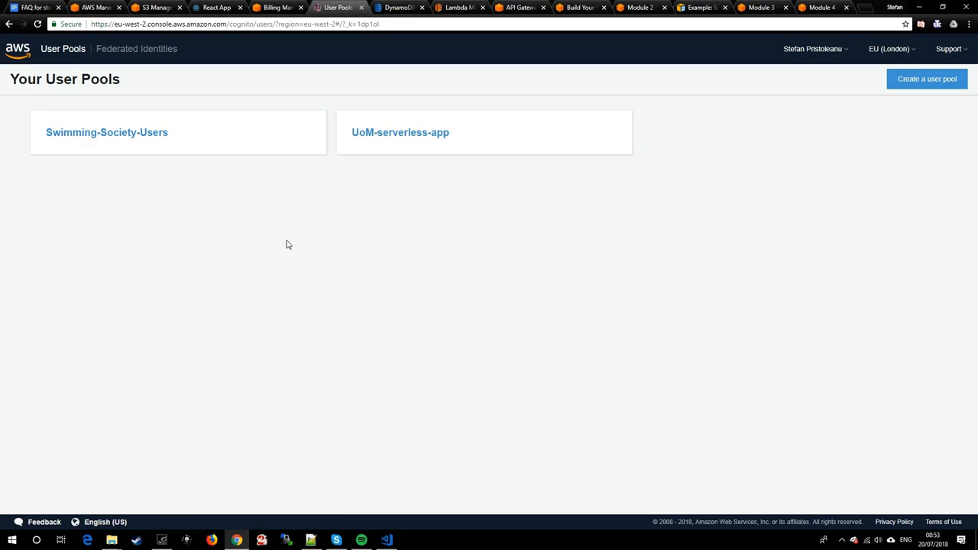
mouse_move(384, 223)
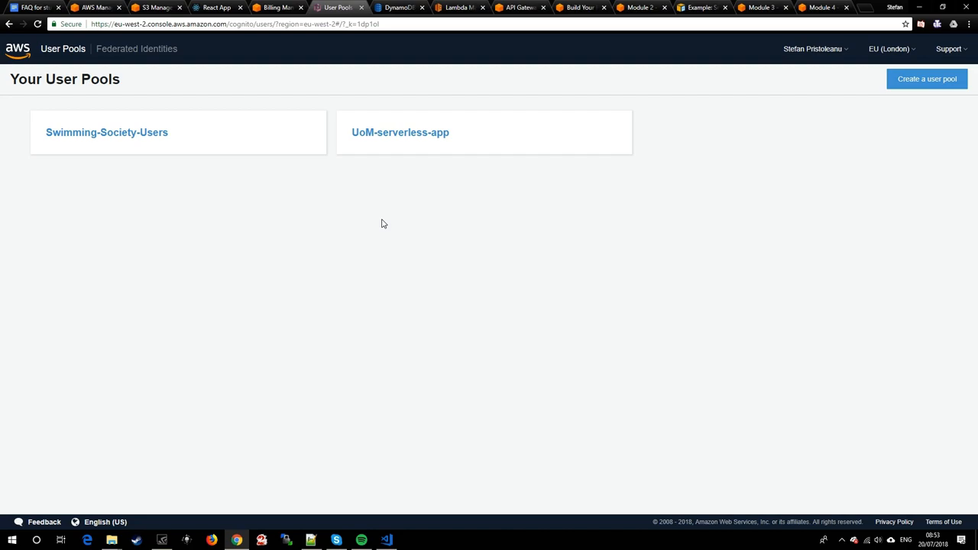
mouse_move(374, 220)
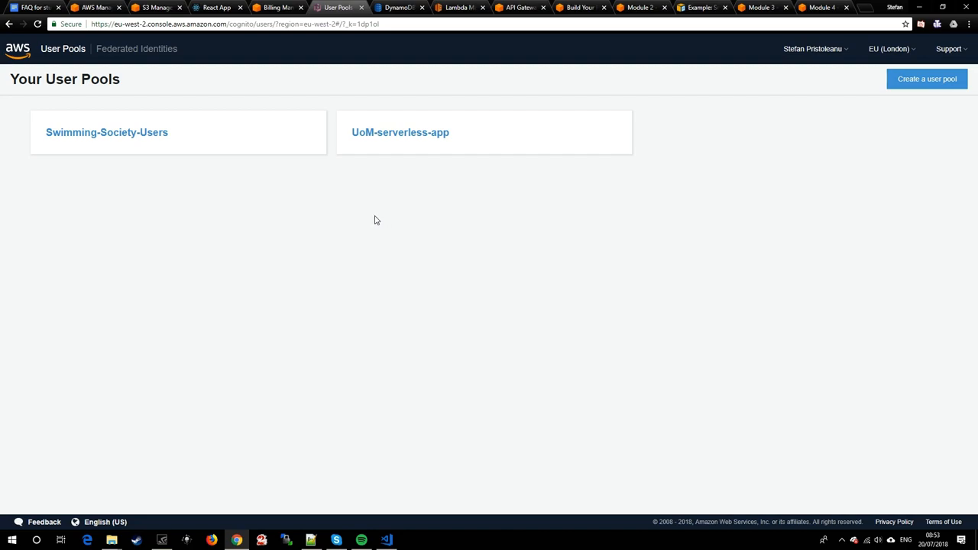
mouse_move(569, 229)
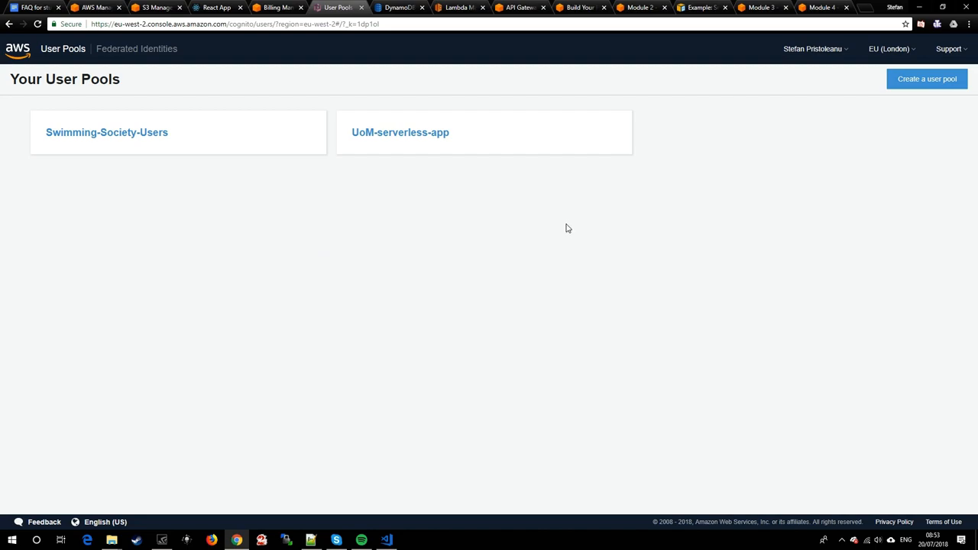
Start a new user pool named test-pool and review its default settings before creation
click(927, 80)
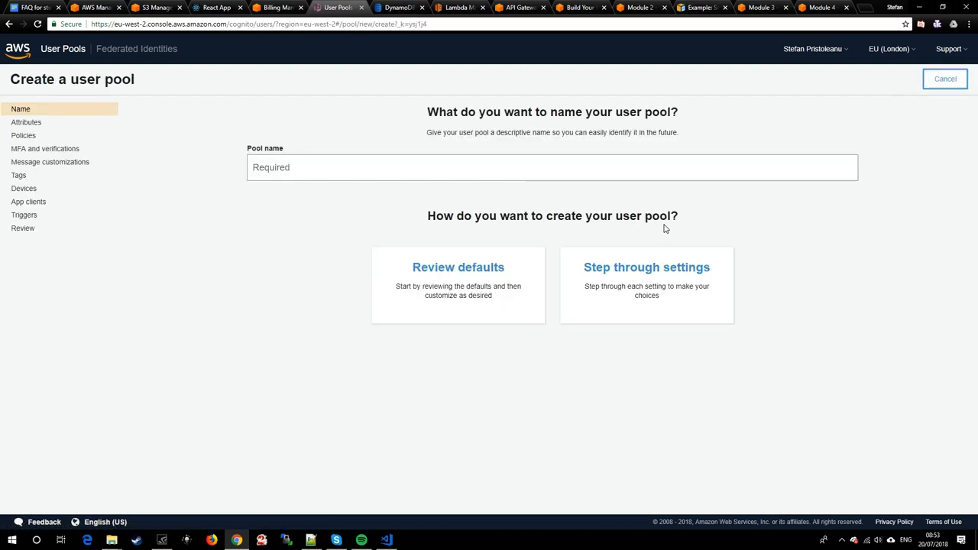
click(470, 166)
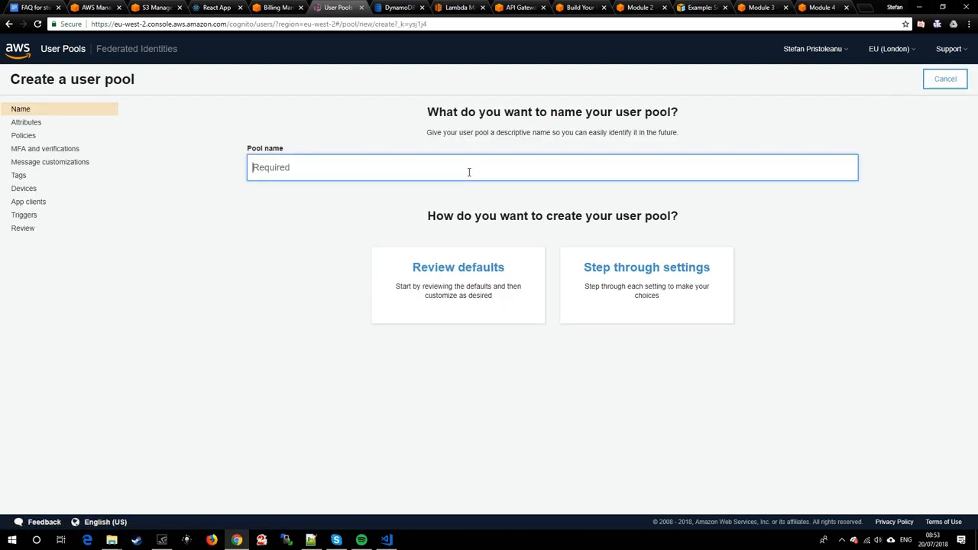
text(test-pool)
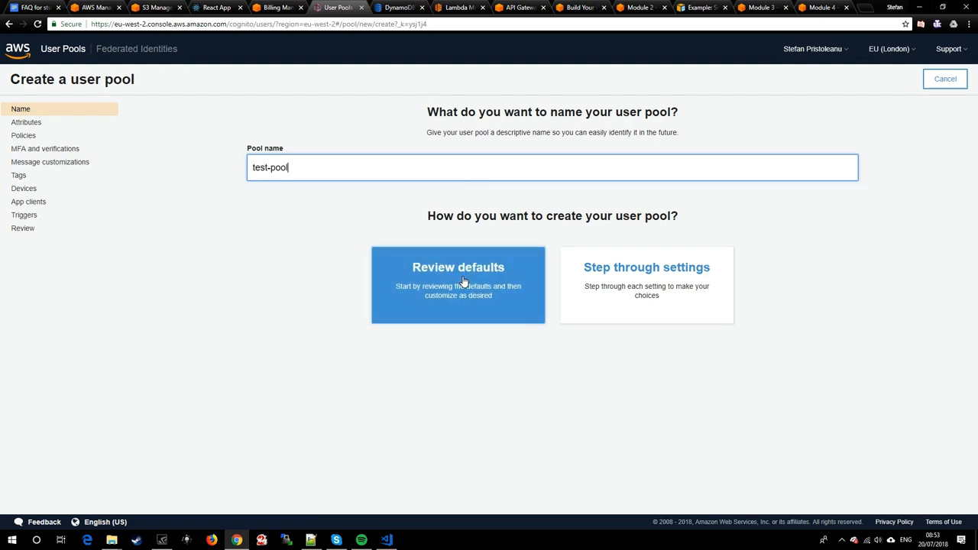
click(459, 284)
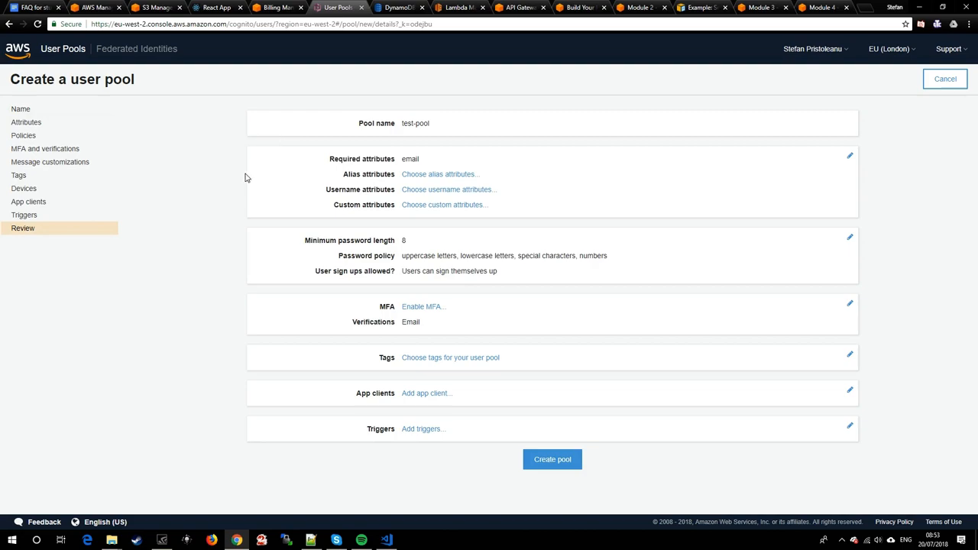
double_click(416, 122)
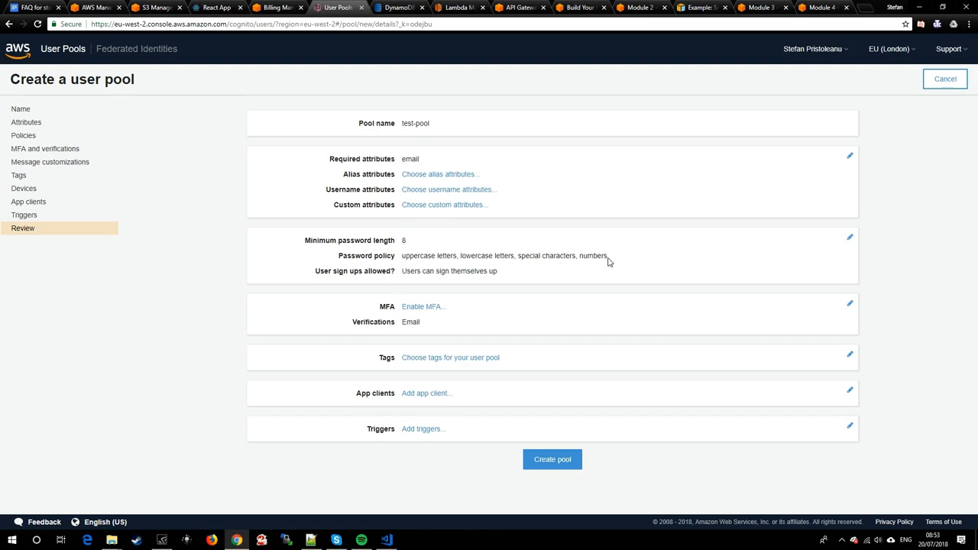
mouse_move(490, 315)
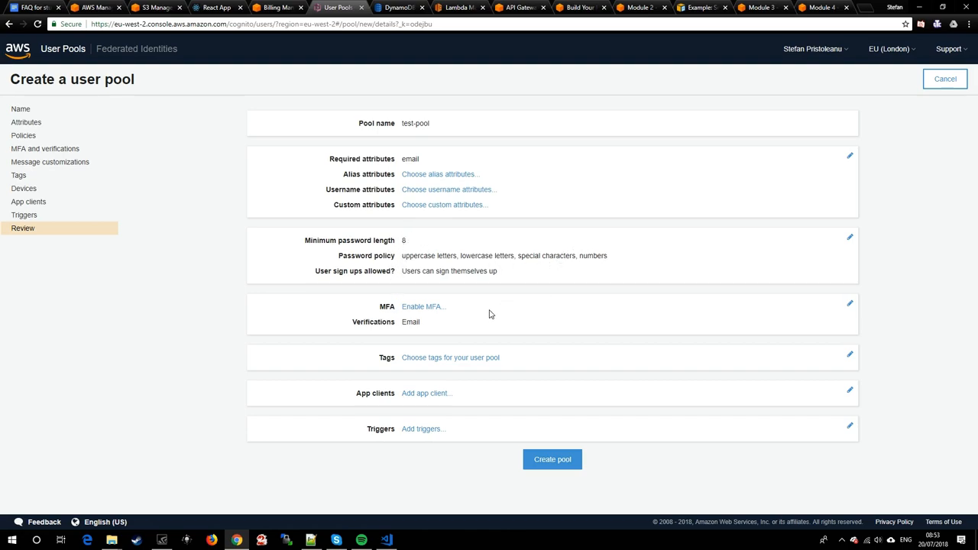
double_click(409, 321)
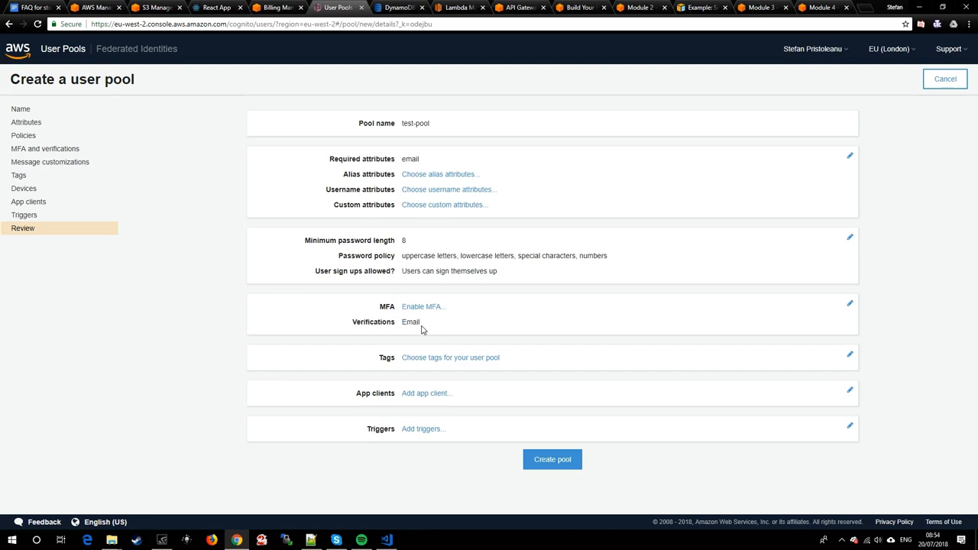
mouse_move(437, 338)
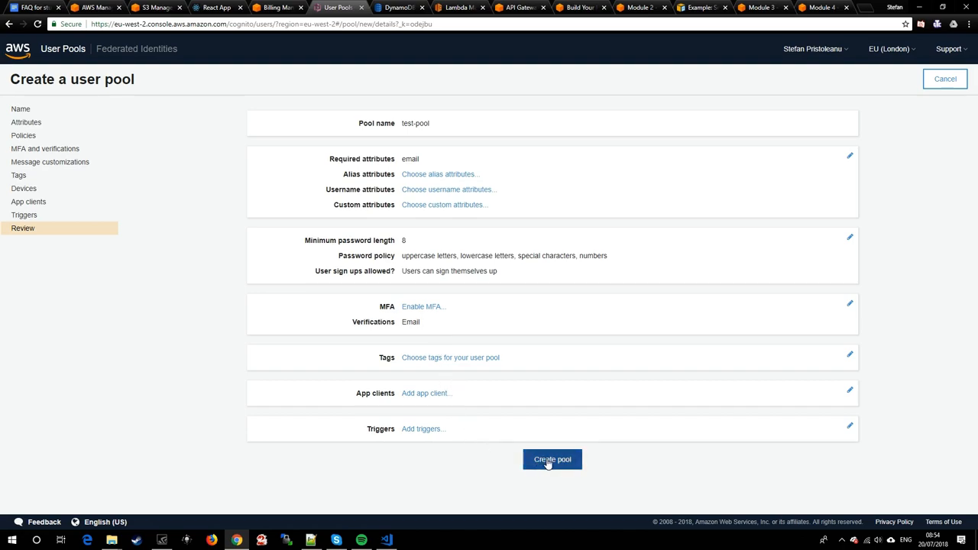
mouse_move(17, 52)
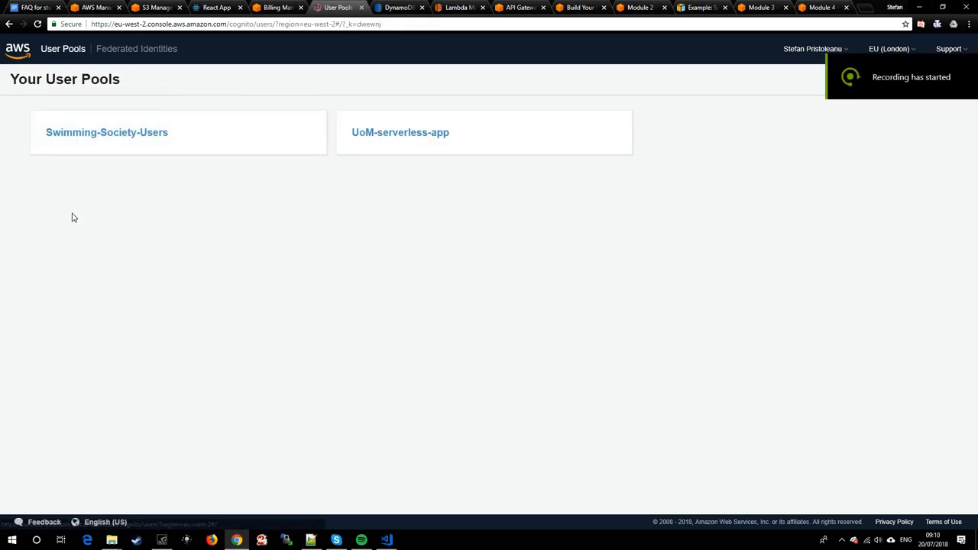
View the Swimming-Society-Users pool details and note its Pool Id for the React web app
click(107, 131)
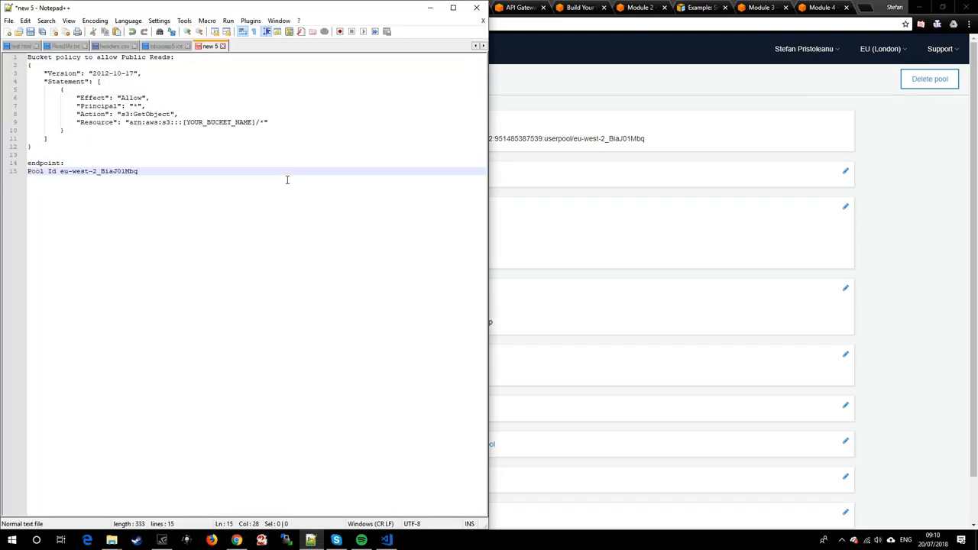
click(340, 7)
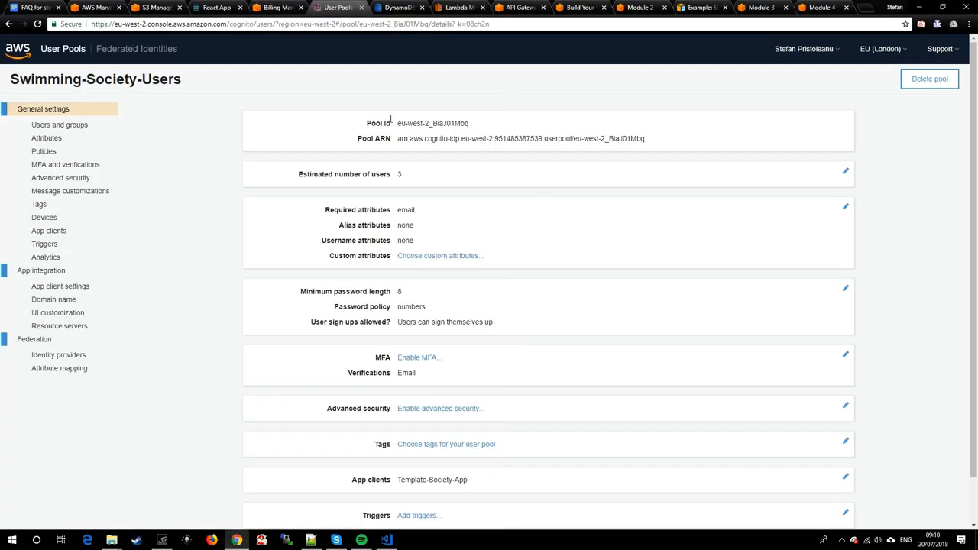
click(217, 6)
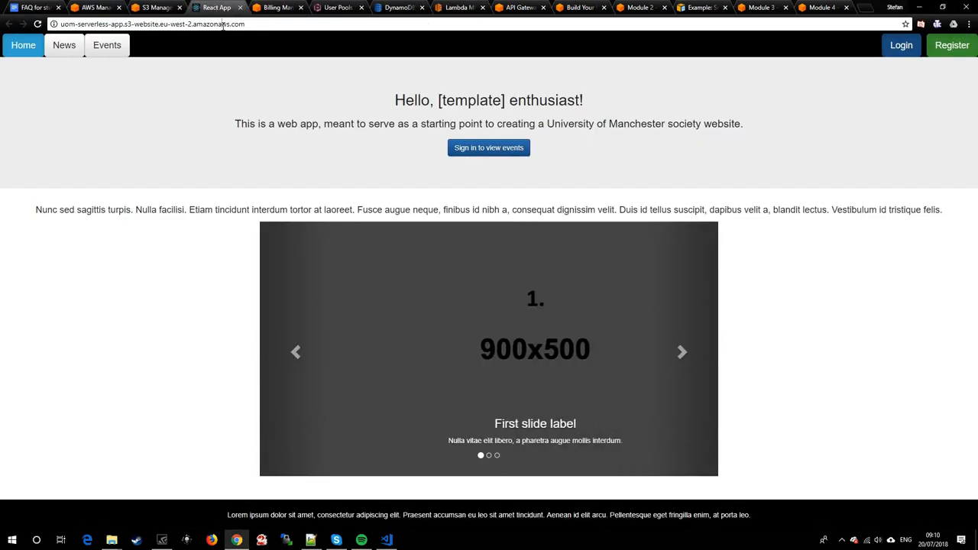
click(149, 24)
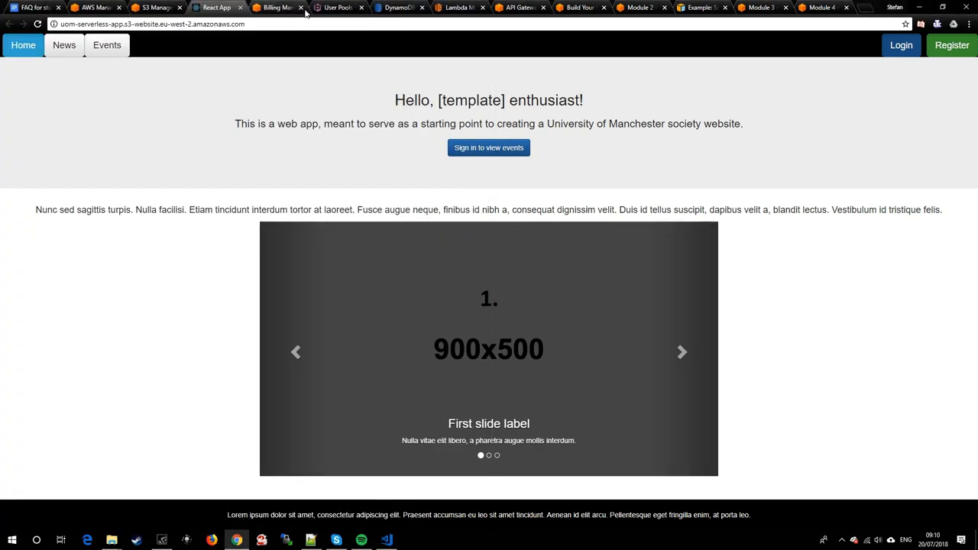
click(336, 7)
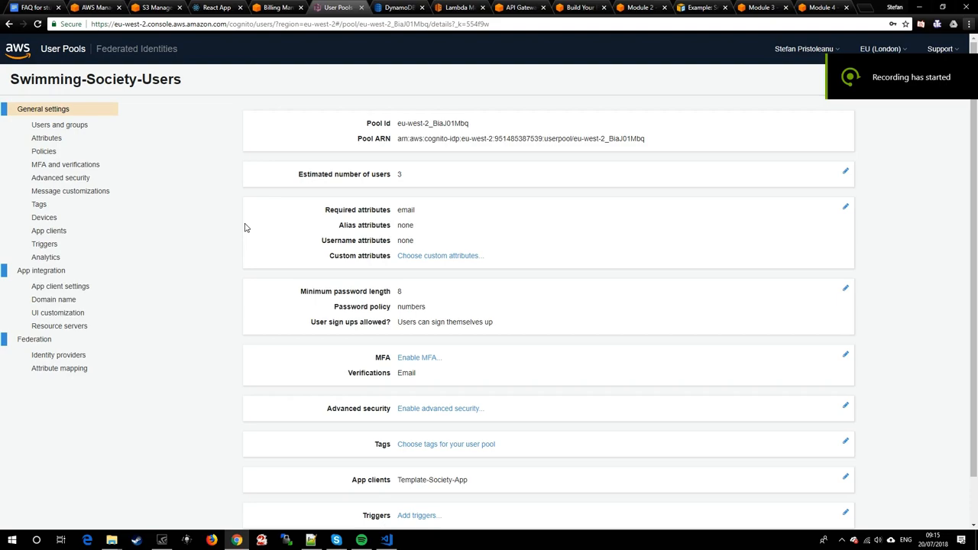
mouse_move(44, 243)
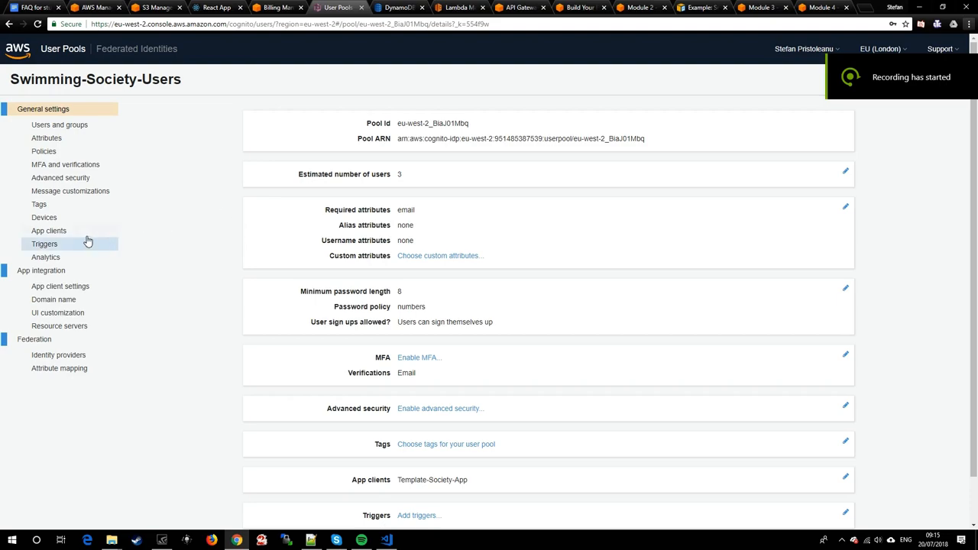
List the pool's app clients and try adding another client without a generated client secret
click(49, 229)
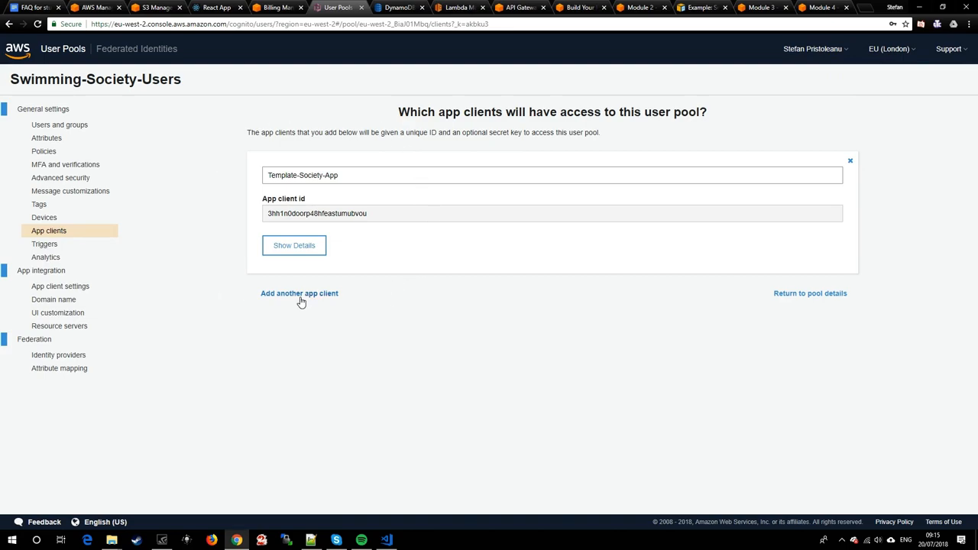
click(300, 293)
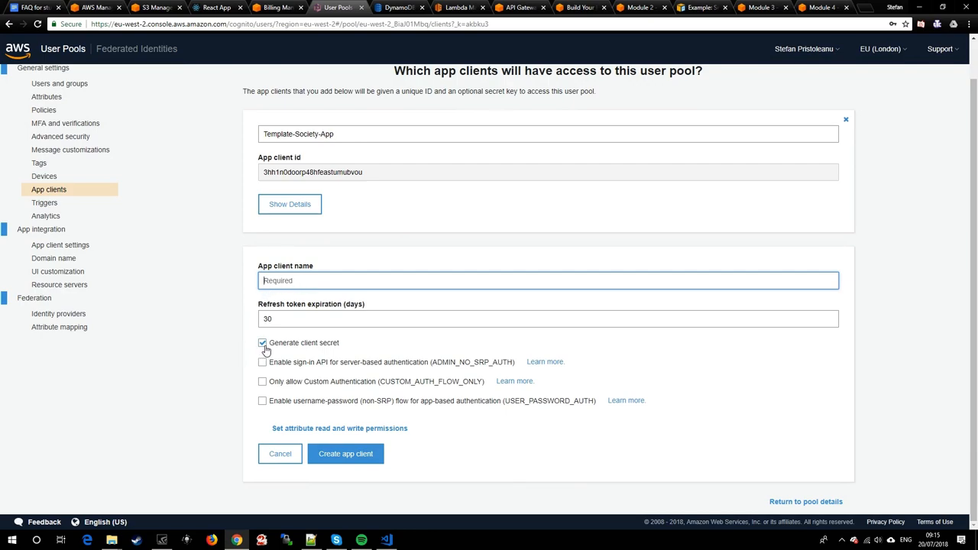
click(263, 343)
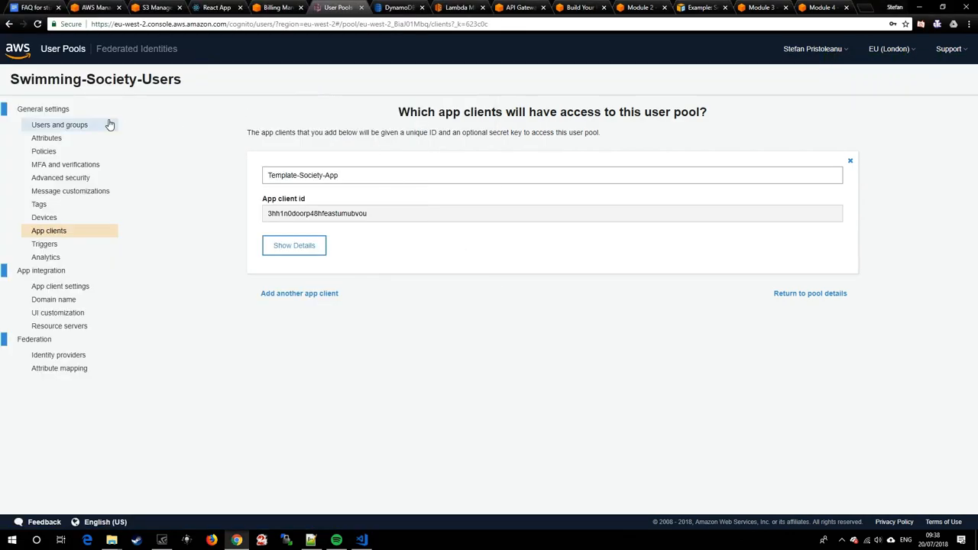
click(58, 125)
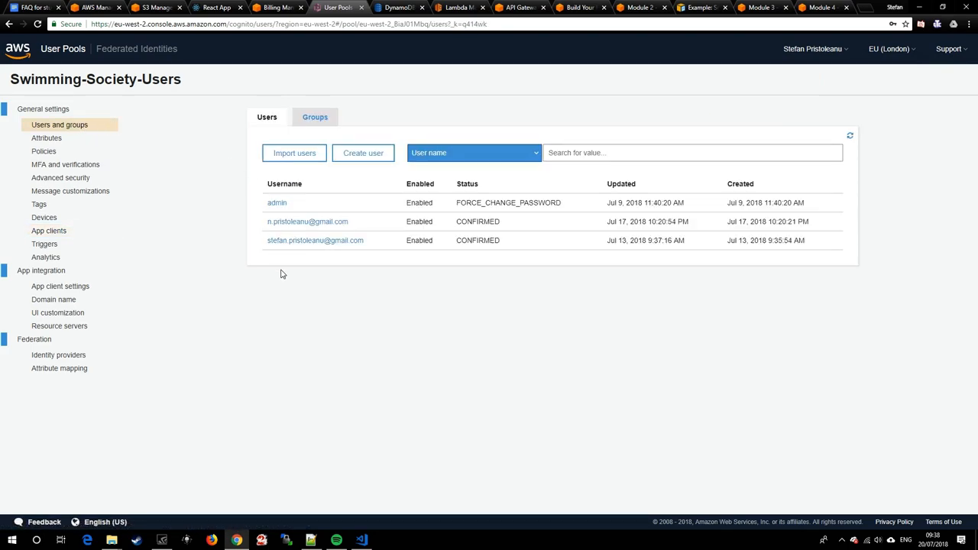
click(315, 240)
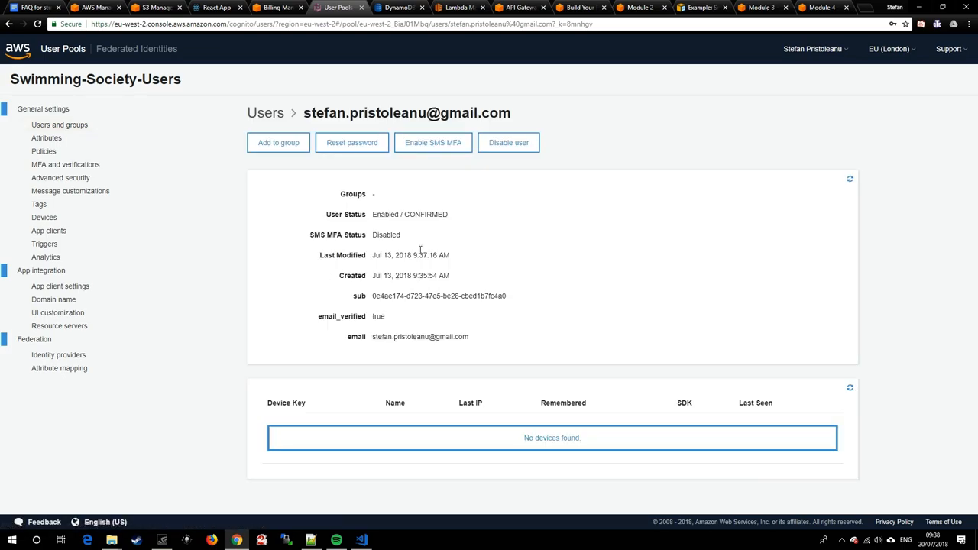
mouse_move(492, 186)
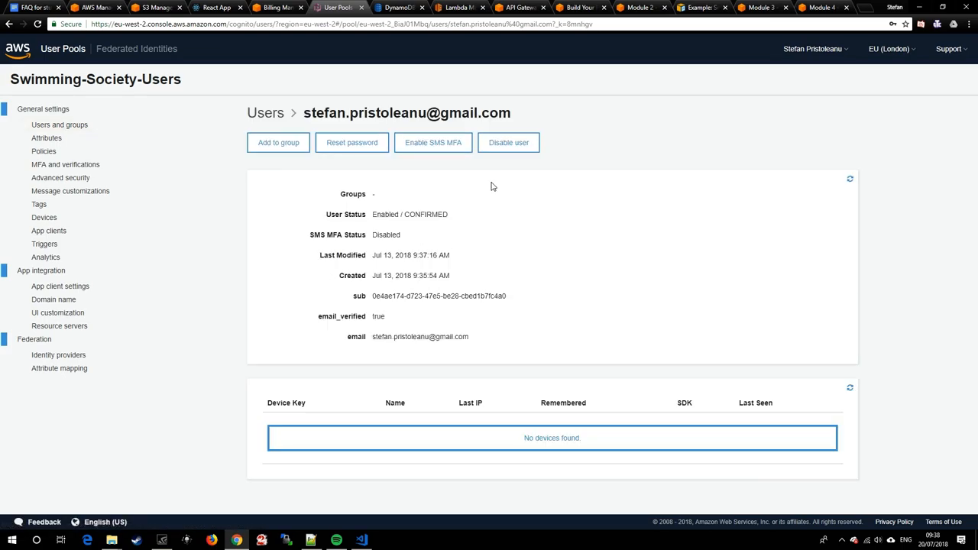
click(508, 142)
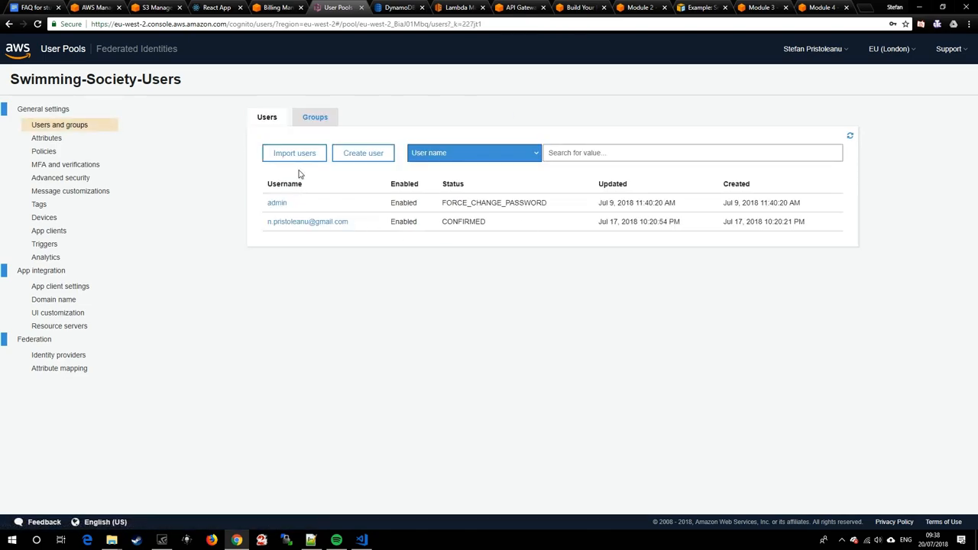
mouse_move(244, 236)
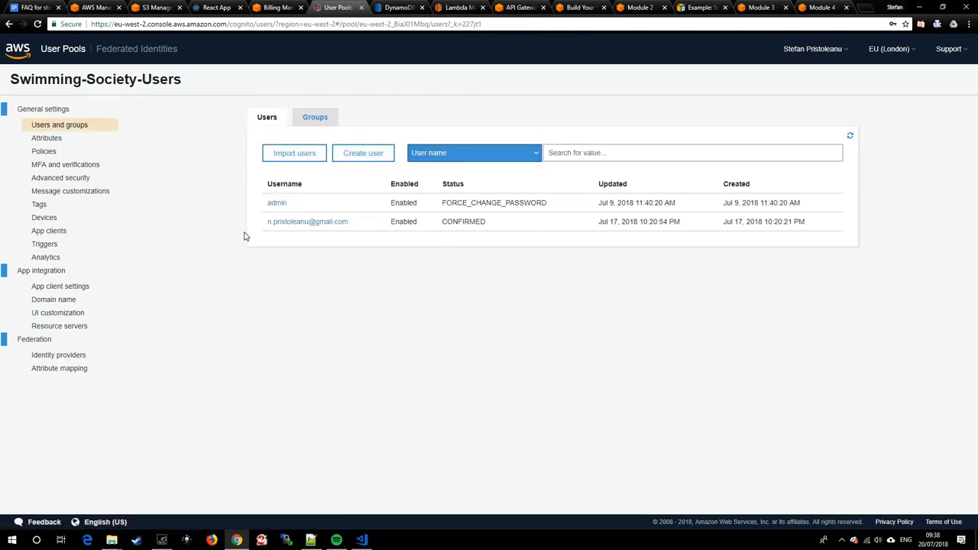
mouse_move(269, 272)
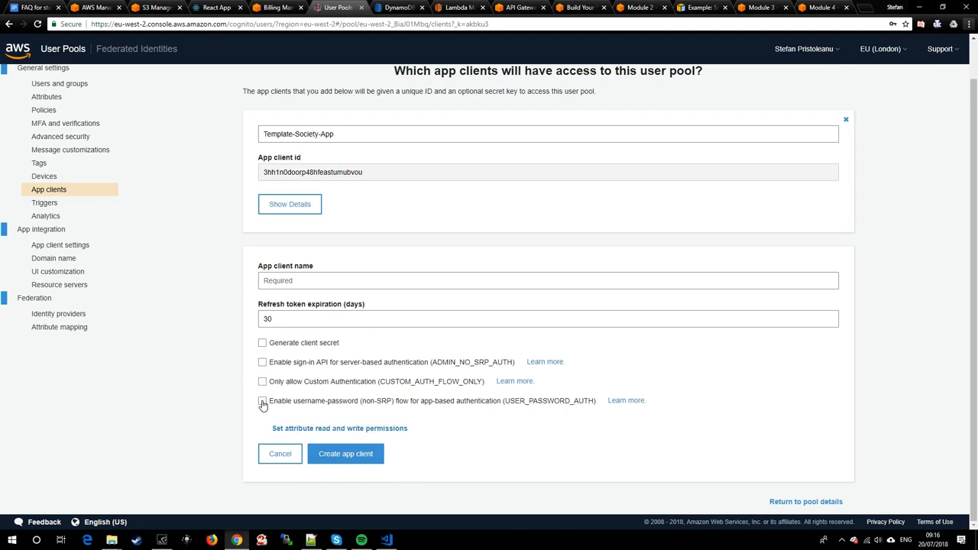
mouse_move(345, 452)
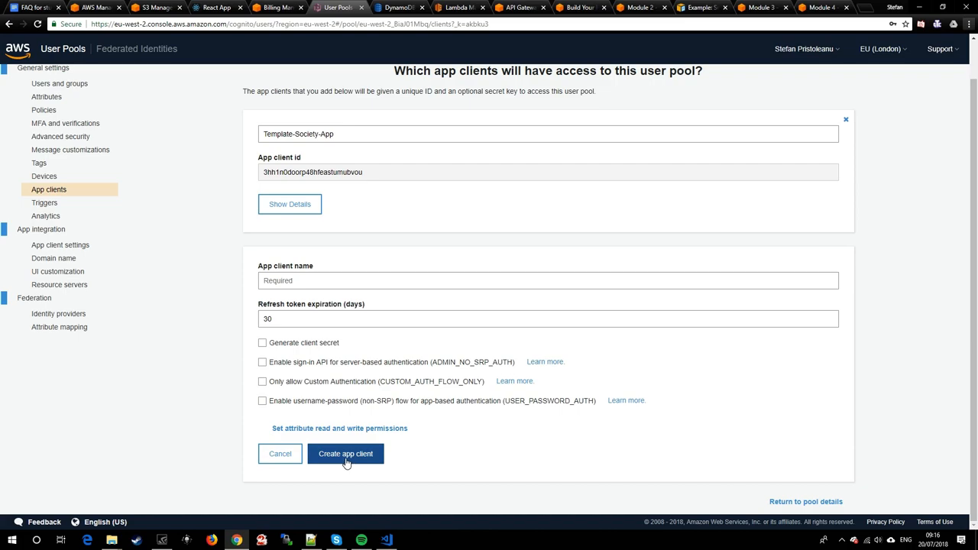
mouse_move(302, 391)
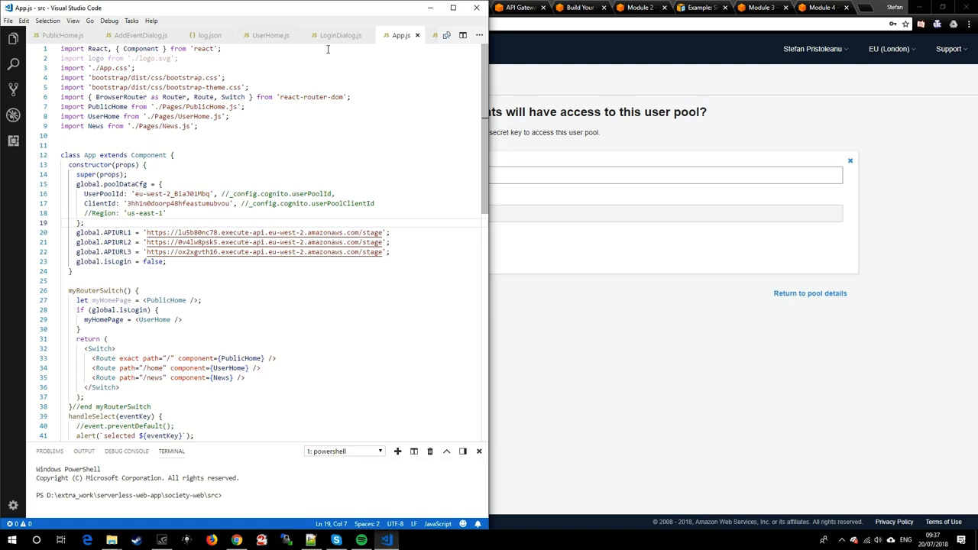
Return from VS Code to the browser showing the Swimming-Society-Users pool with two users
click(339, 35)
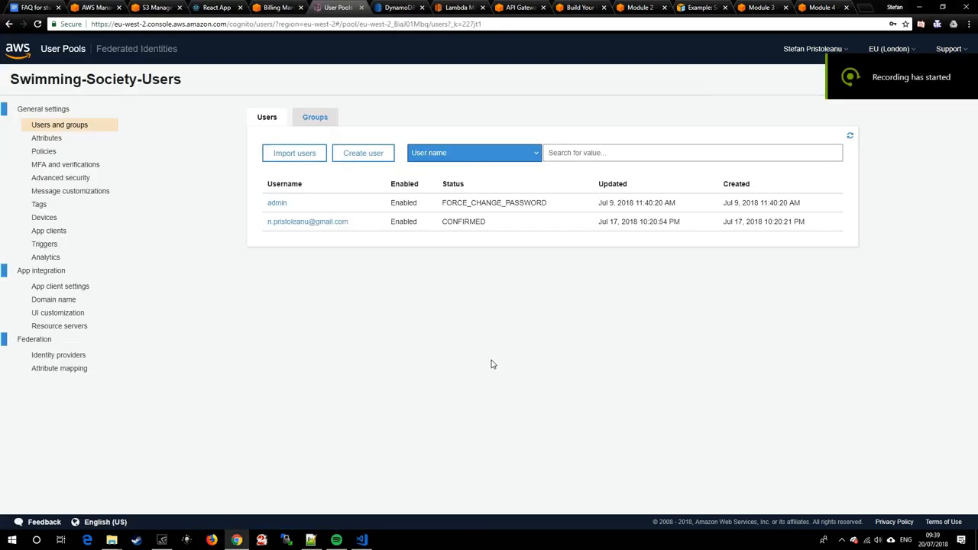
mouse_move(440, 303)
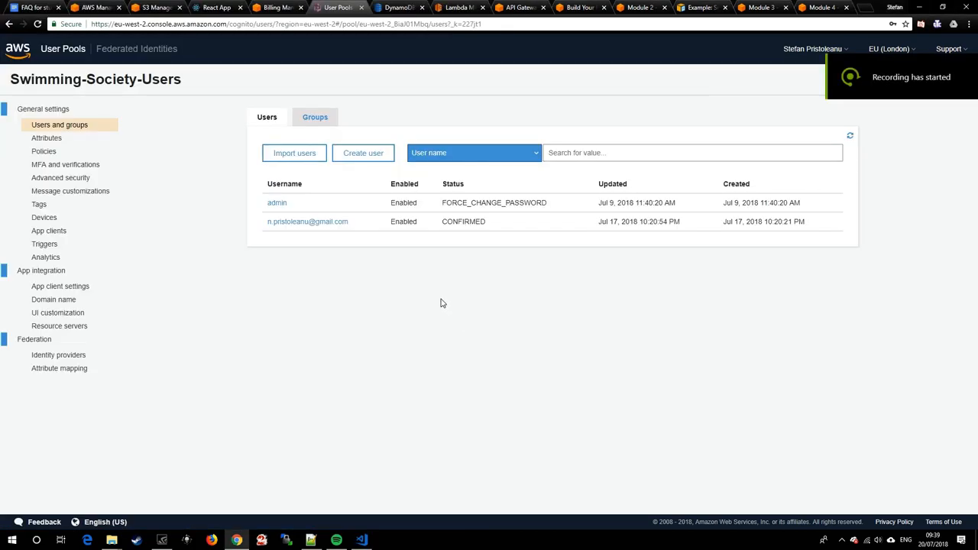
mouse_move(229, 152)
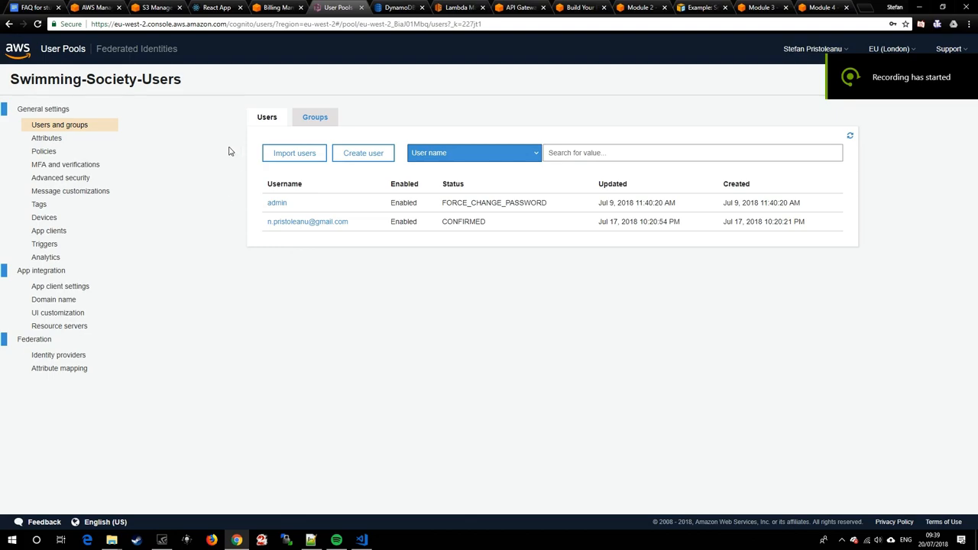
Register a new account in the React app with the saved email and a password, developer console open
click(217, 6)
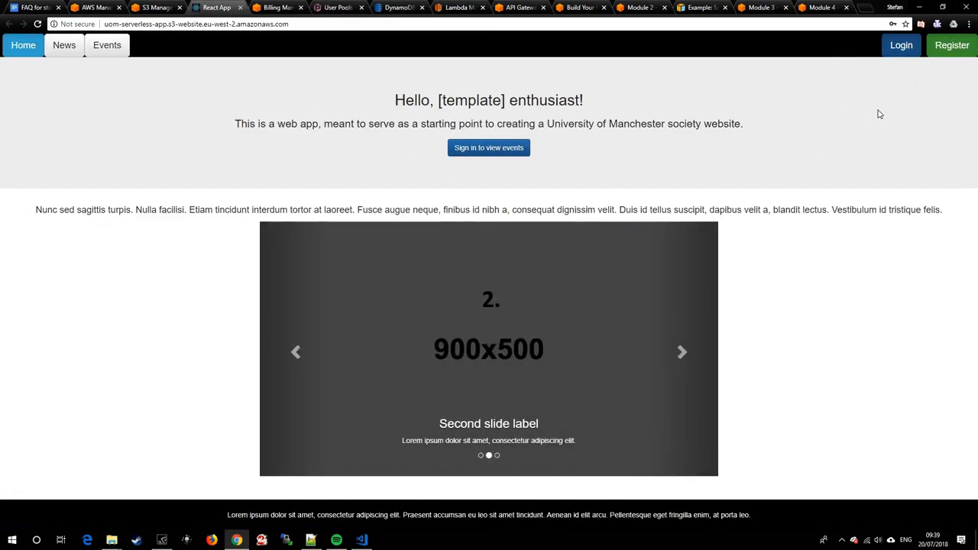
key(F12)
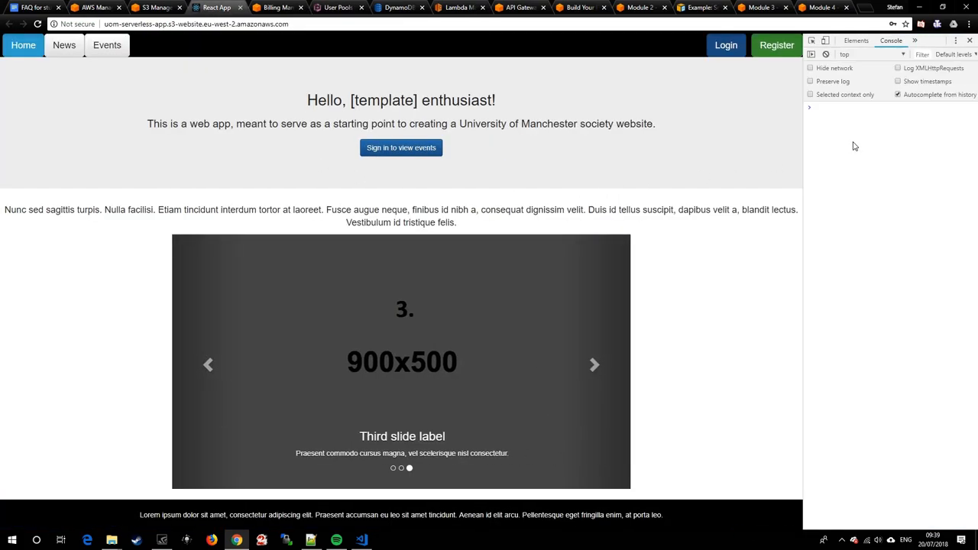
click(777, 44)
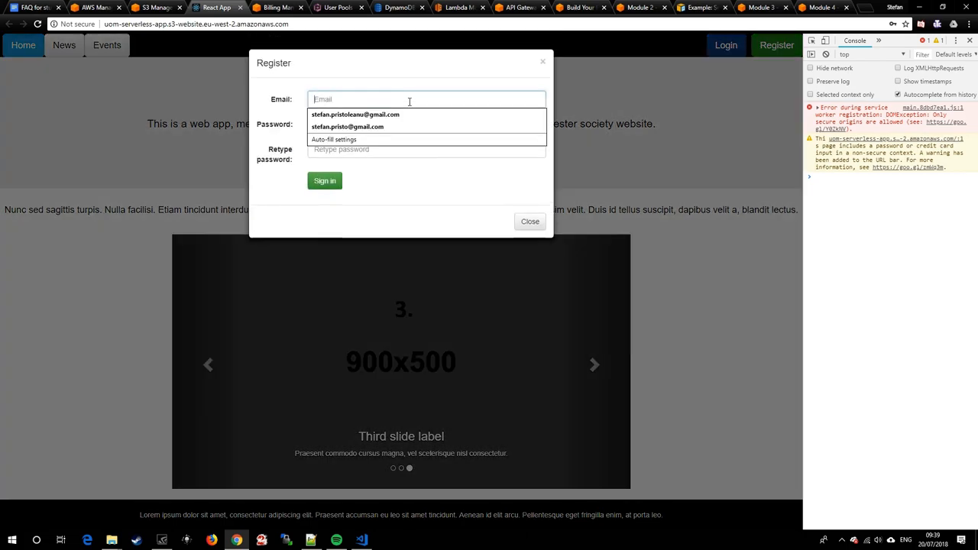
click(355, 113)
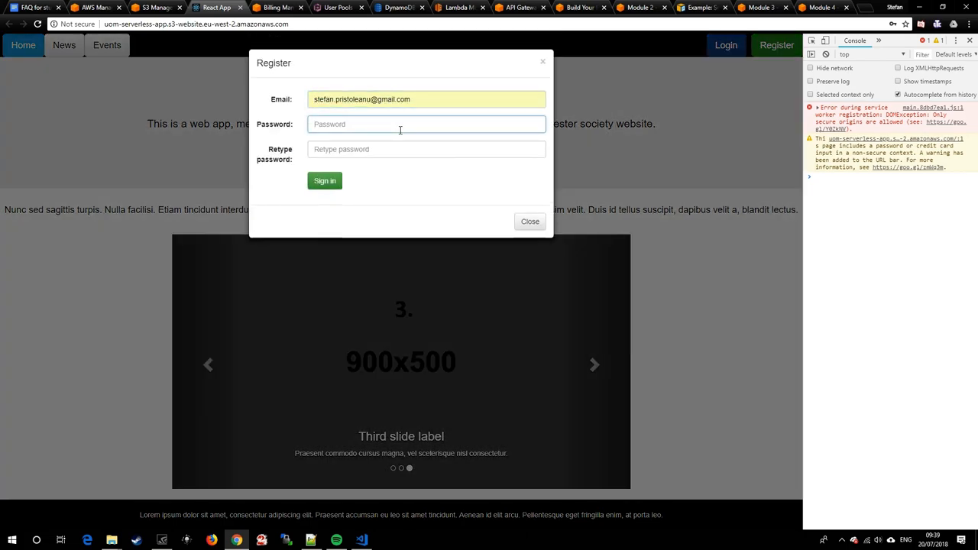
text(•••••)
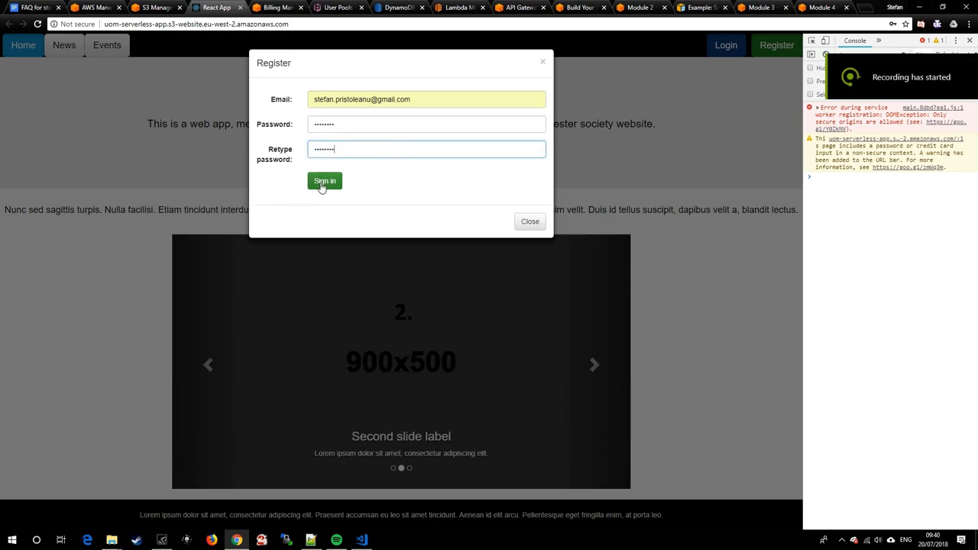
click(324, 181)
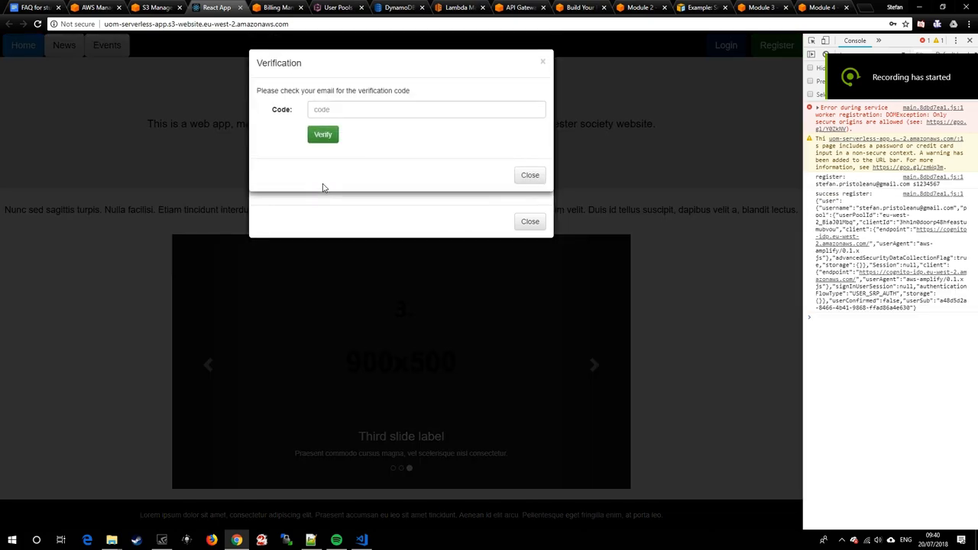
mouse_move(267, 159)
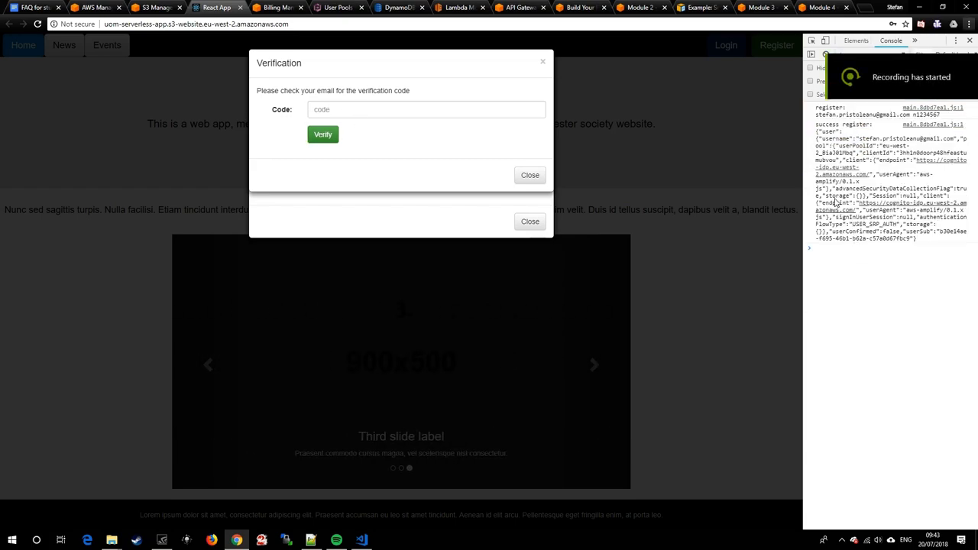
Widen the developer console and check the user pool for the new UNCONFIRMED user
drag(820, 138, 874, 174)
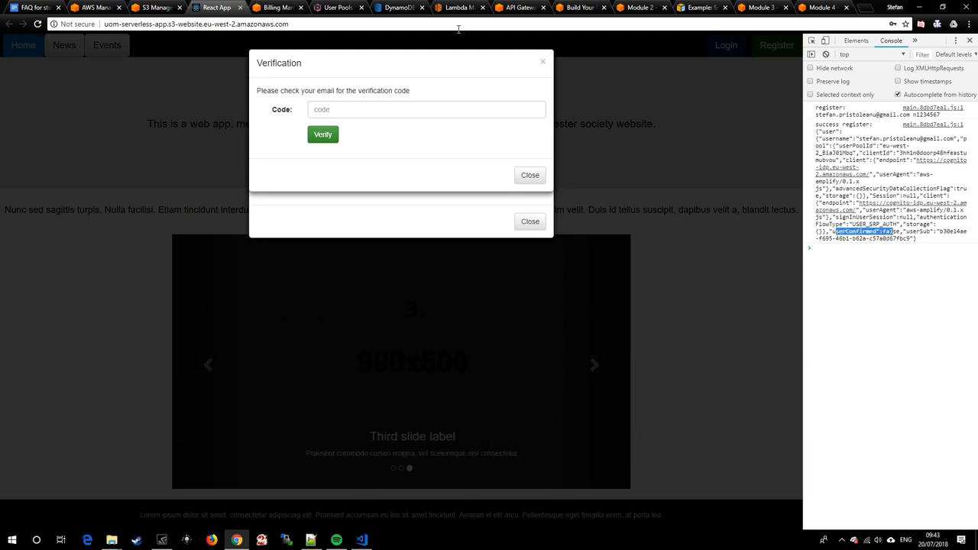
click(338, 7)
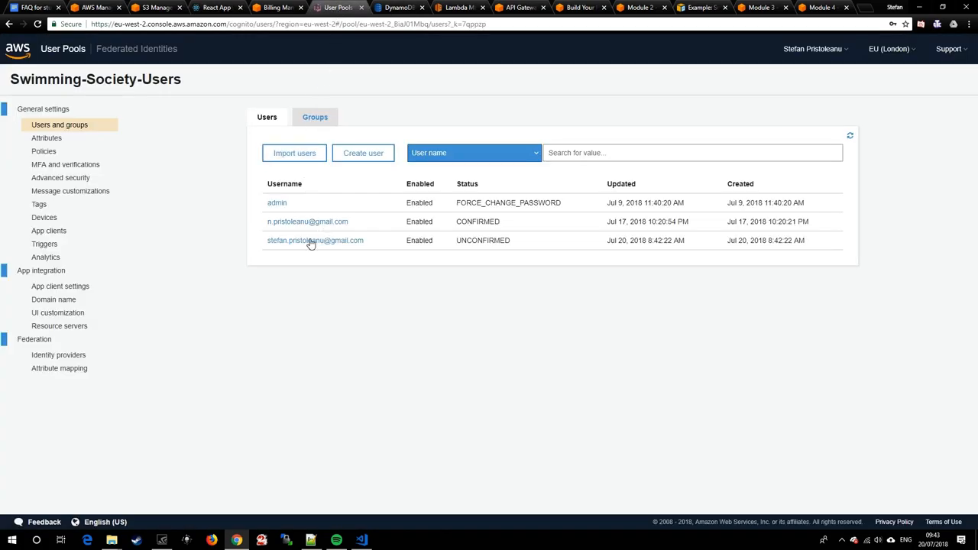
mouse_move(534, 269)
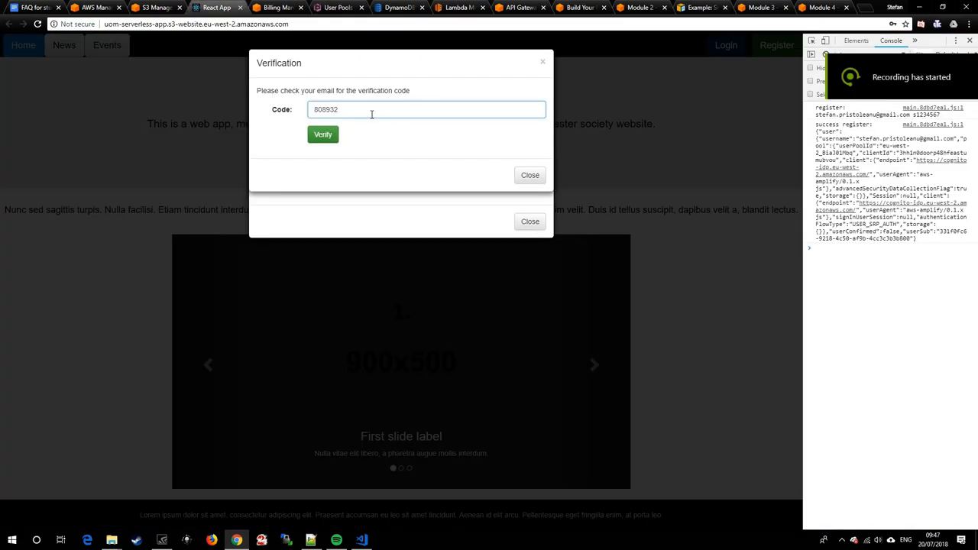
Verify the account with the emailed code, then attempt a login that fails as incorrect username or password
click(323, 134)
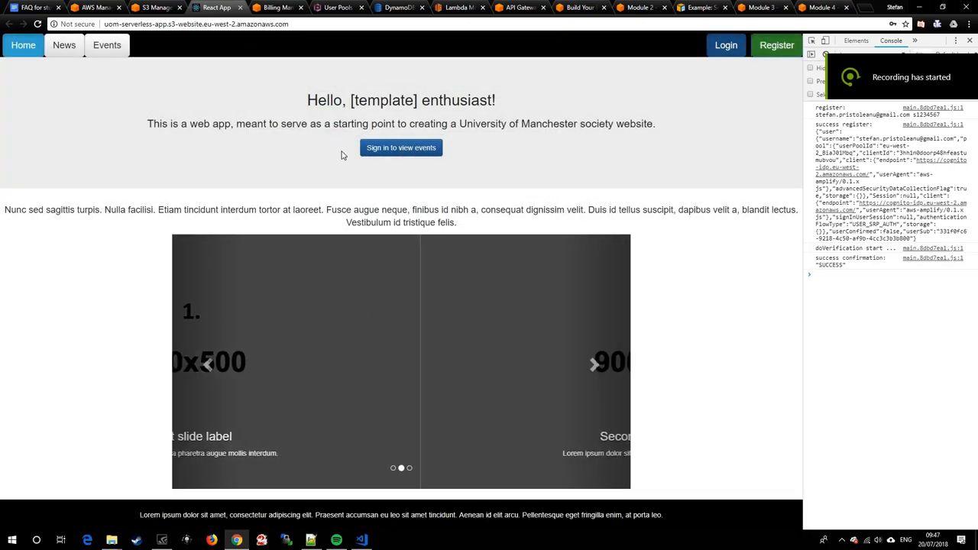
click(724, 44)
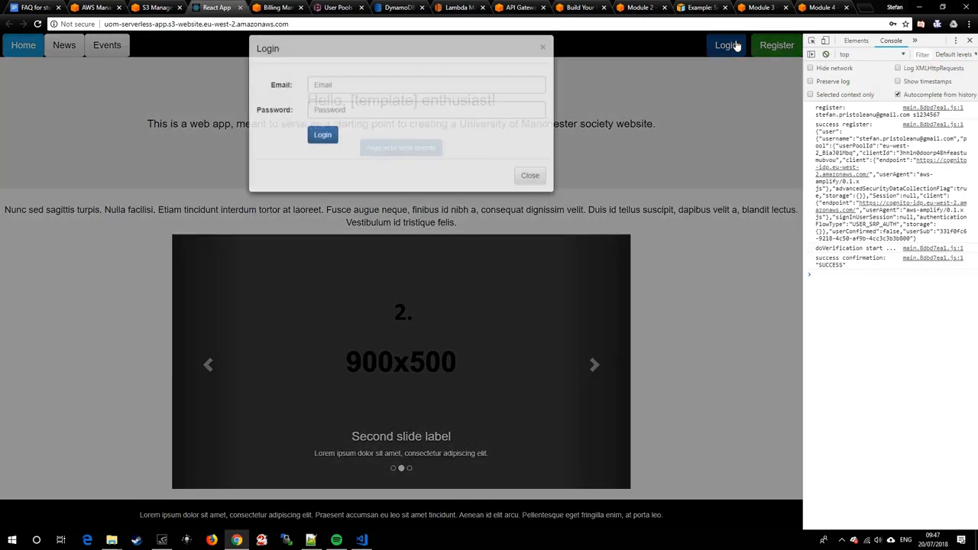
click(529, 174)
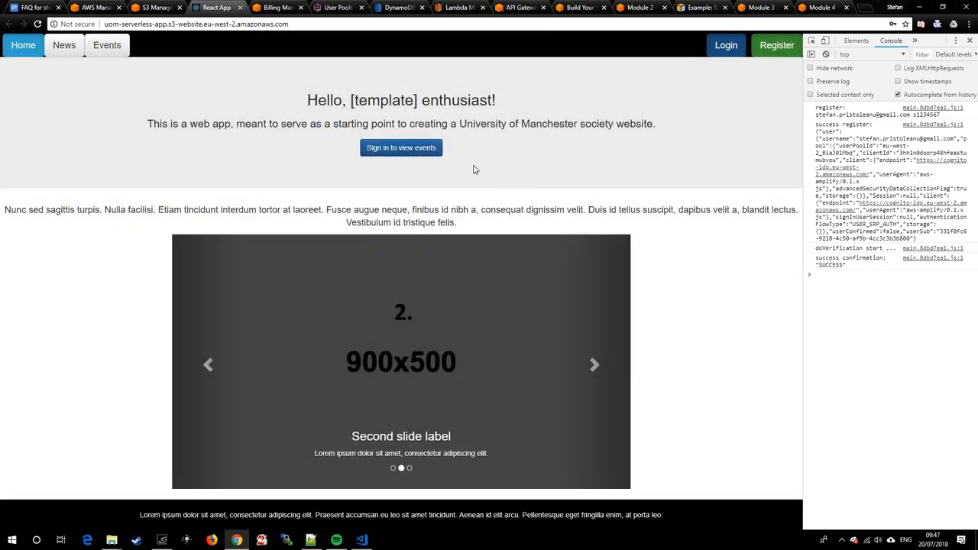
click(338, 6)
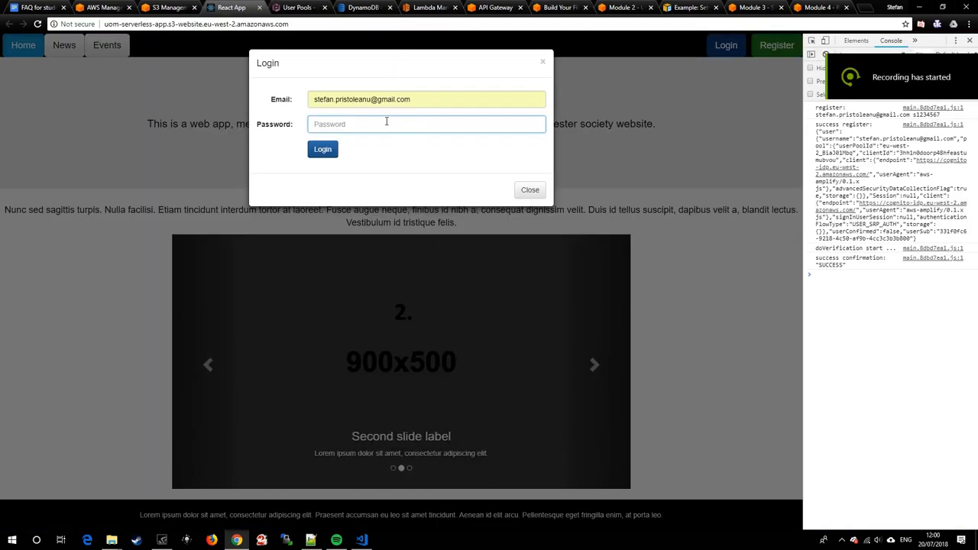
text(password)
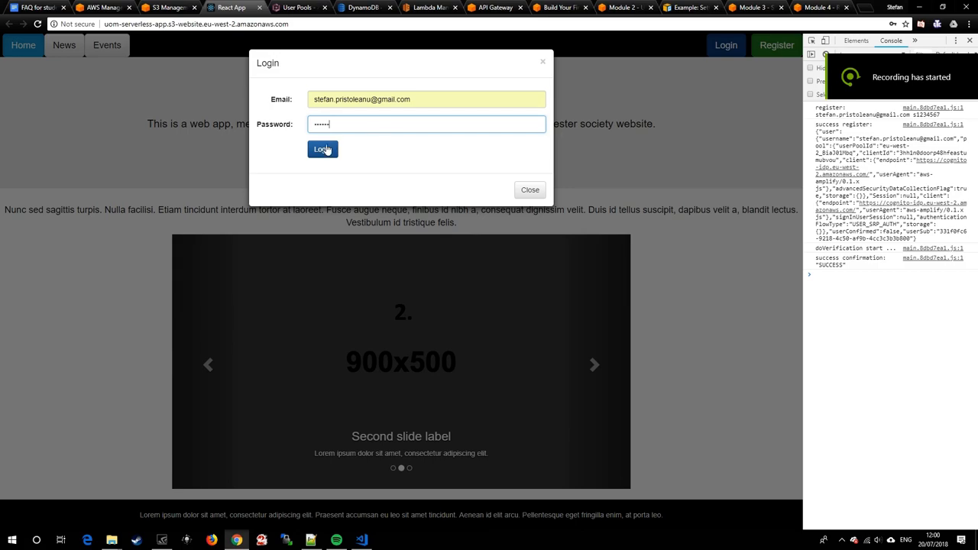
click(322, 149)
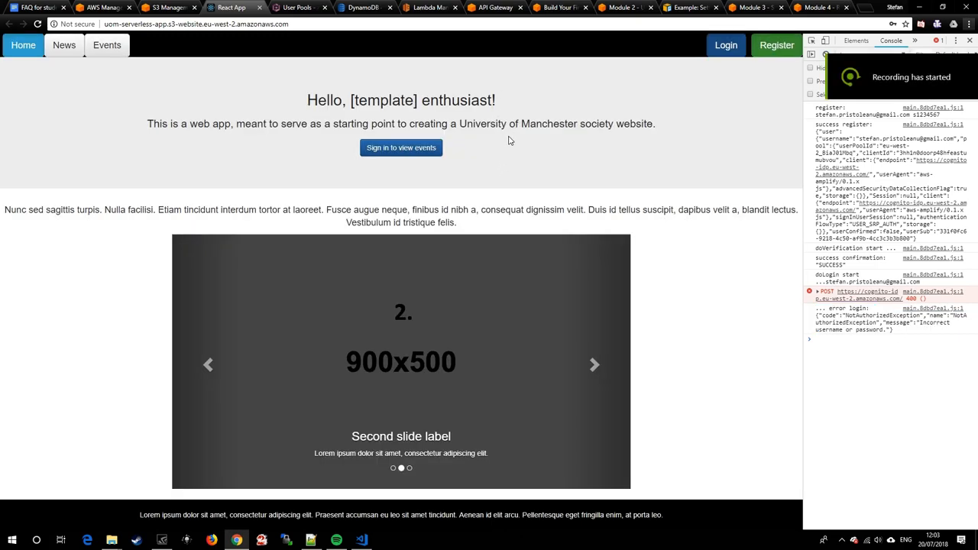
mouse_move(654, 18)
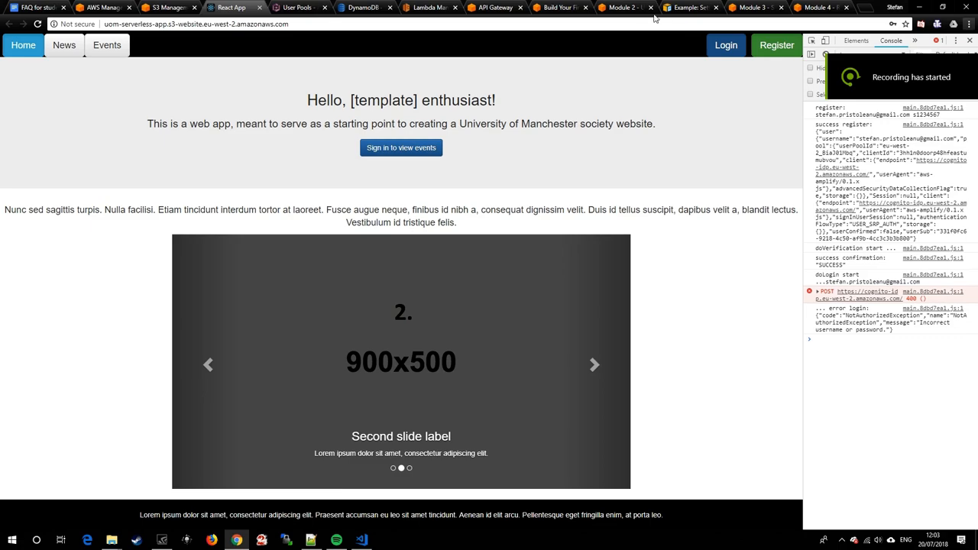
Consult the guide page, then go to DynamoDB and its Tables list showing AWS-project, Rides and tbl1
click(563, 6)
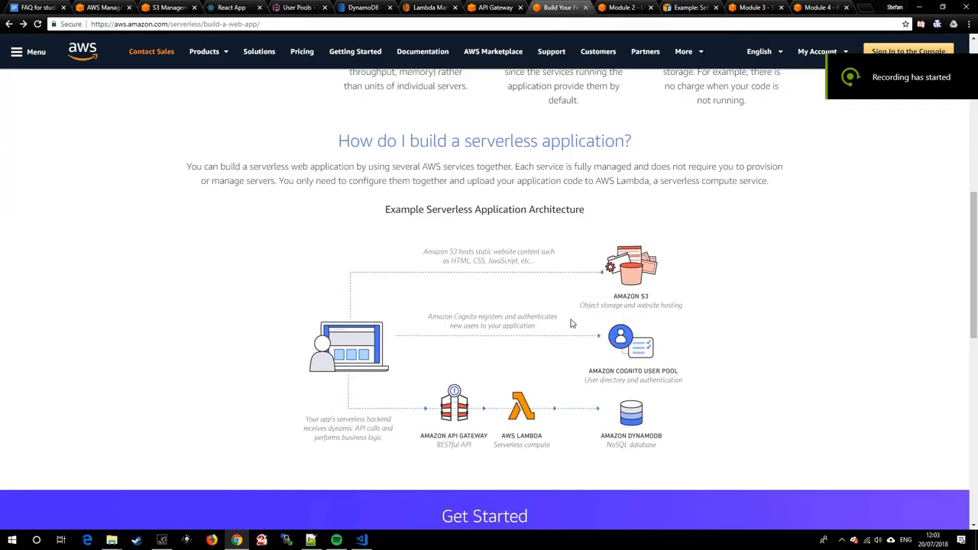
mouse_move(740, 402)
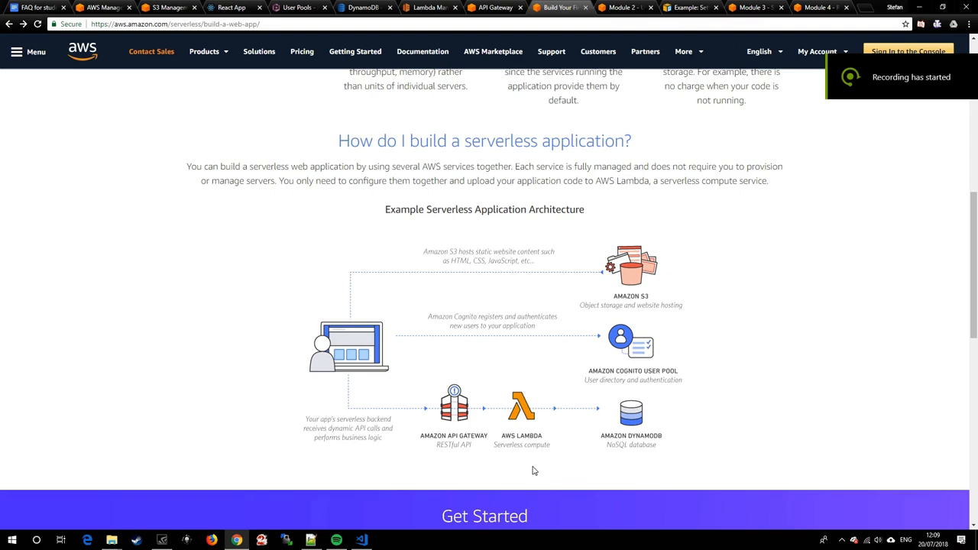
mouse_move(633, 474)
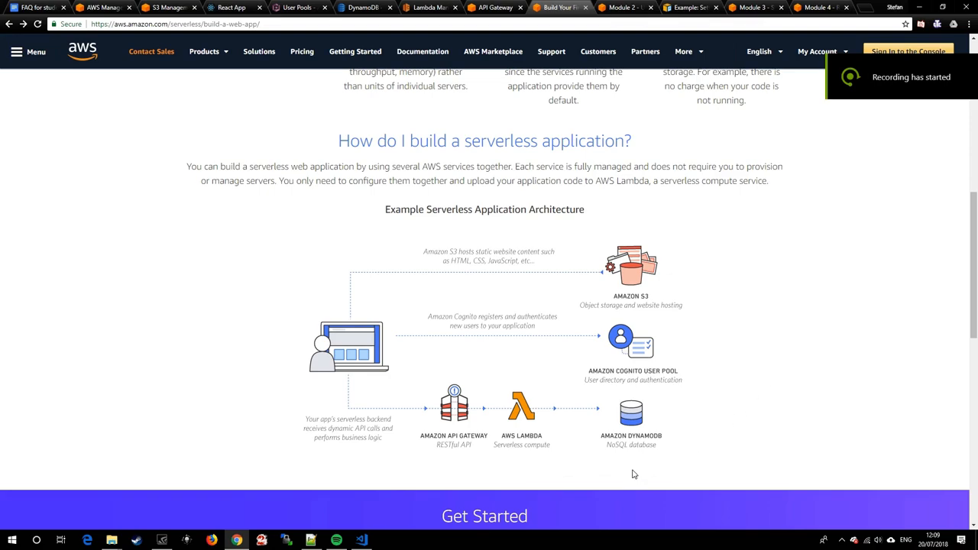
mouse_move(634, 460)
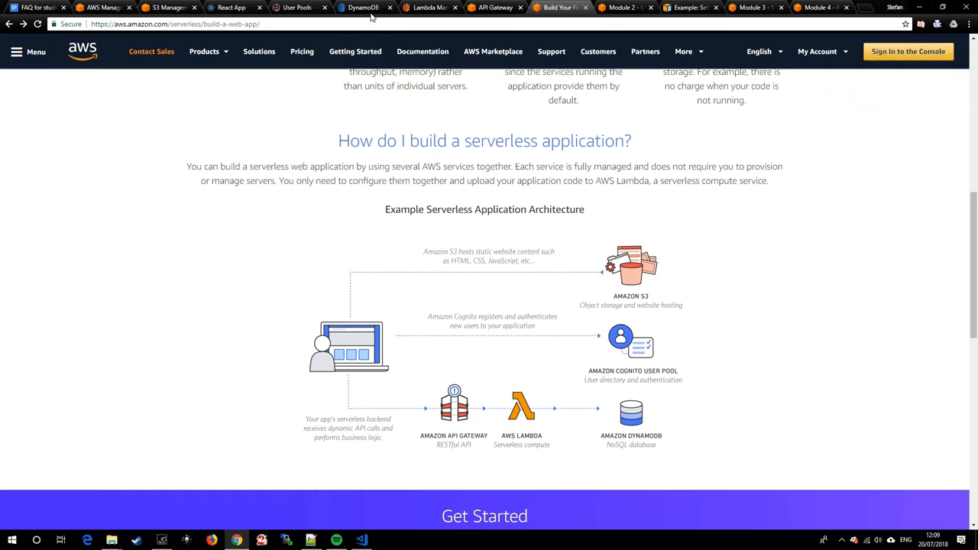
click(360, 6)
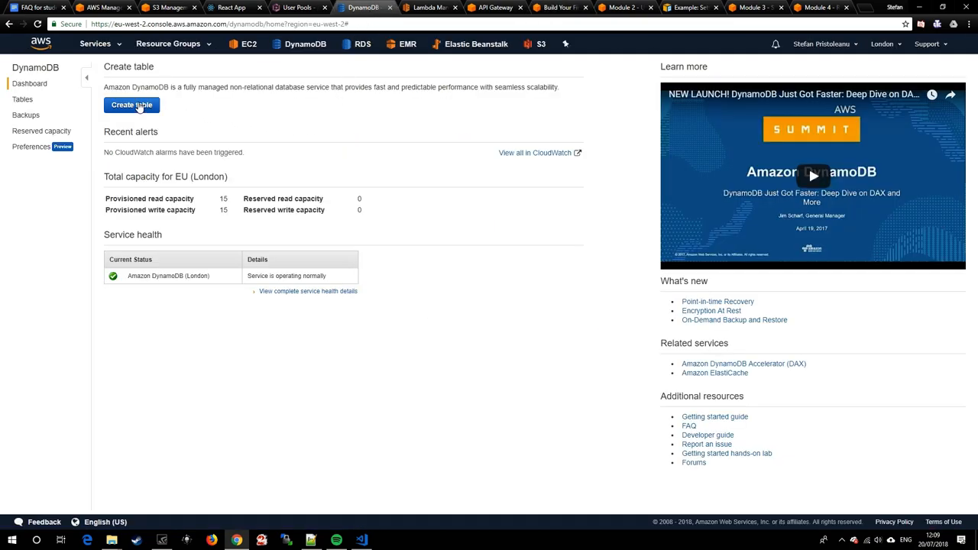
click(132, 104)
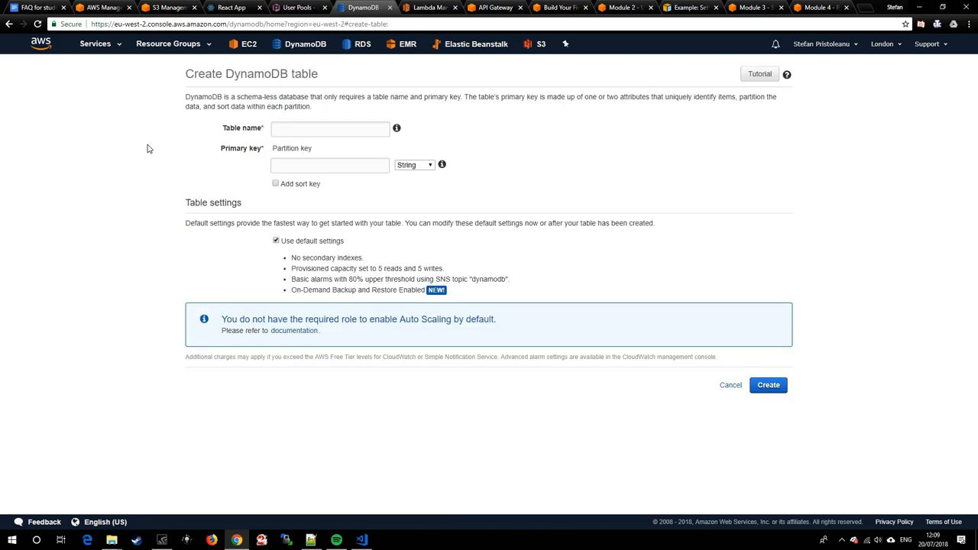
click(330, 165)
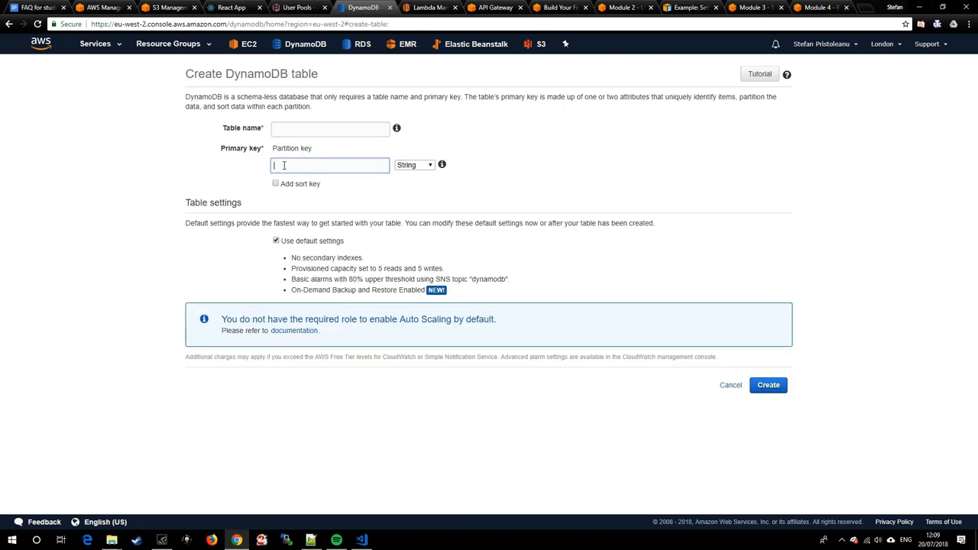
click(416, 166)
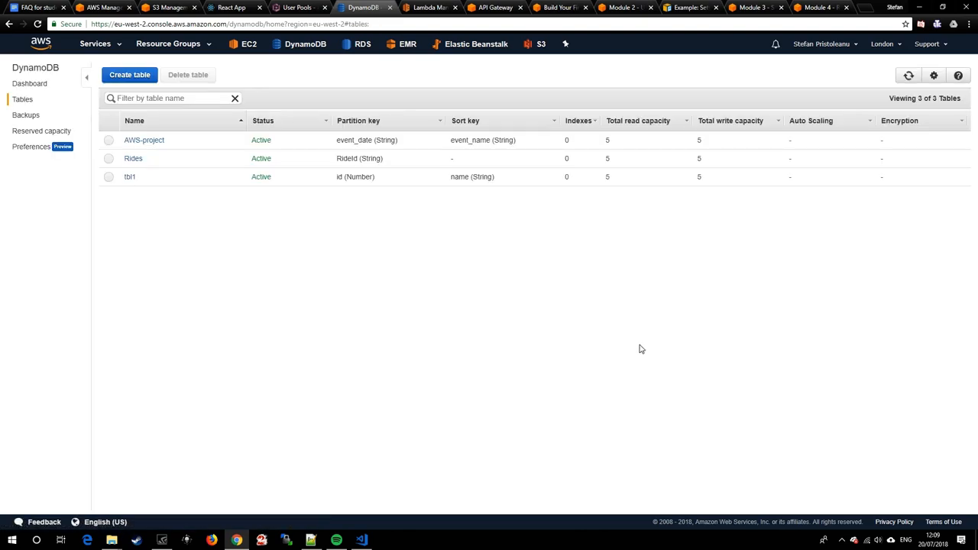
Edit the test2 item in the AWS-project table, changing event_capacity to 200
click(144, 140)
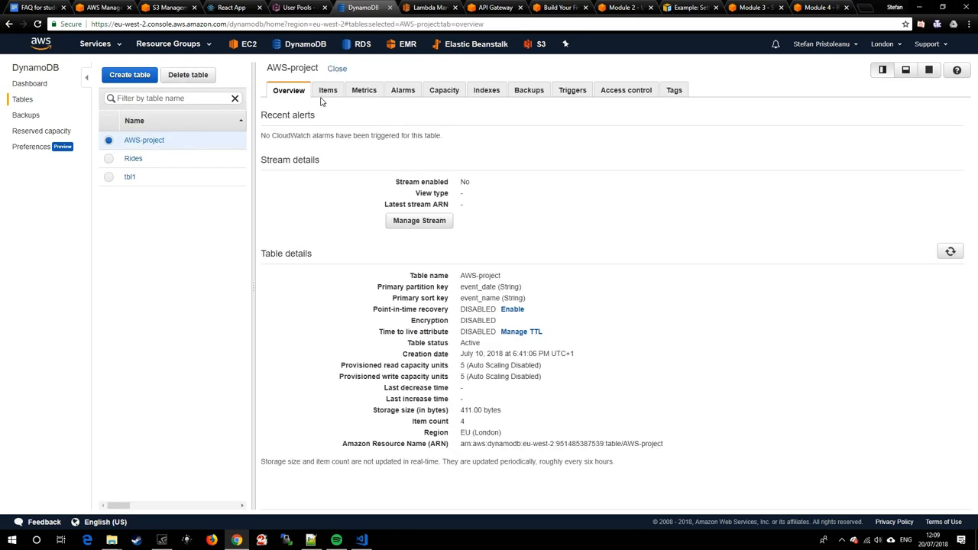
click(327, 89)
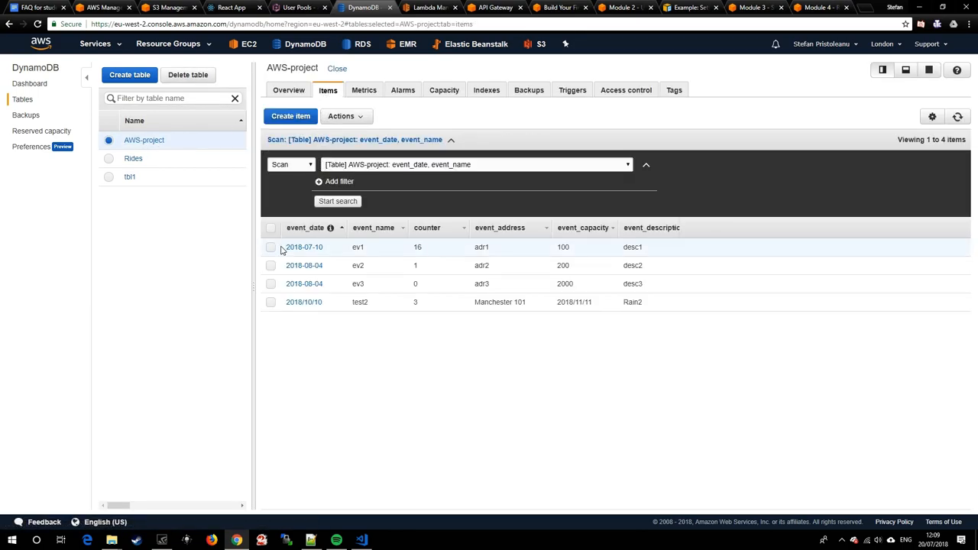
mouse_move(645, 257)
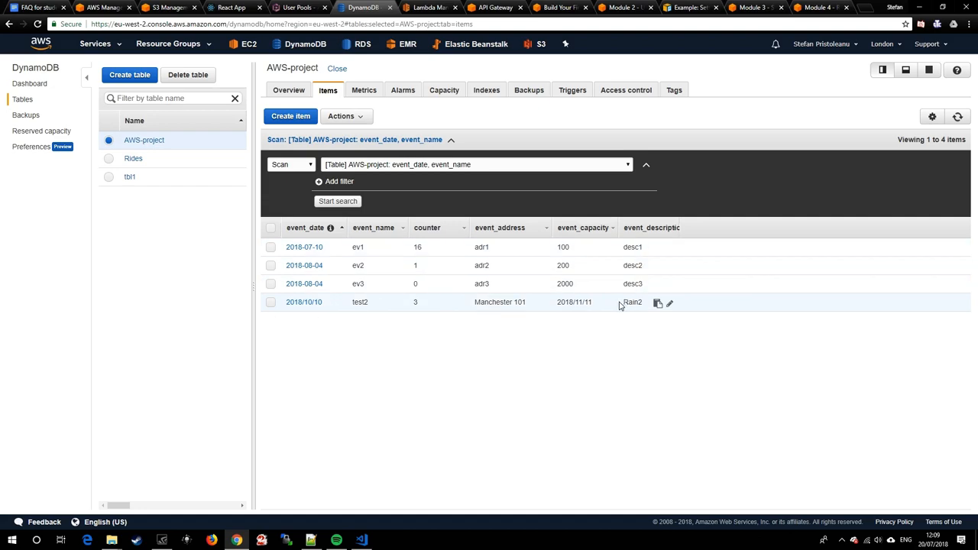
click(271, 303)
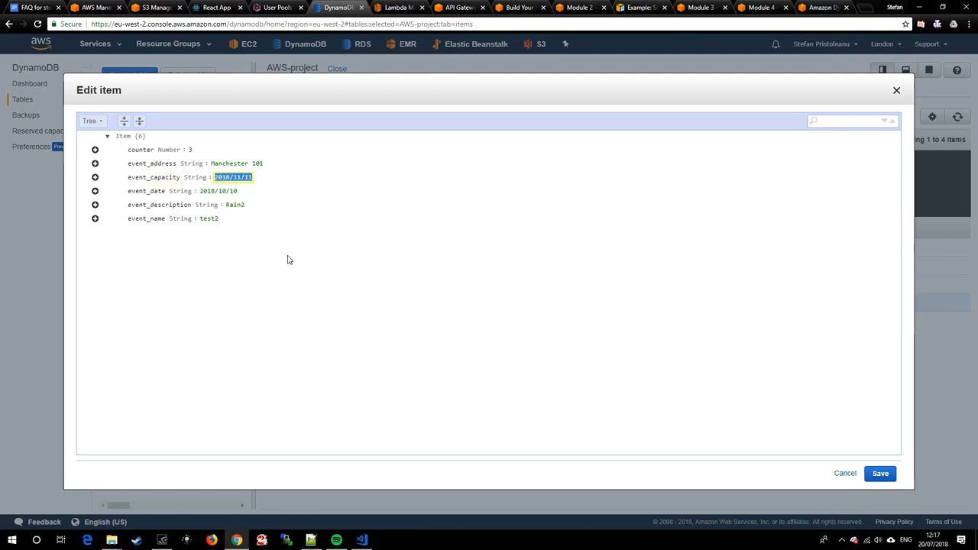
text(200)
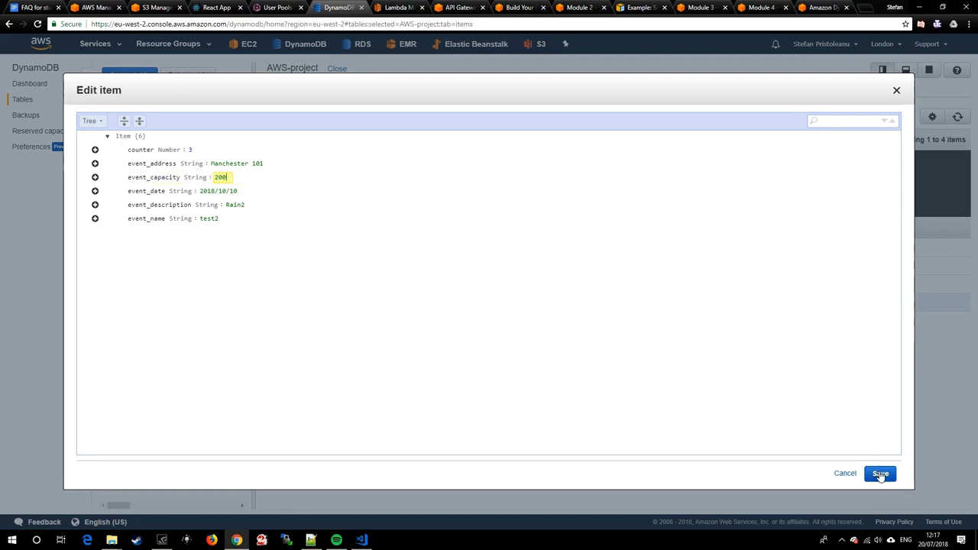
click(880, 474)
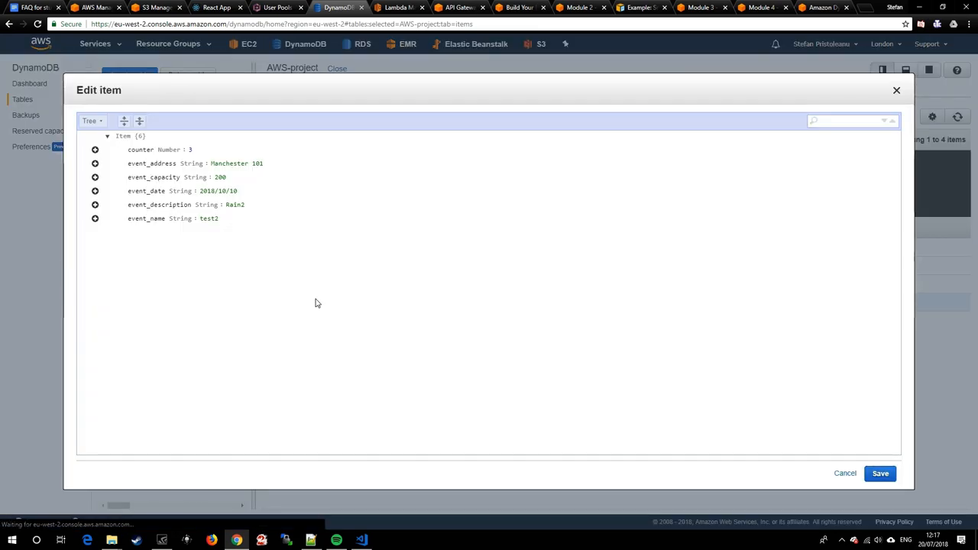
Append a String attribute time_of_day with value morning to the test2 item
click(95, 217)
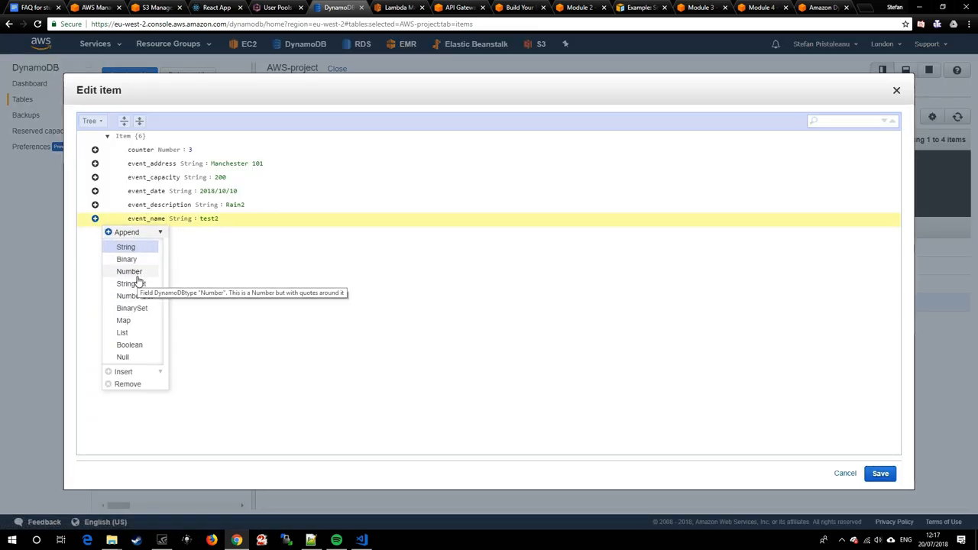
mouse_move(126, 246)
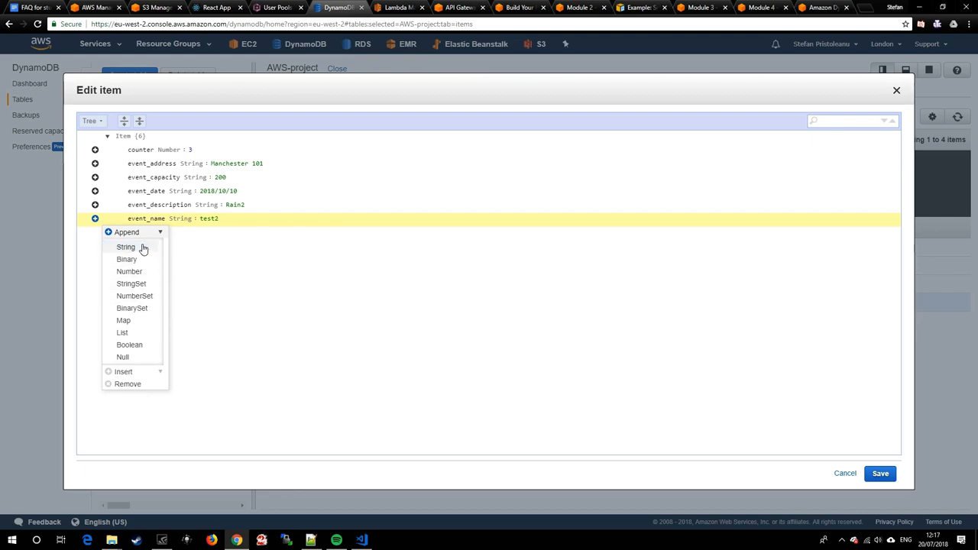
click(125, 247)
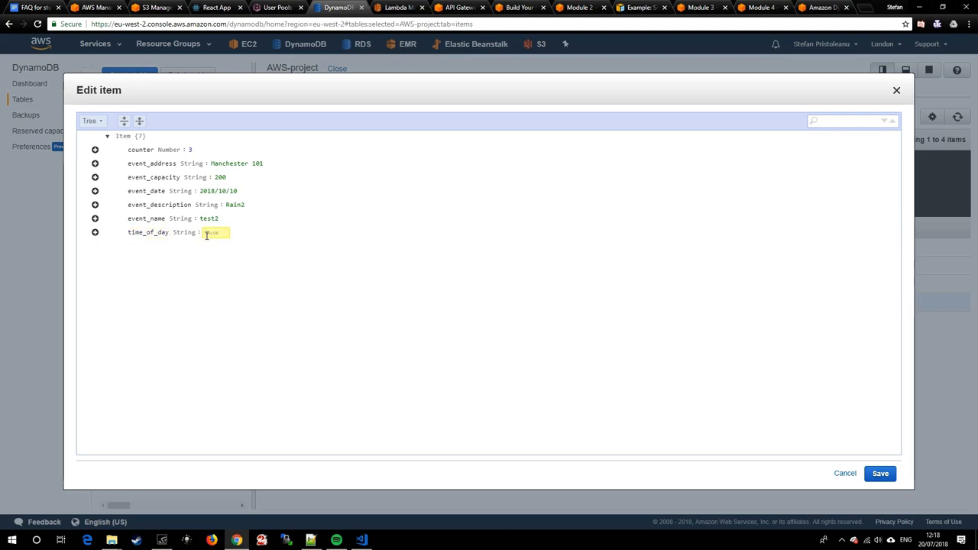
text(morning)
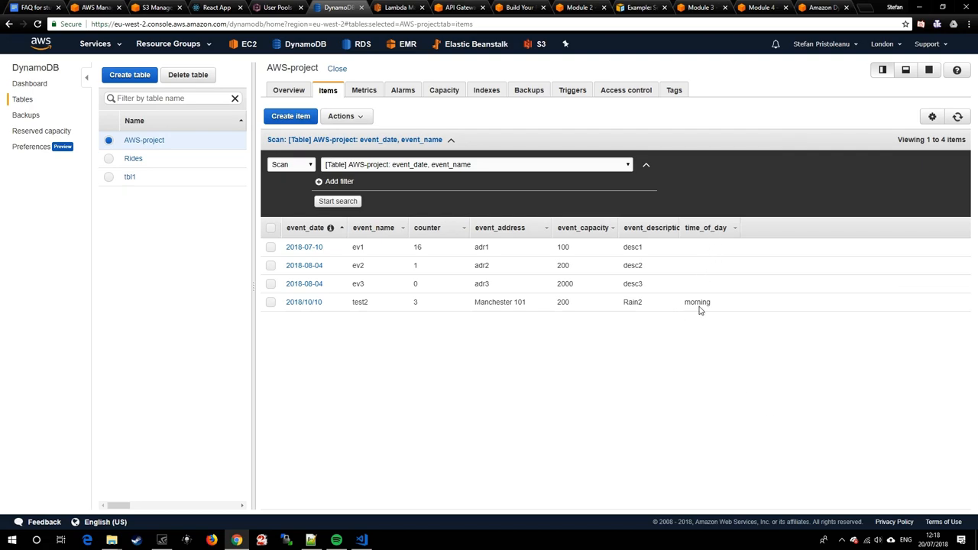
mouse_move(578, 321)
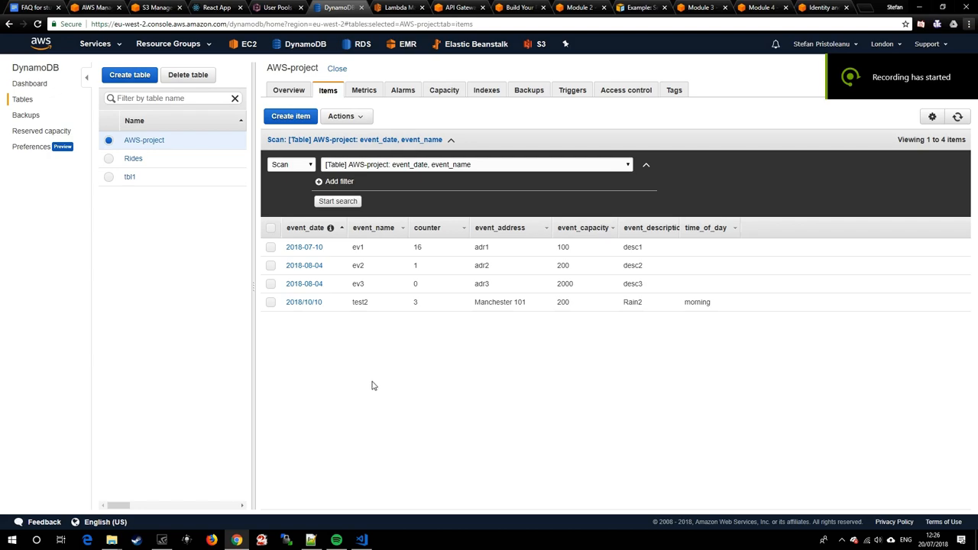
mouse_move(373, 368)
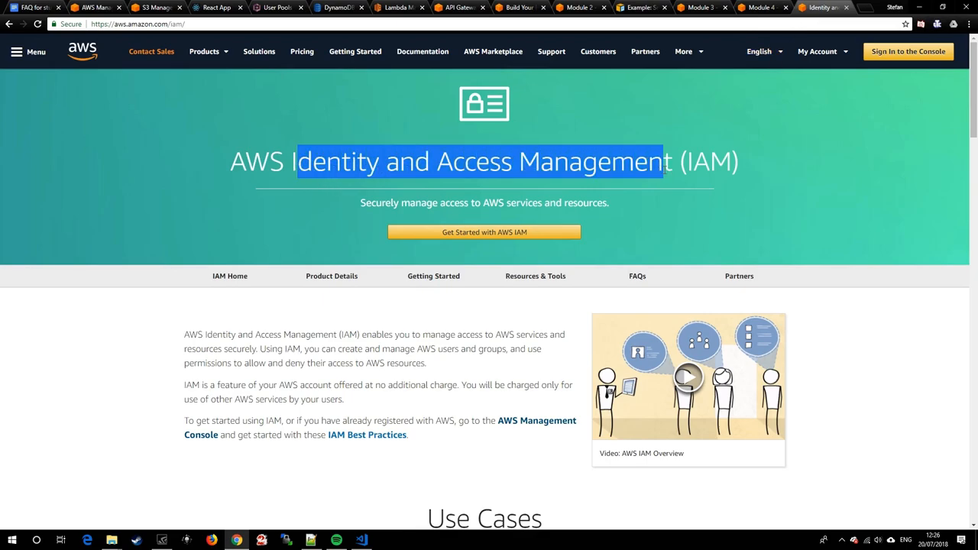
click(333, 133)
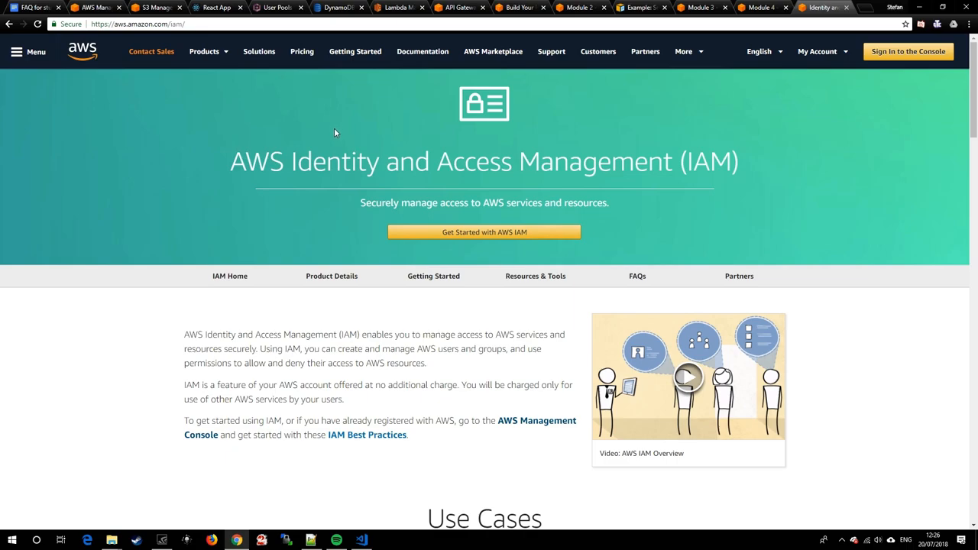
click(337, 6)
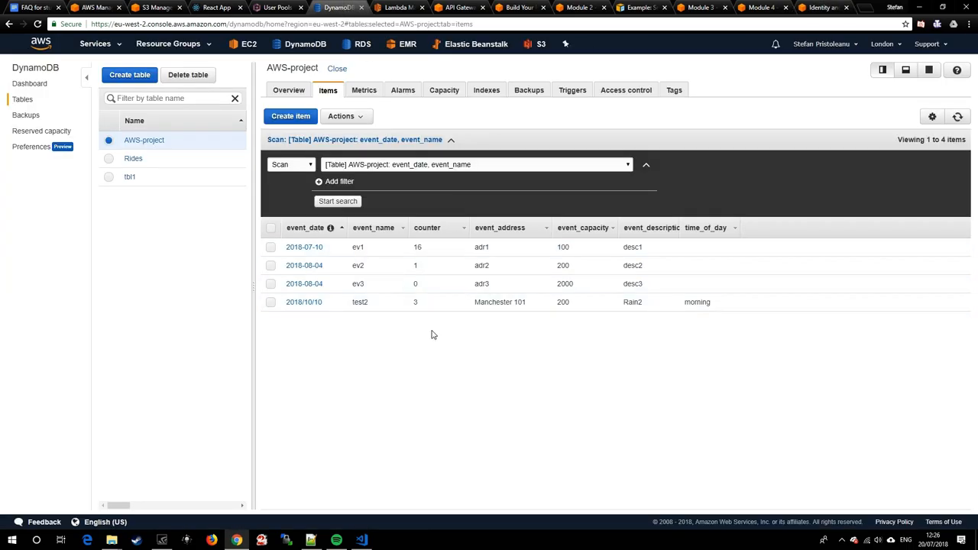
mouse_move(407, 350)
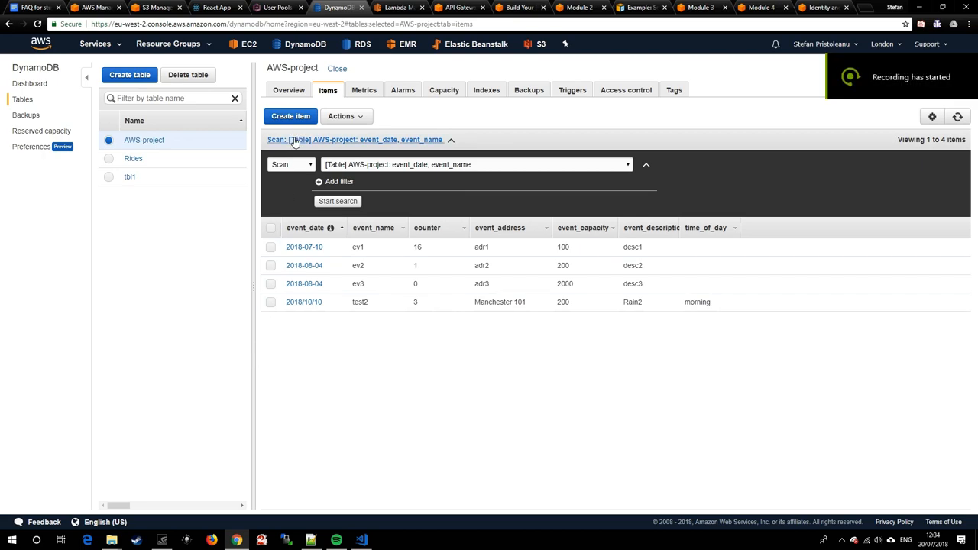
click(287, 88)
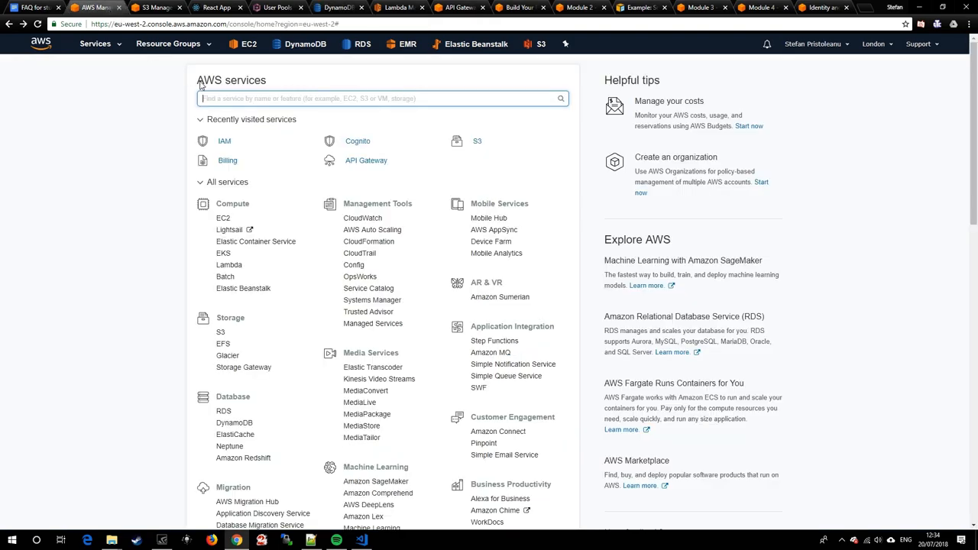
Start creating a new IAM role from the Roles list, with AWS service as trusted entity
right_click(223, 141)
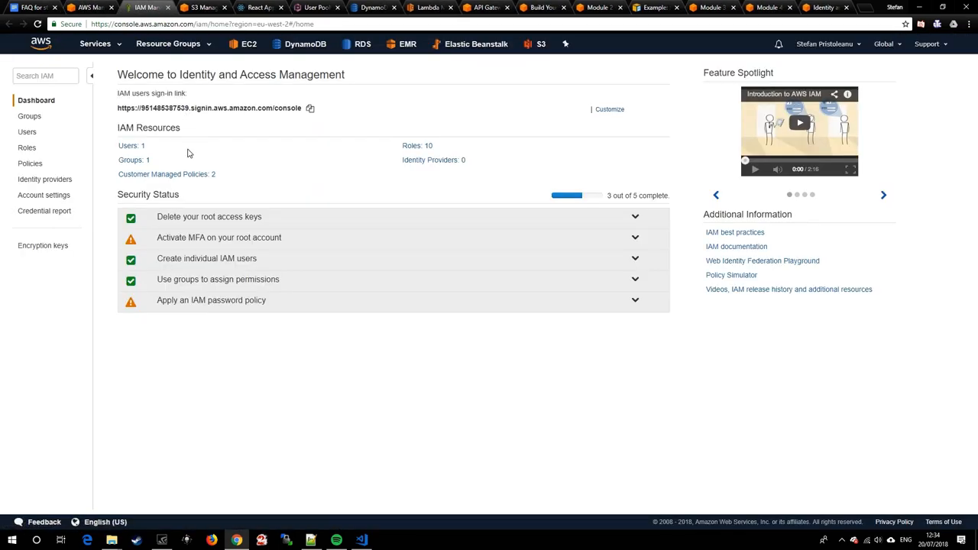
click(28, 146)
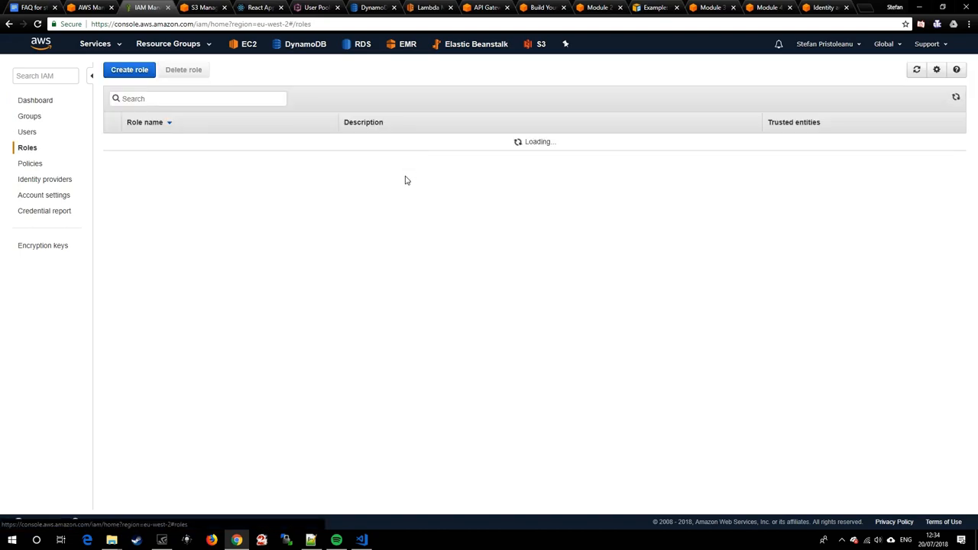
click(128, 70)
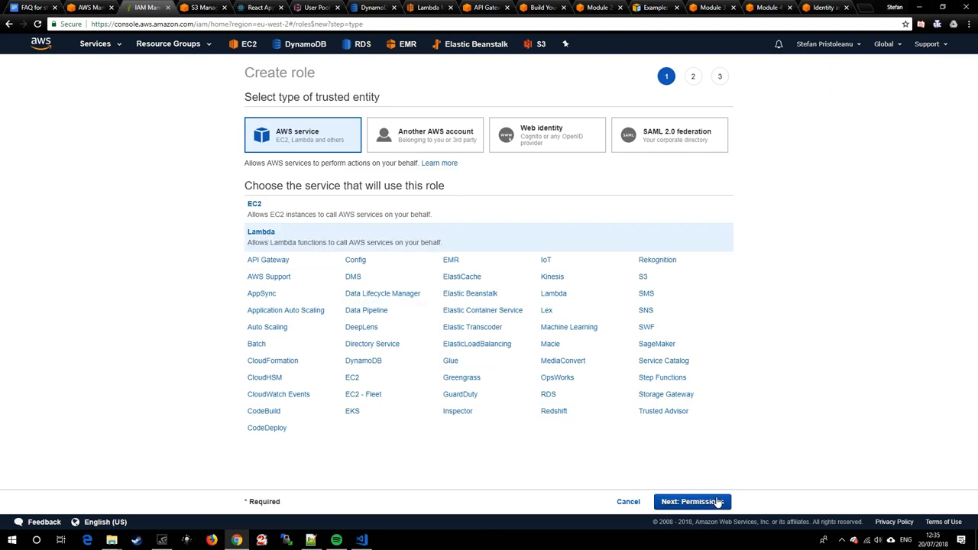
Attach AWSLambdaBasicExecutionRole and create the role named Example_Lambda_Role
click(691, 501)
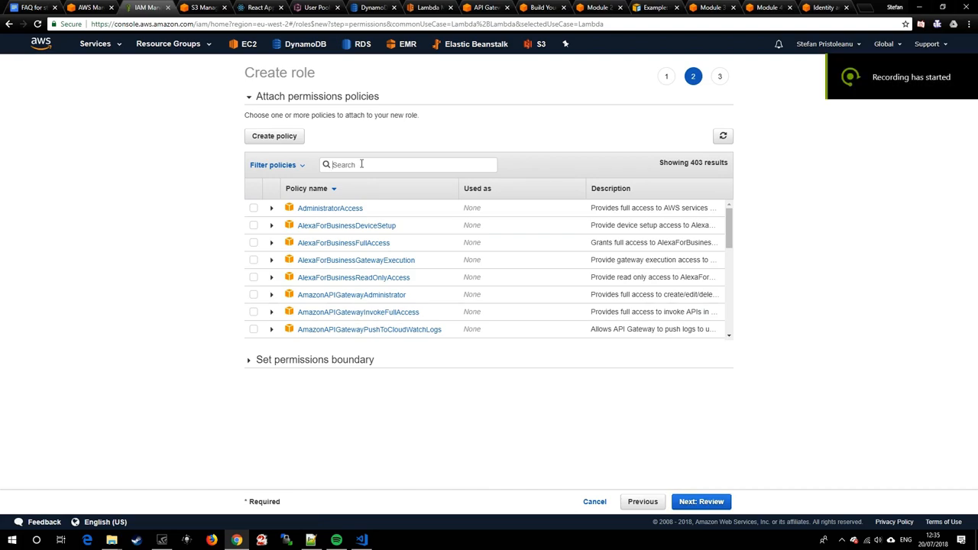
text(lambda)
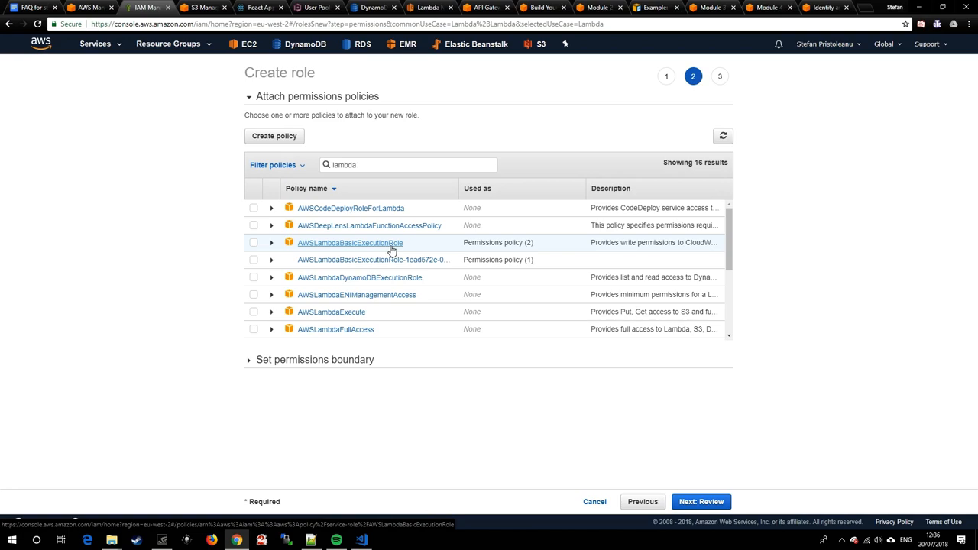
mouse_move(615, 248)
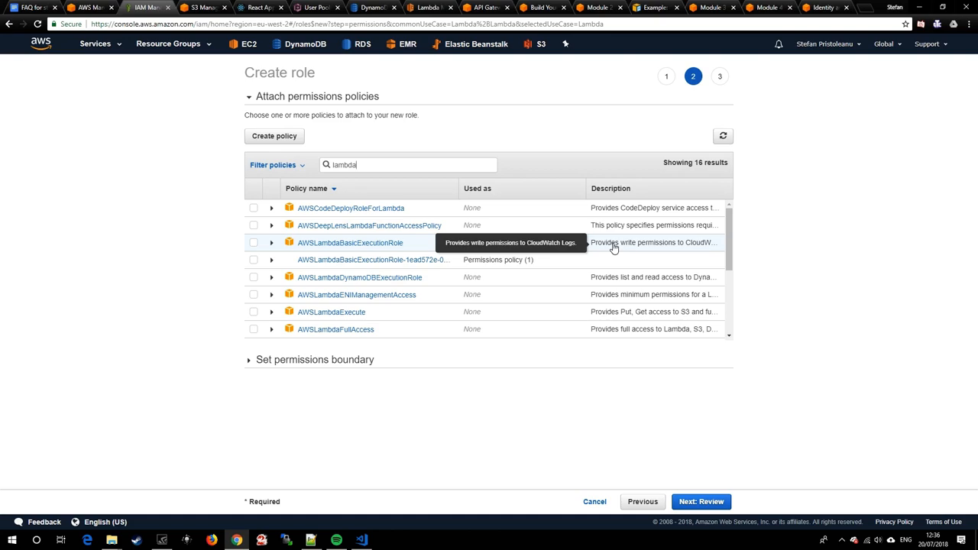
mouse_move(609, 249)
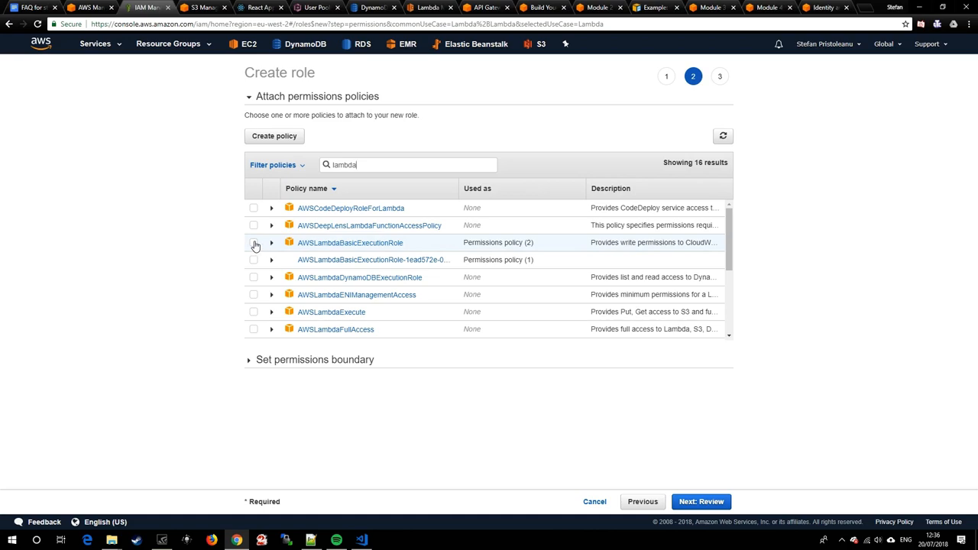
click(253, 242)
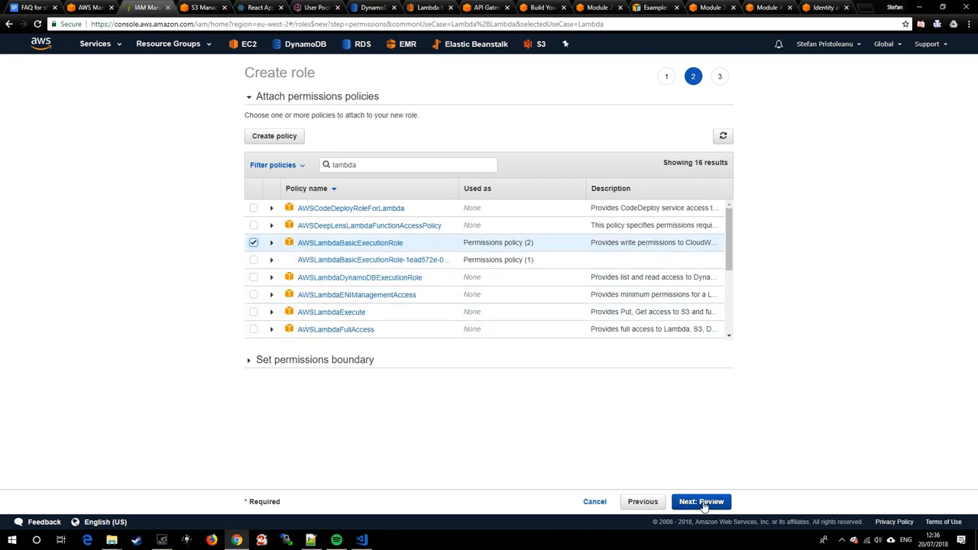
click(701, 501)
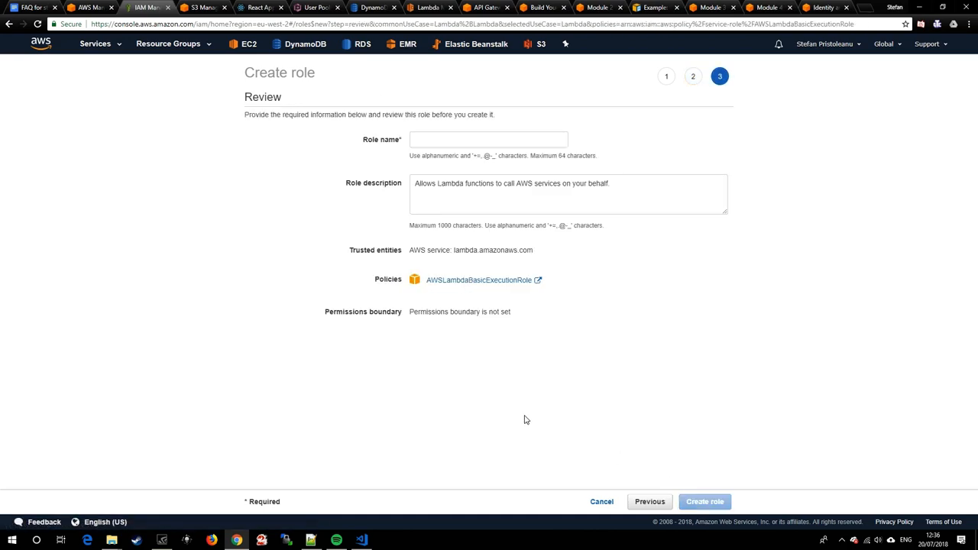
text(Example_Lambda_Role)
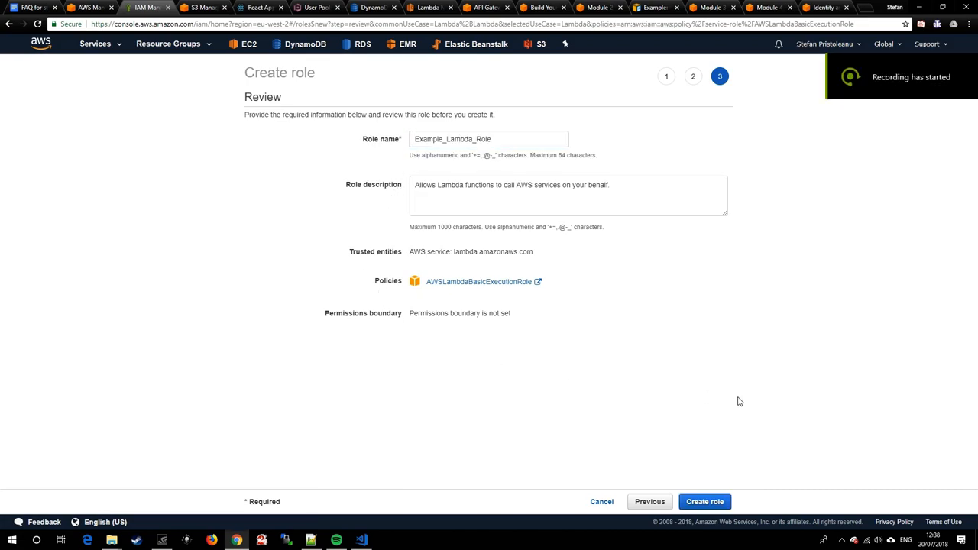
click(703, 501)
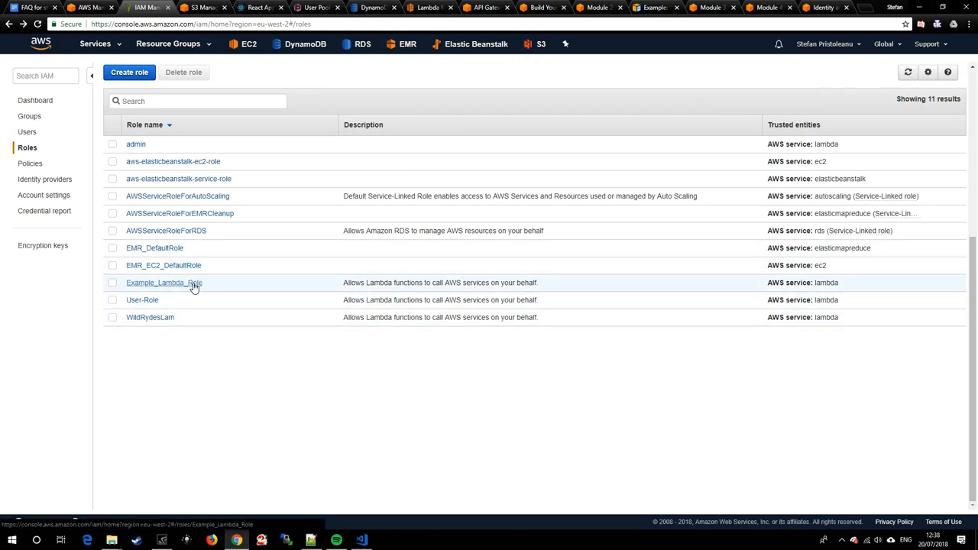
Start an inline policy on Example_Lambda_Role granting all DynamoDB actions
click(165, 283)
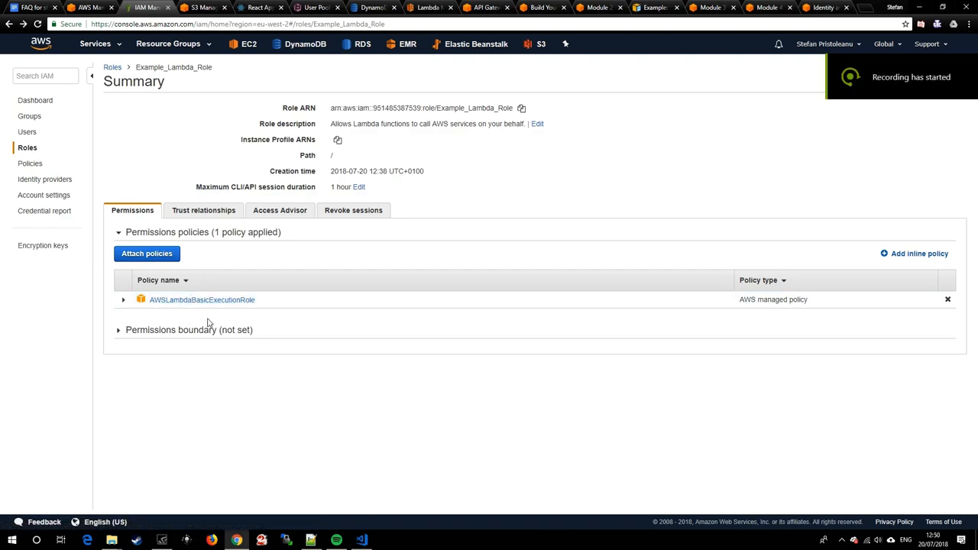
mouse_move(310, 357)
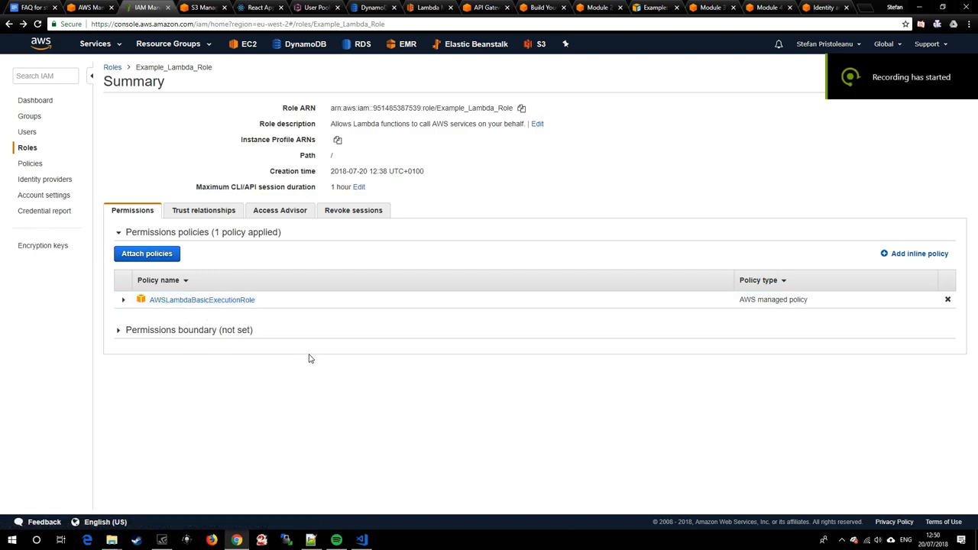
mouse_move(781, 351)
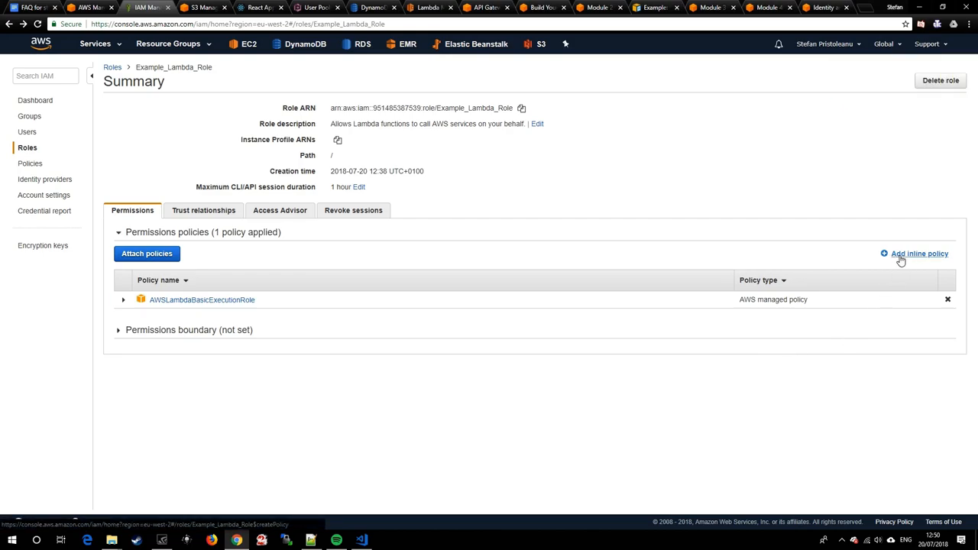
click(921, 254)
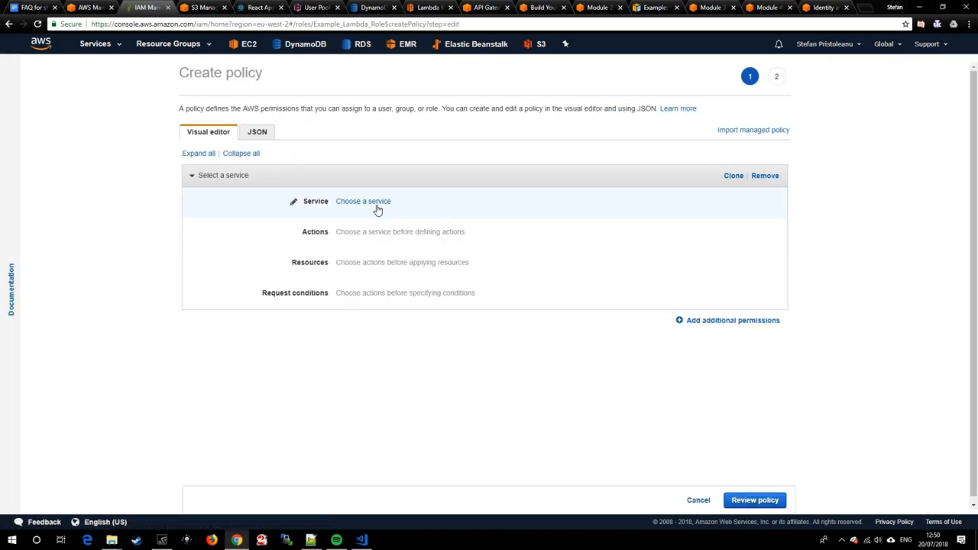
click(363, 202)
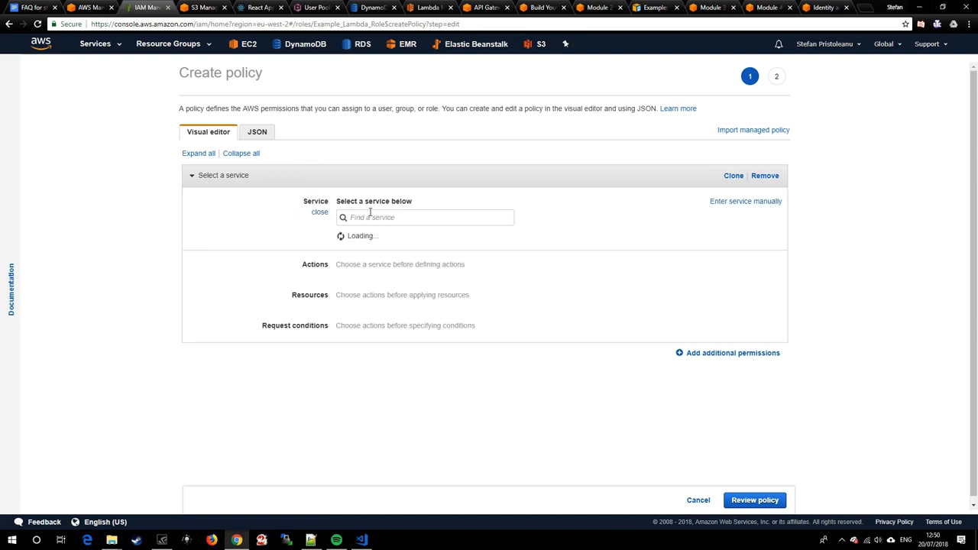
text(dy)
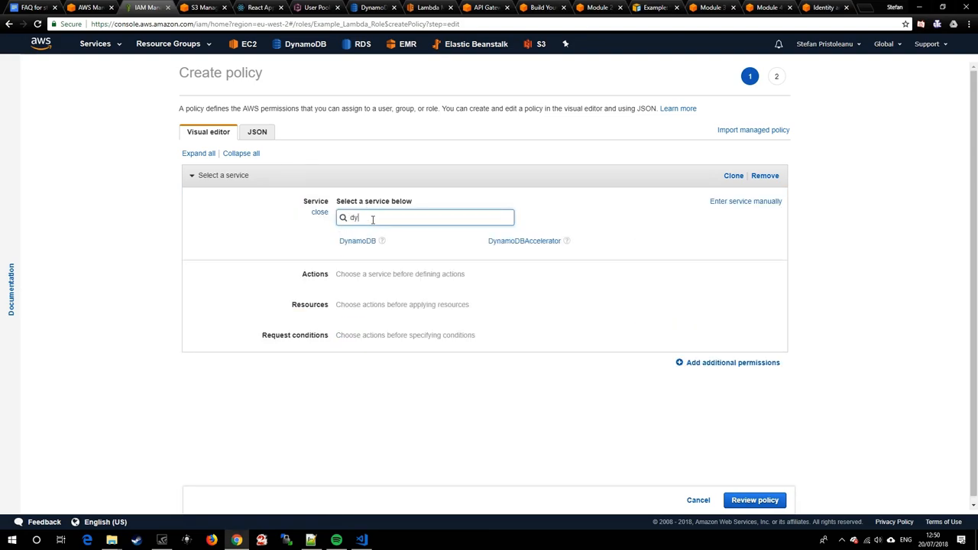
click(358, 242)
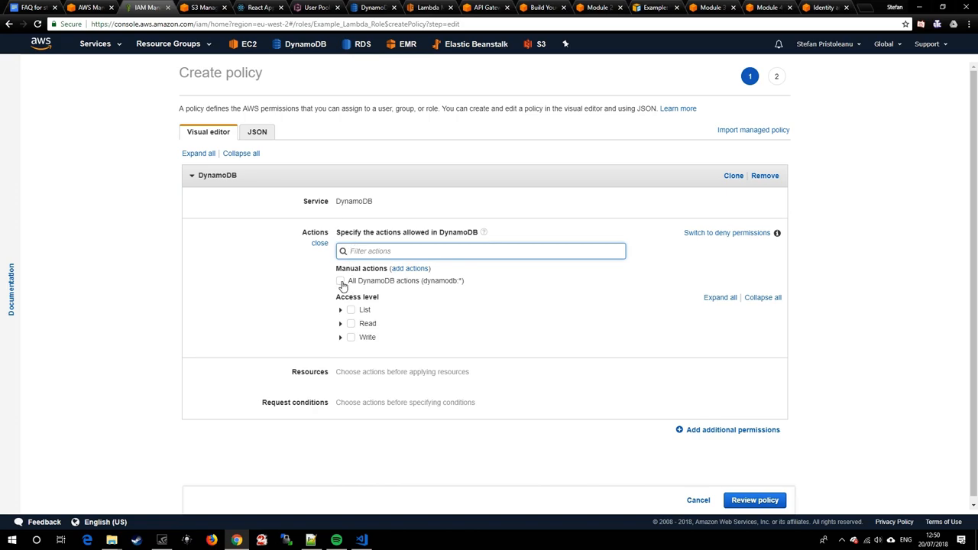
click(339, 281)
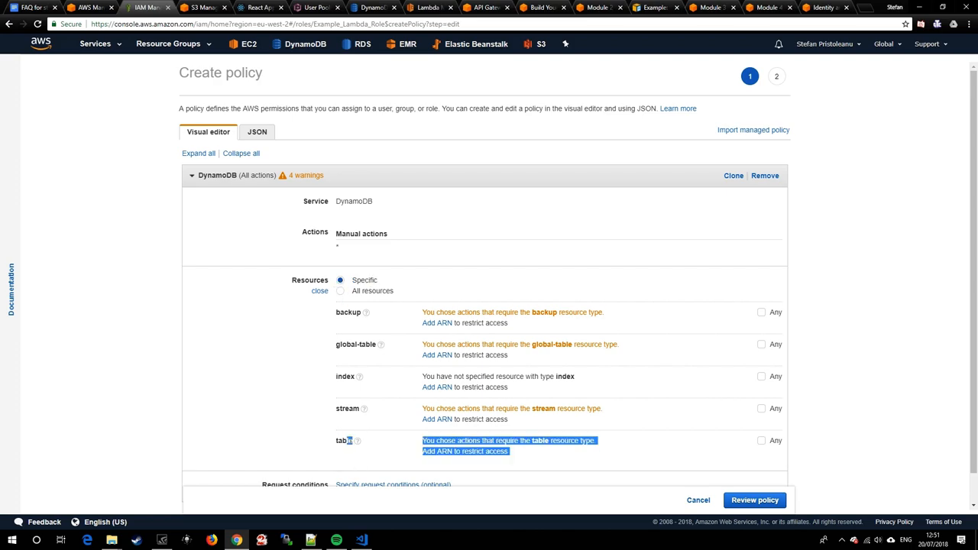
Scope the policy to the AWS-project table ARN and create it as DynamoDBFullAccess
click(437, 451)
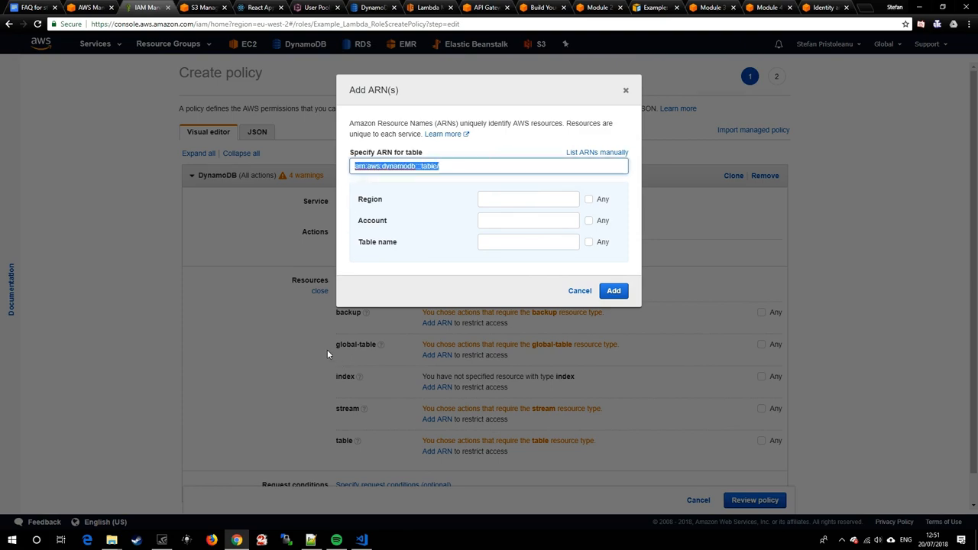
mouse_move(319, 526)
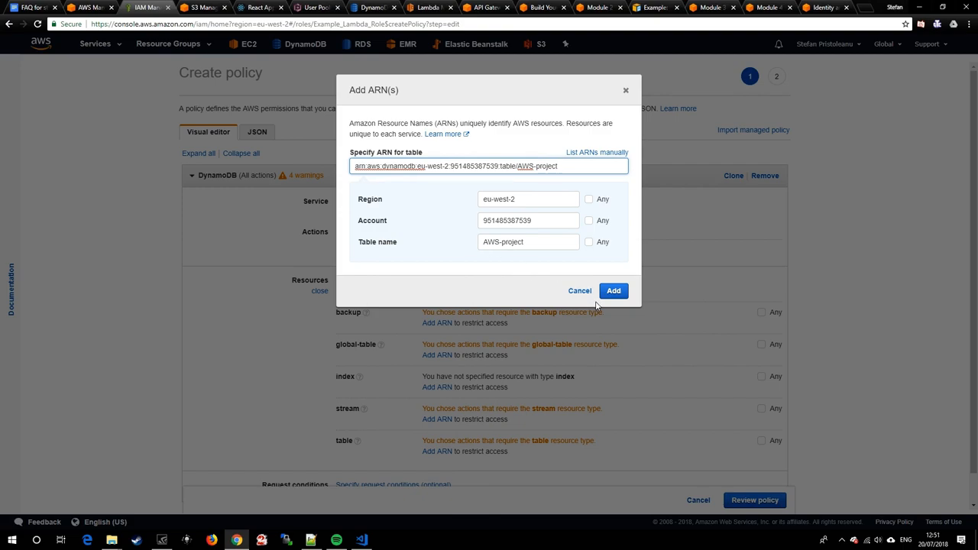
click(615, 291)
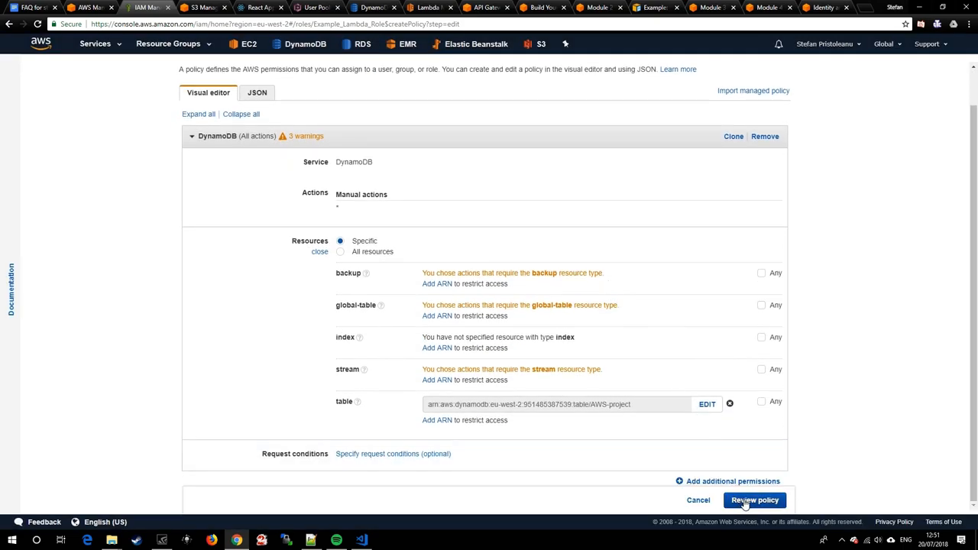
click(755, 500)
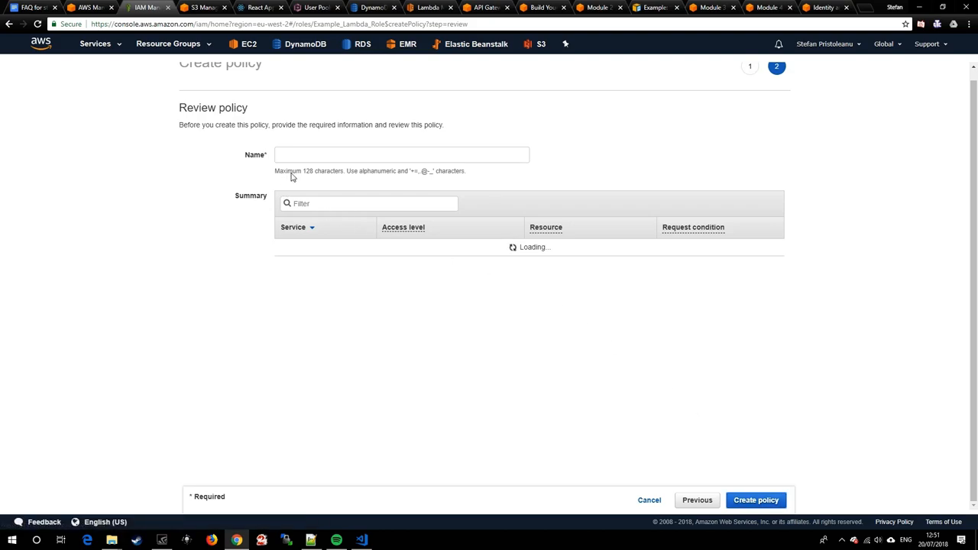
click(401, 155)
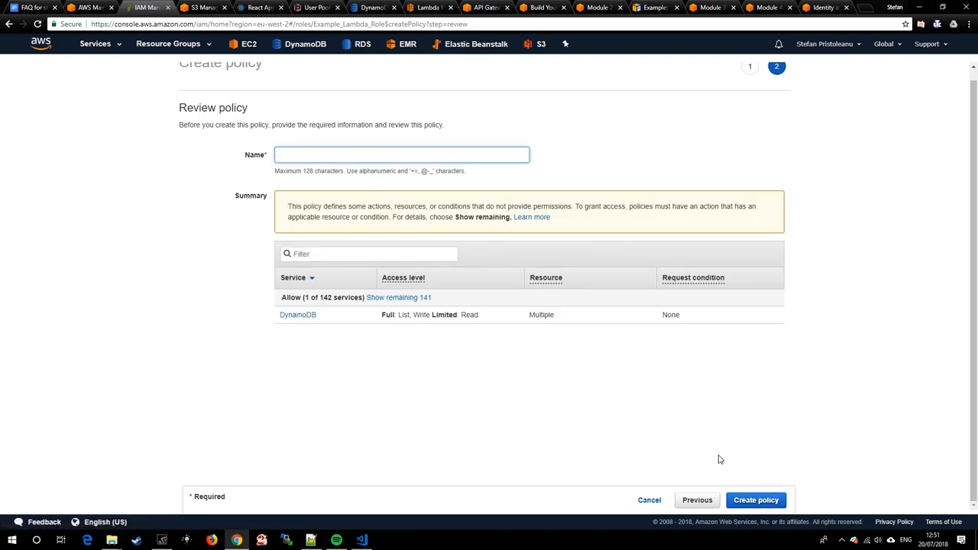
text(DynamoDBFullAccess)
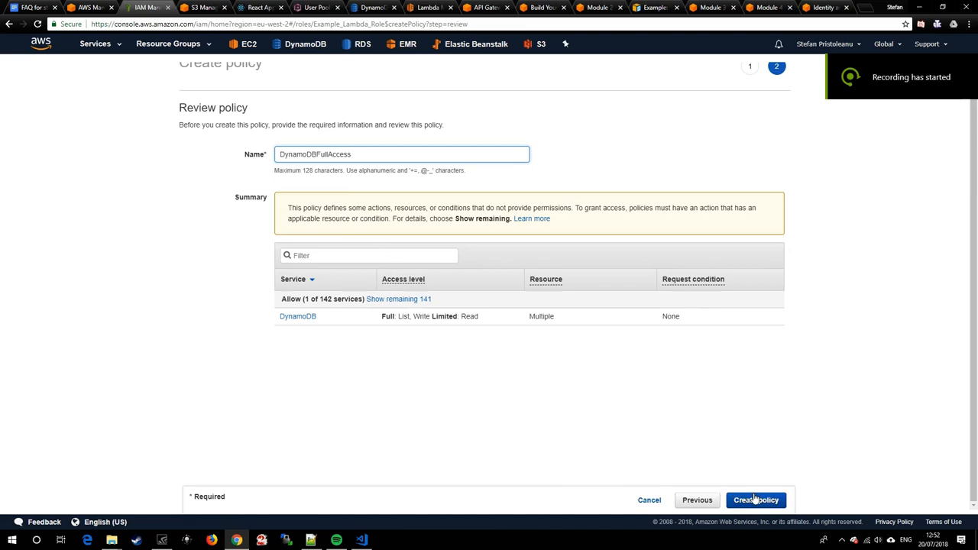
click(755, 500)
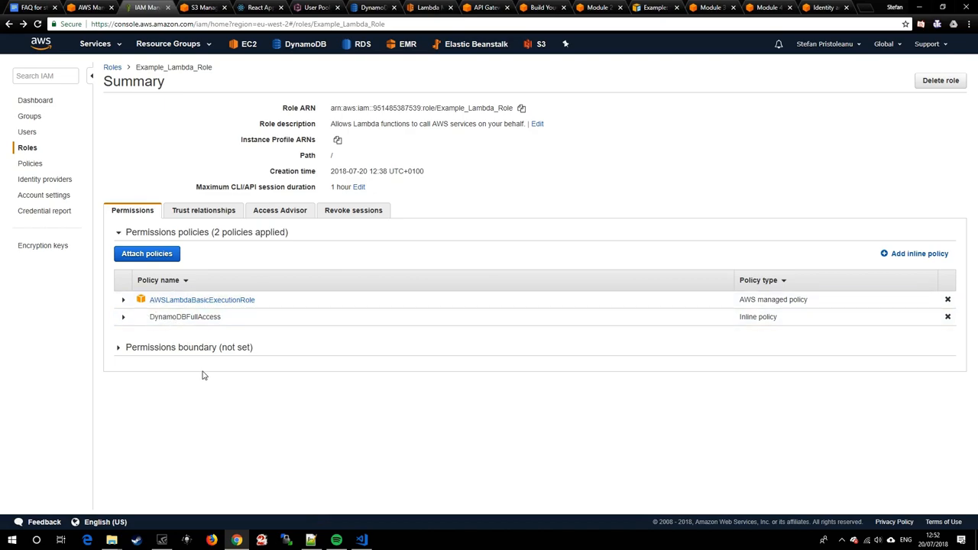
mouse_move(206, 380)
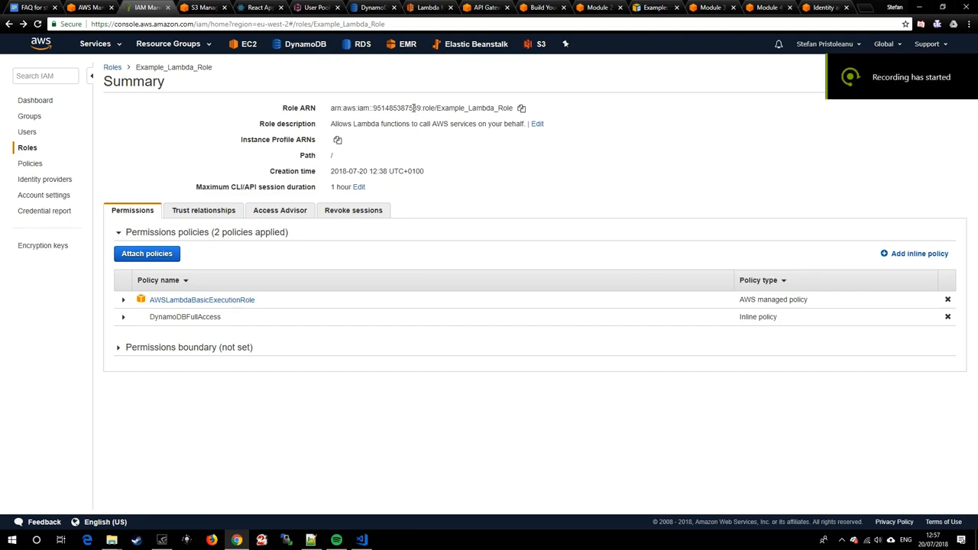
mouse_move(428, 8)
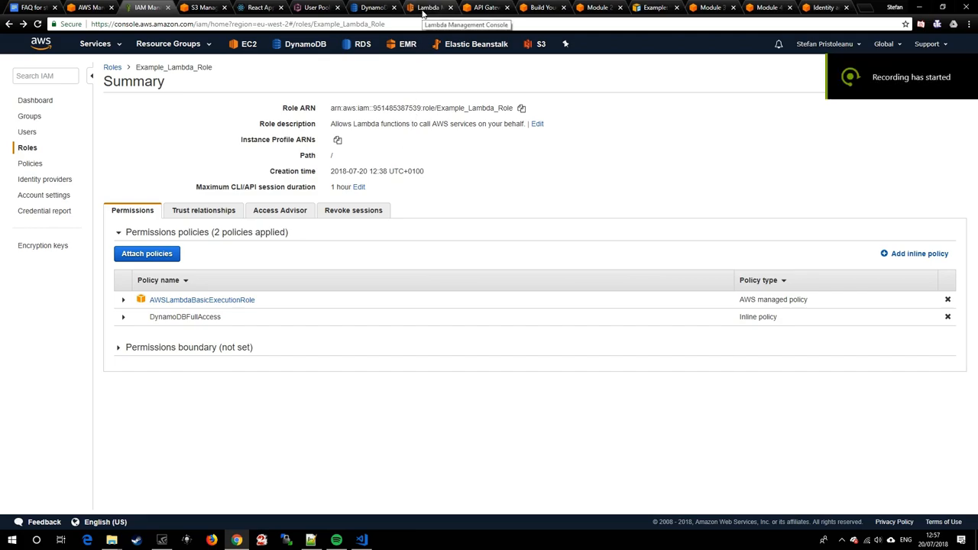
Start a new Lambda function, keeping the Node.js 6.10 runtime
click(428, 7)
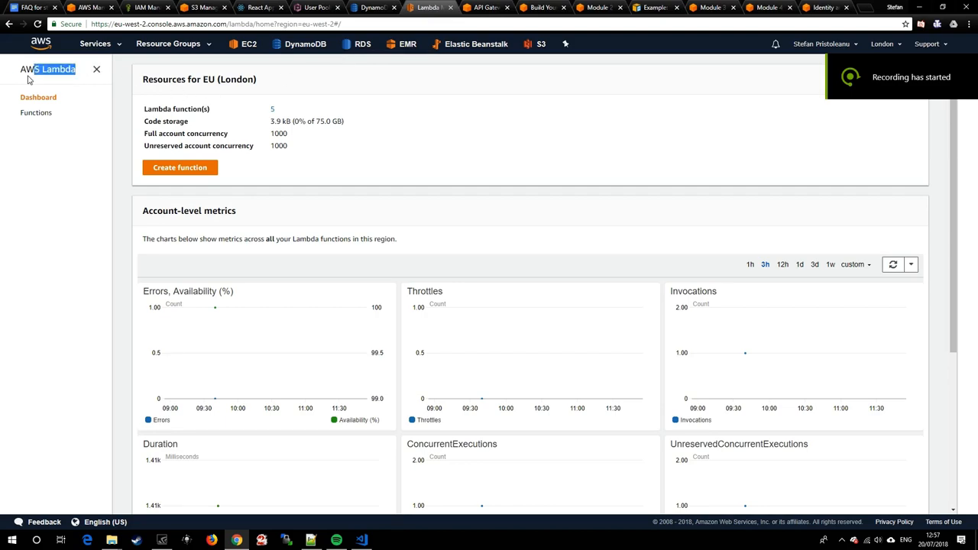
click(181, 167)
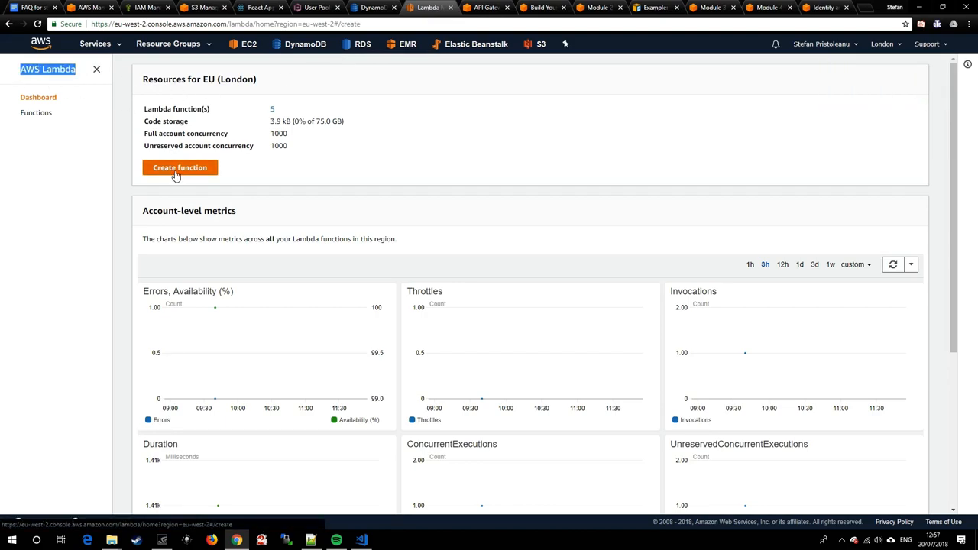
click(180, 166)
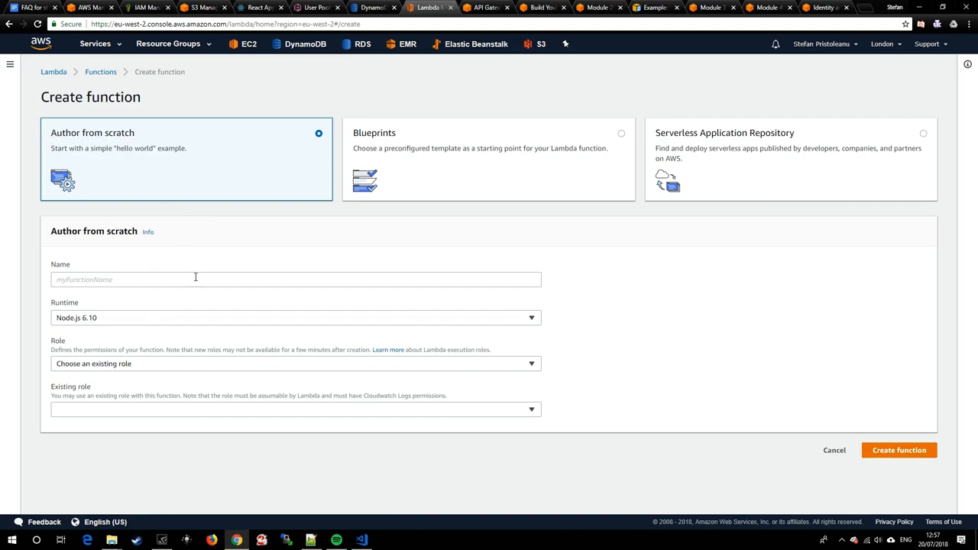
click(295, 278)
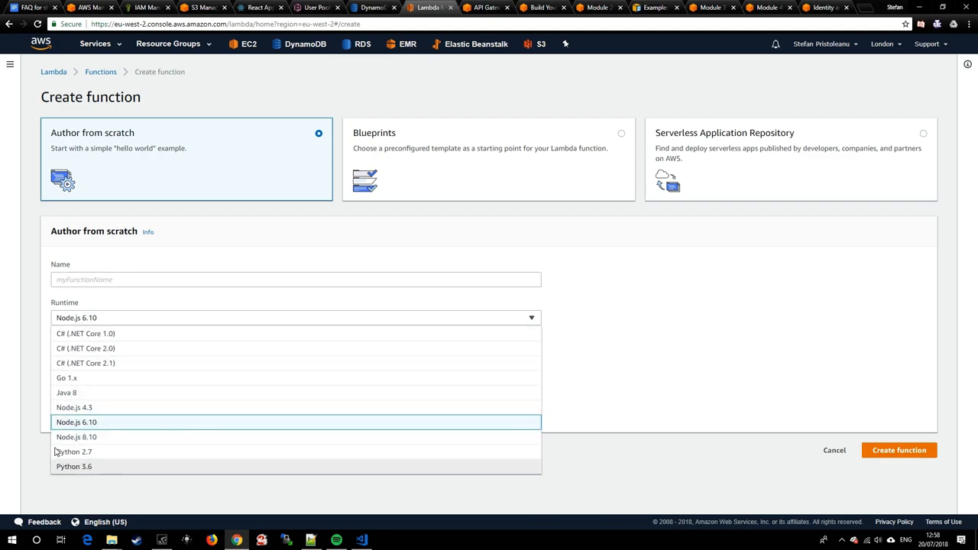
click(76, 422)
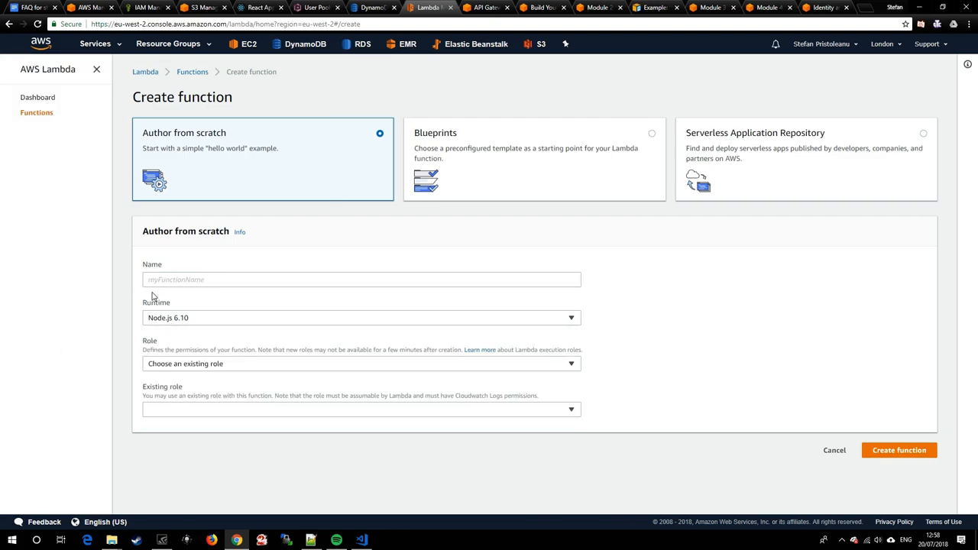
Assign existing role Example_Lambda_Role and name the function Example_Function
click(360, 364)
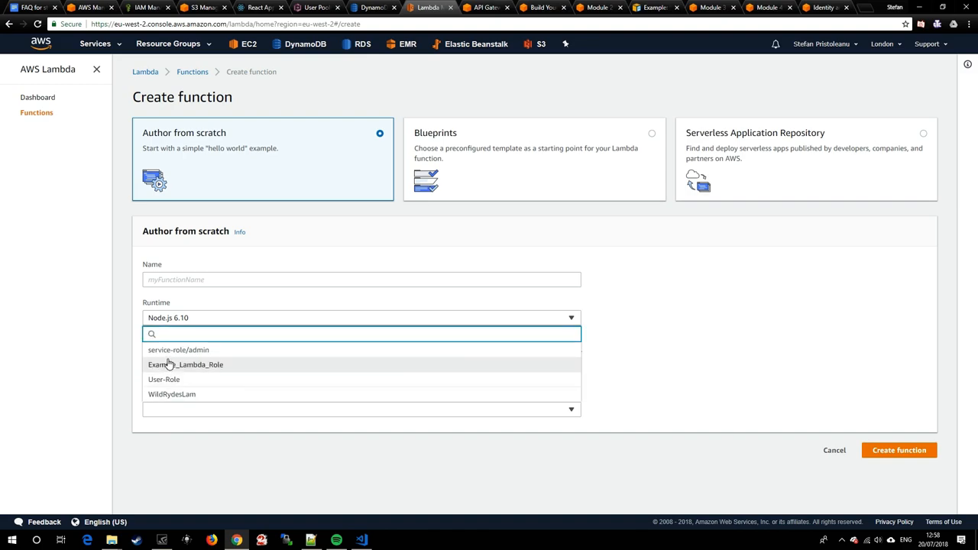
mouse_move(184, 364)
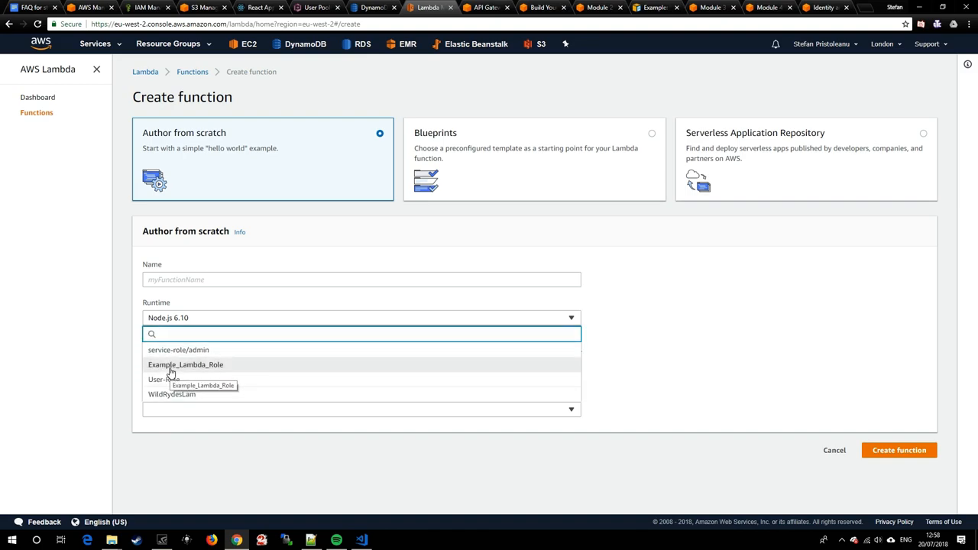
click(185, 364)
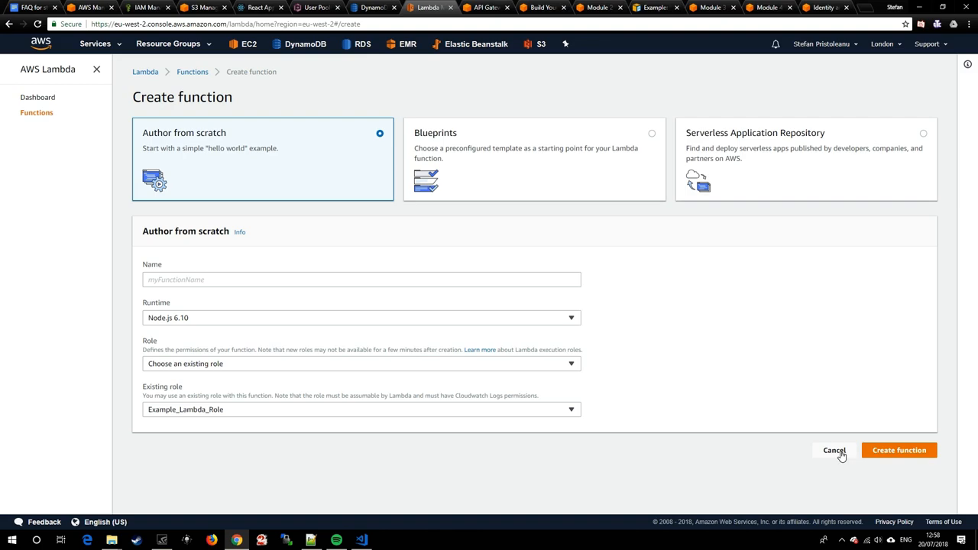
text(Example_Function)
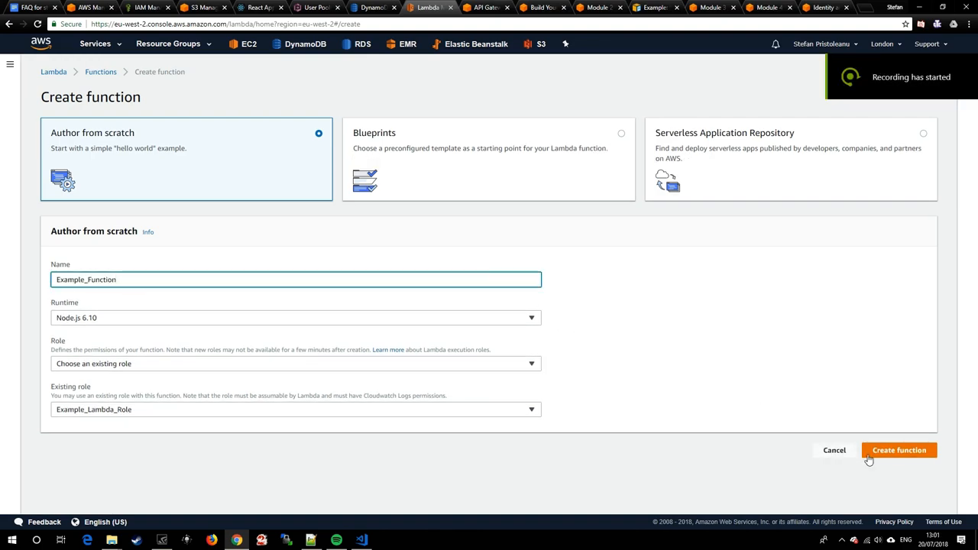
Create the Example_Function Lambda and review its Designer and Function code sections
click(898, 449)
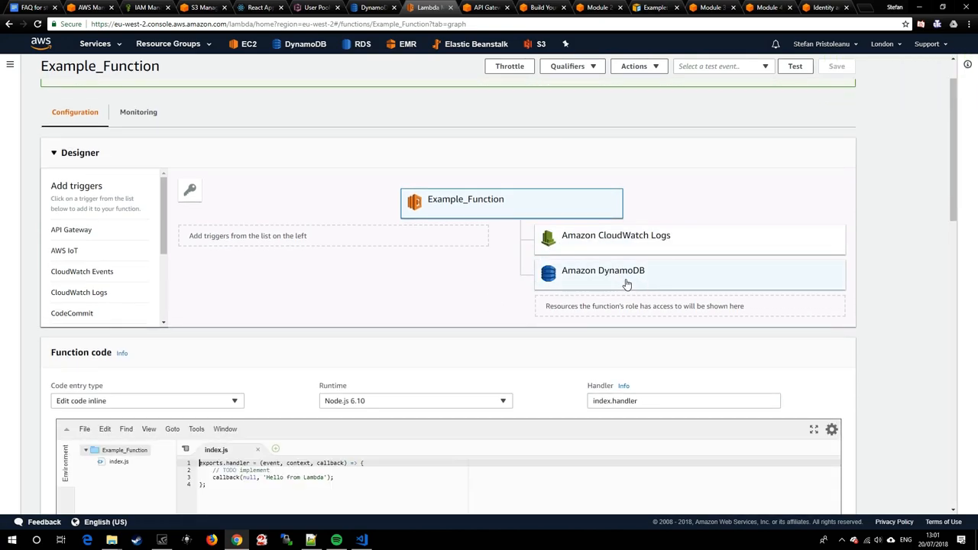
scroll(down, 3)
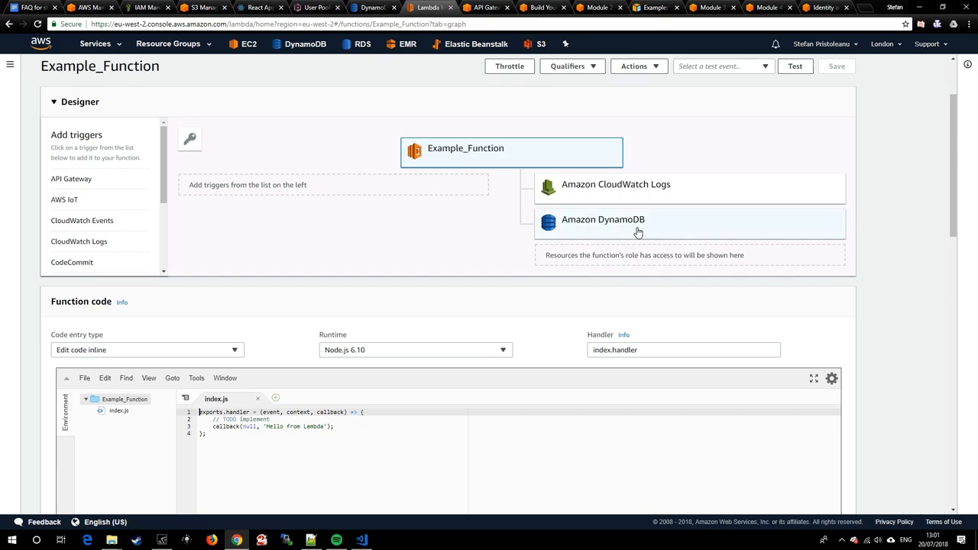
scroll(down, 3)
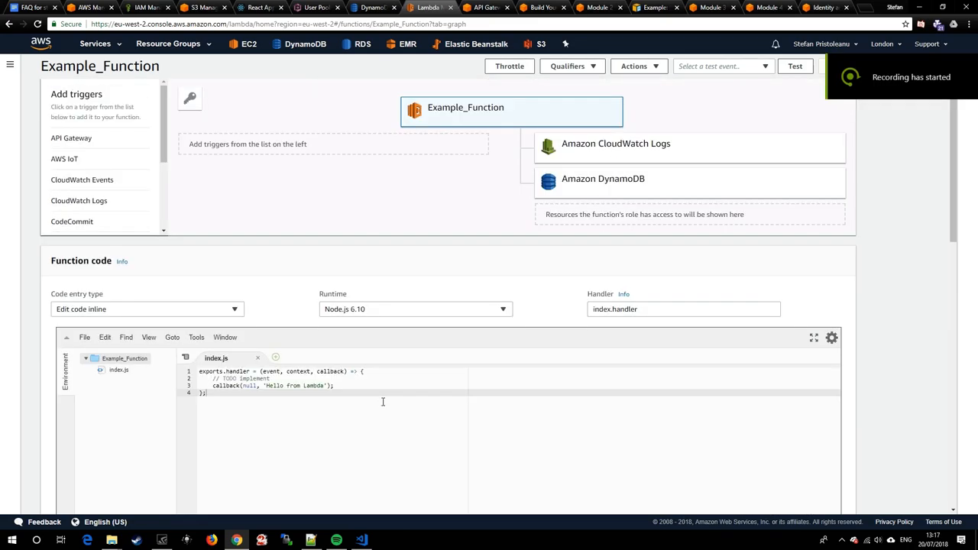
scroll(down, 3)
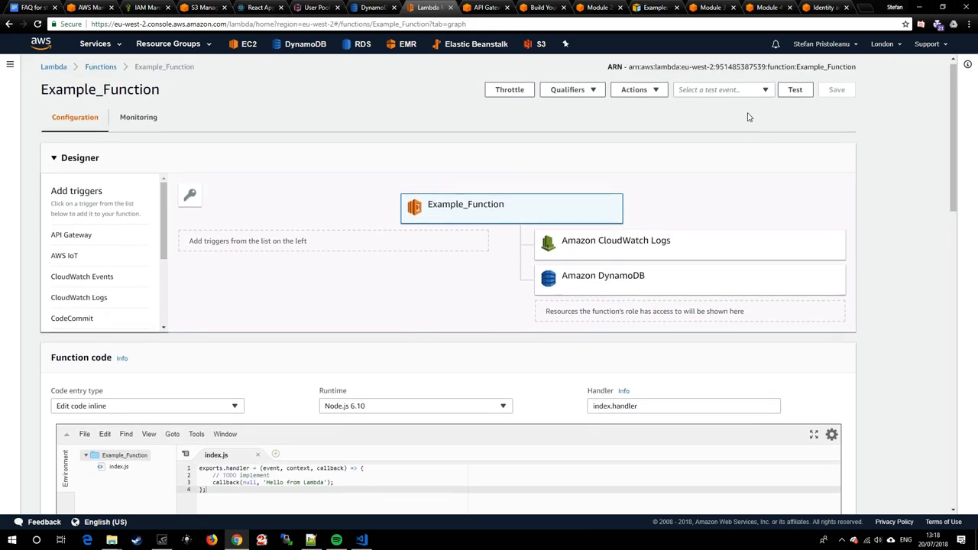
Create a test event named MyText for Example_Function
click(722, 88)
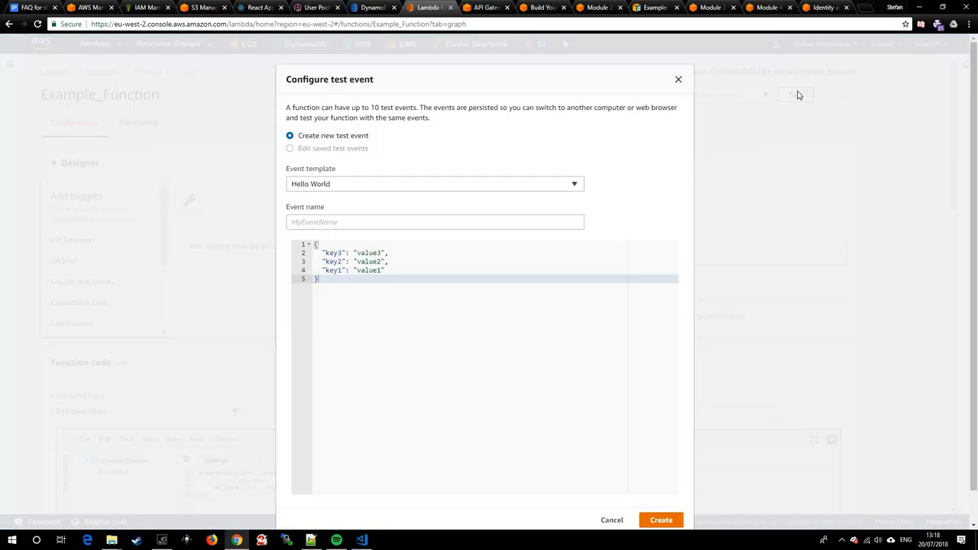
click(434, 222)
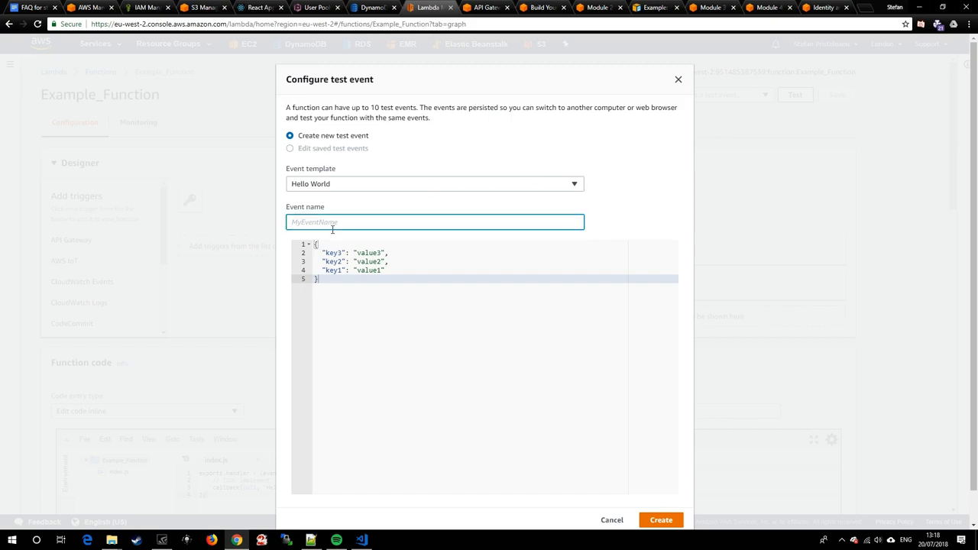
text(MyT)
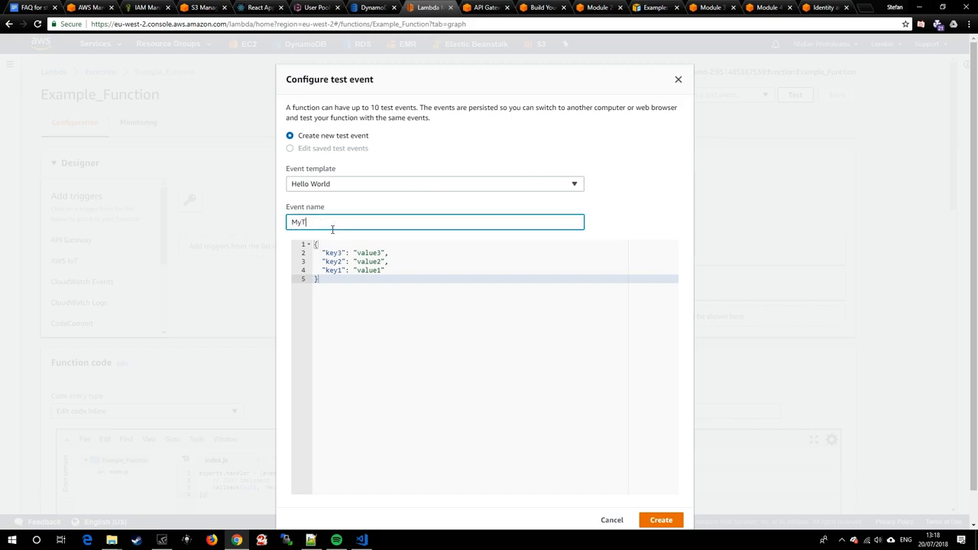
text(ext)
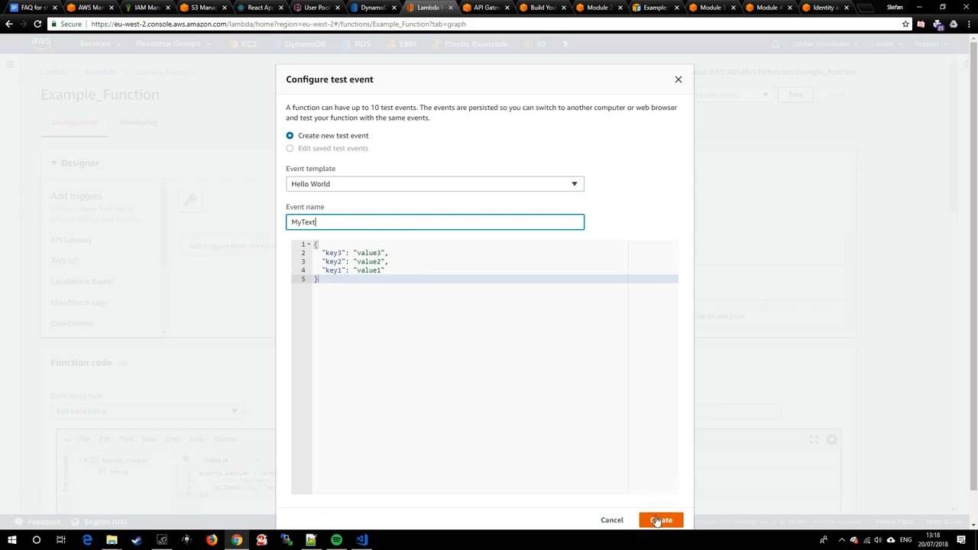
click(660, 520)
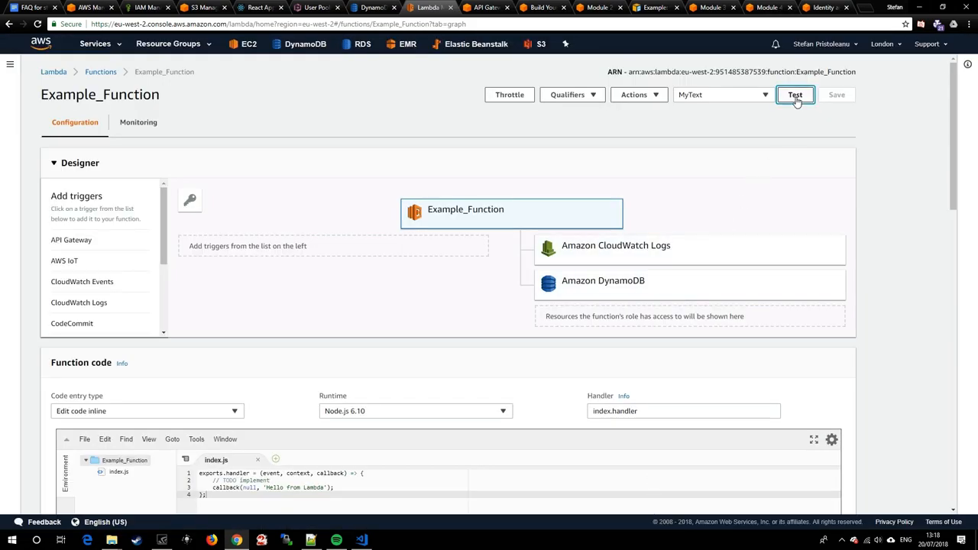
Run the MyText test and confirm it succeeds returning "Hello from Lambda"
click(795, 95)
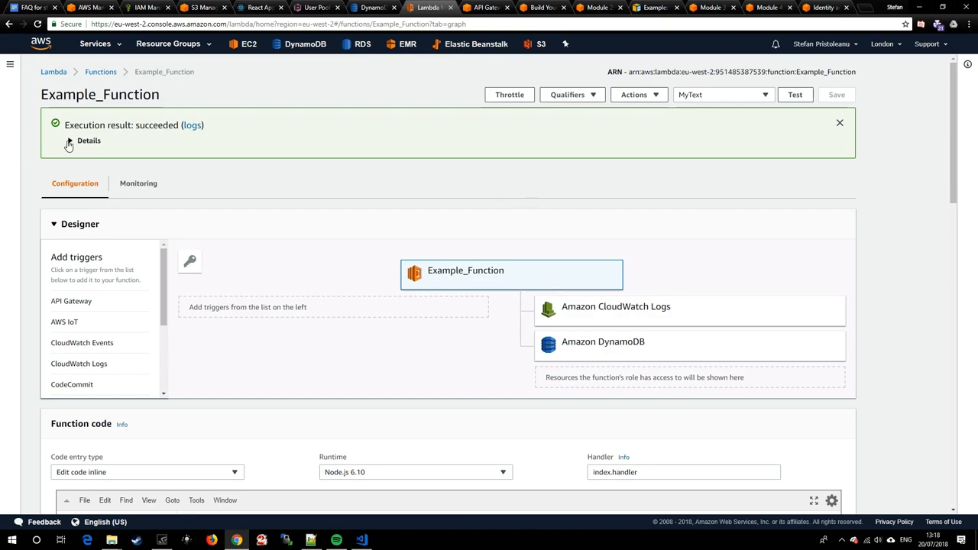
click(70, 141)
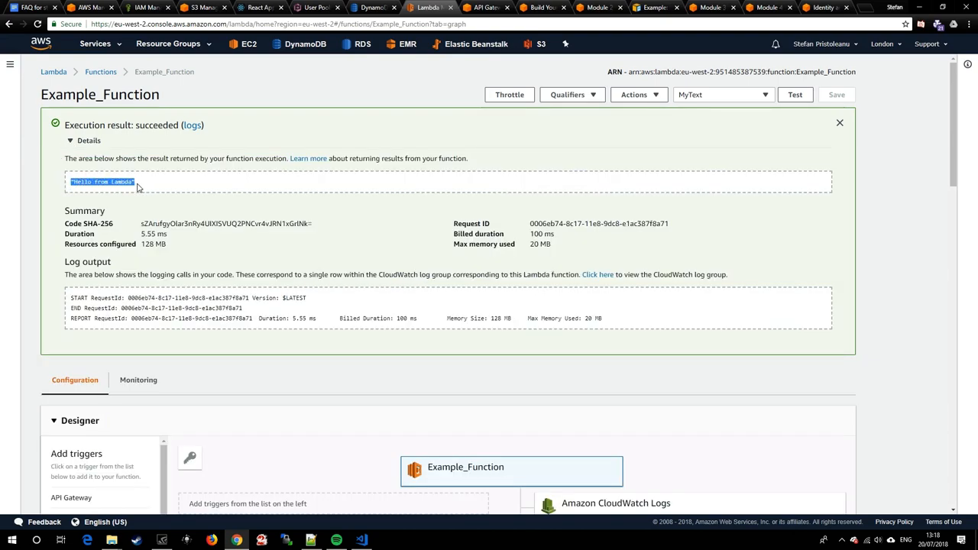
scroll(down, 3)
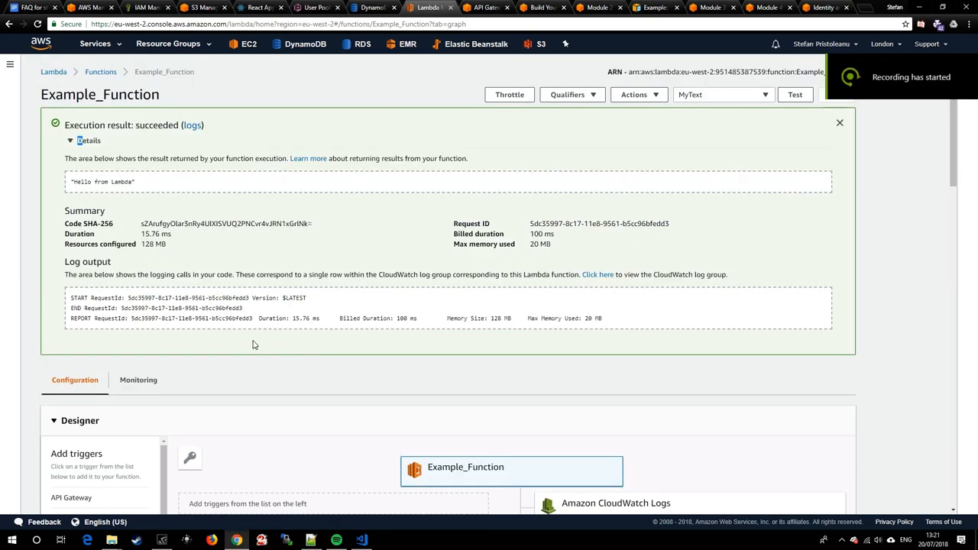
mouse_move(584, 450)
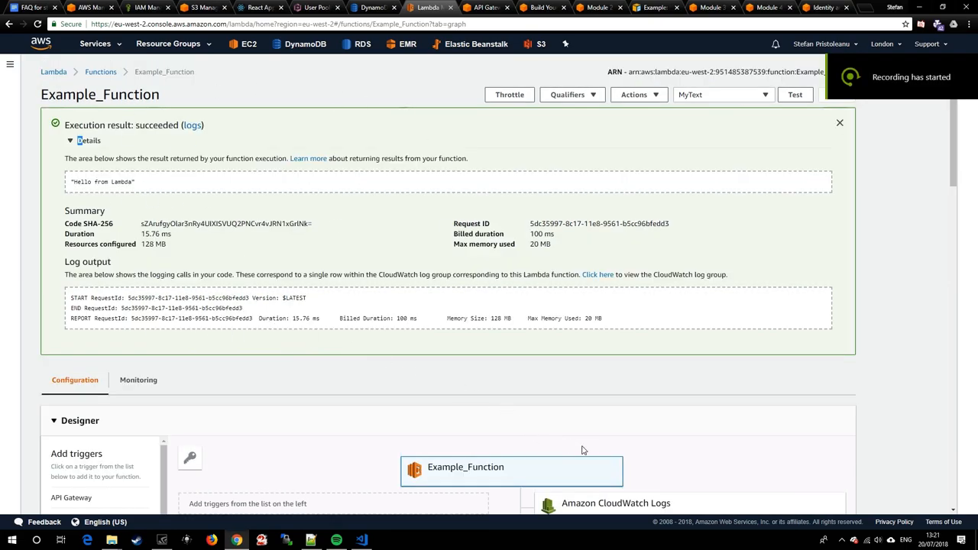
scroll(down, 3)
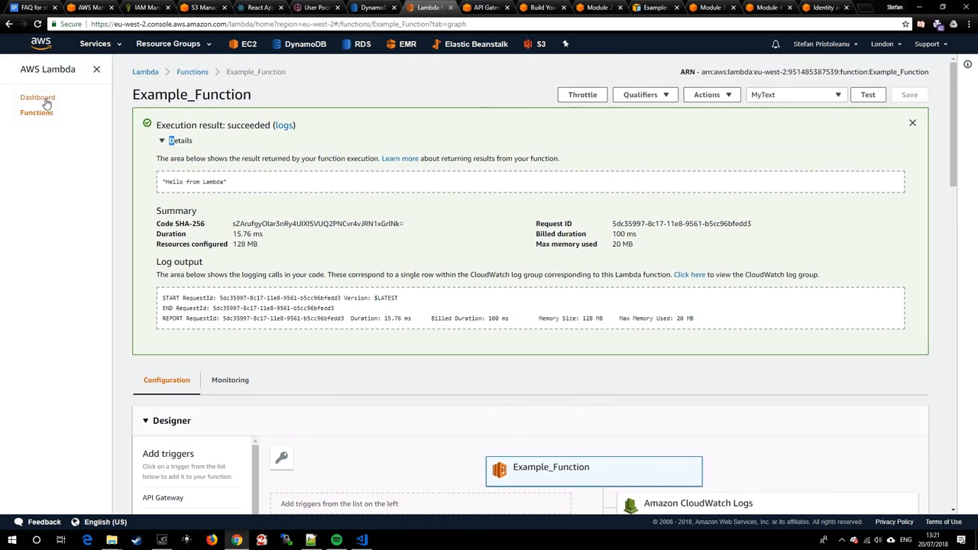
Review the getEvents function code and the AWS-project table items in DynamoDB
click(193, 72)
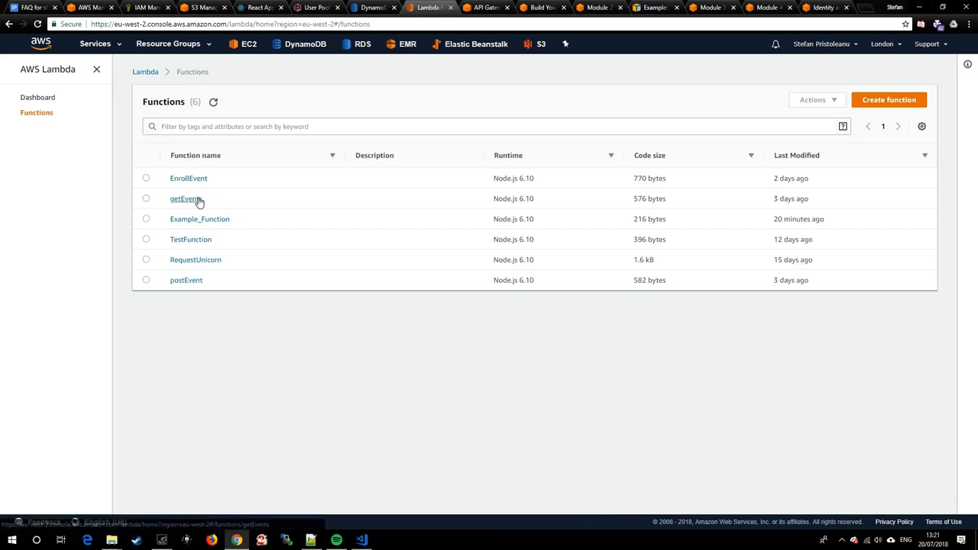
click(183, 198)
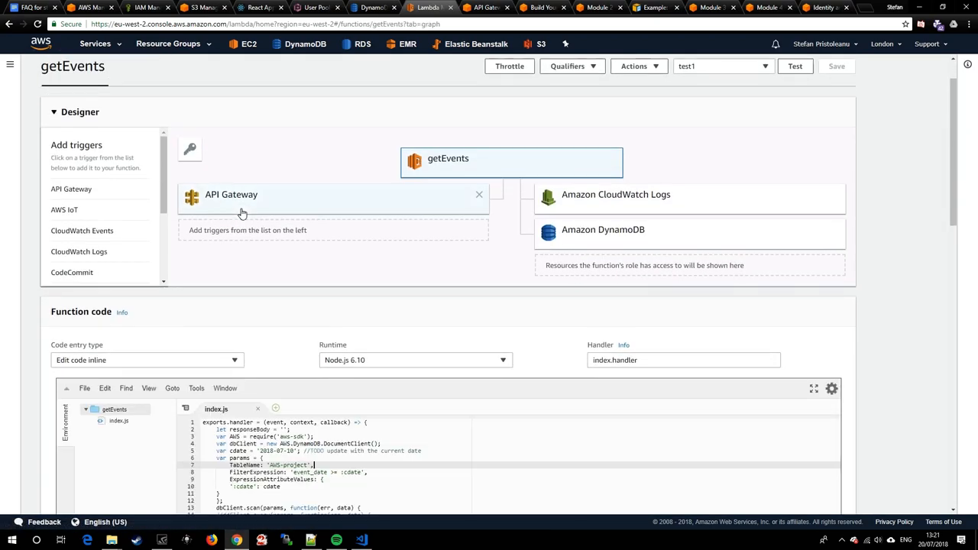
scroll(down, 3)
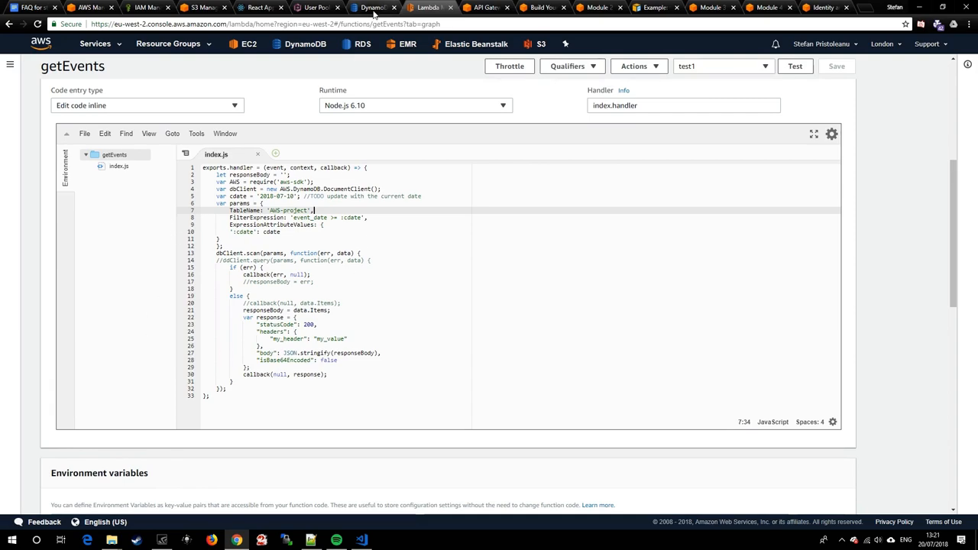
click(373, 8)
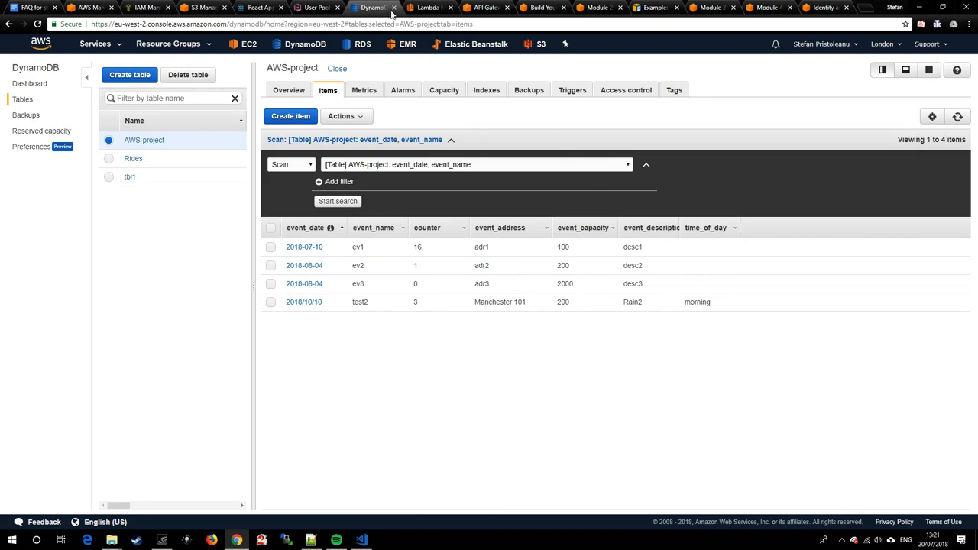
click(428, 6)
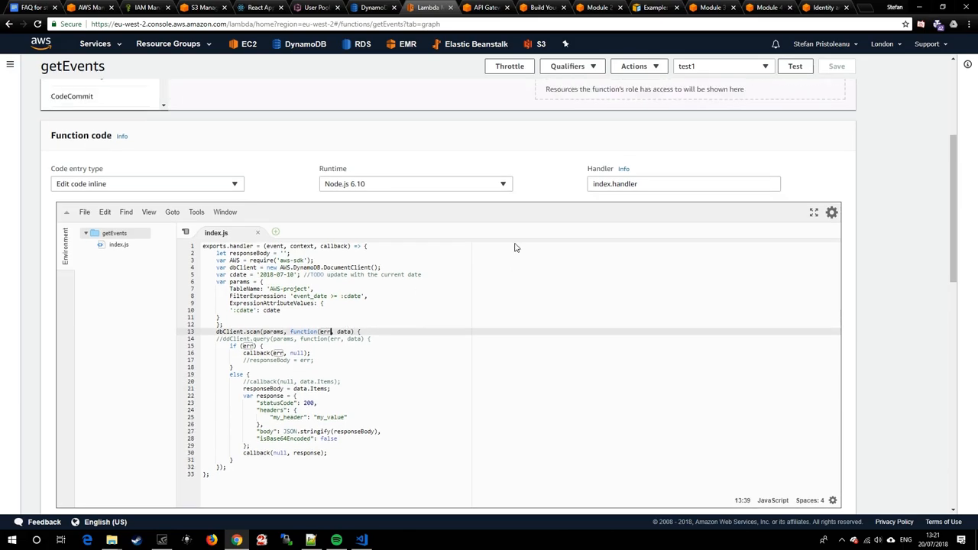
Test getEvents and expand the status 200 response listing the four table records
click(794, 66)
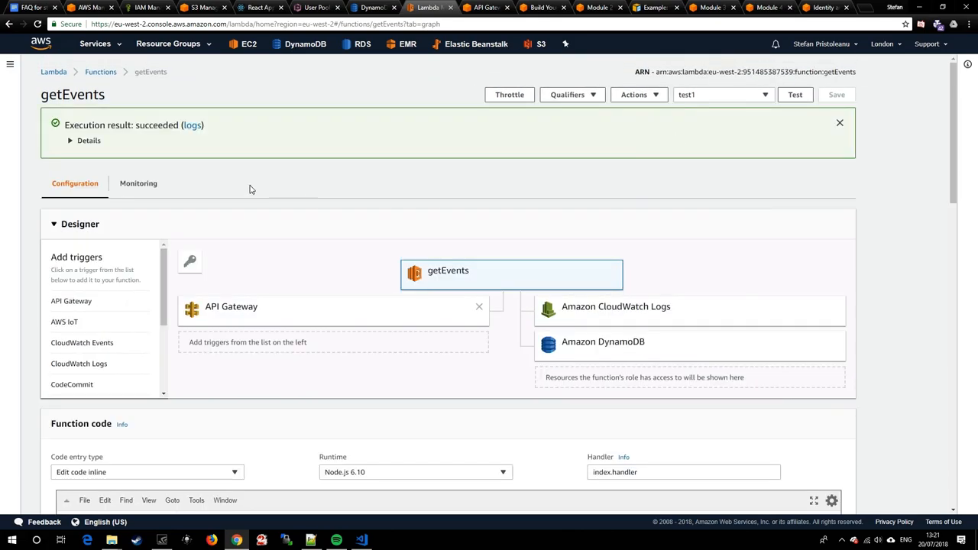
click(88, 141)
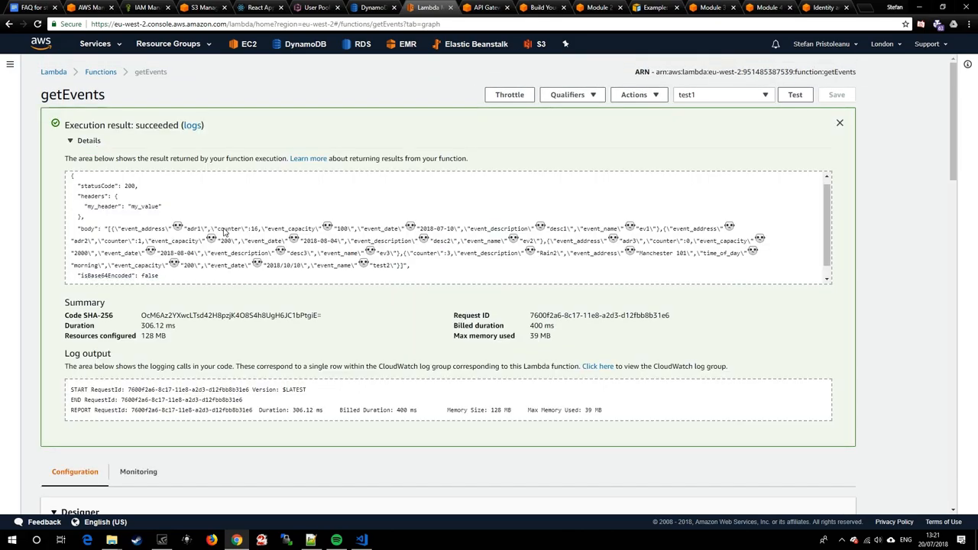
double_click(379, 252)
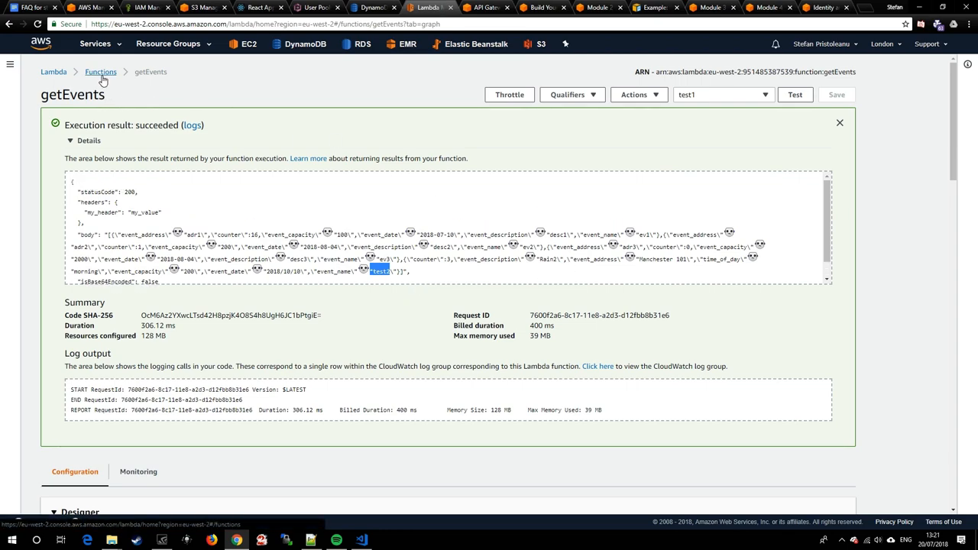
Review the postEvent function's saved WriteRecord test event without changing it
click(101, 72)
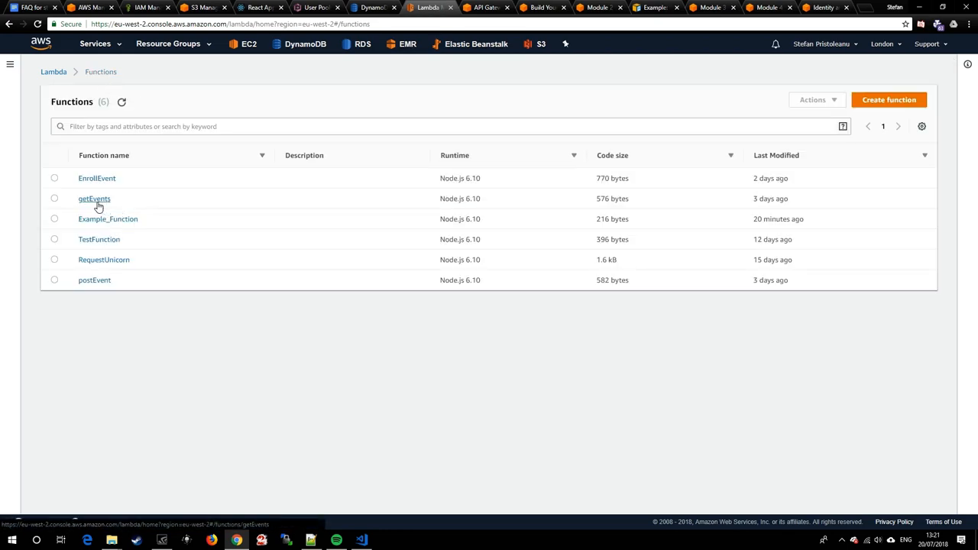
click(95, 280)
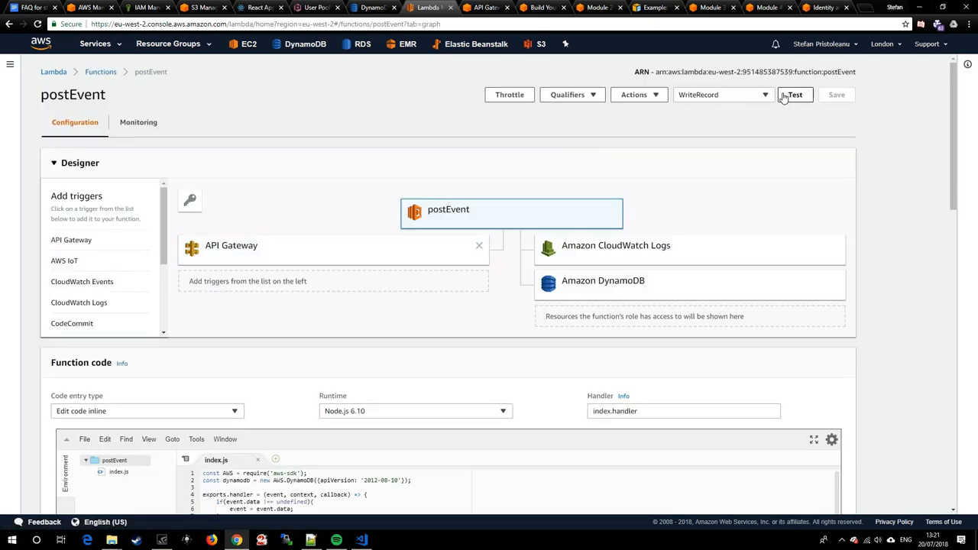
click(795, 95)
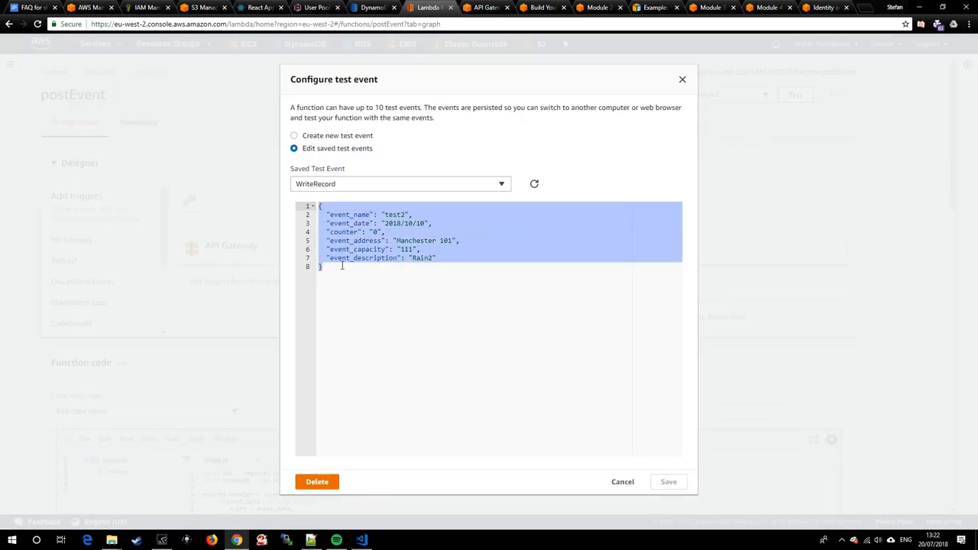
click(404, 214)
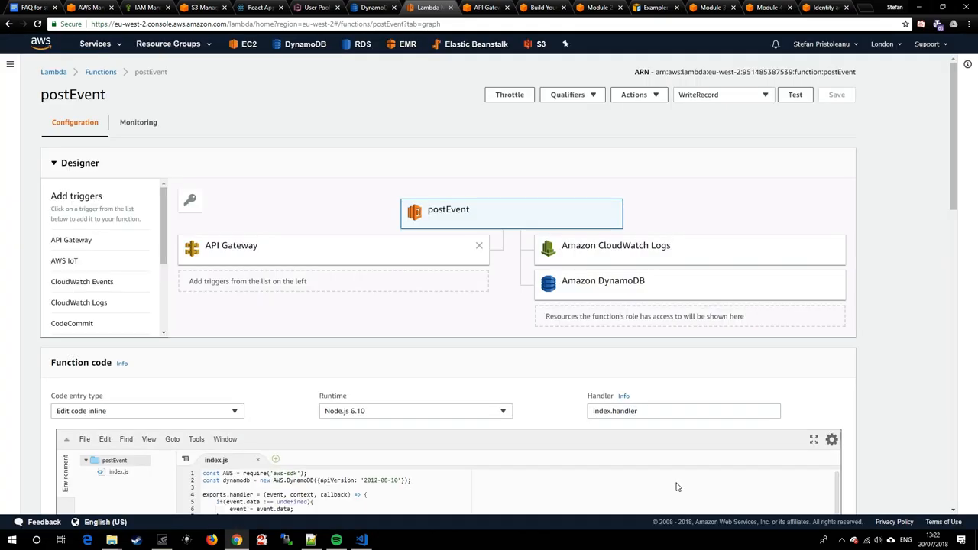
Run the WriteRecord test and refresh AWS-project items to see the new test3 record
click(795, 95)
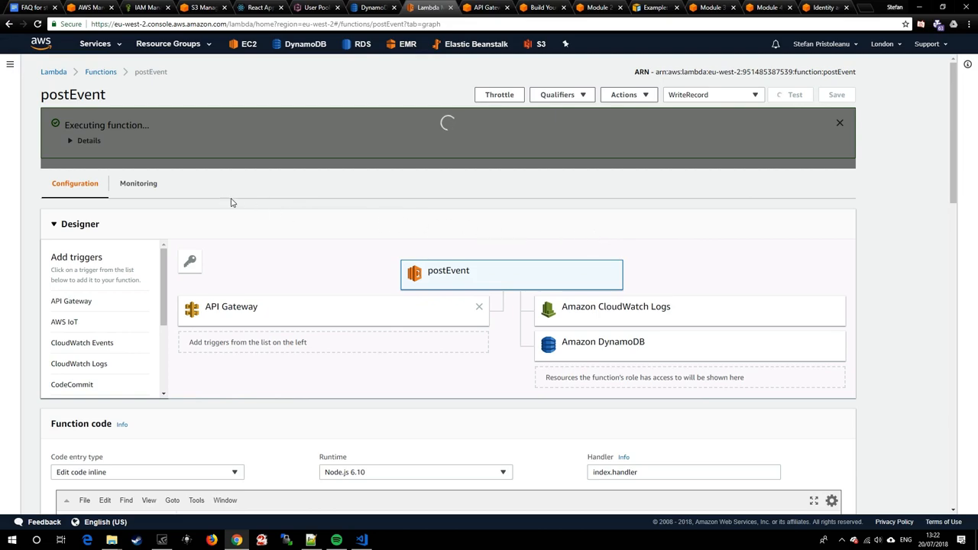
click(795, 95)
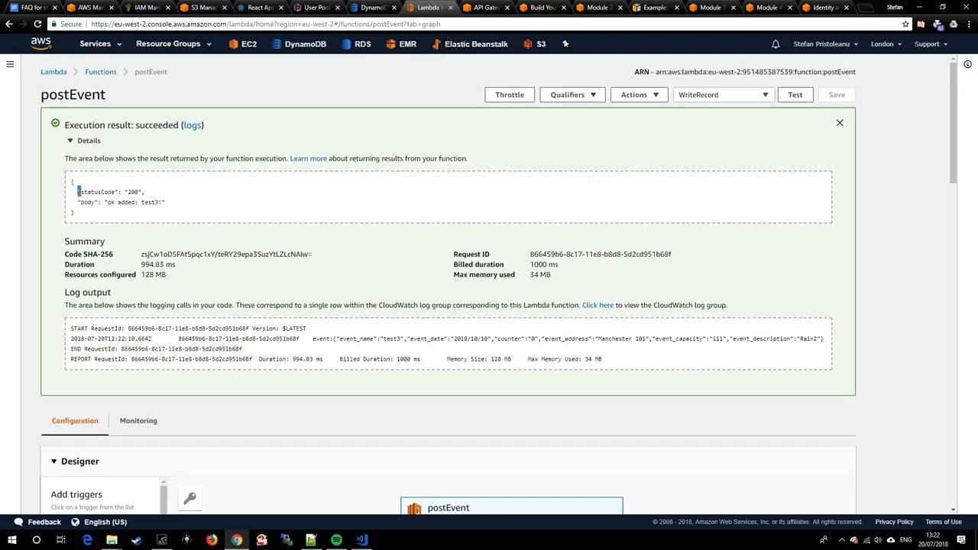
double_click(100, 202)
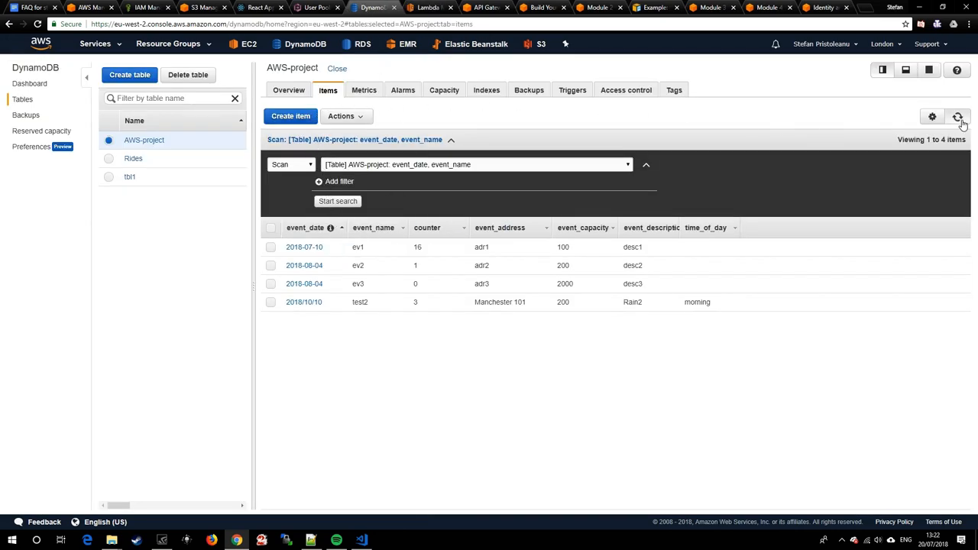
click(957, 117)
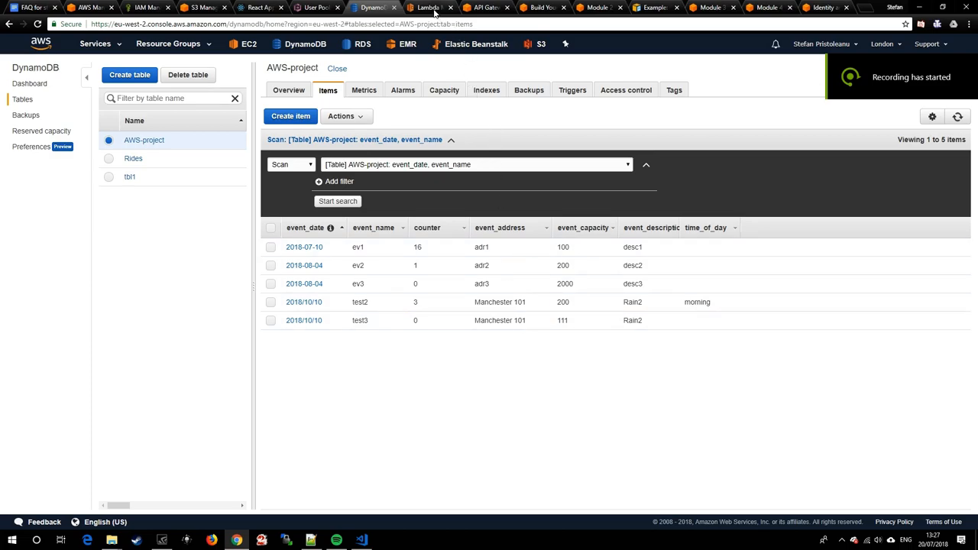
Inspect postEvent's API Gateway trigger PostEventAPI with POST method and Cognito authorization
click(428, 7)
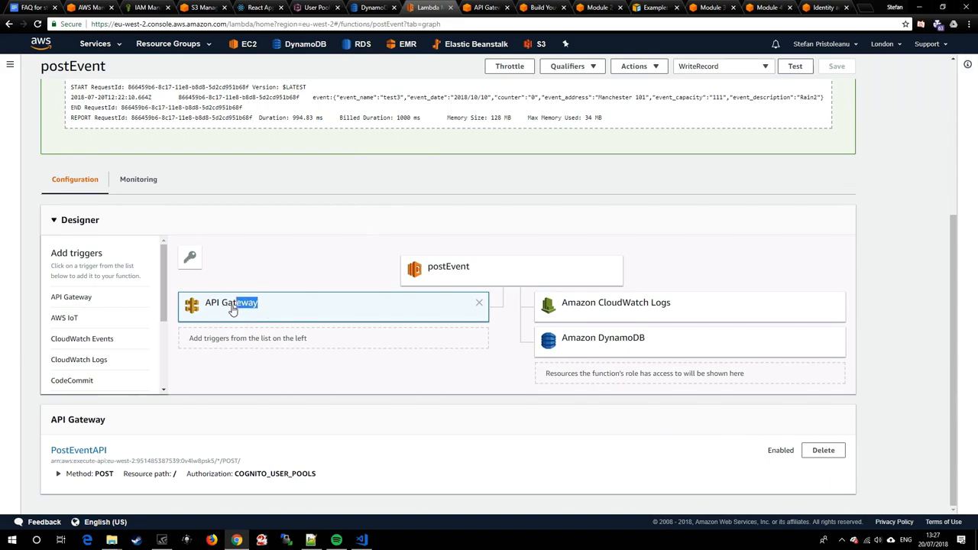
double_click(231, 303)
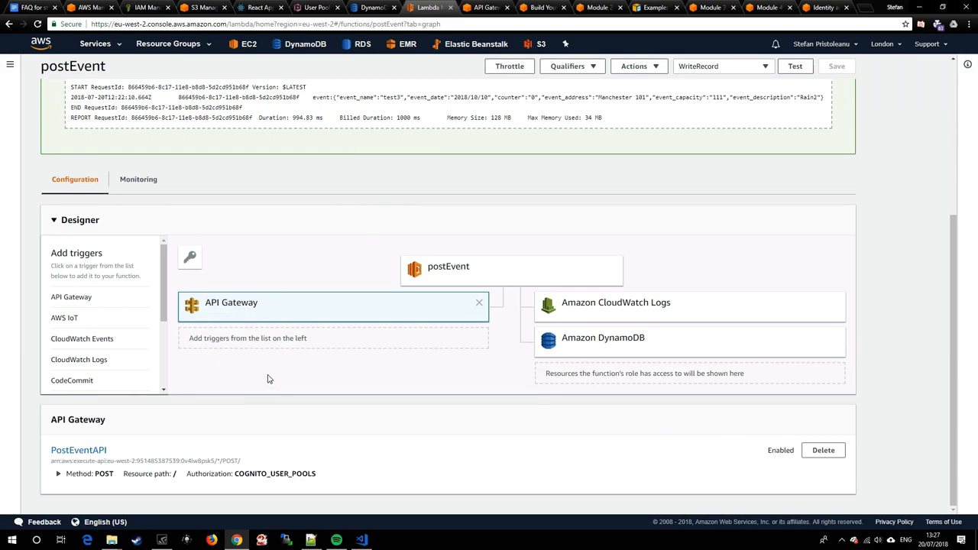
mouse_move(262, 376)
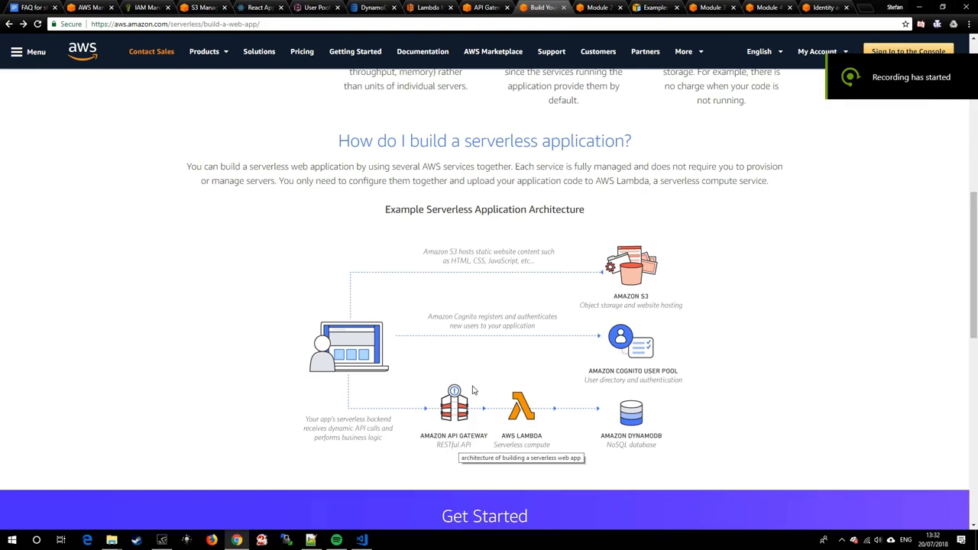
mouse_move(471, 444)
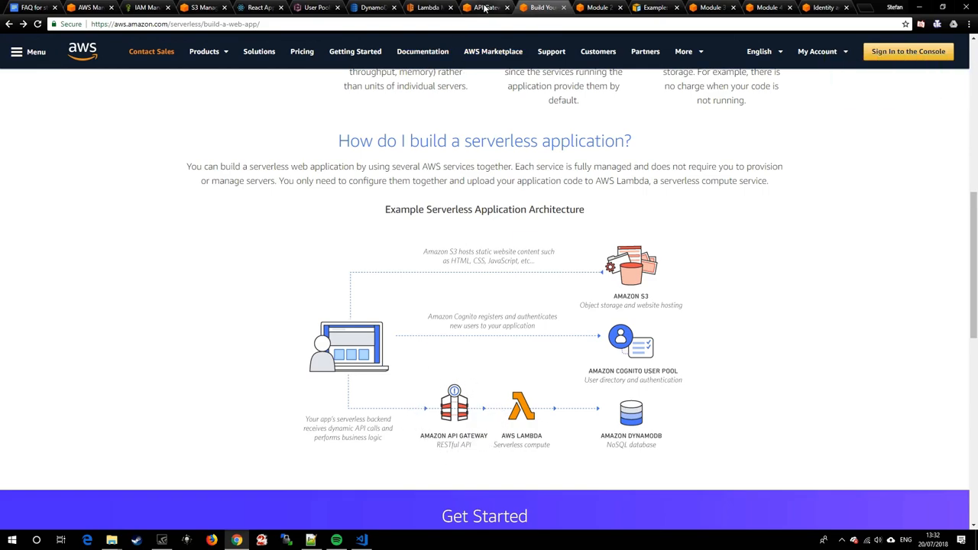
Create a new API named MyAPI with endpoint type Edge optimized and select its root resource
click(486, 6)
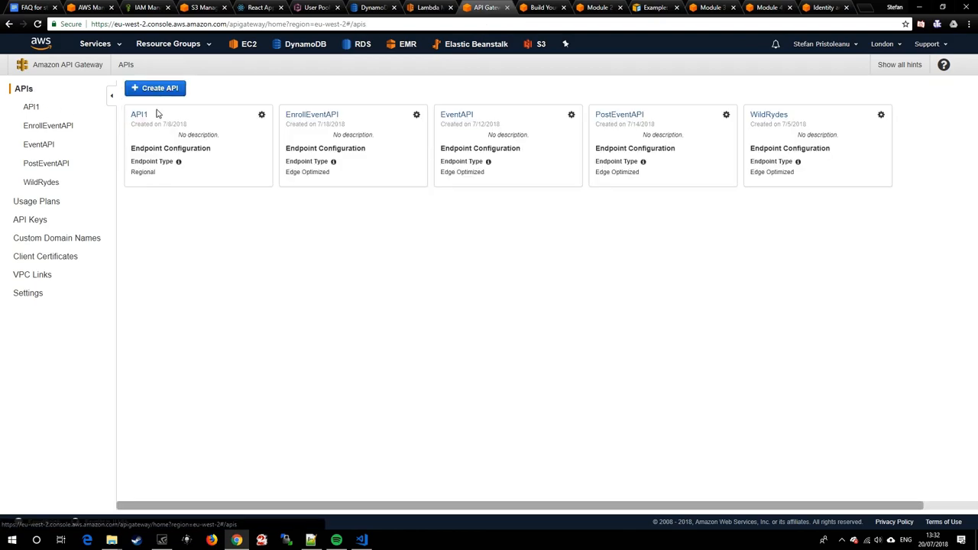
click(155, 88)
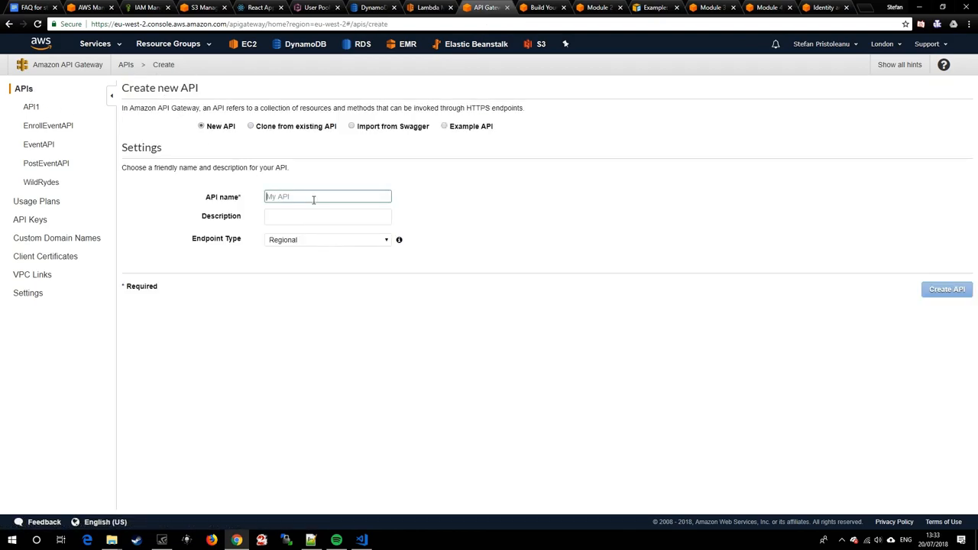
click(328, 195)
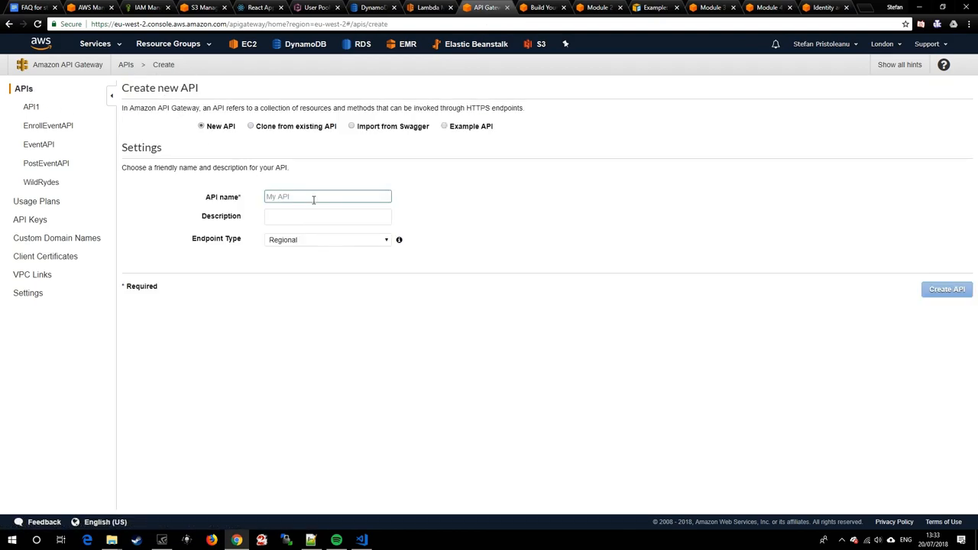
text(M)
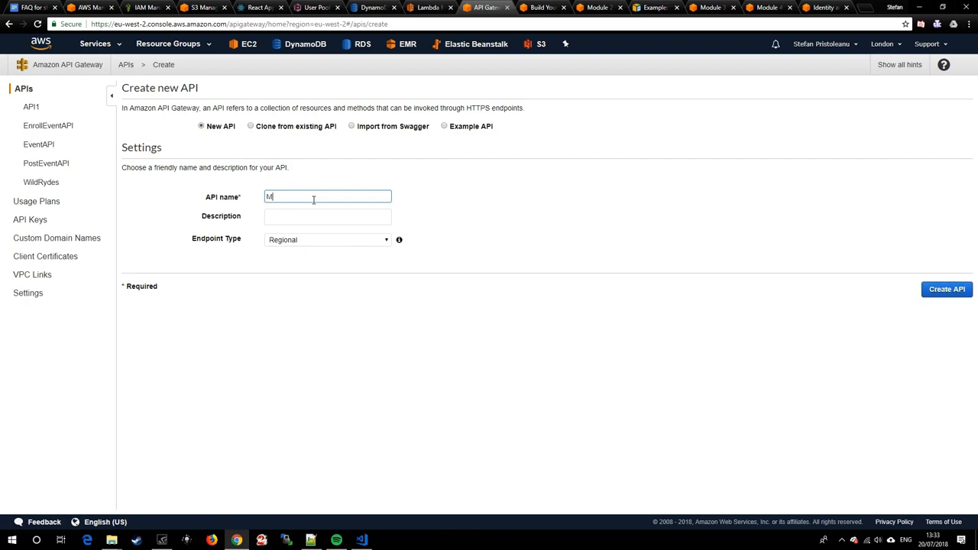
text(yAPI)
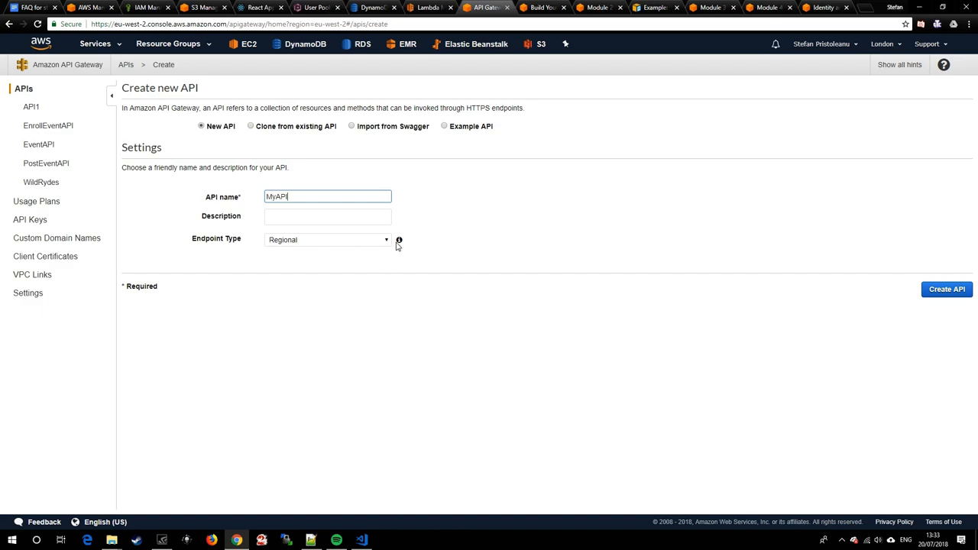
mouse_move(397, 240)
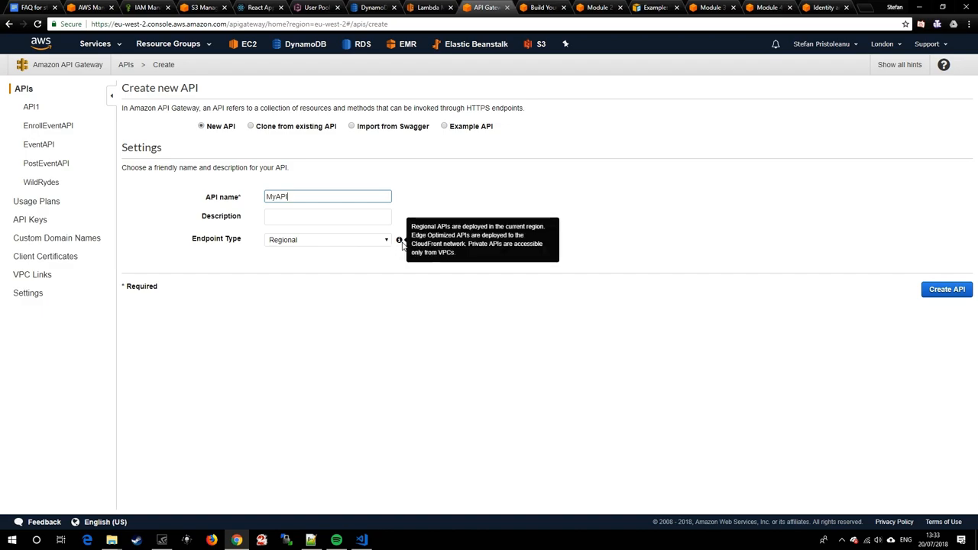
click(327, 238)
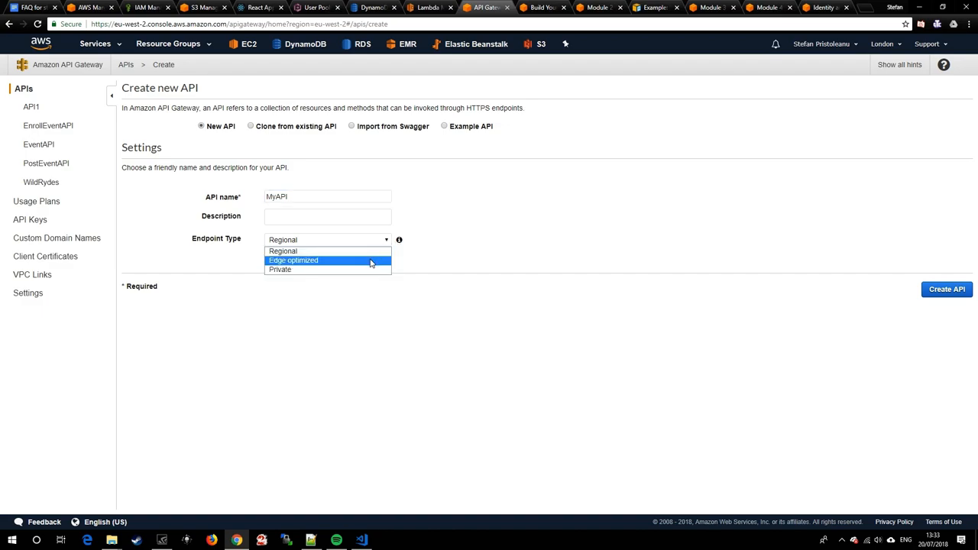
click(294, 260)
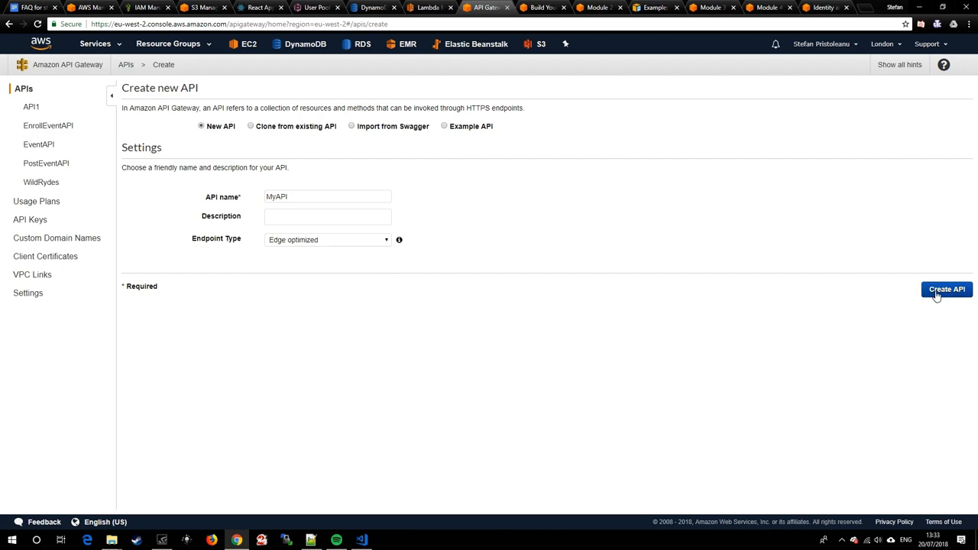
click(946, 289)
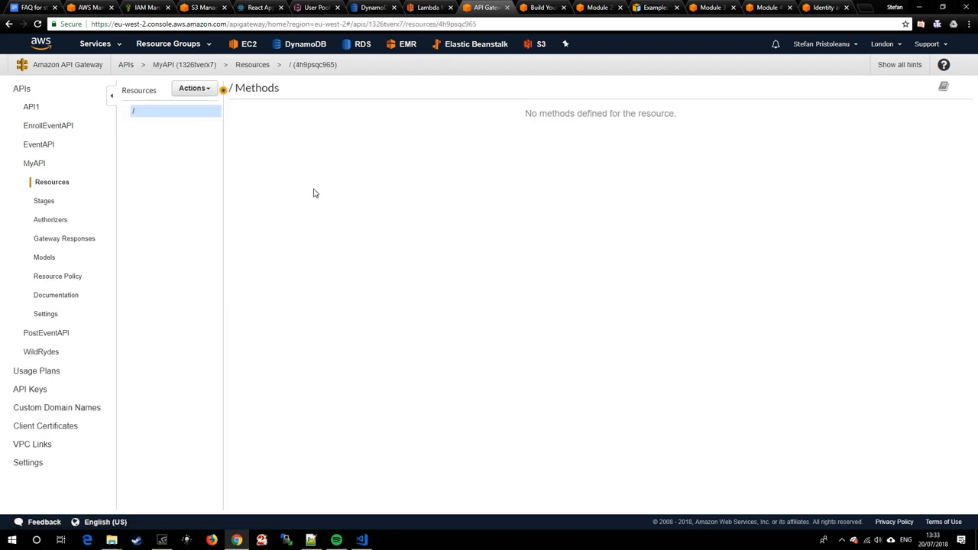
Add an ANY method to MyAPI's root resource
click(193, 87)
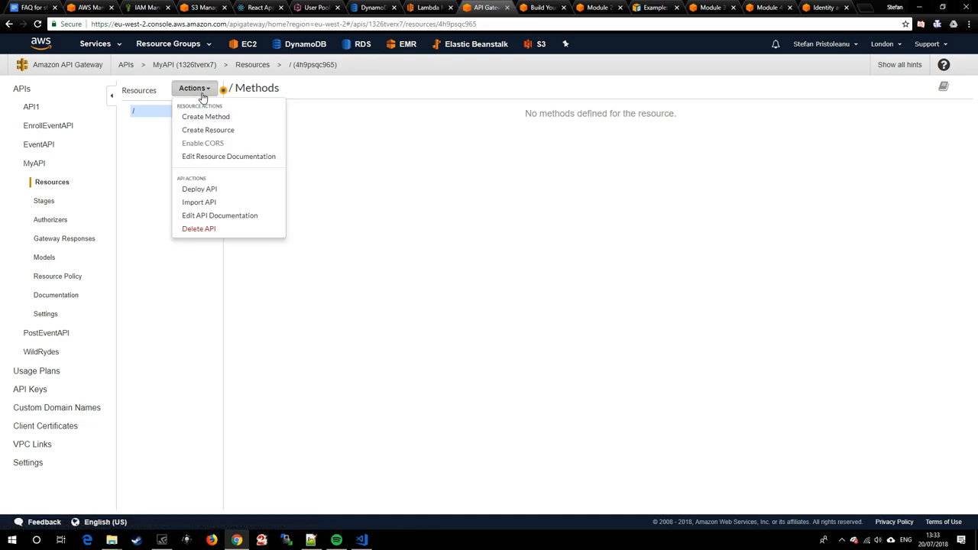
click(205, 116)
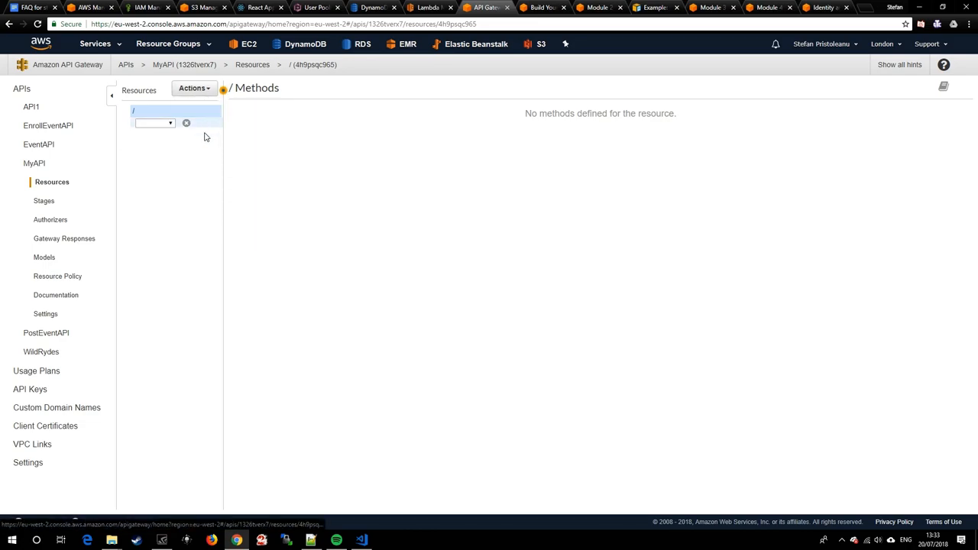
click(156, 122)
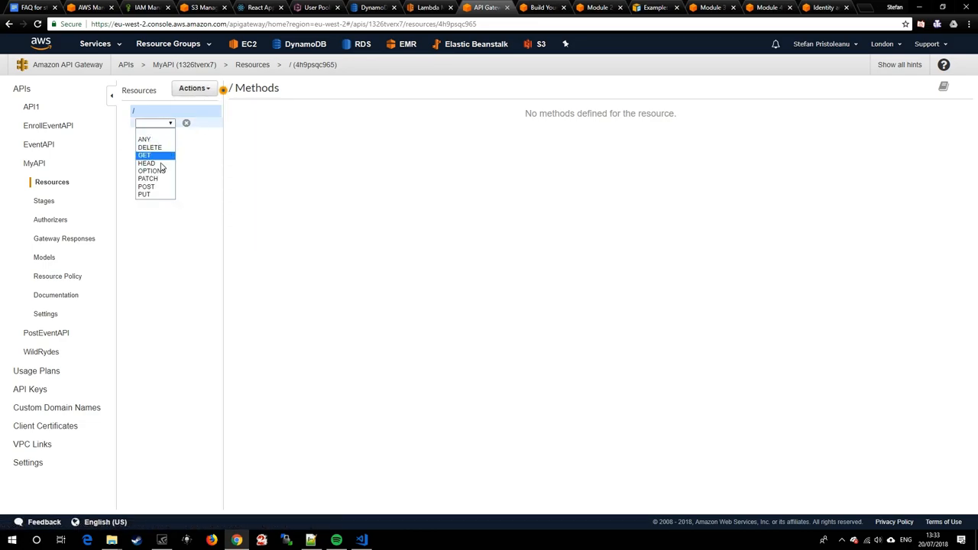
click(144, 139)
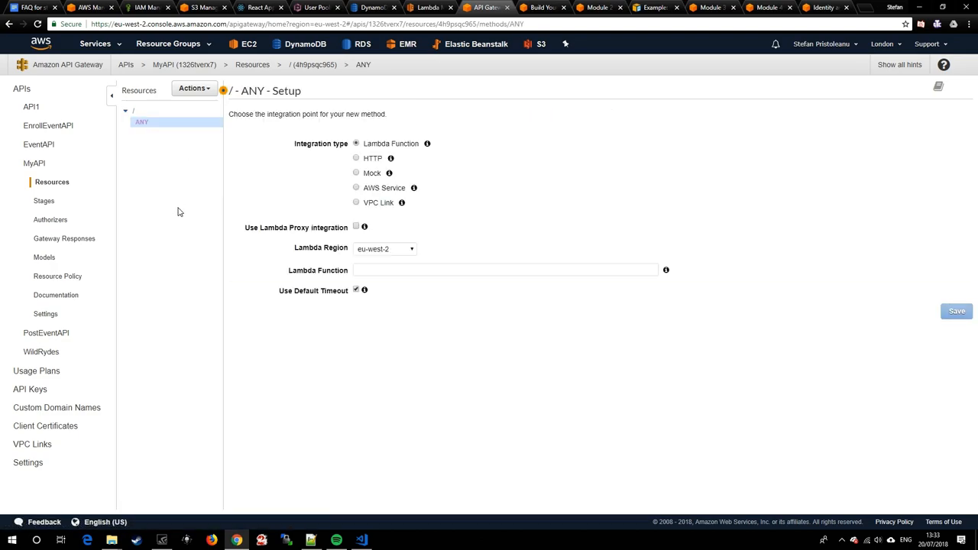
Integrate the ANY method with Lambda Example_Function, save it and grant invoke permission
double_click(392, 144)
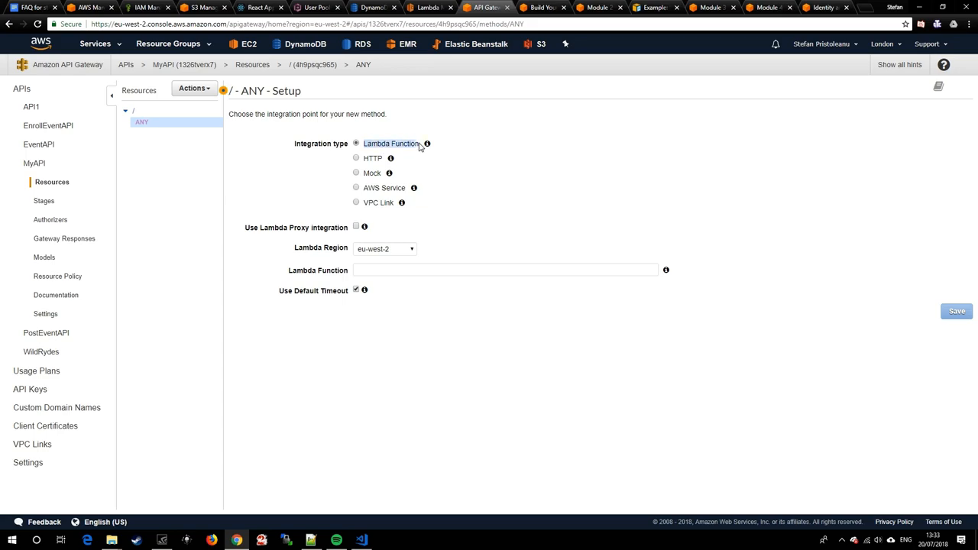
click(505, 269)
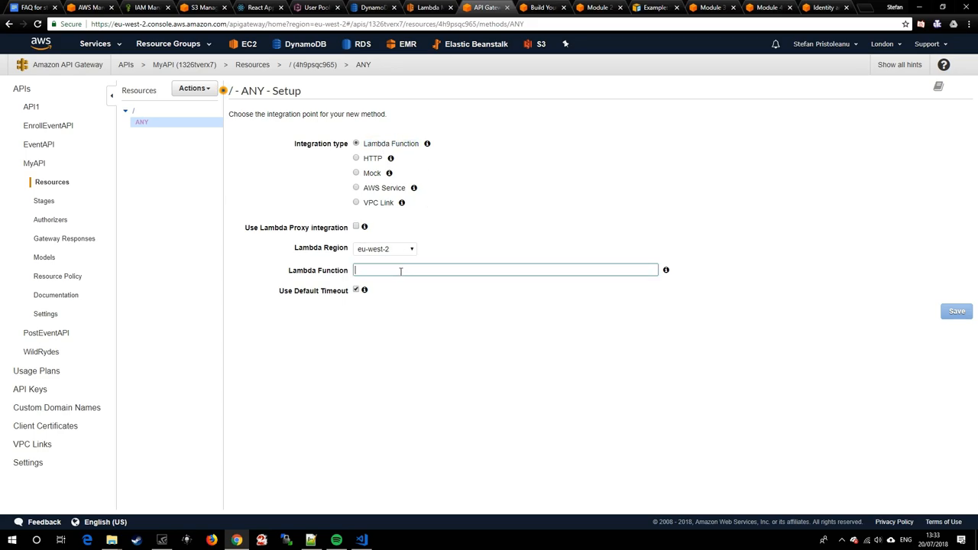
text(ex)
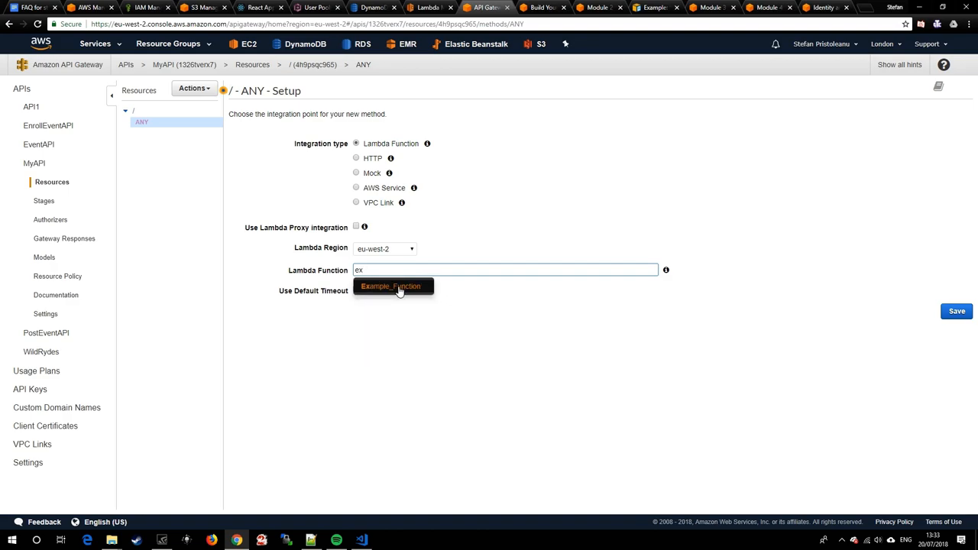
click(391, 286)
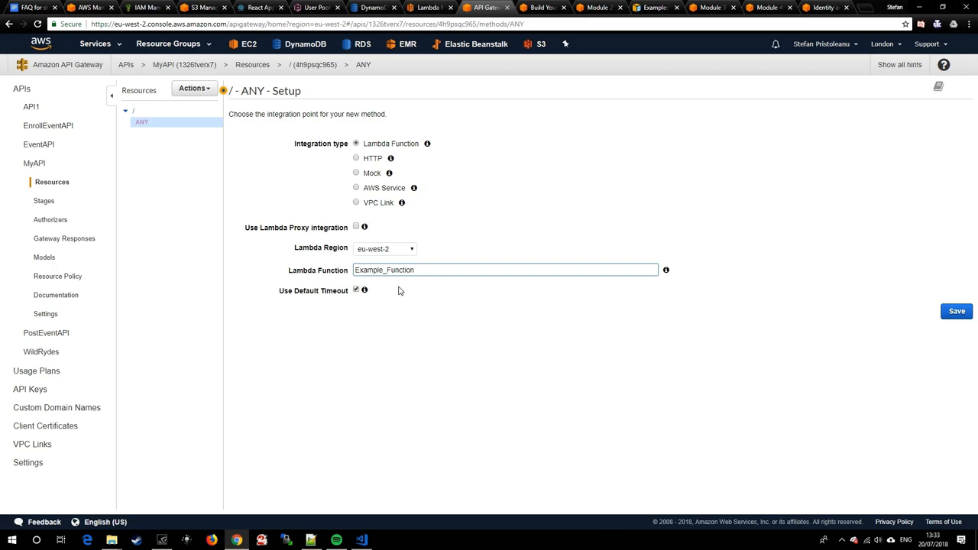
click(504, 269)
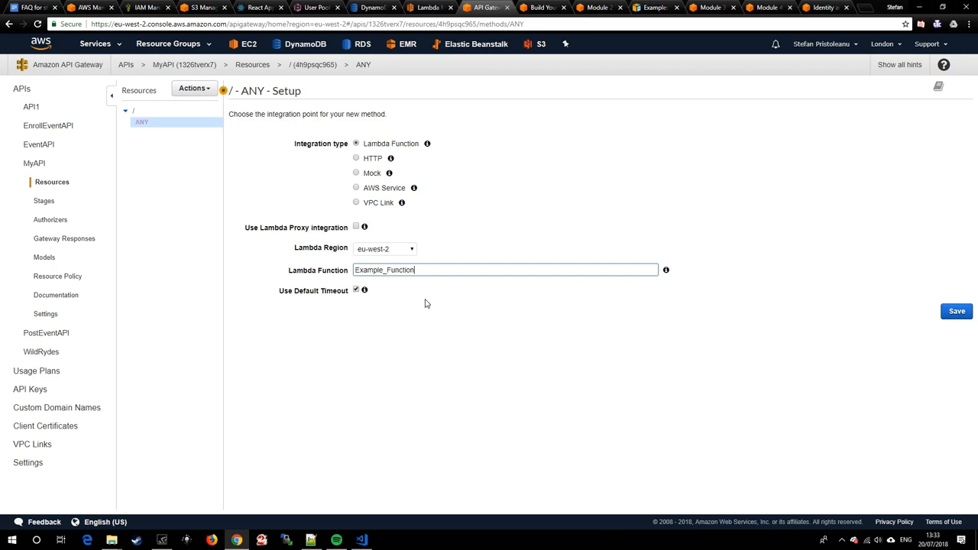
mouse_move(486, 293)
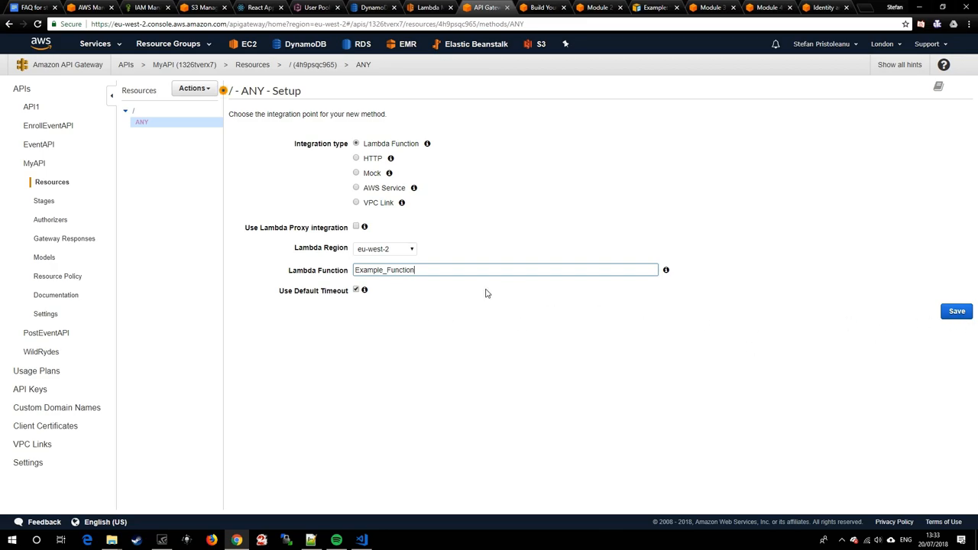
mouse_move(957, 312)
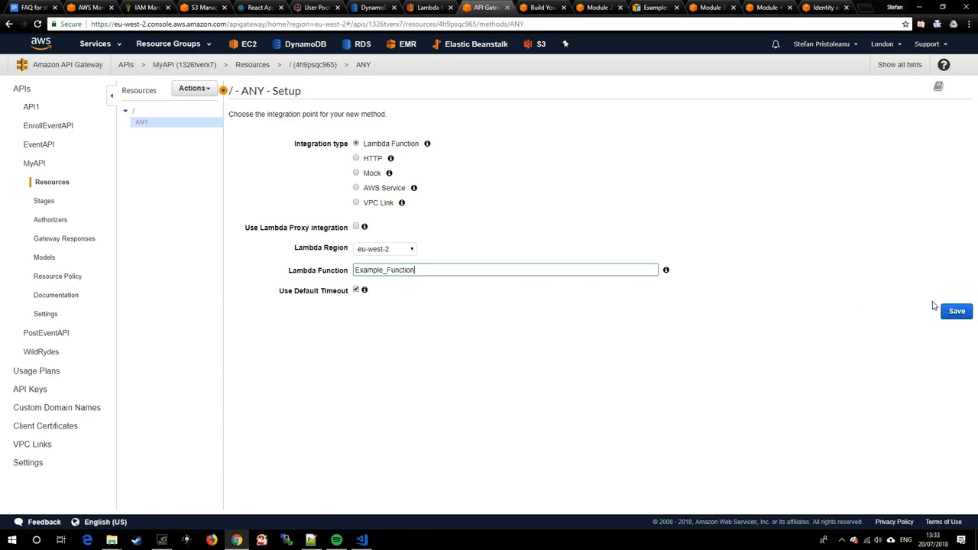
click(957, 312)
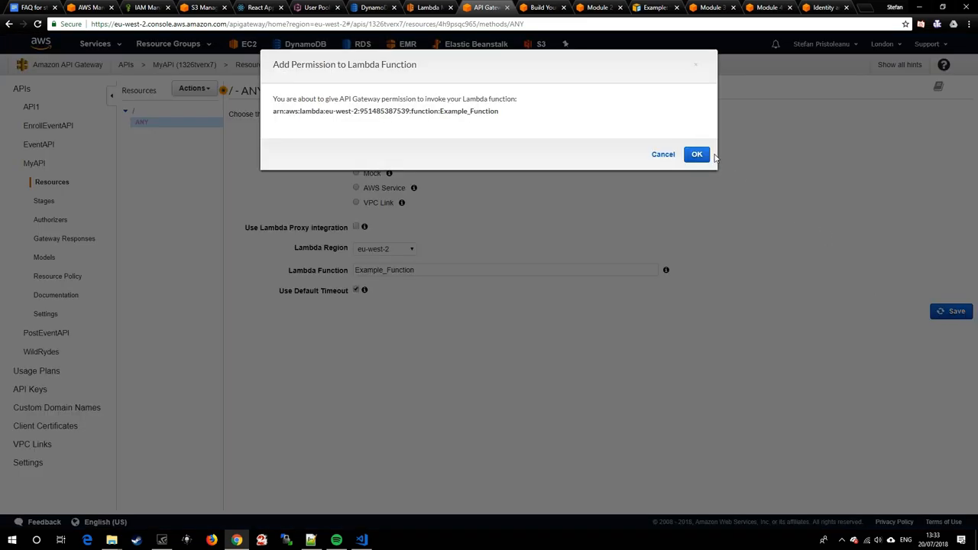
mouse_move(513, 117)
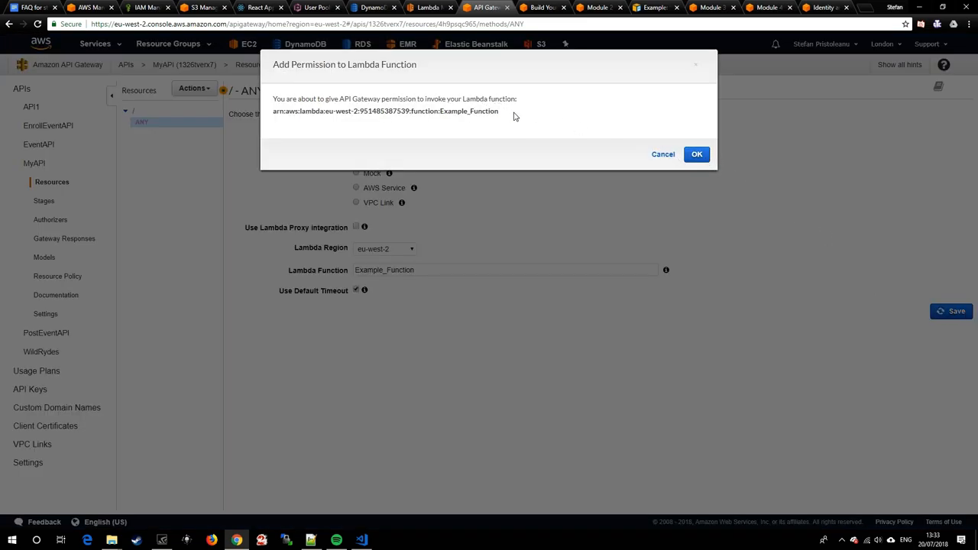
click(697, 153)
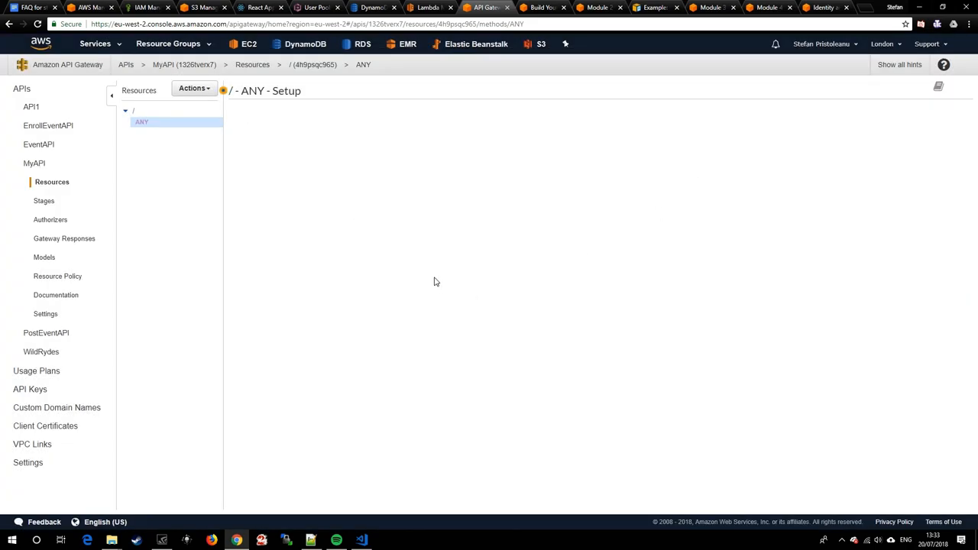
Review the ANY method execution flow (Auth: NONE) and switch to the React web app
click(141, 122)
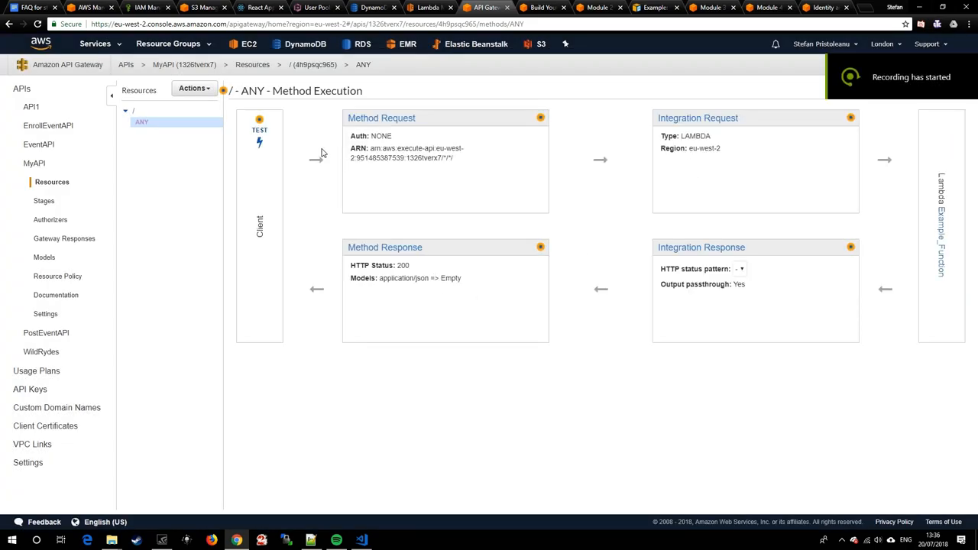
click(192, 87)
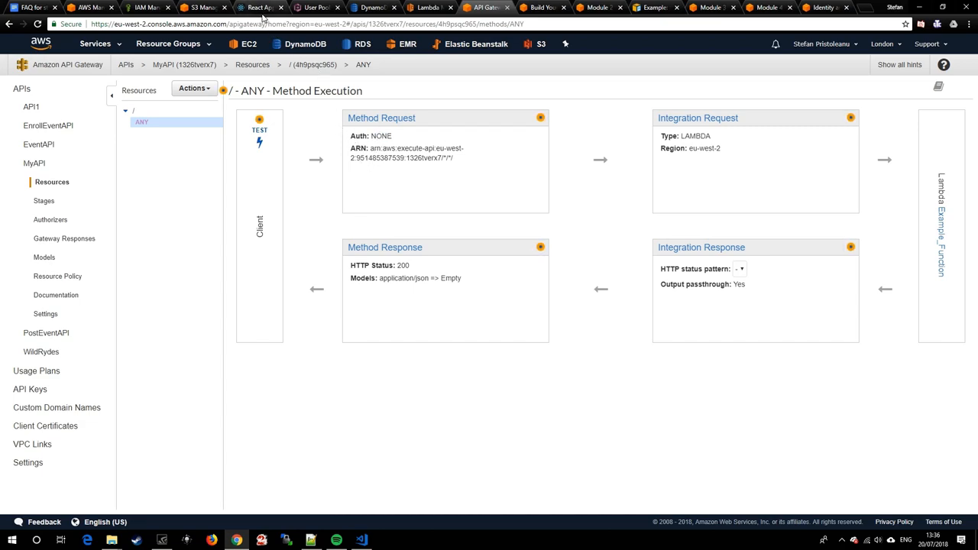
click(260, 8)
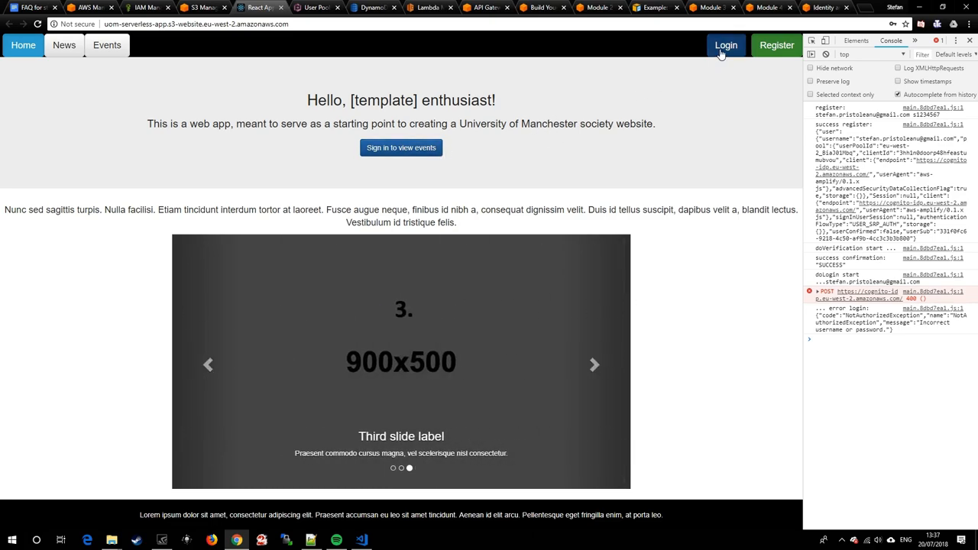
Log in to the React app to see events ev1, ev2, ev3, then return to API Gateway
click(725, 44)
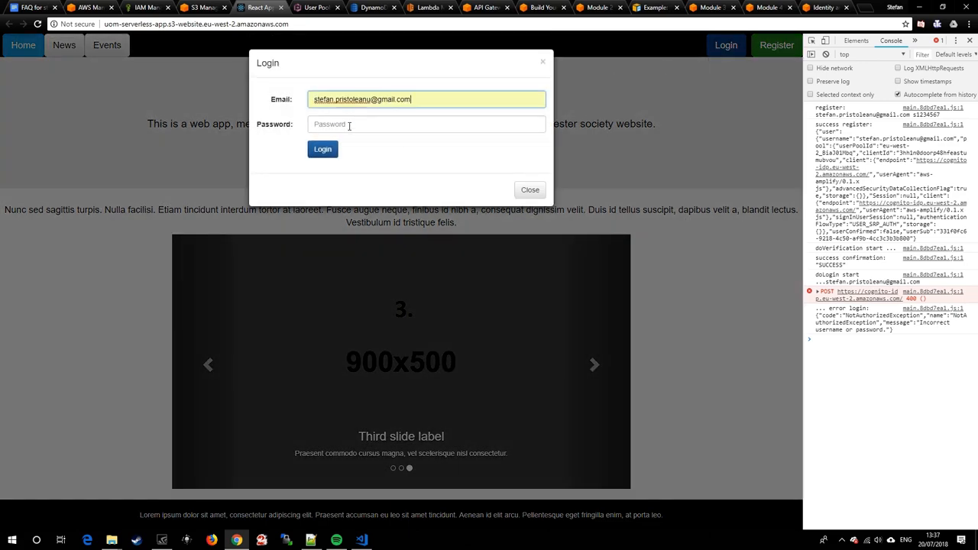
text(•)
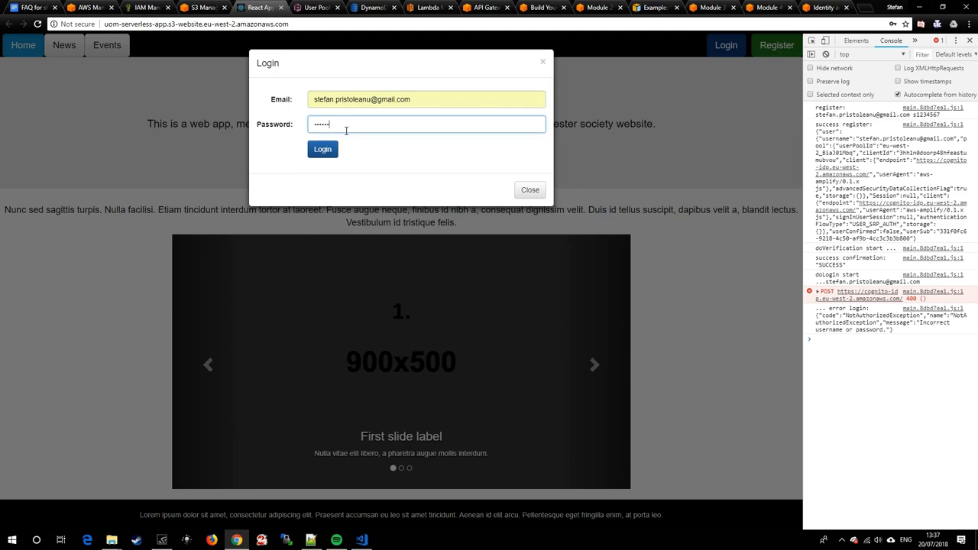
click(321, 150)
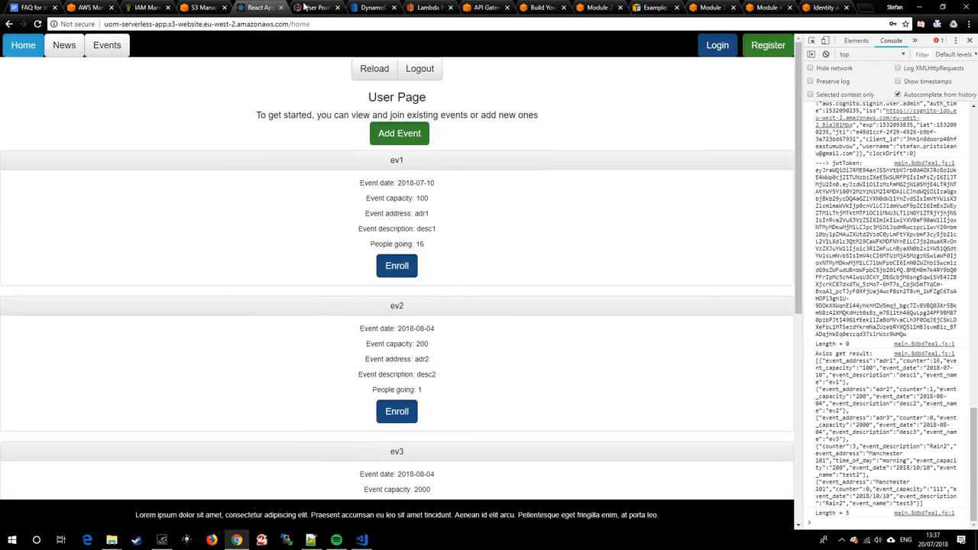
mouse_move(370, 6)
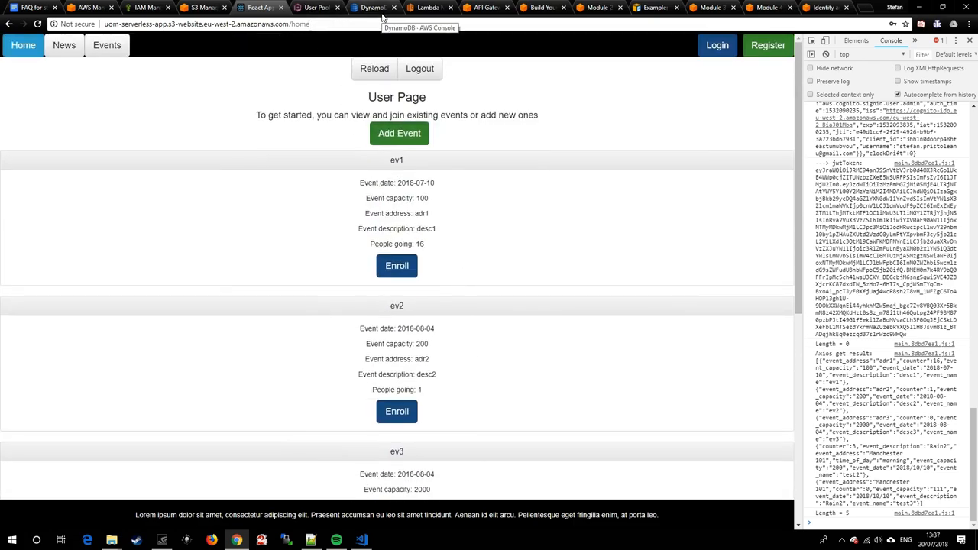
click(466, 8)
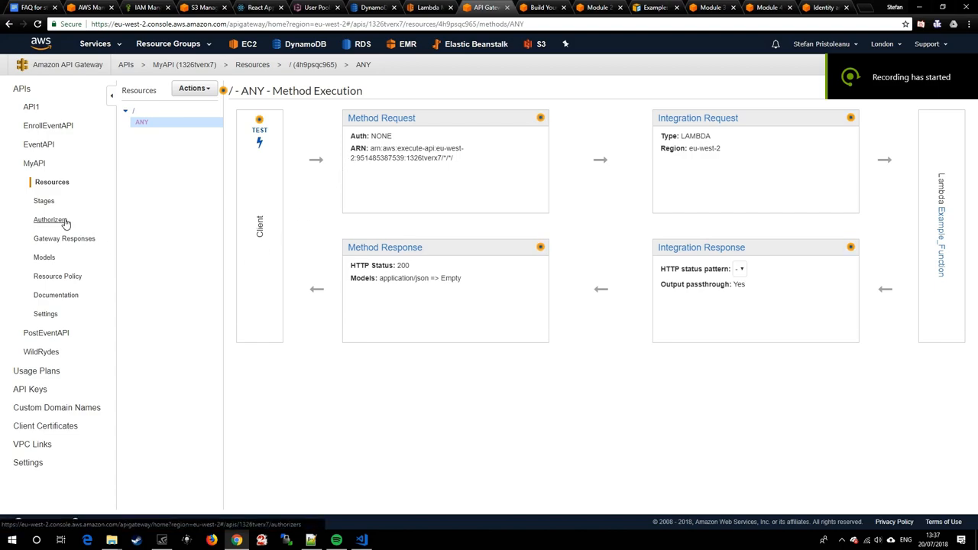
Create Cognito authorizer 'user' with the Swimming-Society-Users pool and token source Authorization
click(52, 220)
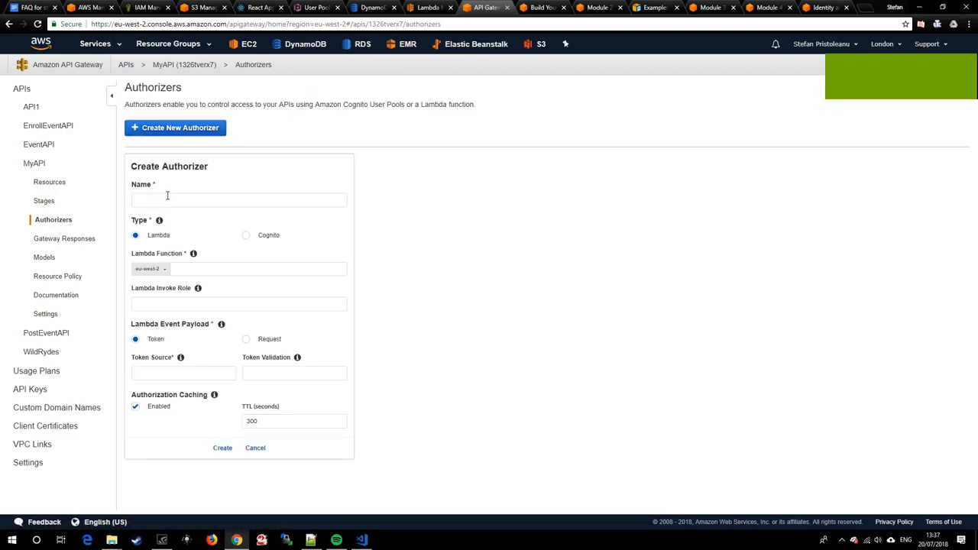
click(246, 235)
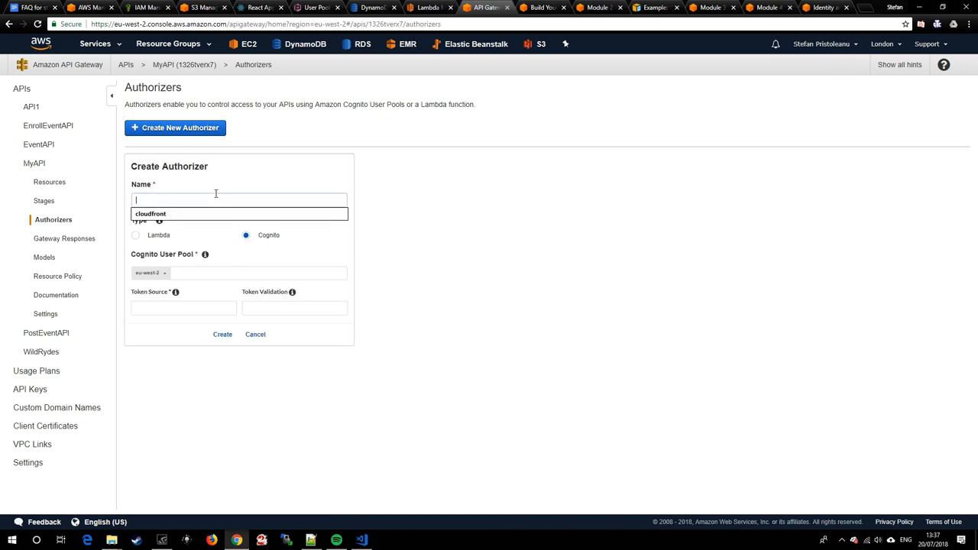
text(us)
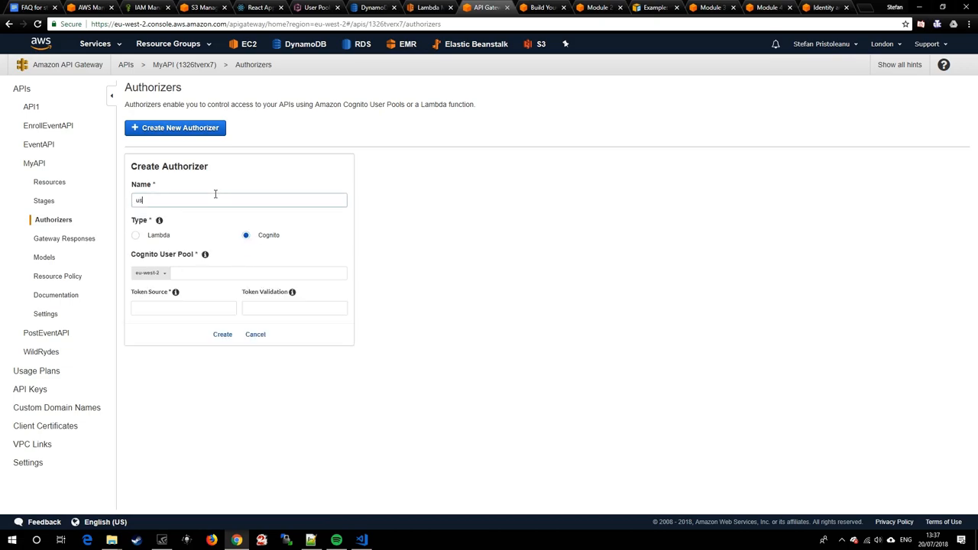
click(257, 272)
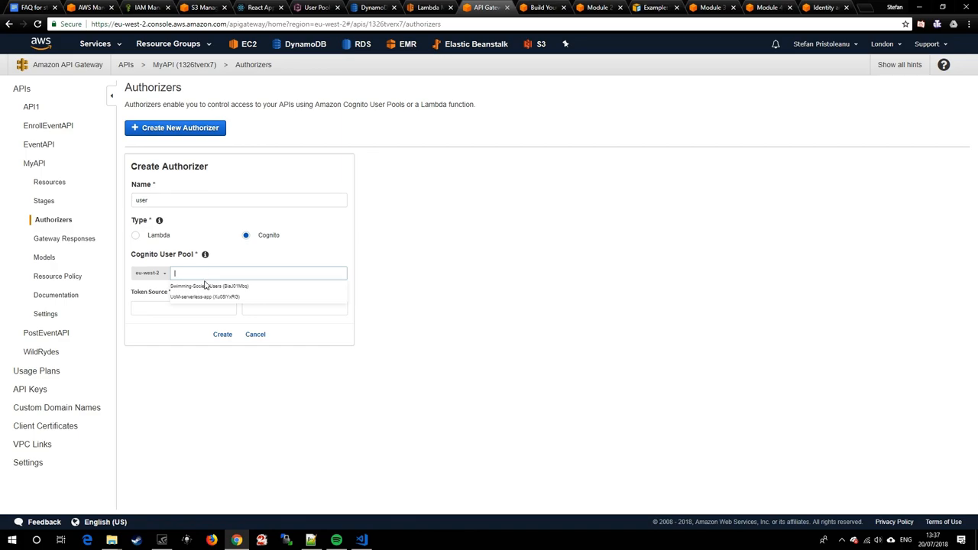
click(209, 286)
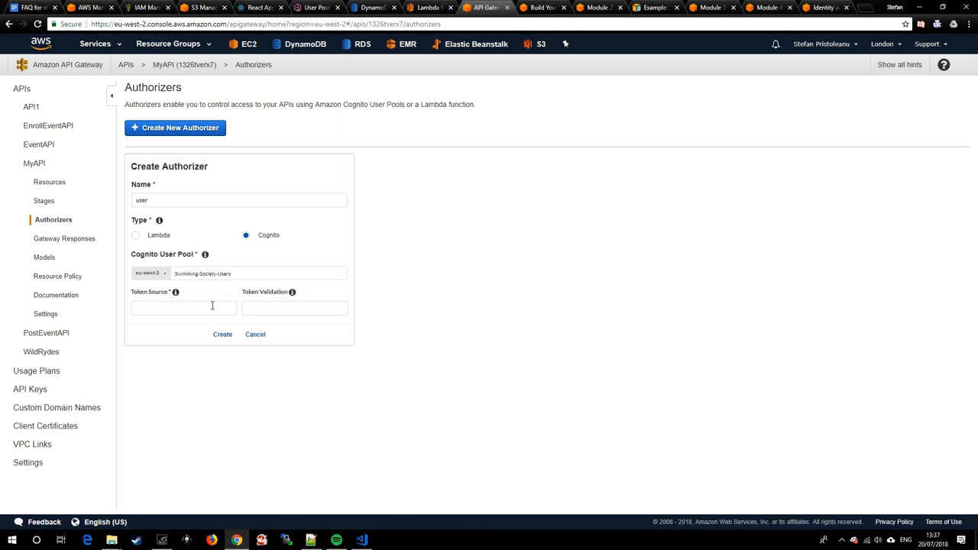
click(184, 308)
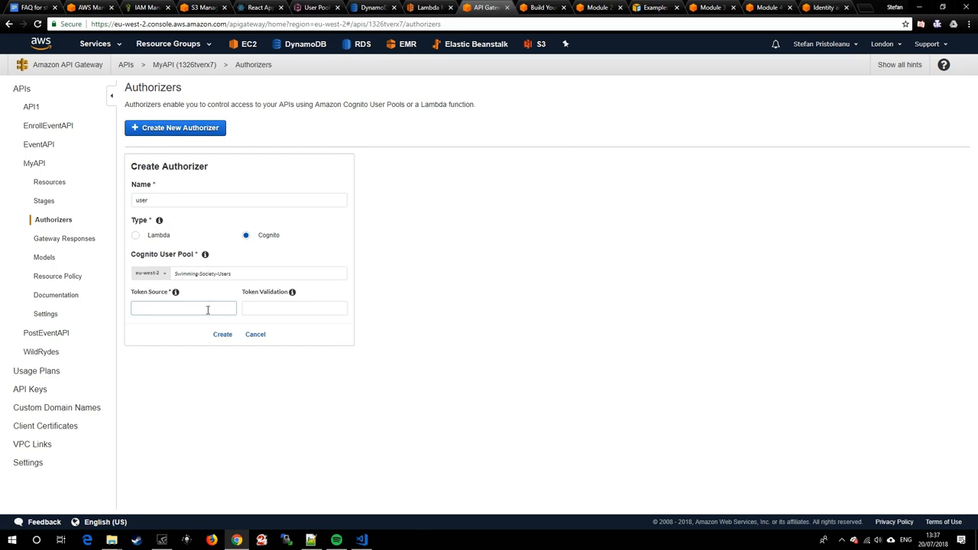
text(A)
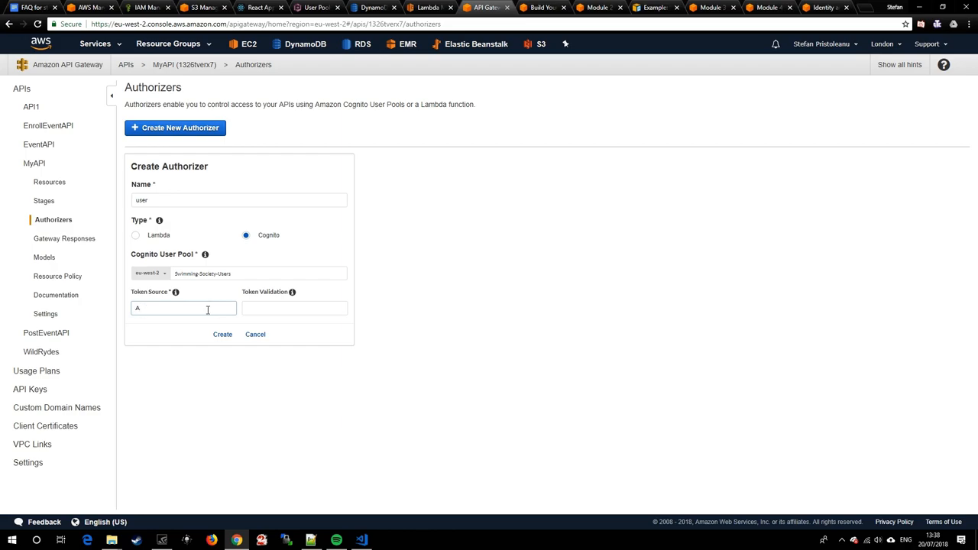
text(uthorization)
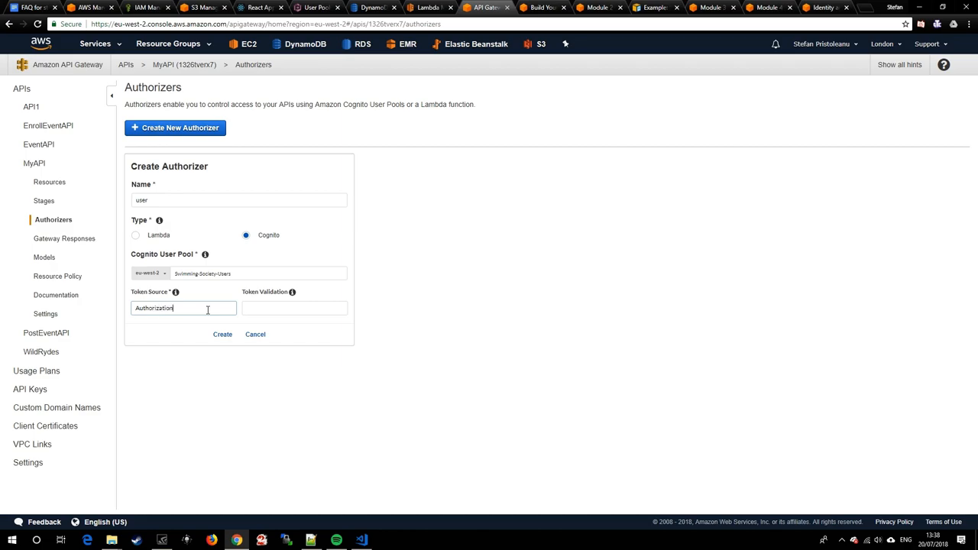
click(223, 333)
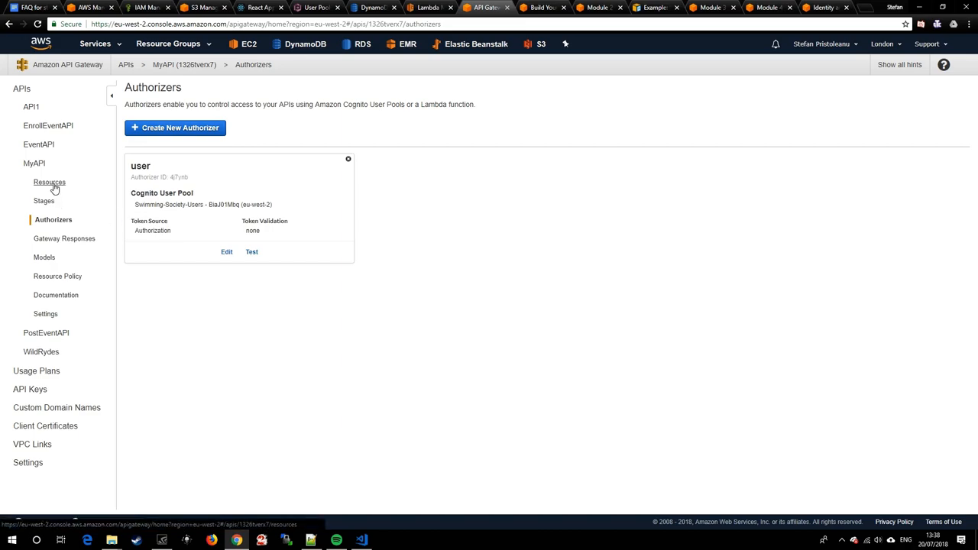
Assign the Cognito user pool authorizer 'user' to the ANY method's Method Request authorization
click(48, 182)
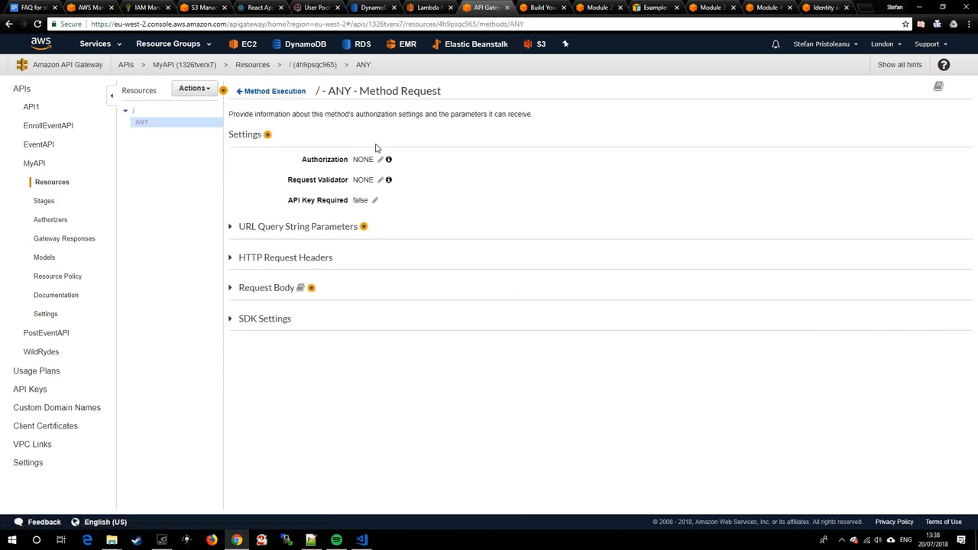
click(381, 159)
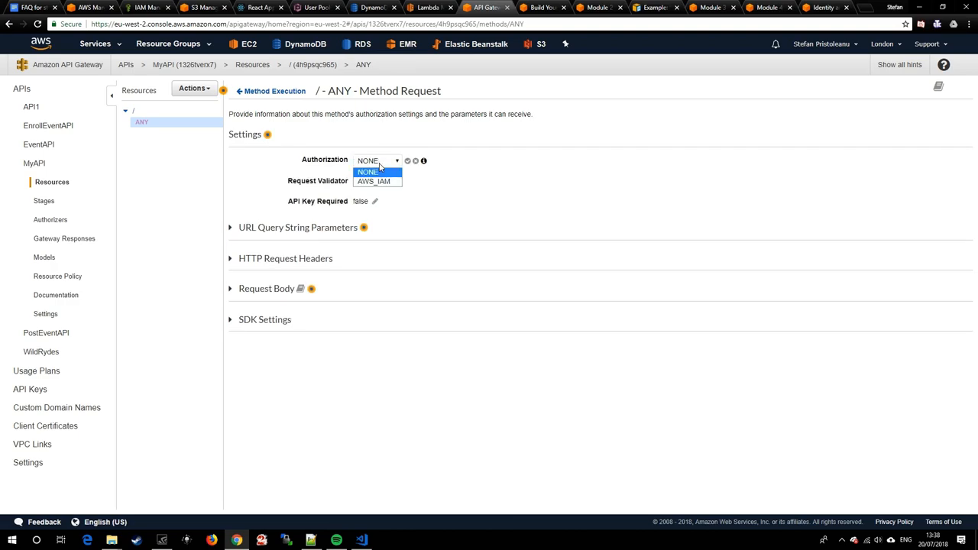
click(370, 171)
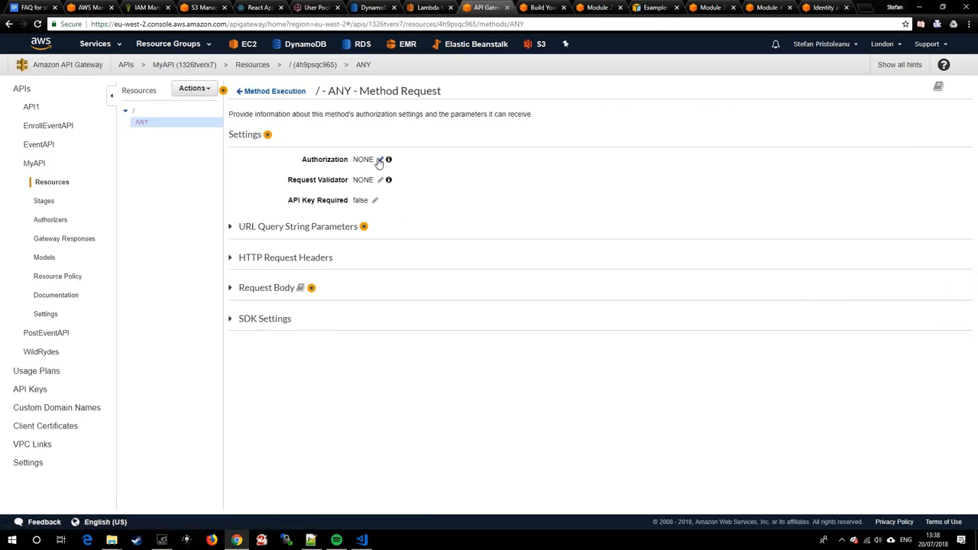
click(396, 161)
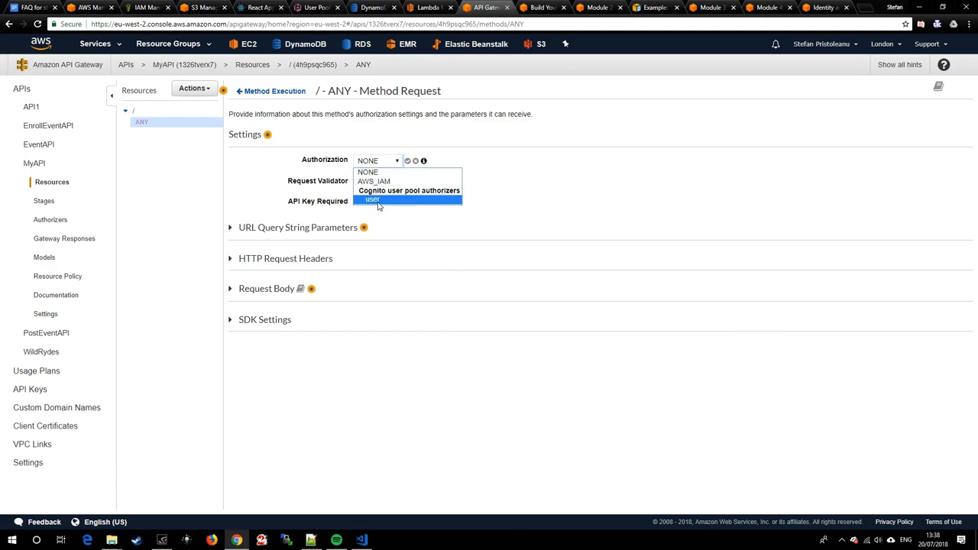
click(373, 199)
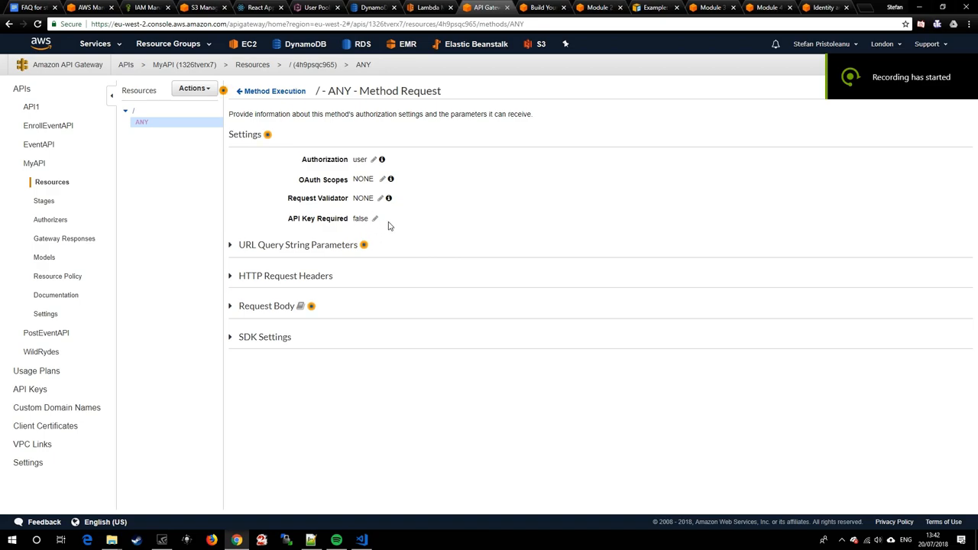
click(193, 88)
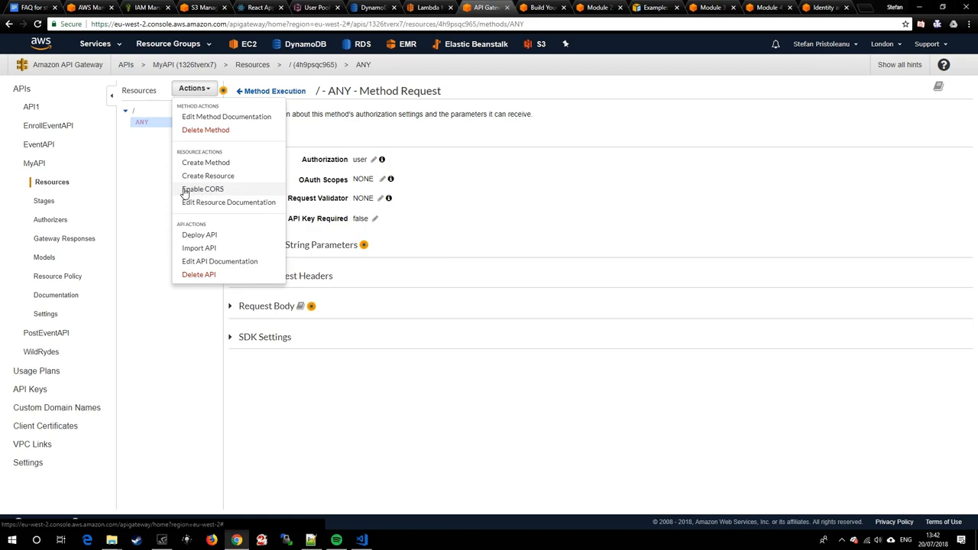
mouse_move(225, 195)
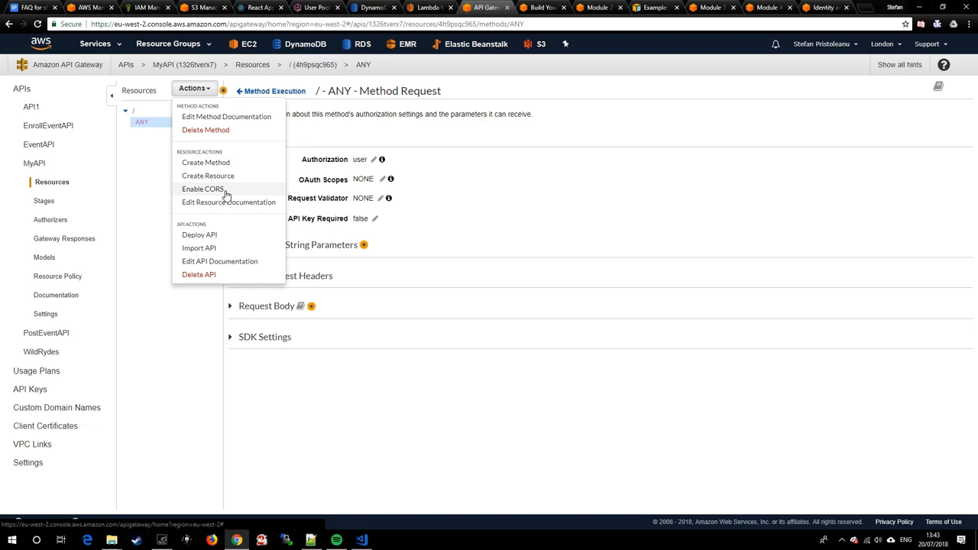
Enable CORS on MyAPI's root resource, replacing existing headers and method values
click(201, 190)
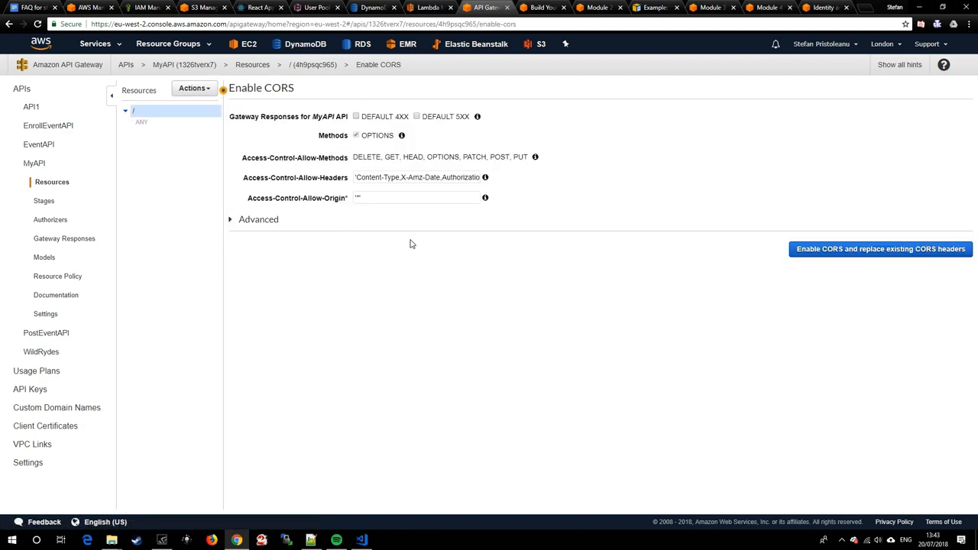
click(880, 248)
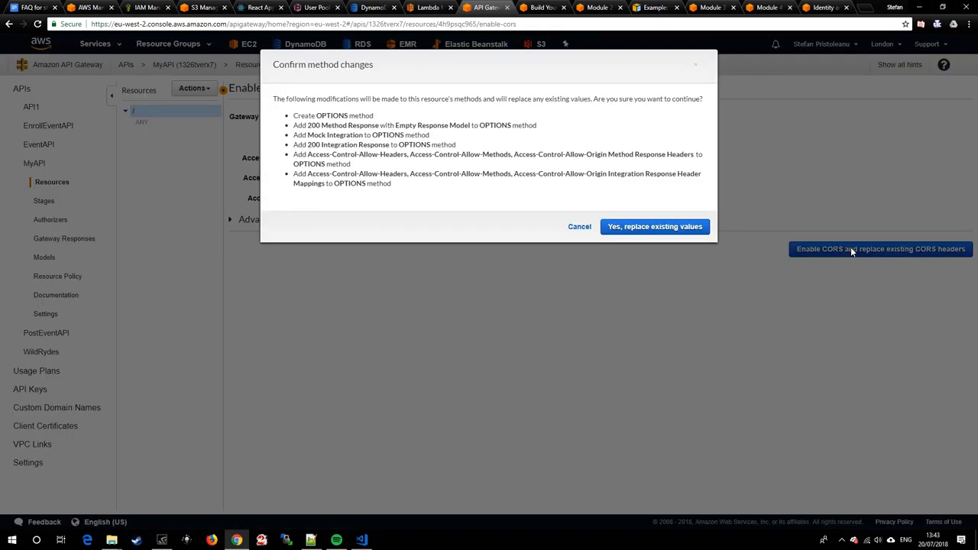
click(361, 541)
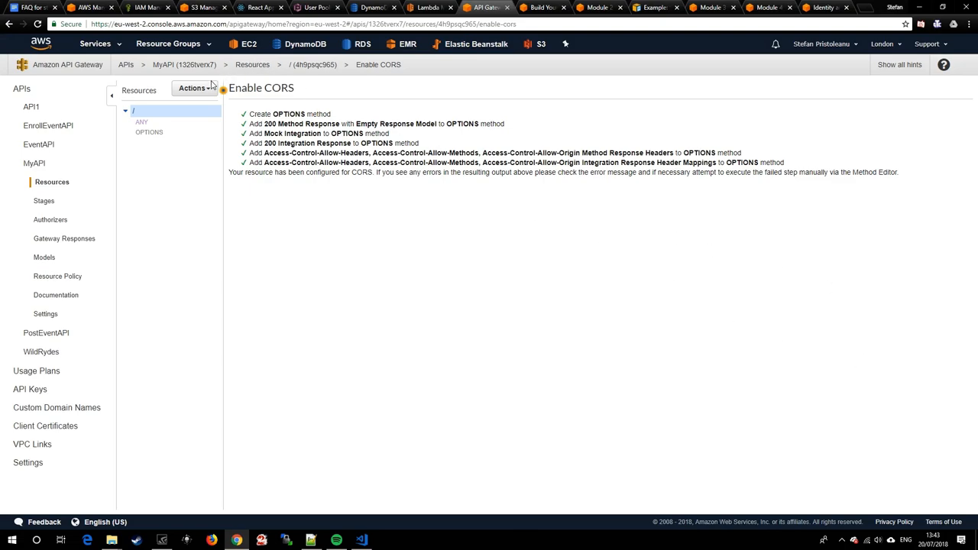
Deploy MyAPI to a new deployment stage named 'stage'
click(193, 87)
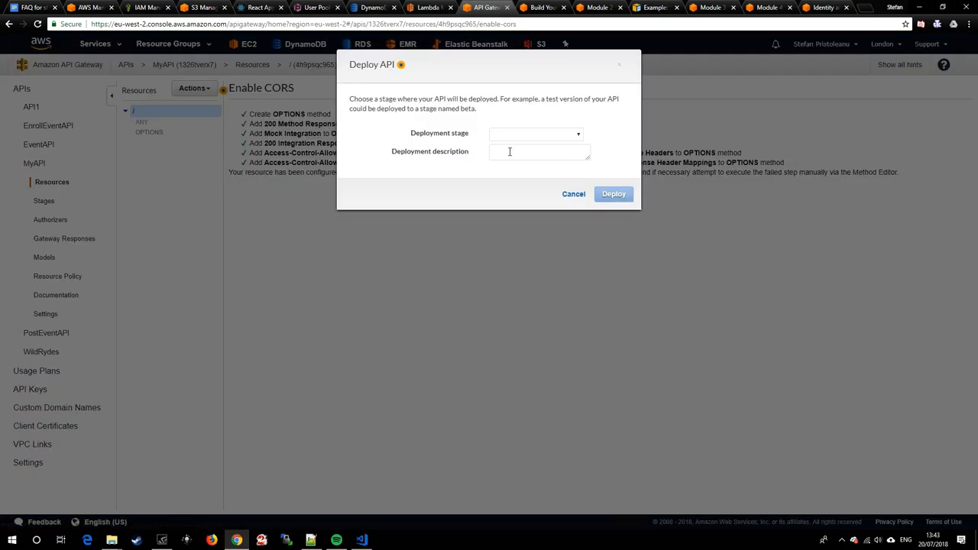
click(535, 134)
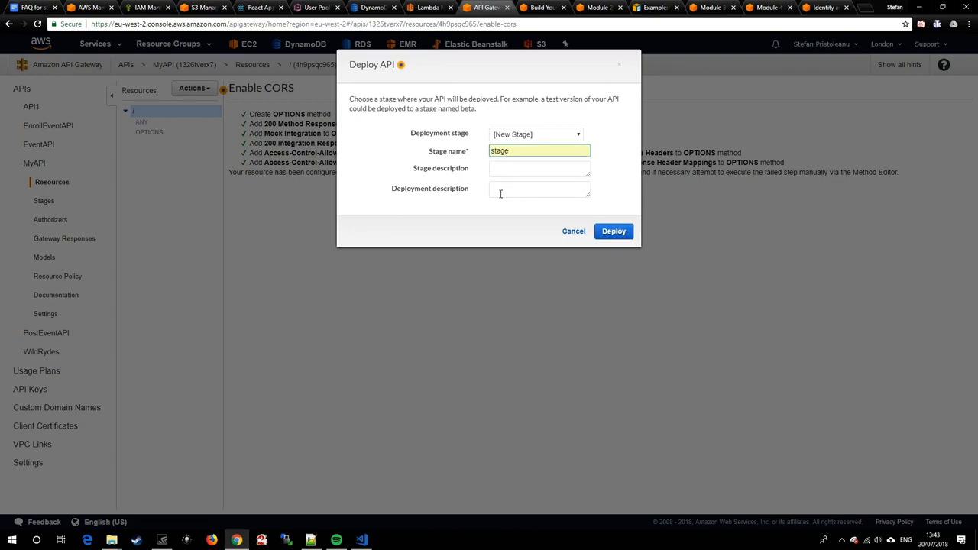
click(614, 231)
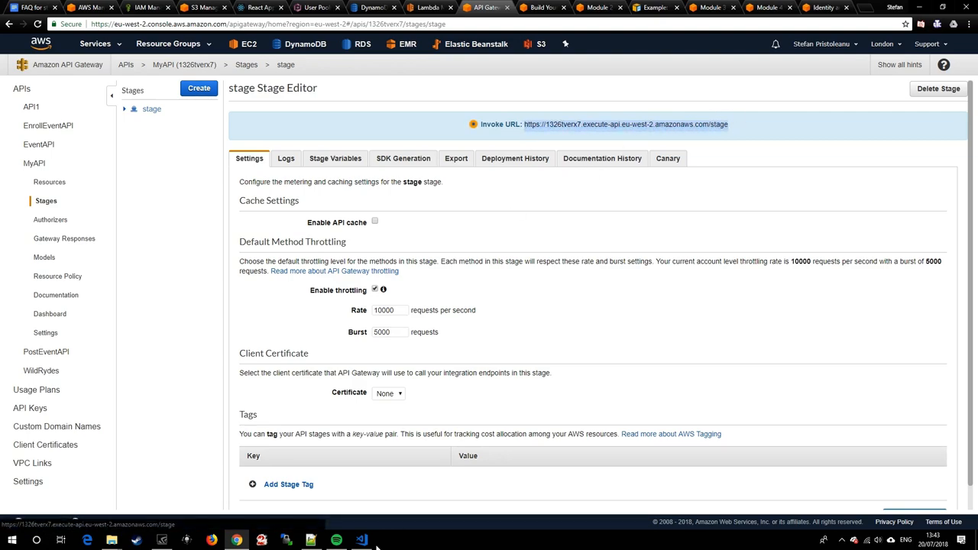
click(361, 541)
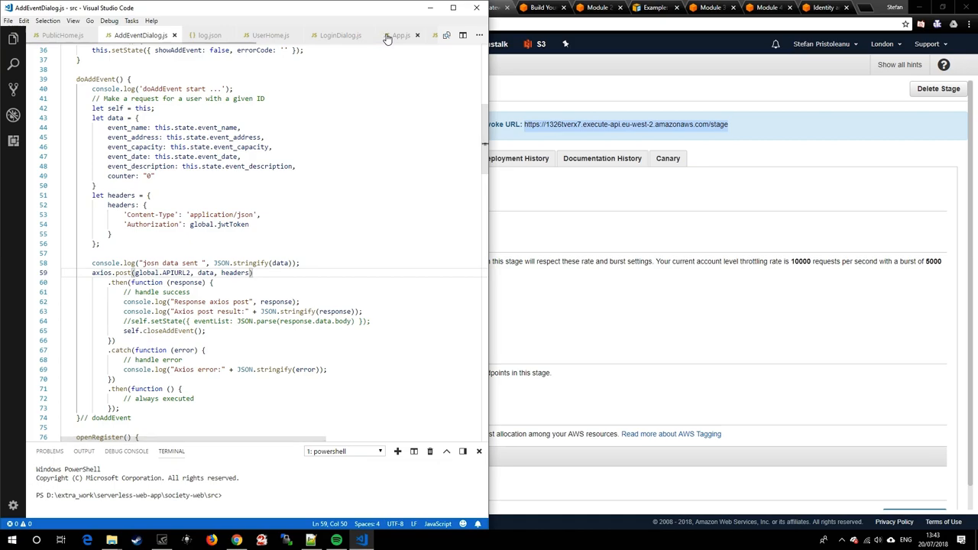
click(399, 35)
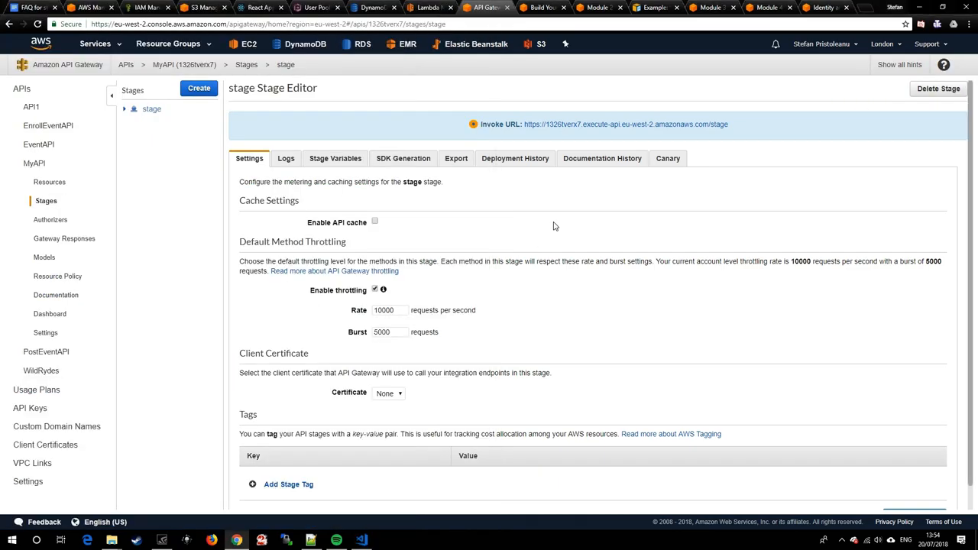
click(202, 7)
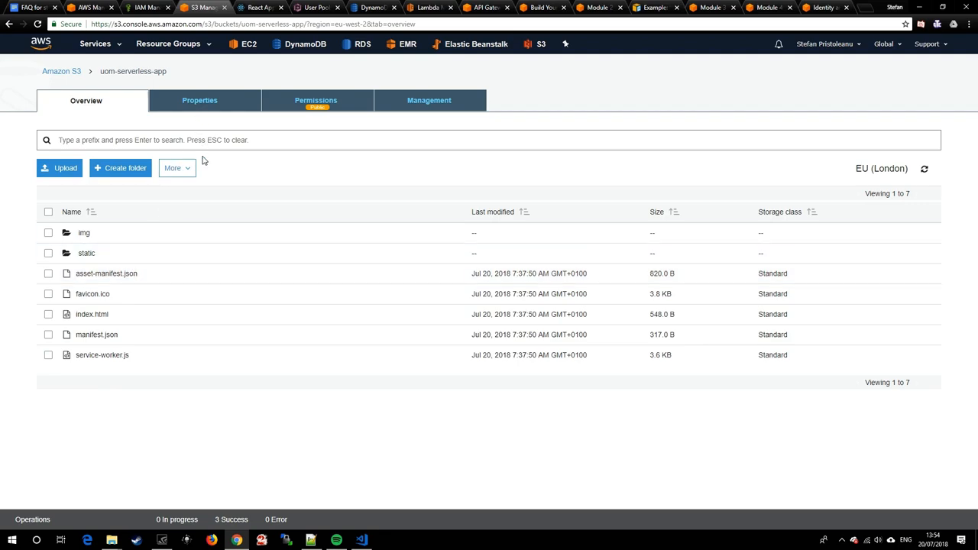
click(314, 8)
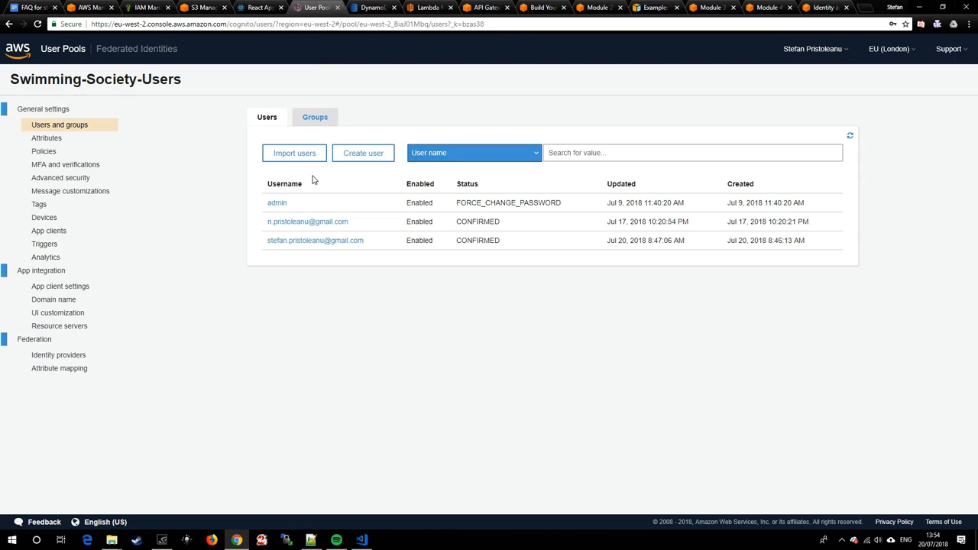
mouse_move(330, 200)
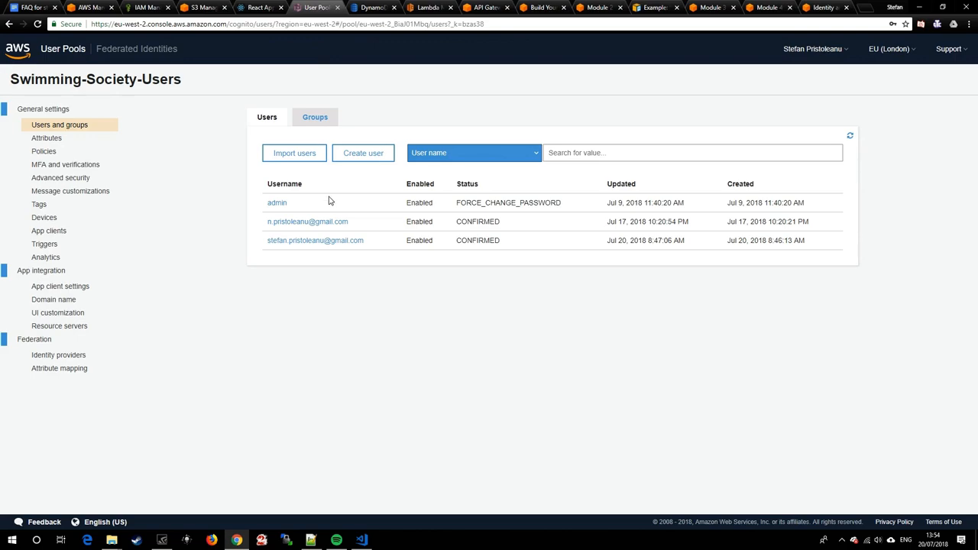
click(372, 6)
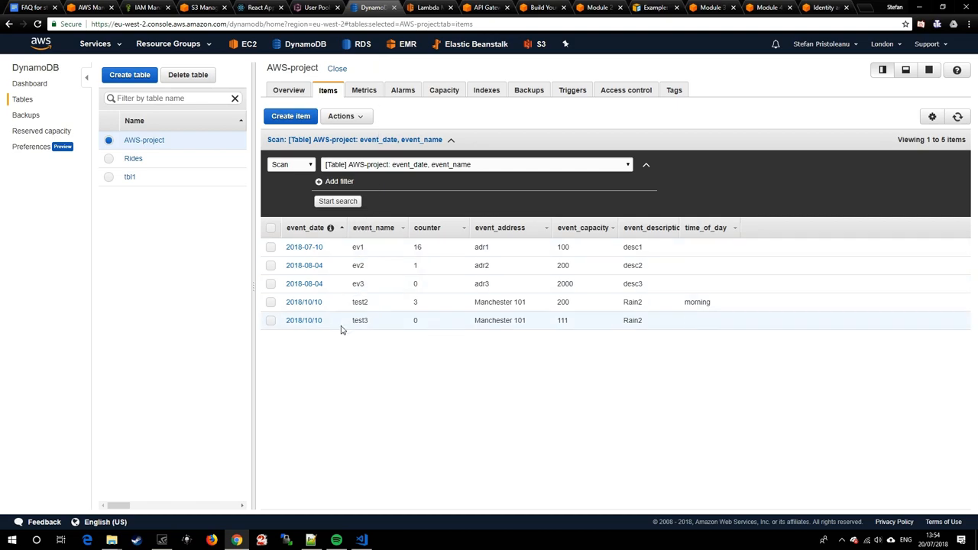
click(431, 6)
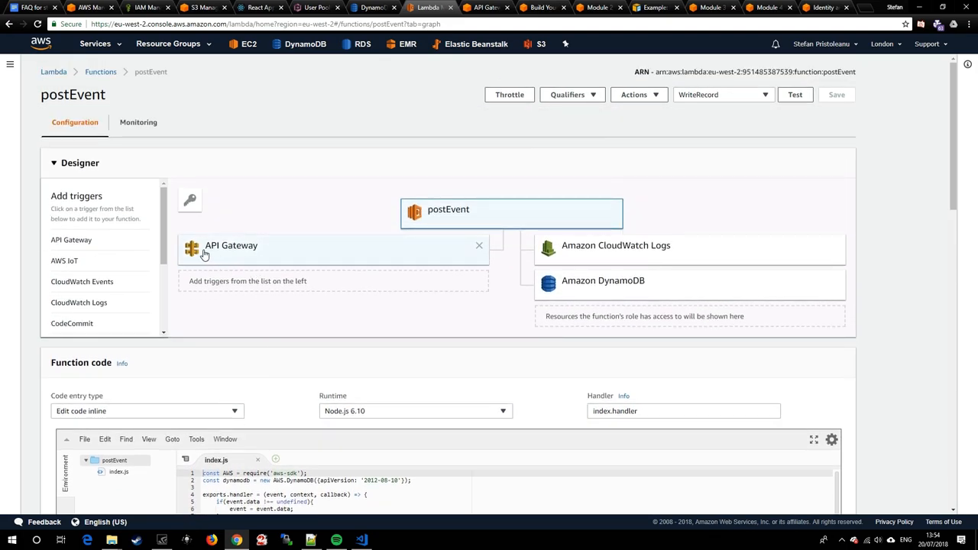
click(487, 6)
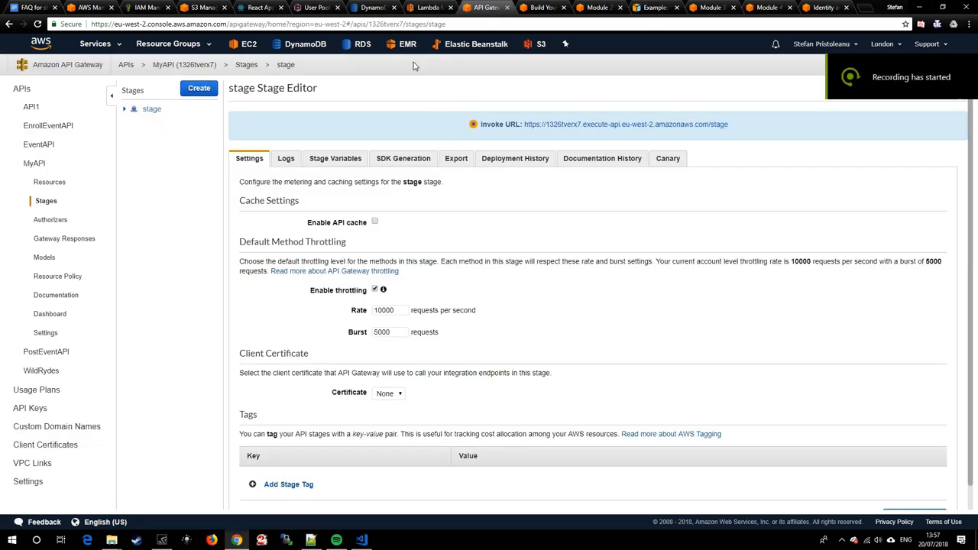
In the React web app, visit the News page and return to the home page
click(260, 6)
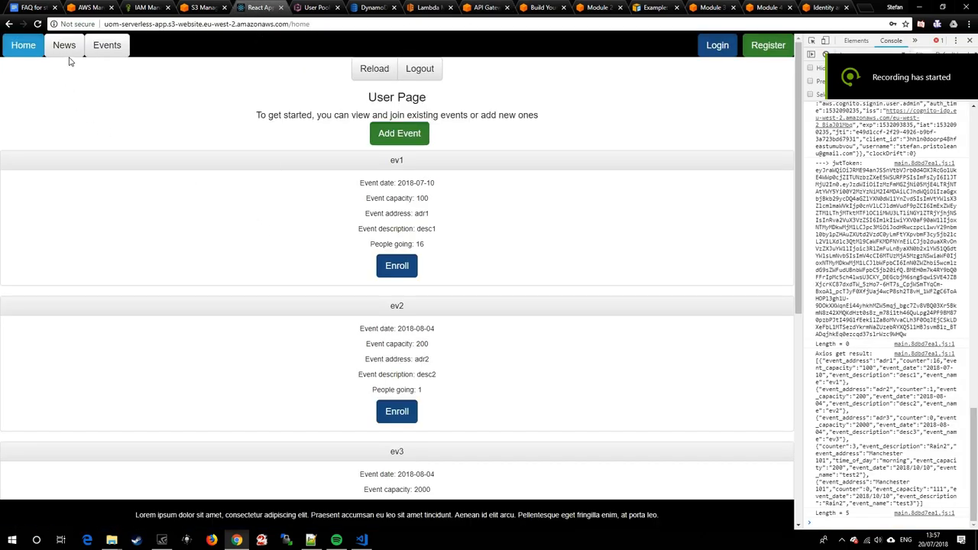
click(64, 44)
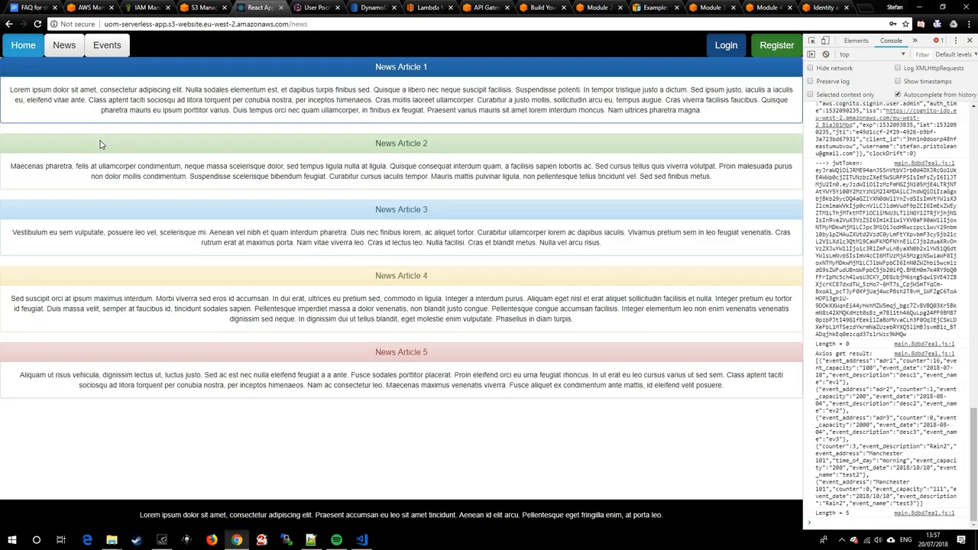
click(23, 44)
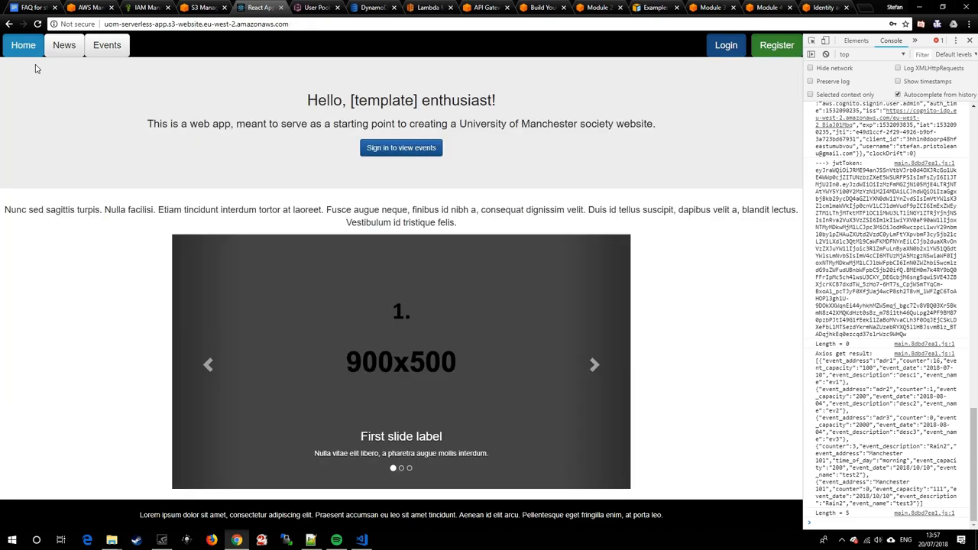
mouse_move(220, 163)
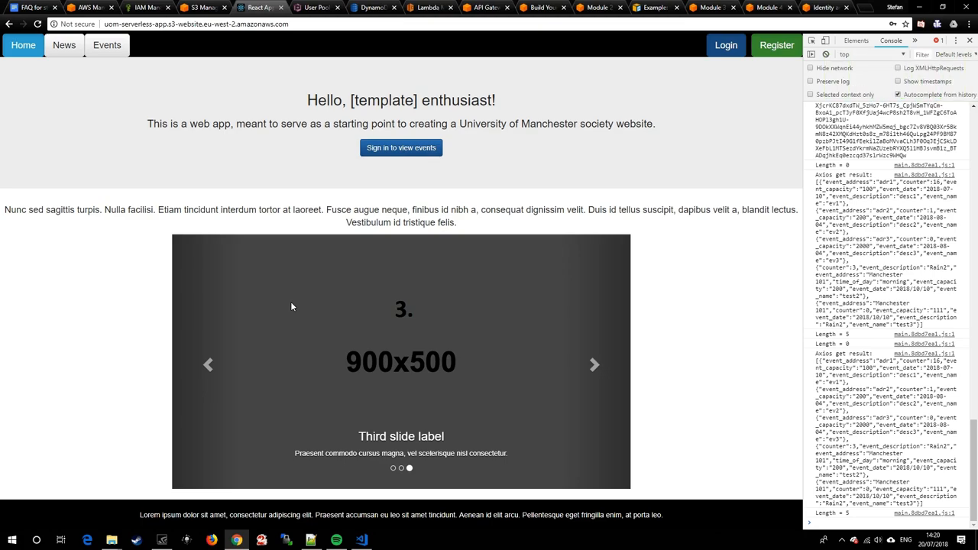
mouse_move(298, 300)
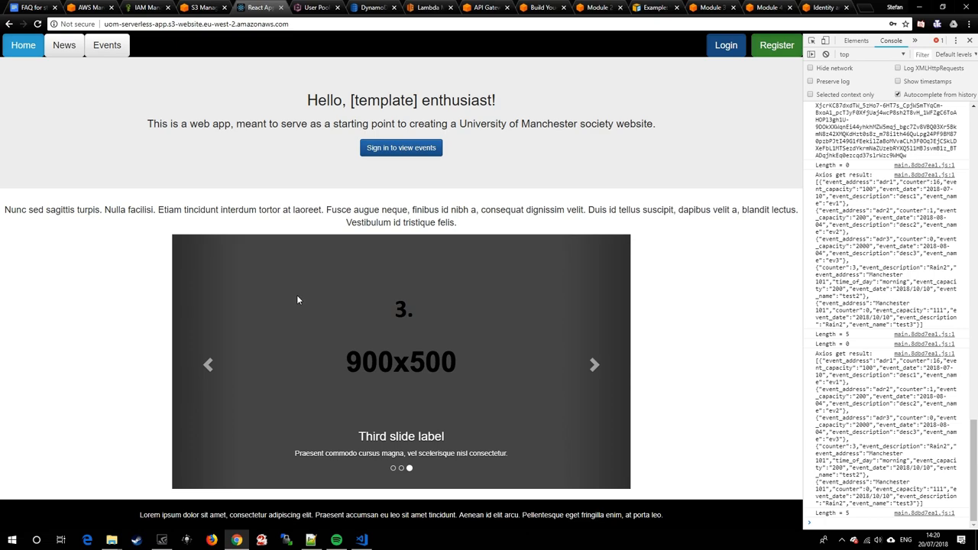
mouse_move(350, 298)
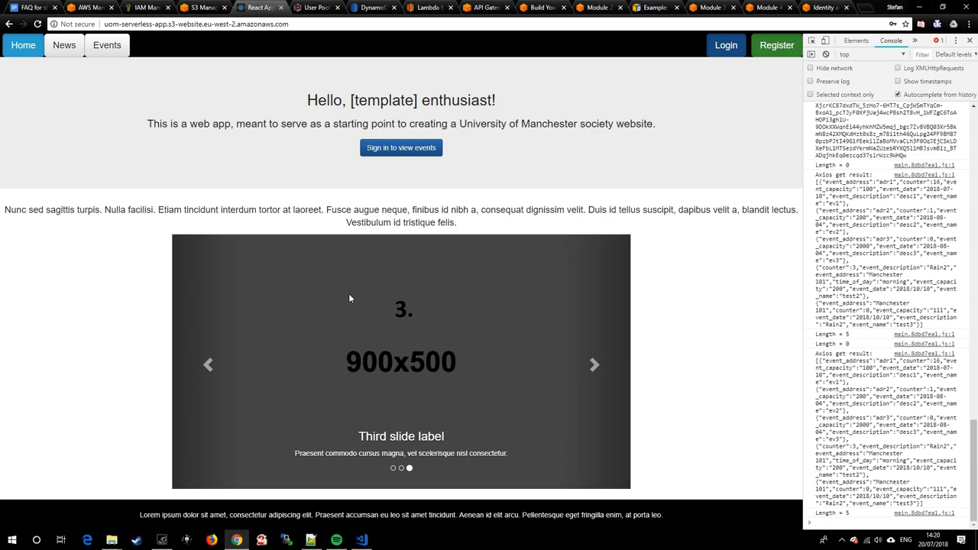
mouse_move(175, 272)
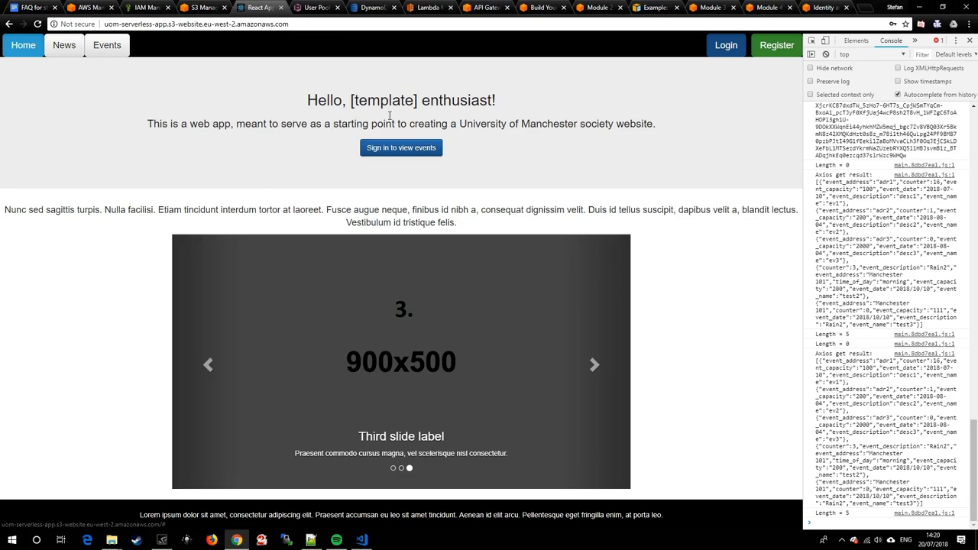
Review the postEvent Lambda's inline index.js code that writes to the AWS-project table
click(428, 6)
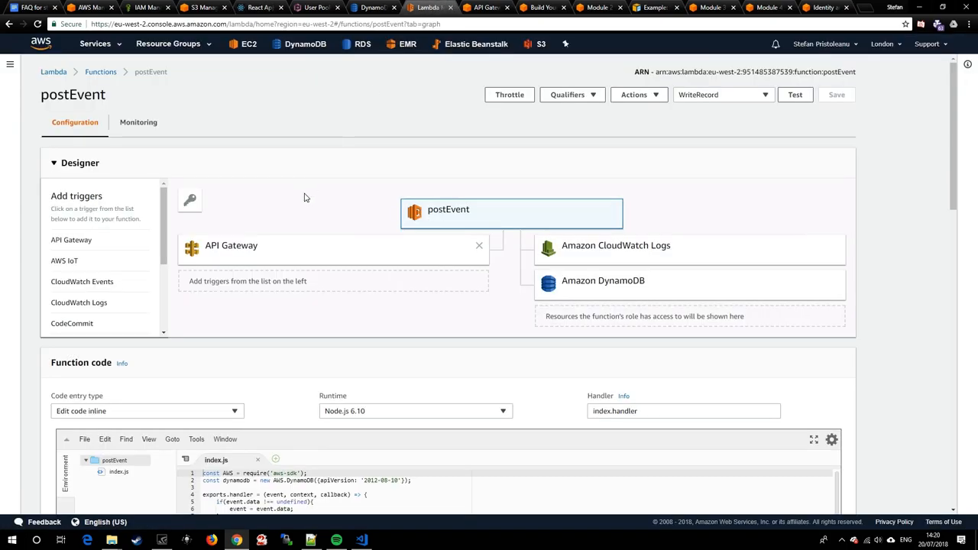
scroll(down, 3)
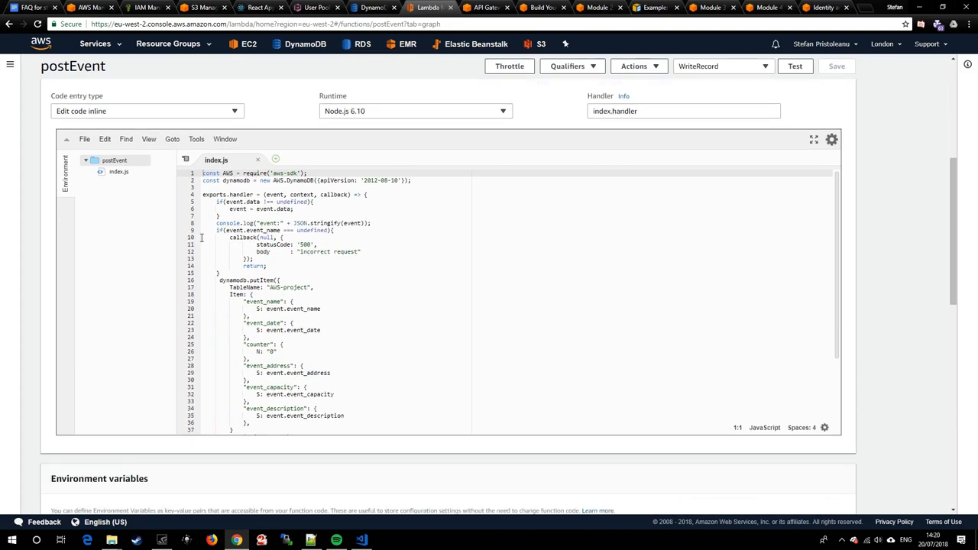
scroll(down, 3)
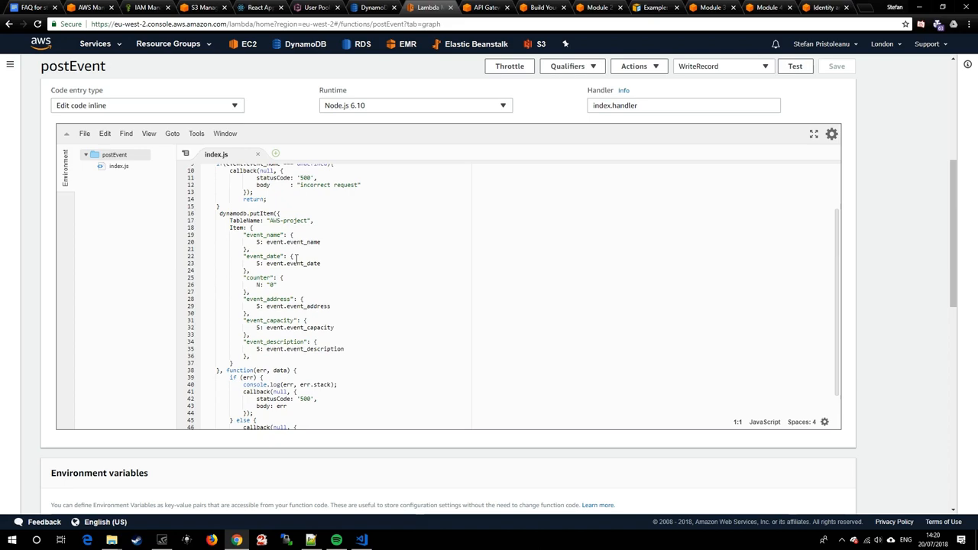
scroll(down, 3)
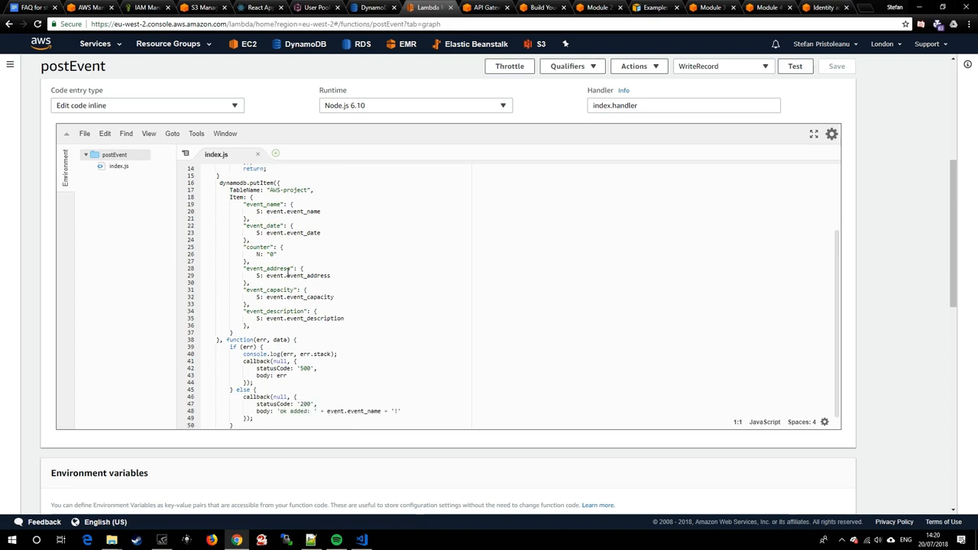